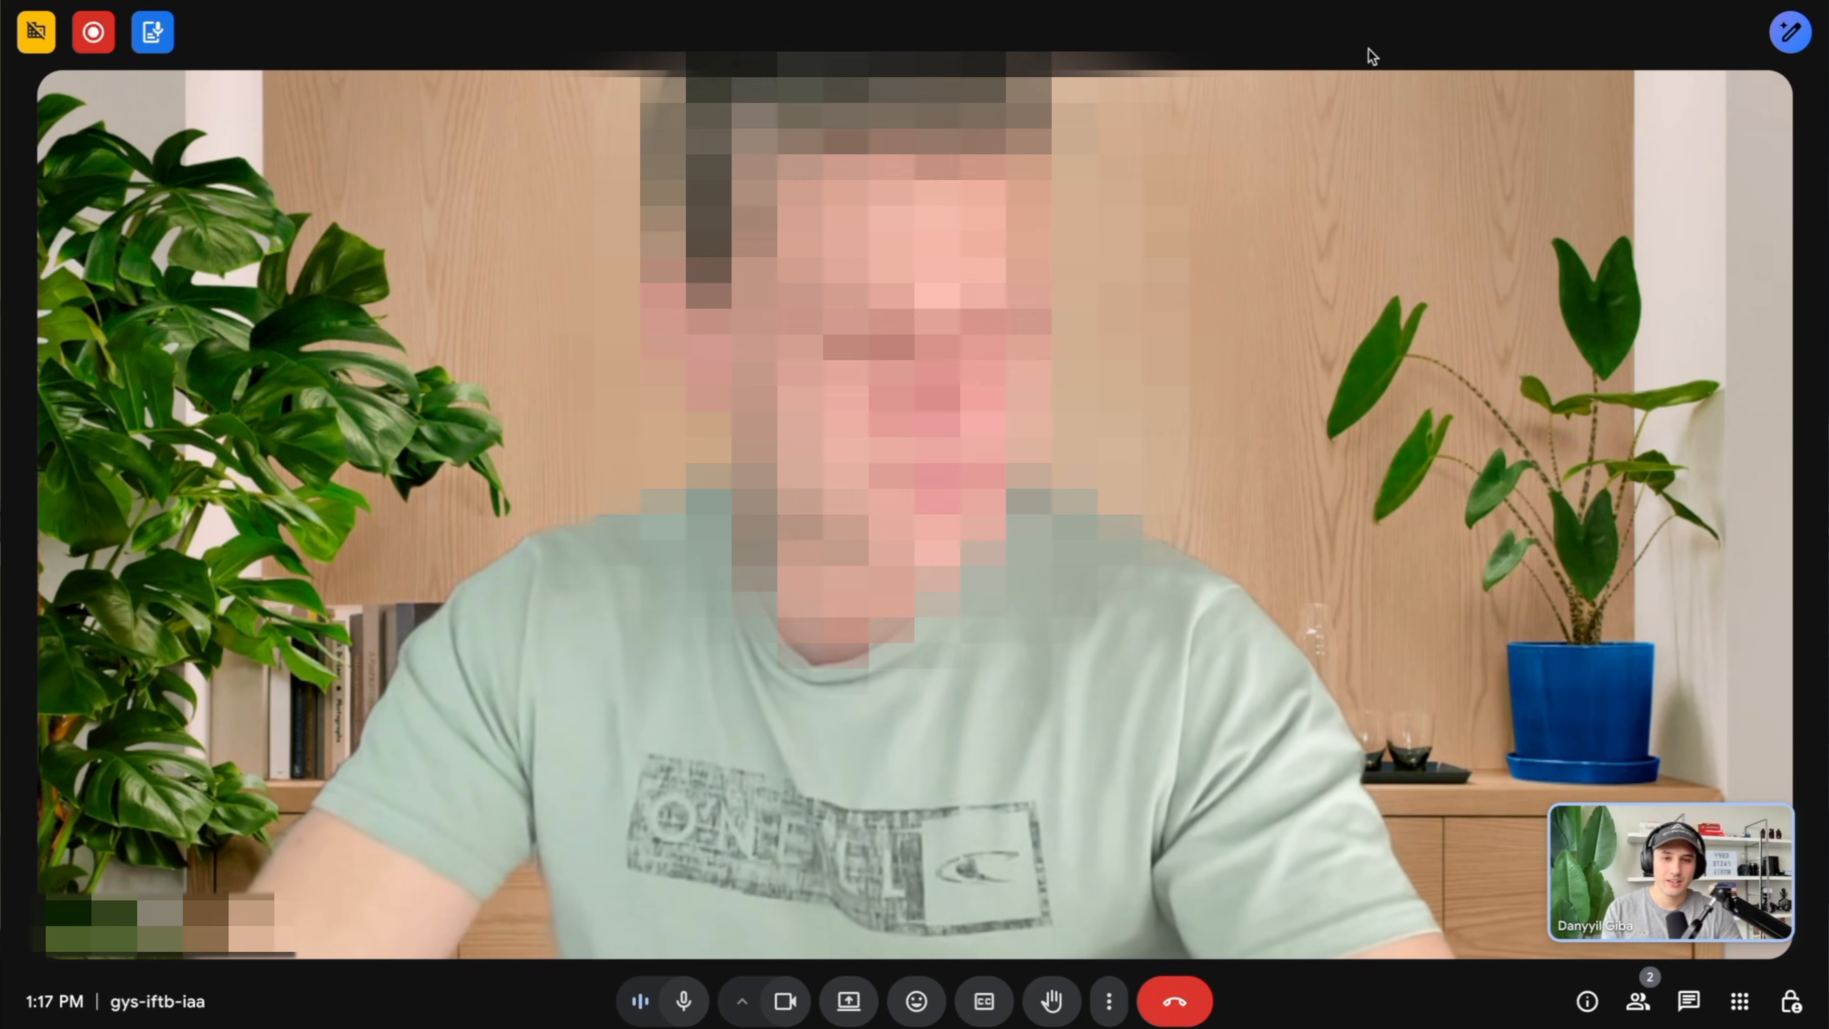
Show the in-call chat and follow the Gripping Digital sales link shared there.
left_click(1686, 1001)
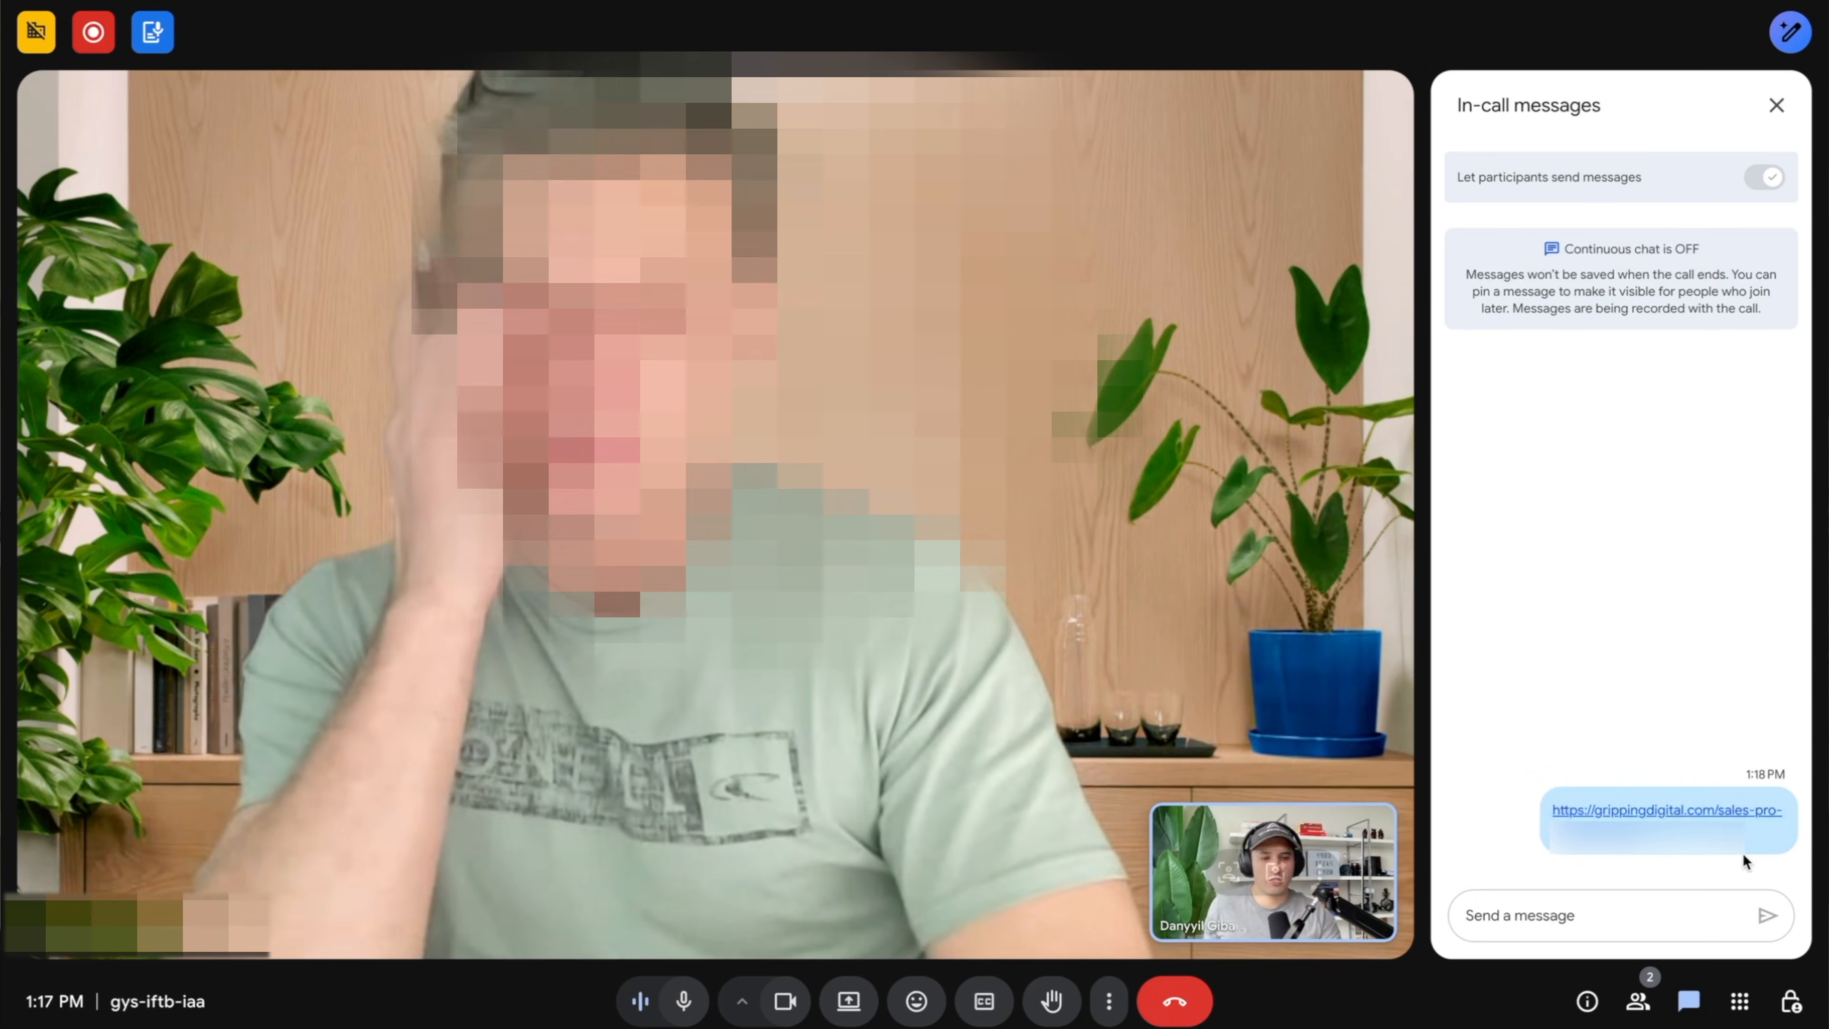
left_click(1774, 105)
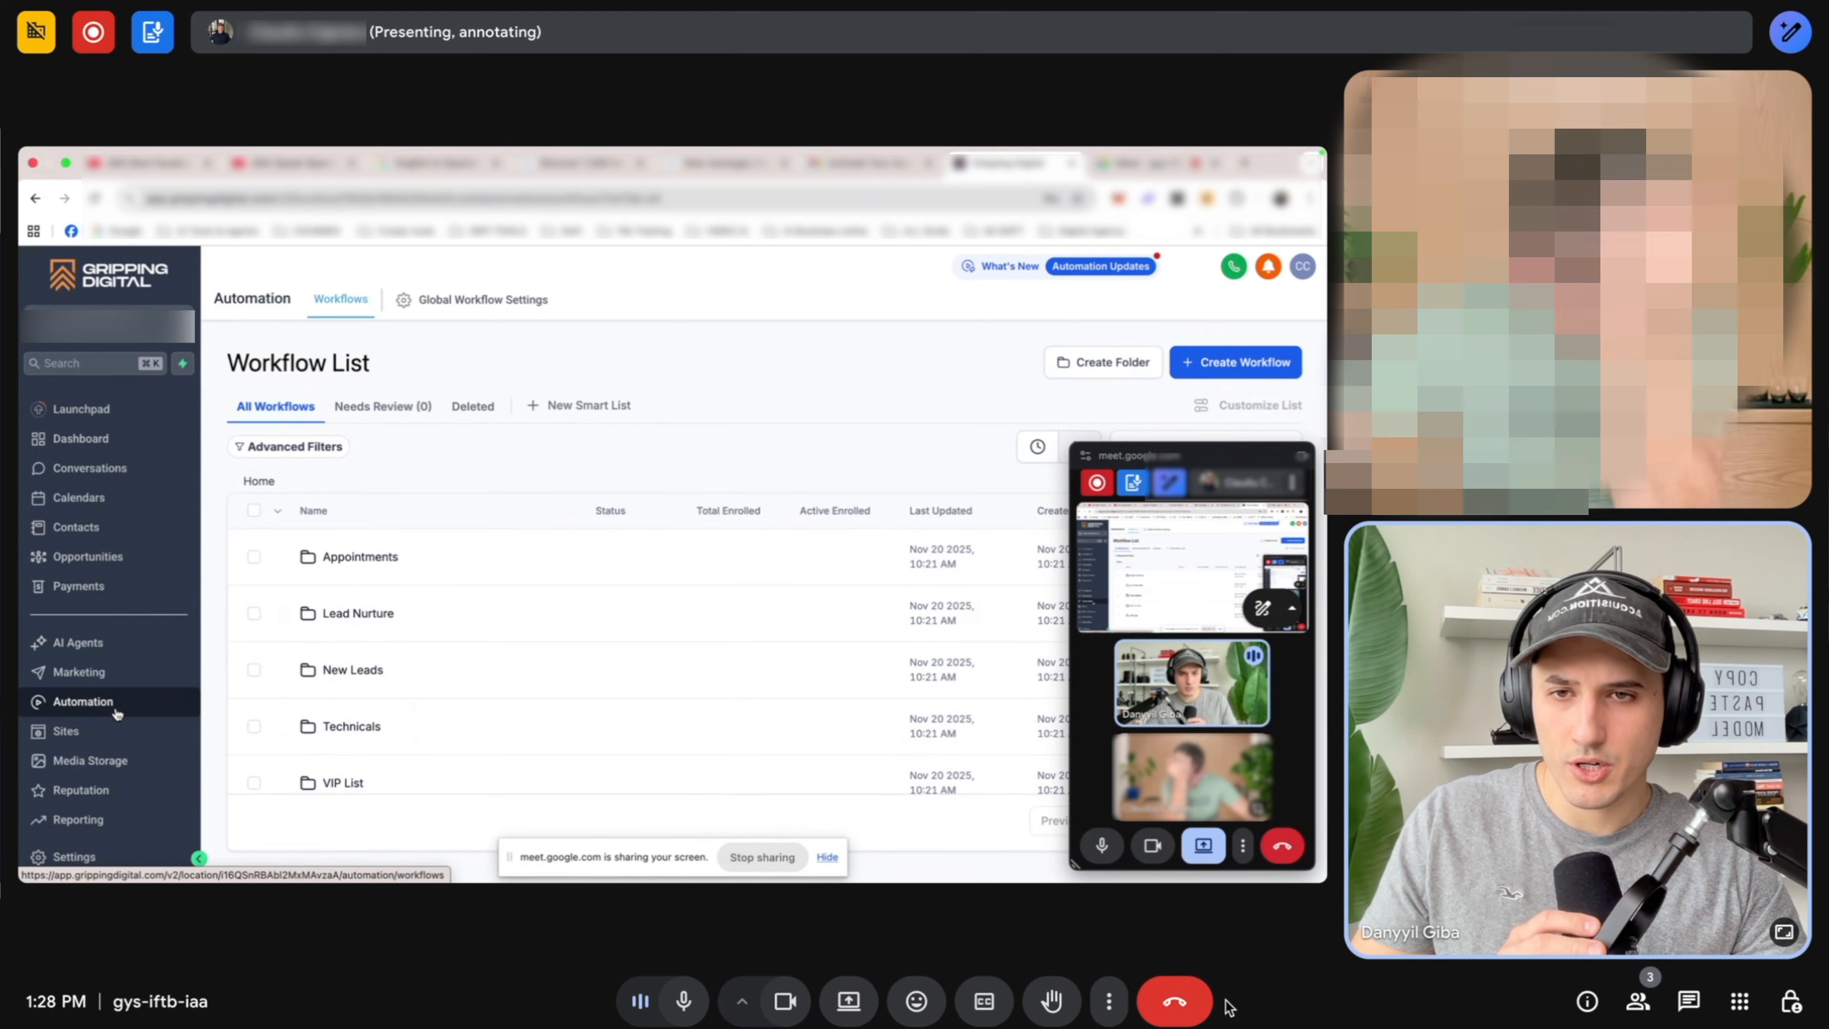
Review the Assign to Yourself step of the MUST DO FIRST workflow and save the workflow.
scroll("down", 3)
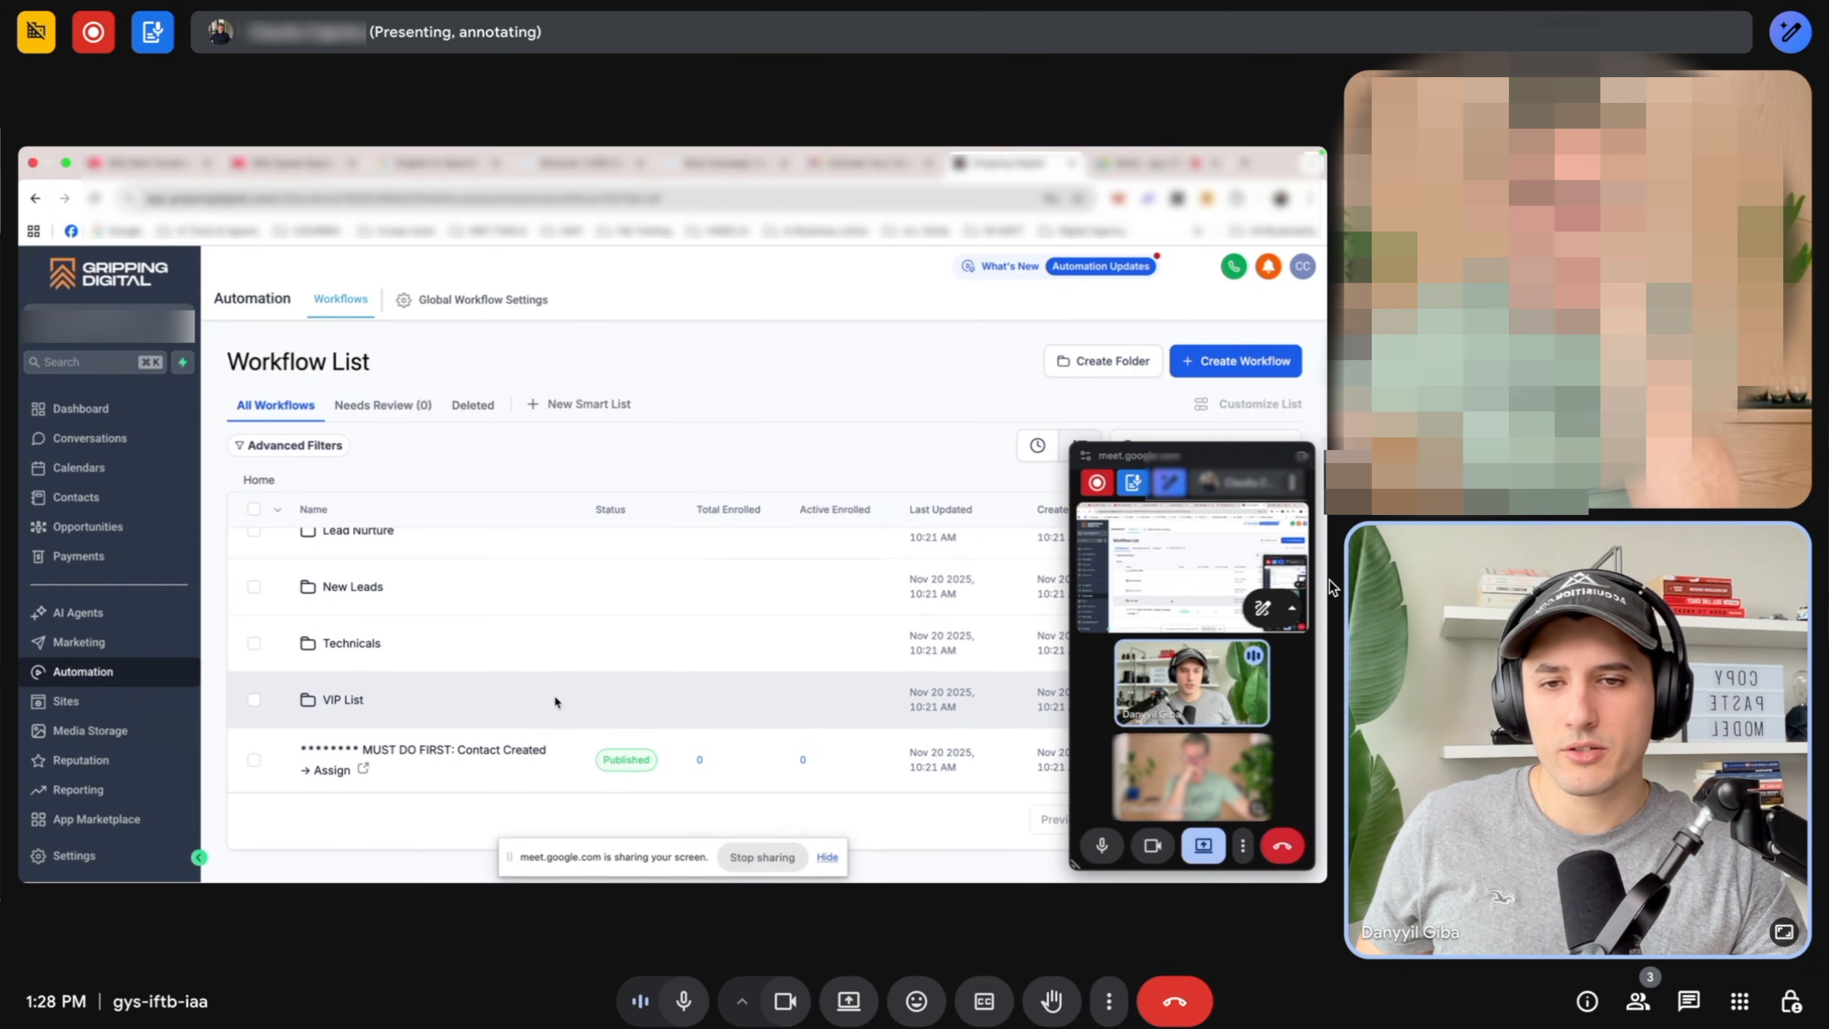
left_click(424, 749)
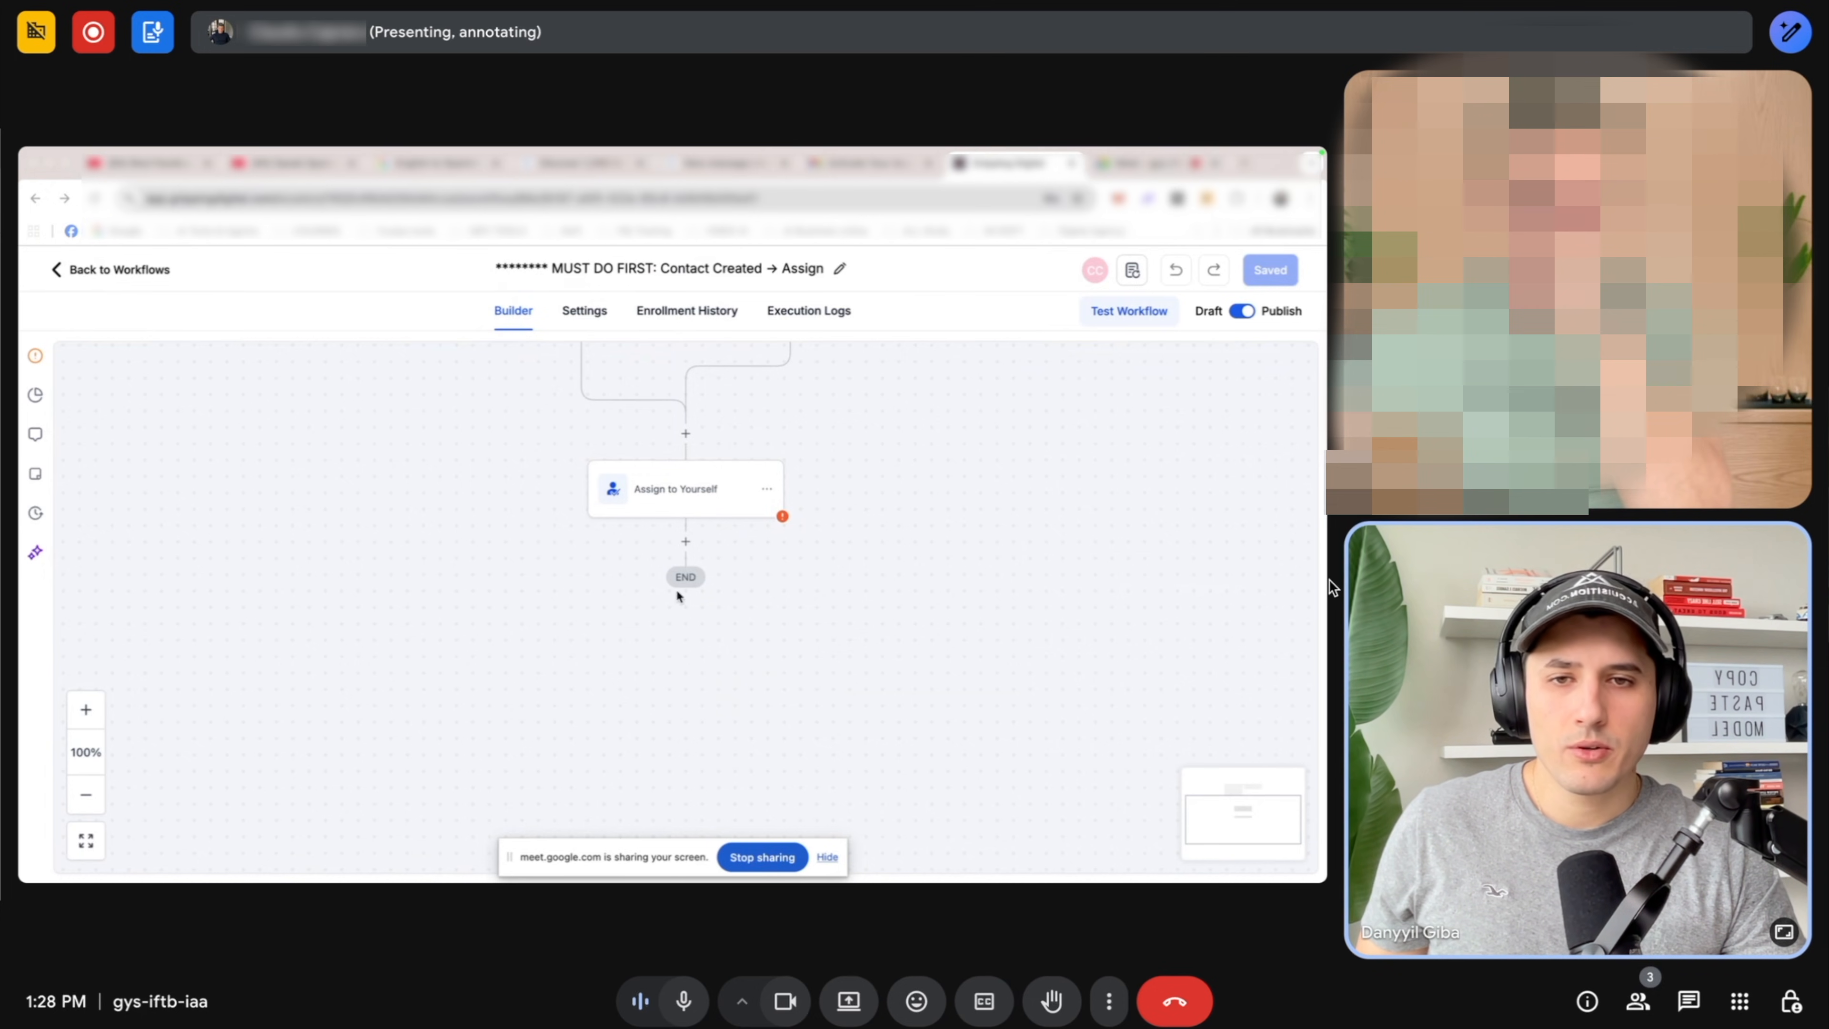
left_click(684, 488)
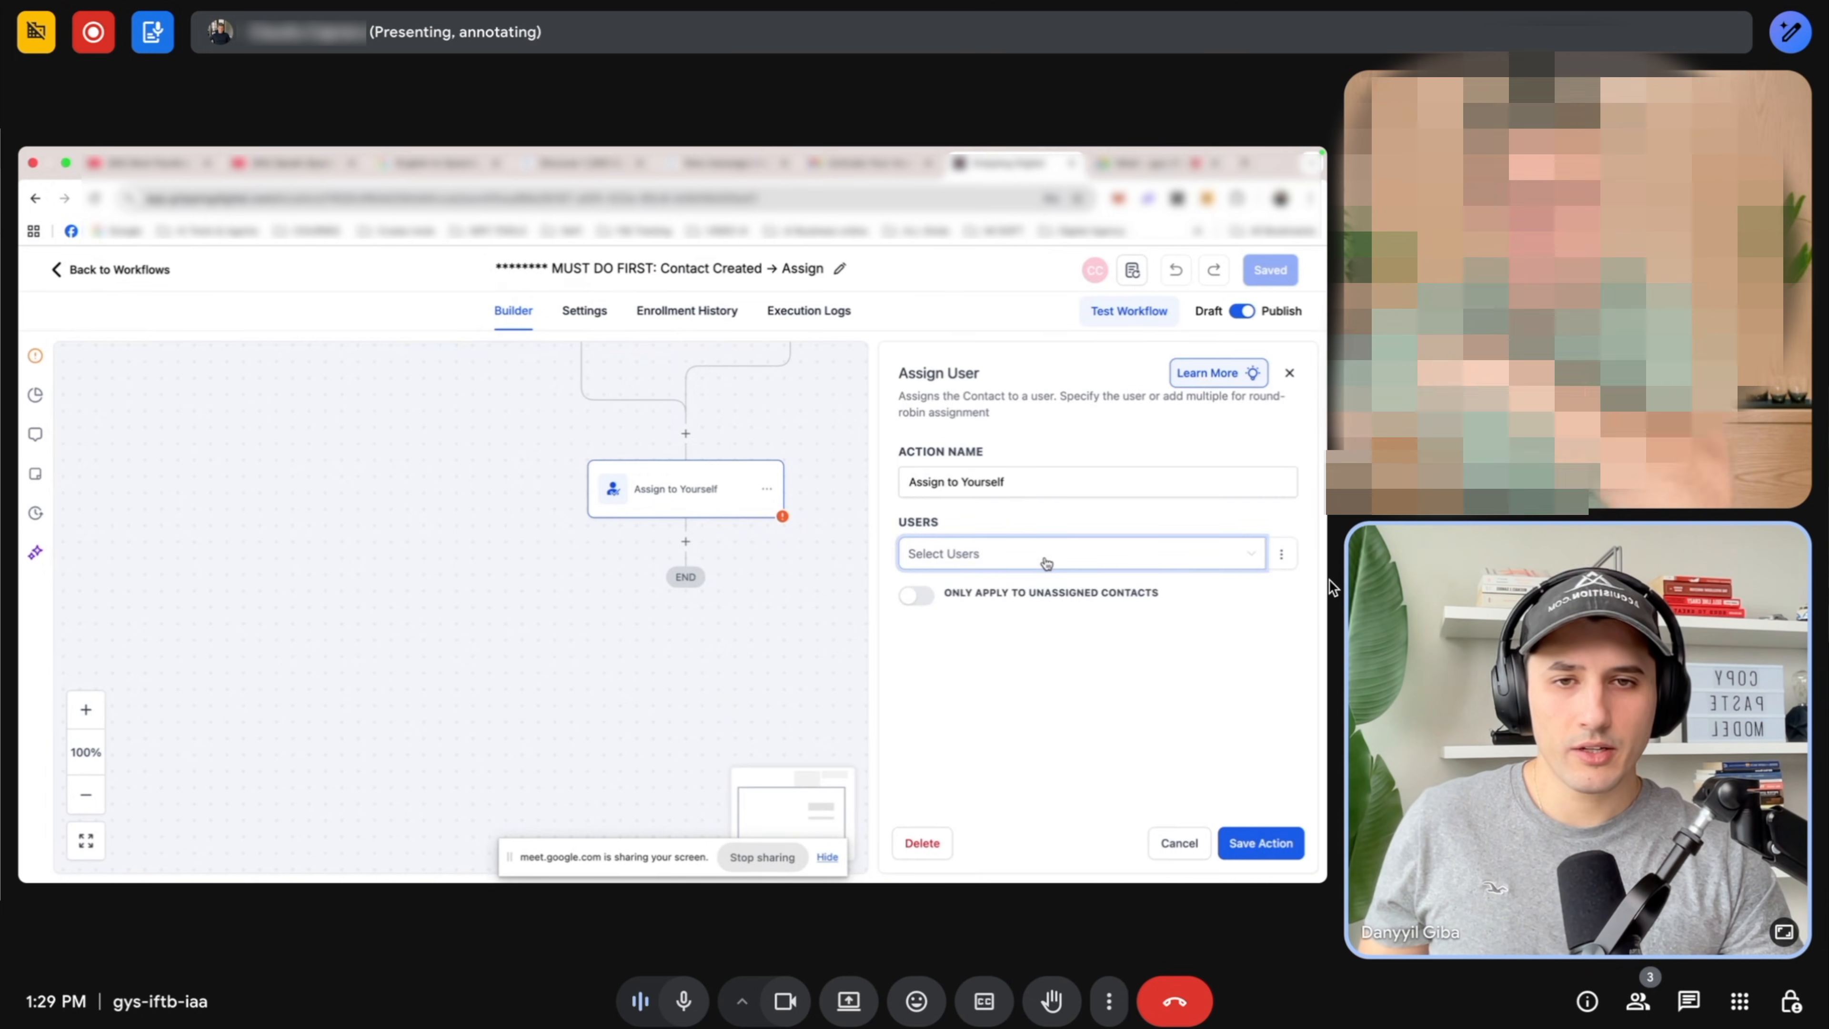
left_click(1079, 552)
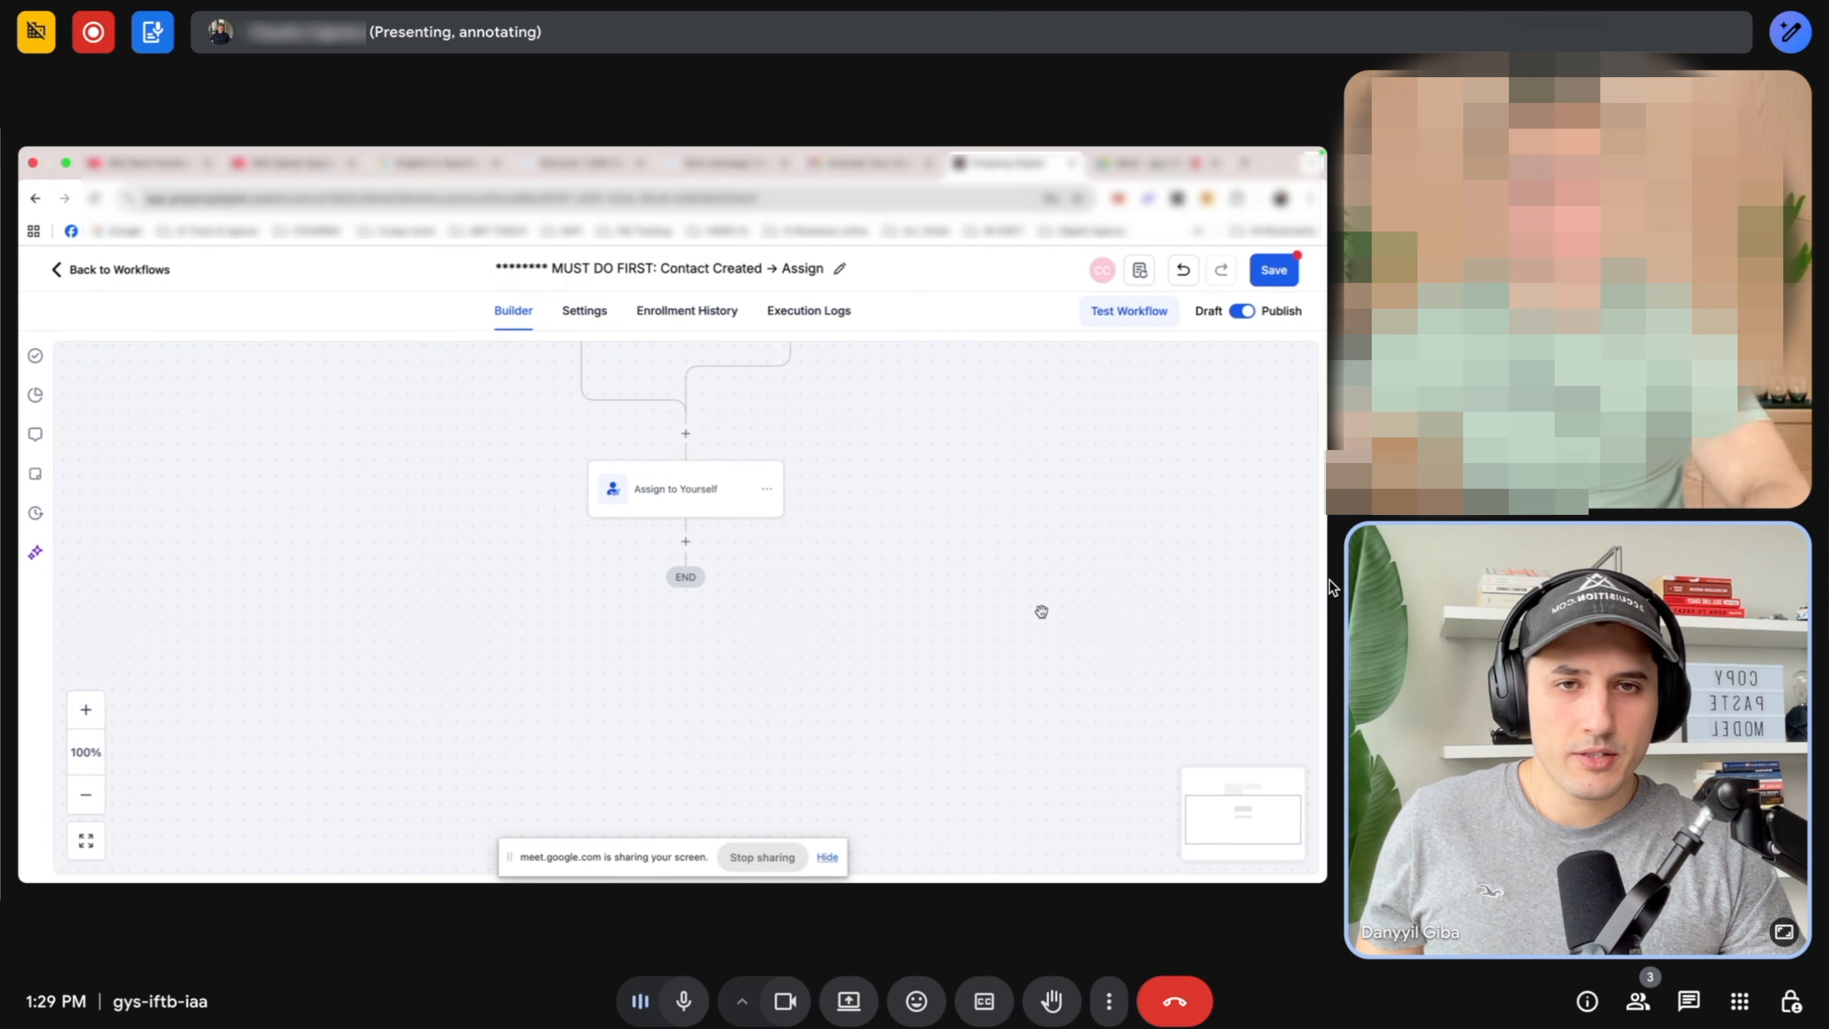
left_click(1273, 270)
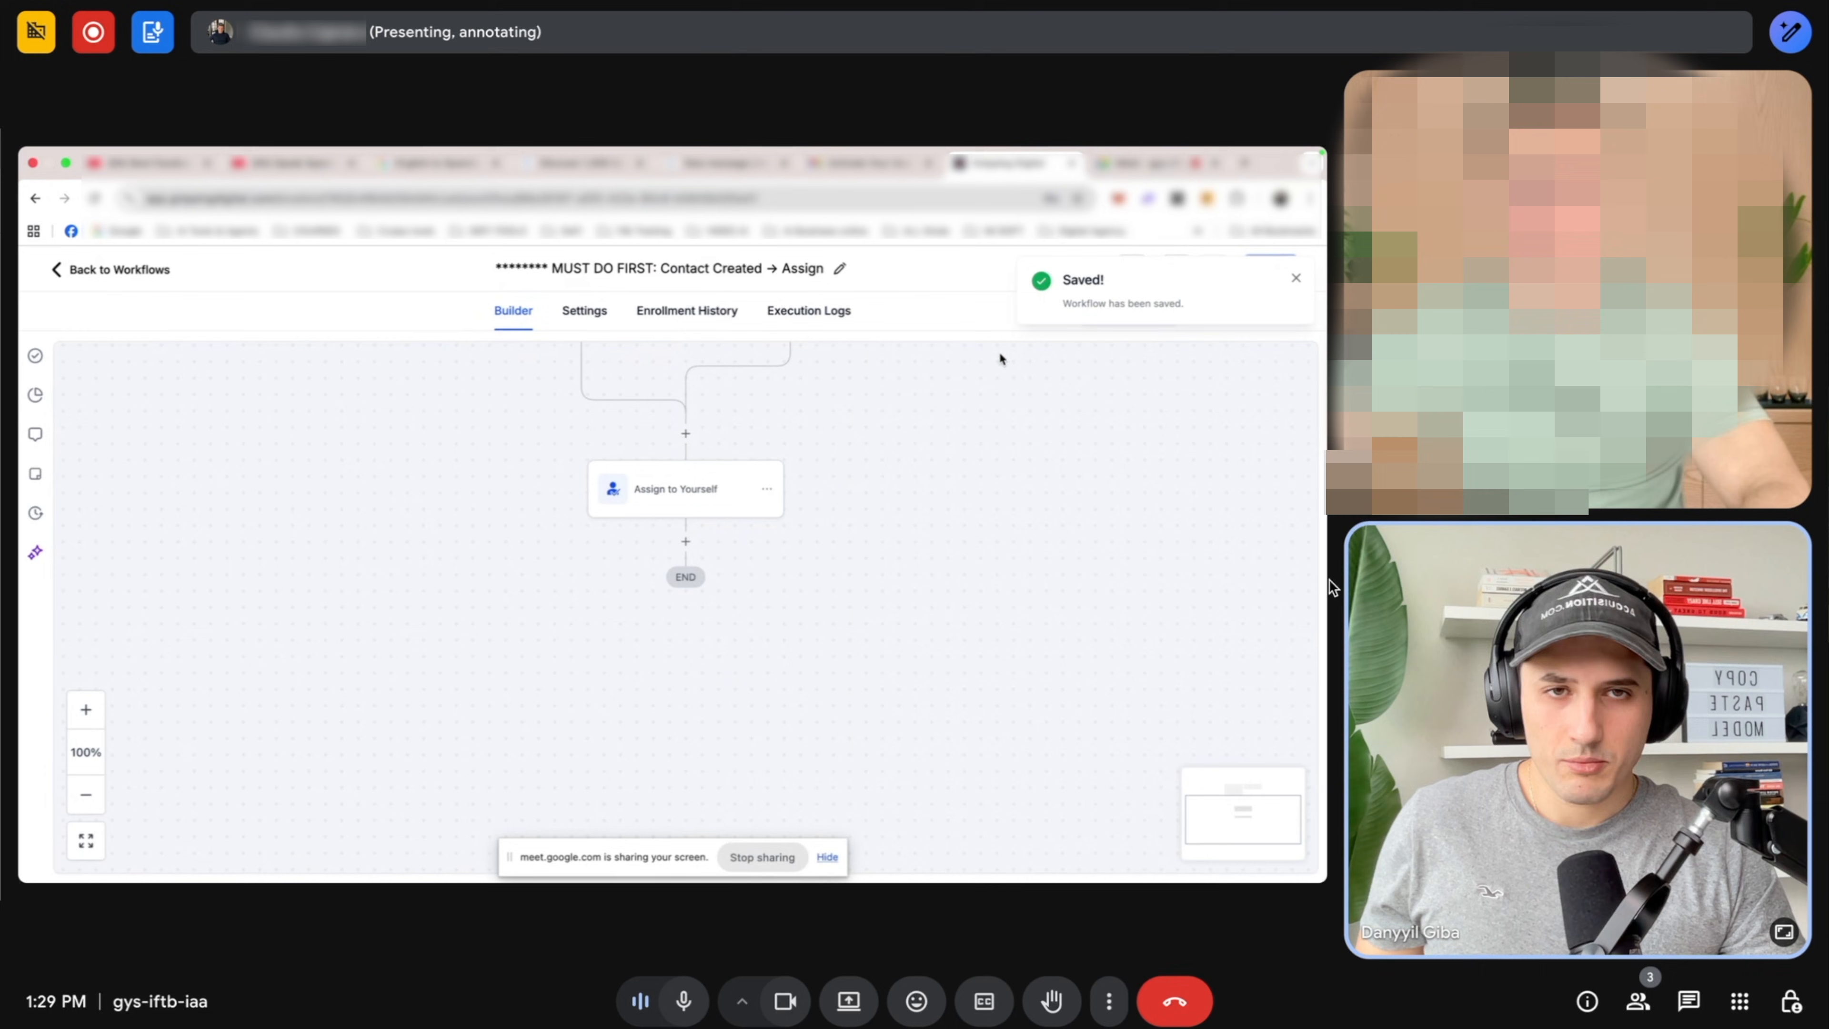
mouse_move(766, 608)
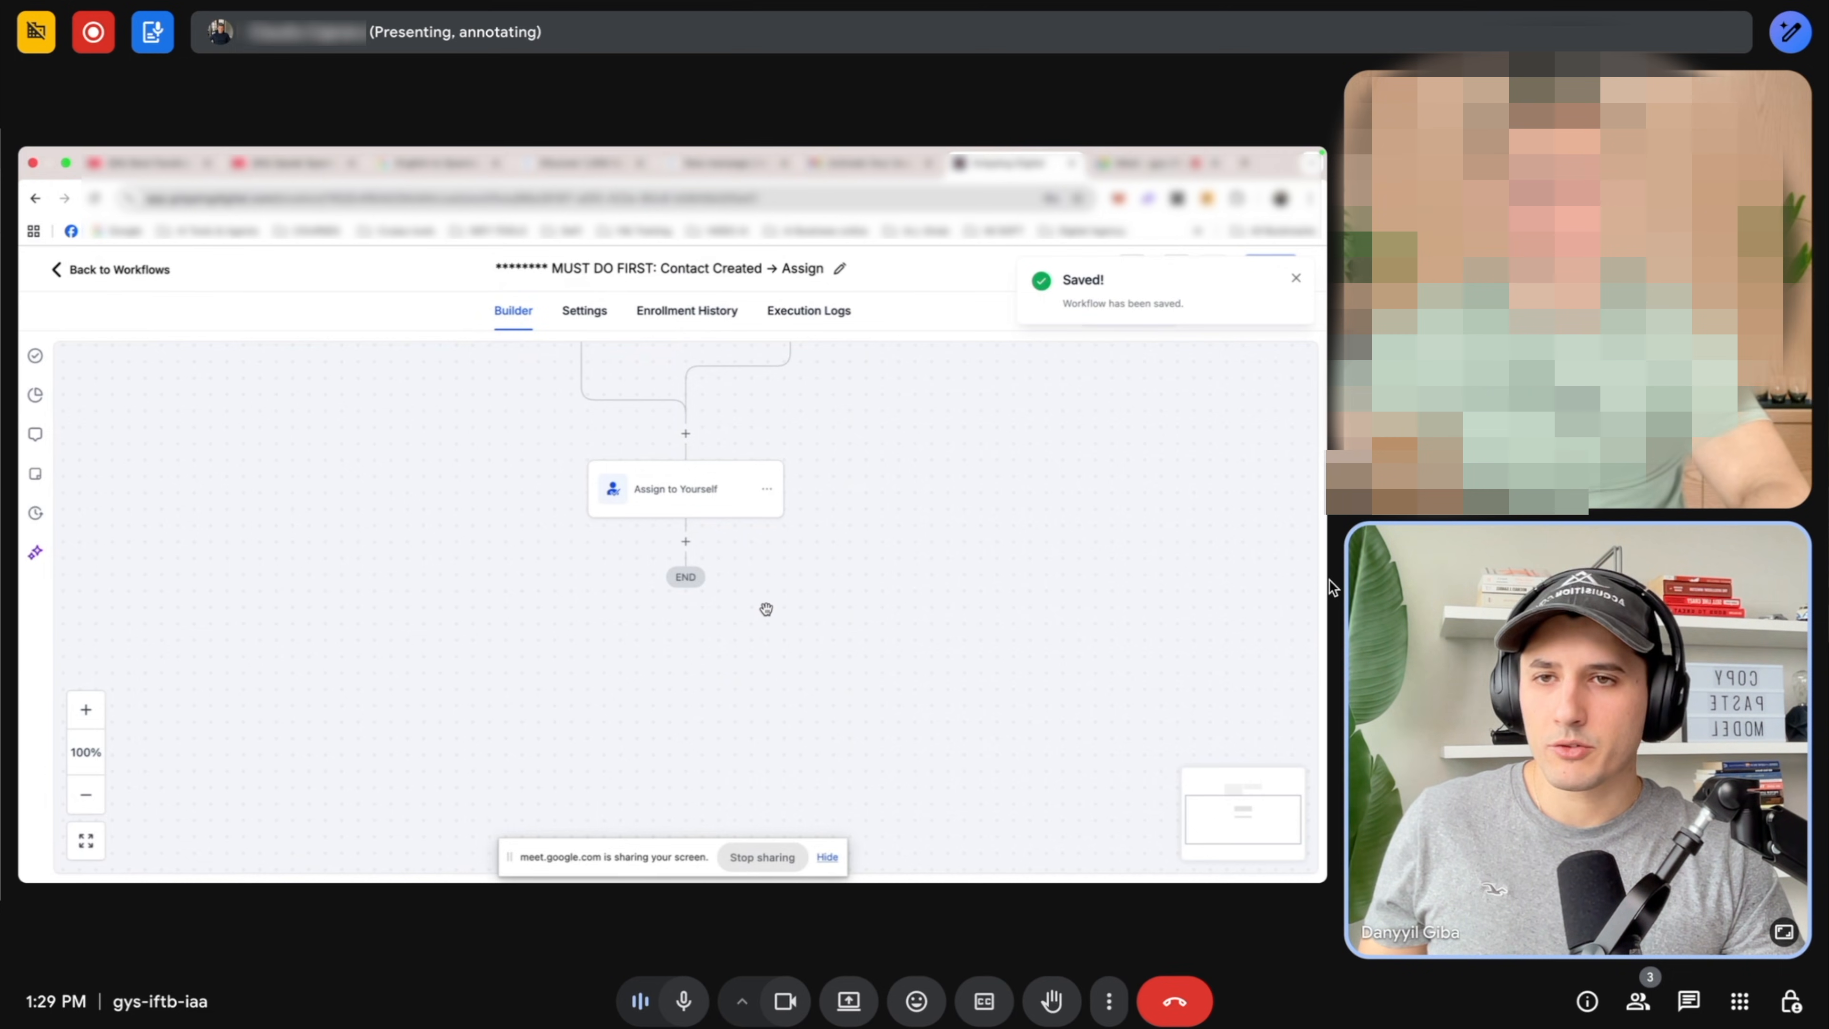
left_click(116, 270)
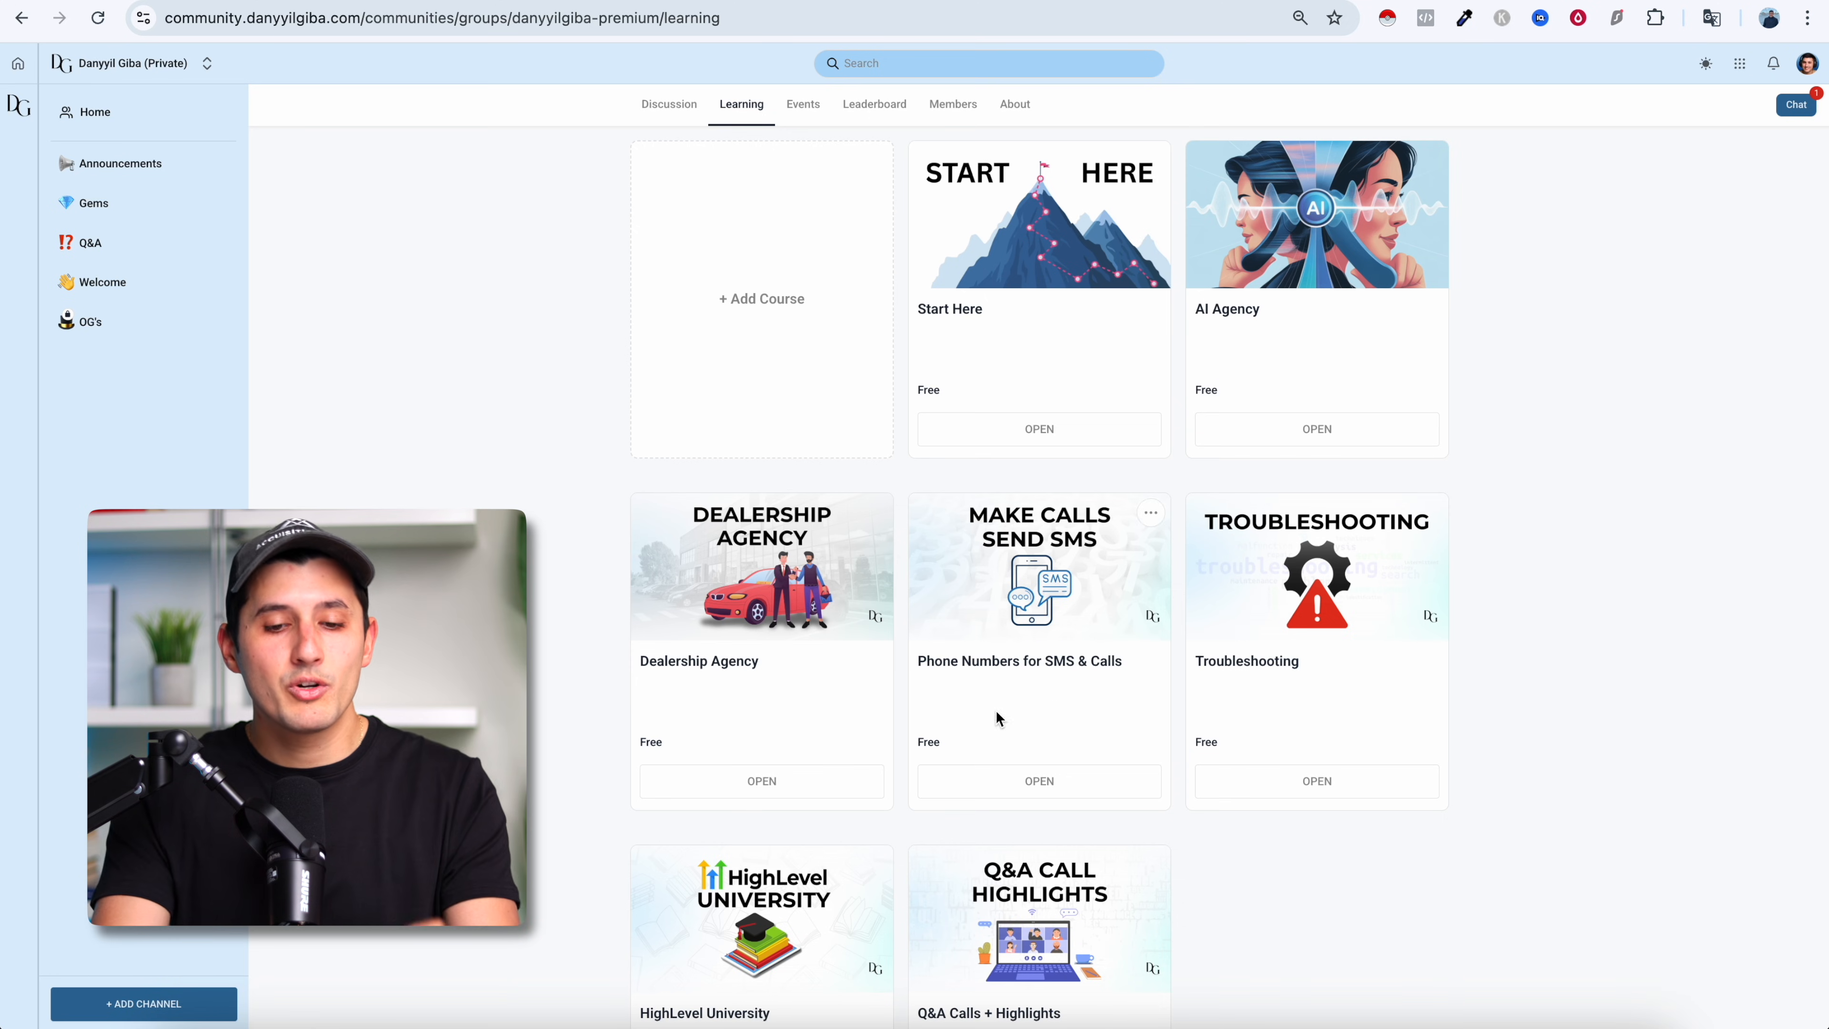
Navigate from the Learning tab to the private community's about page at US$997/year.
left_click(802, 104)
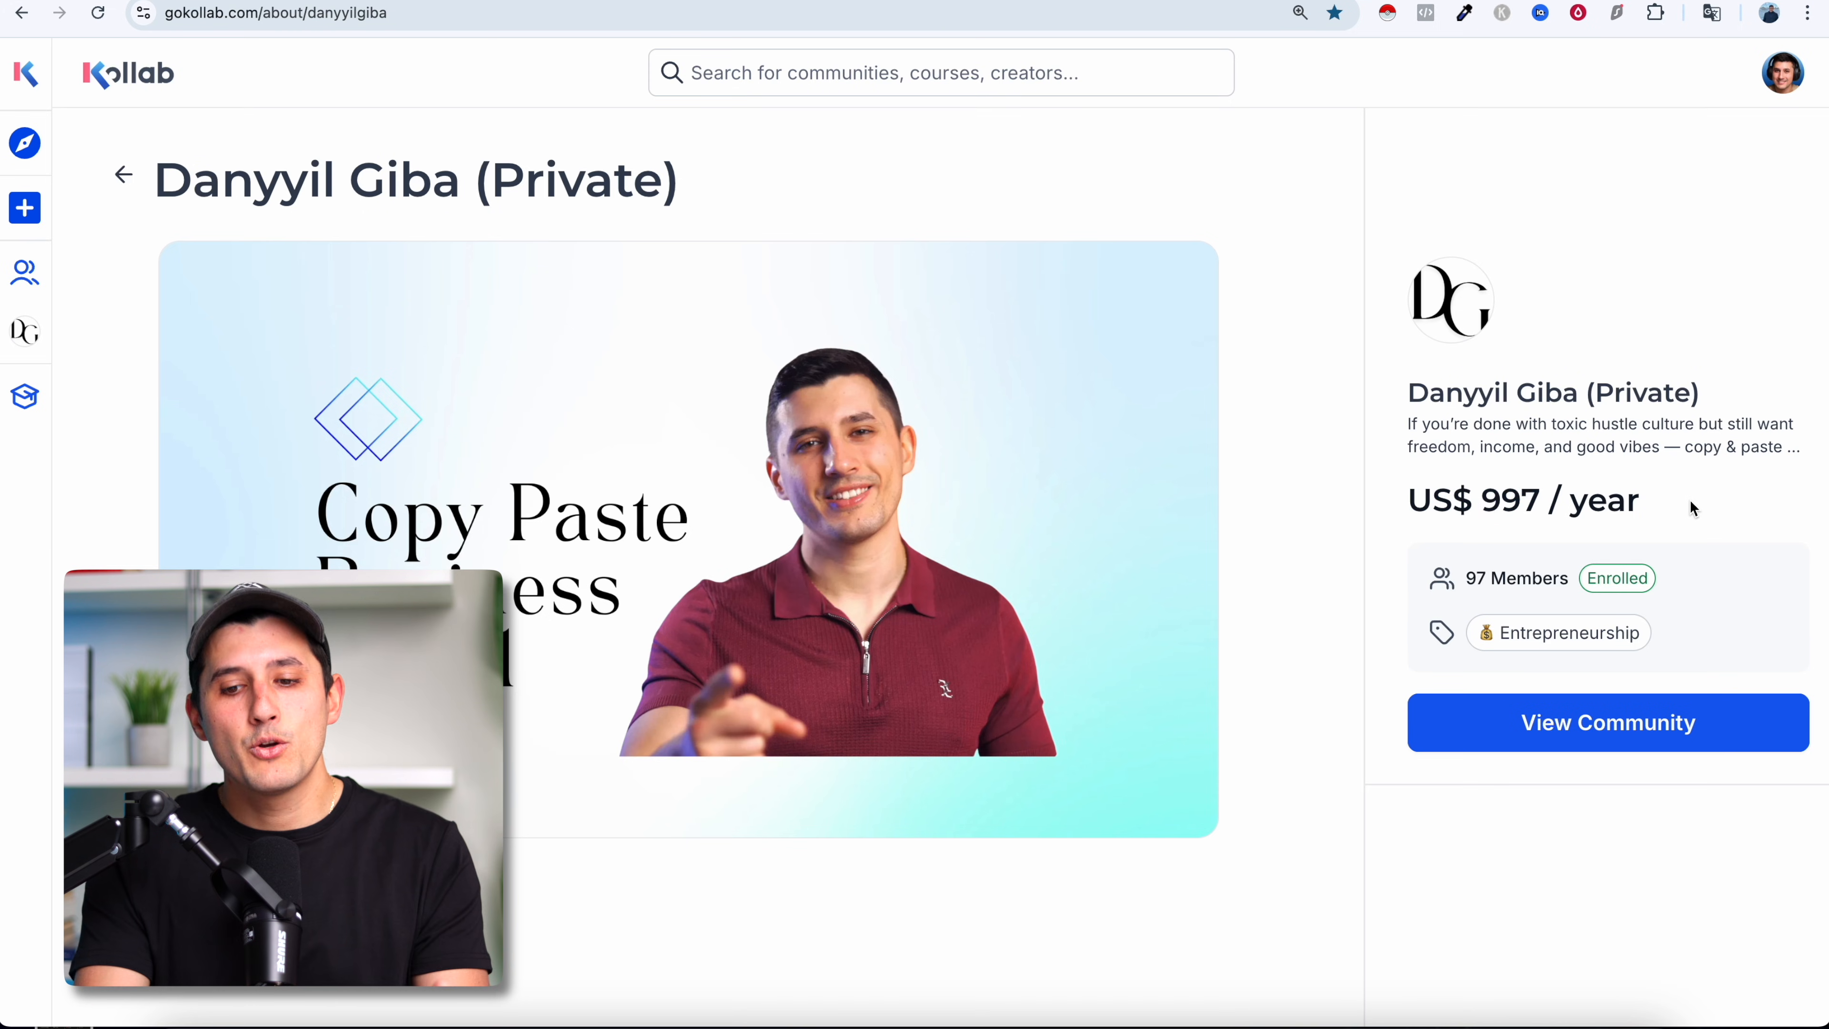
double_click(1511, 500)
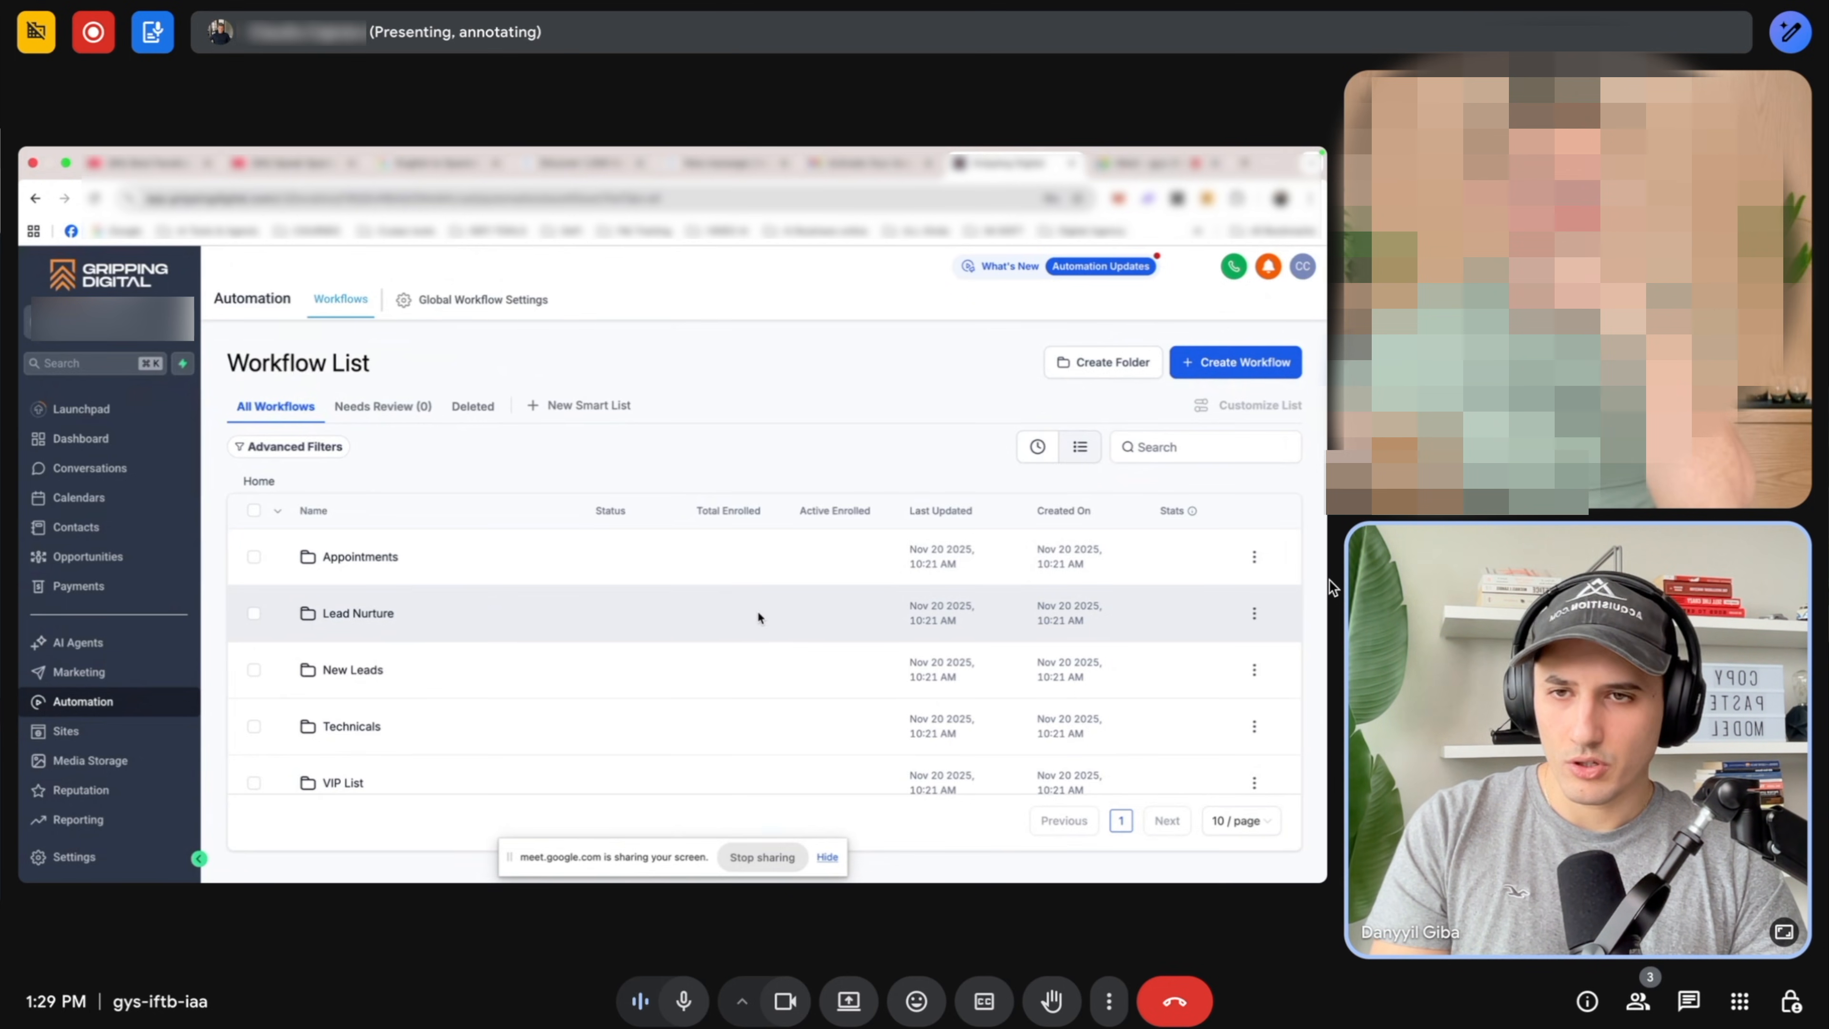
Go to Facebook Ads integrations and start connecting the Facebook ad account.
scroll("down", 3)
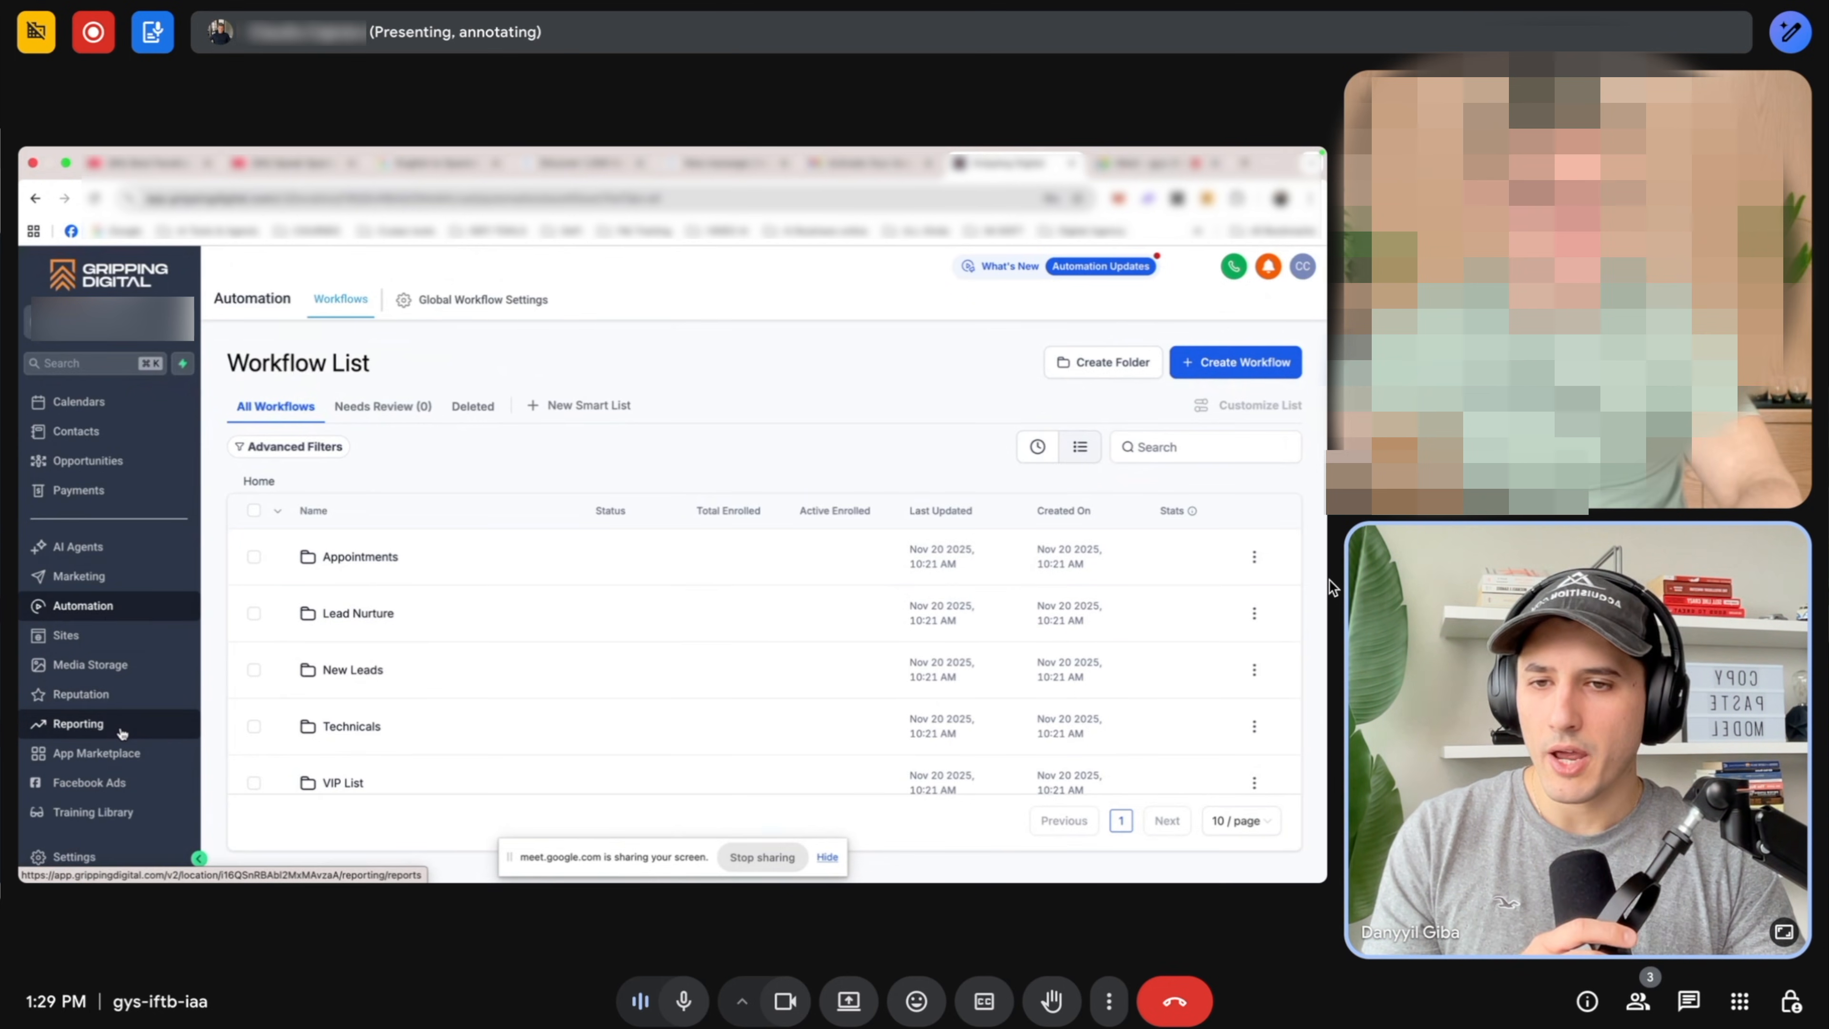
mouse_move(90, 781)
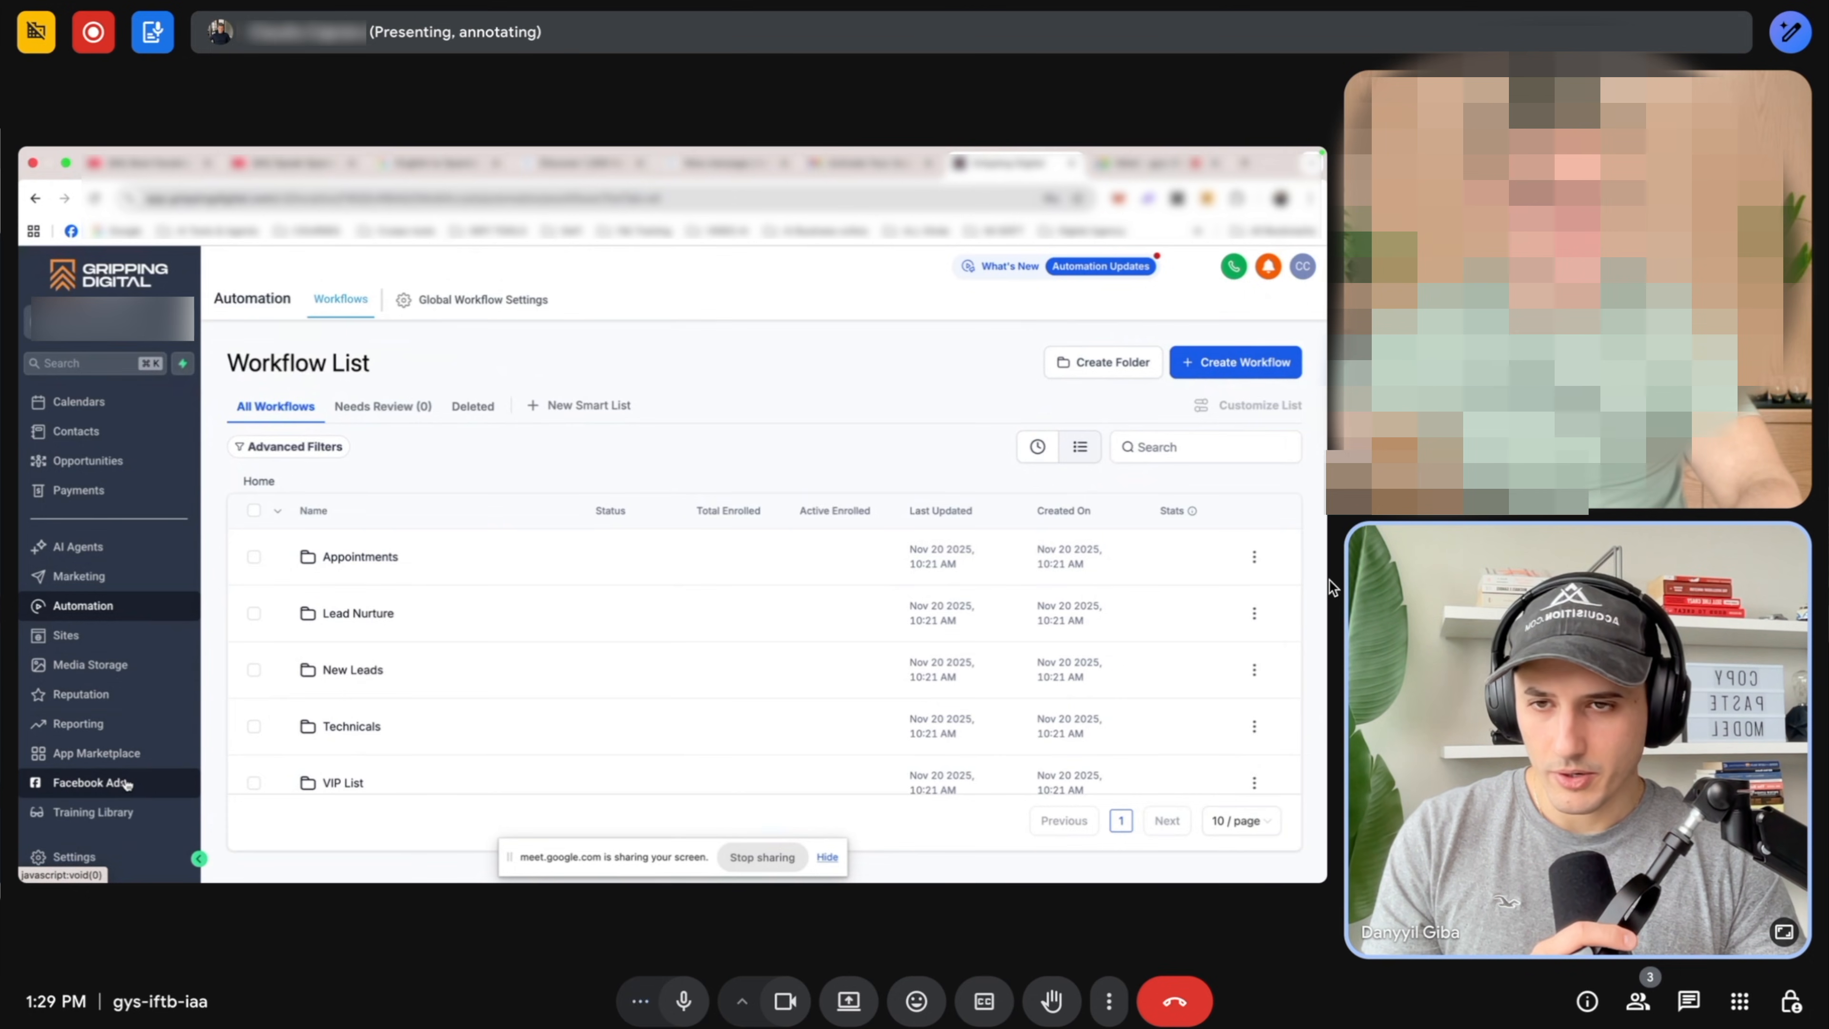
left_click(88, 781)
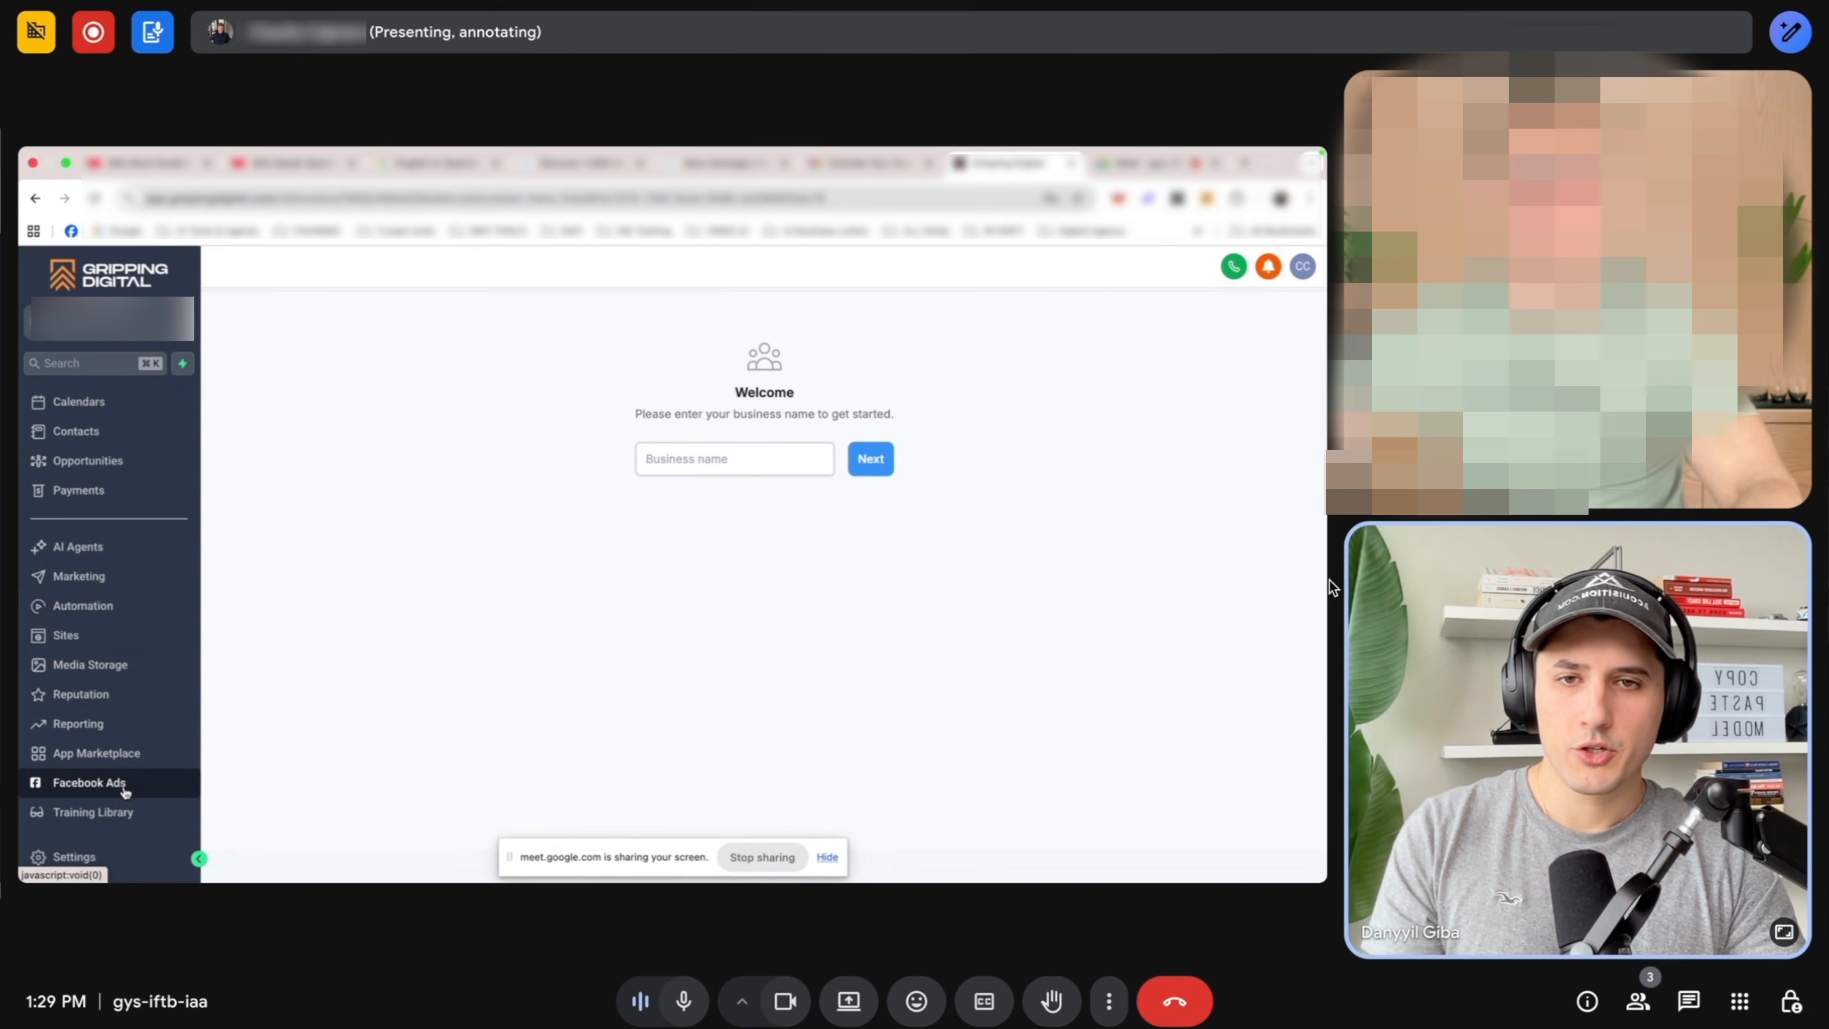
left_click(88, 781)
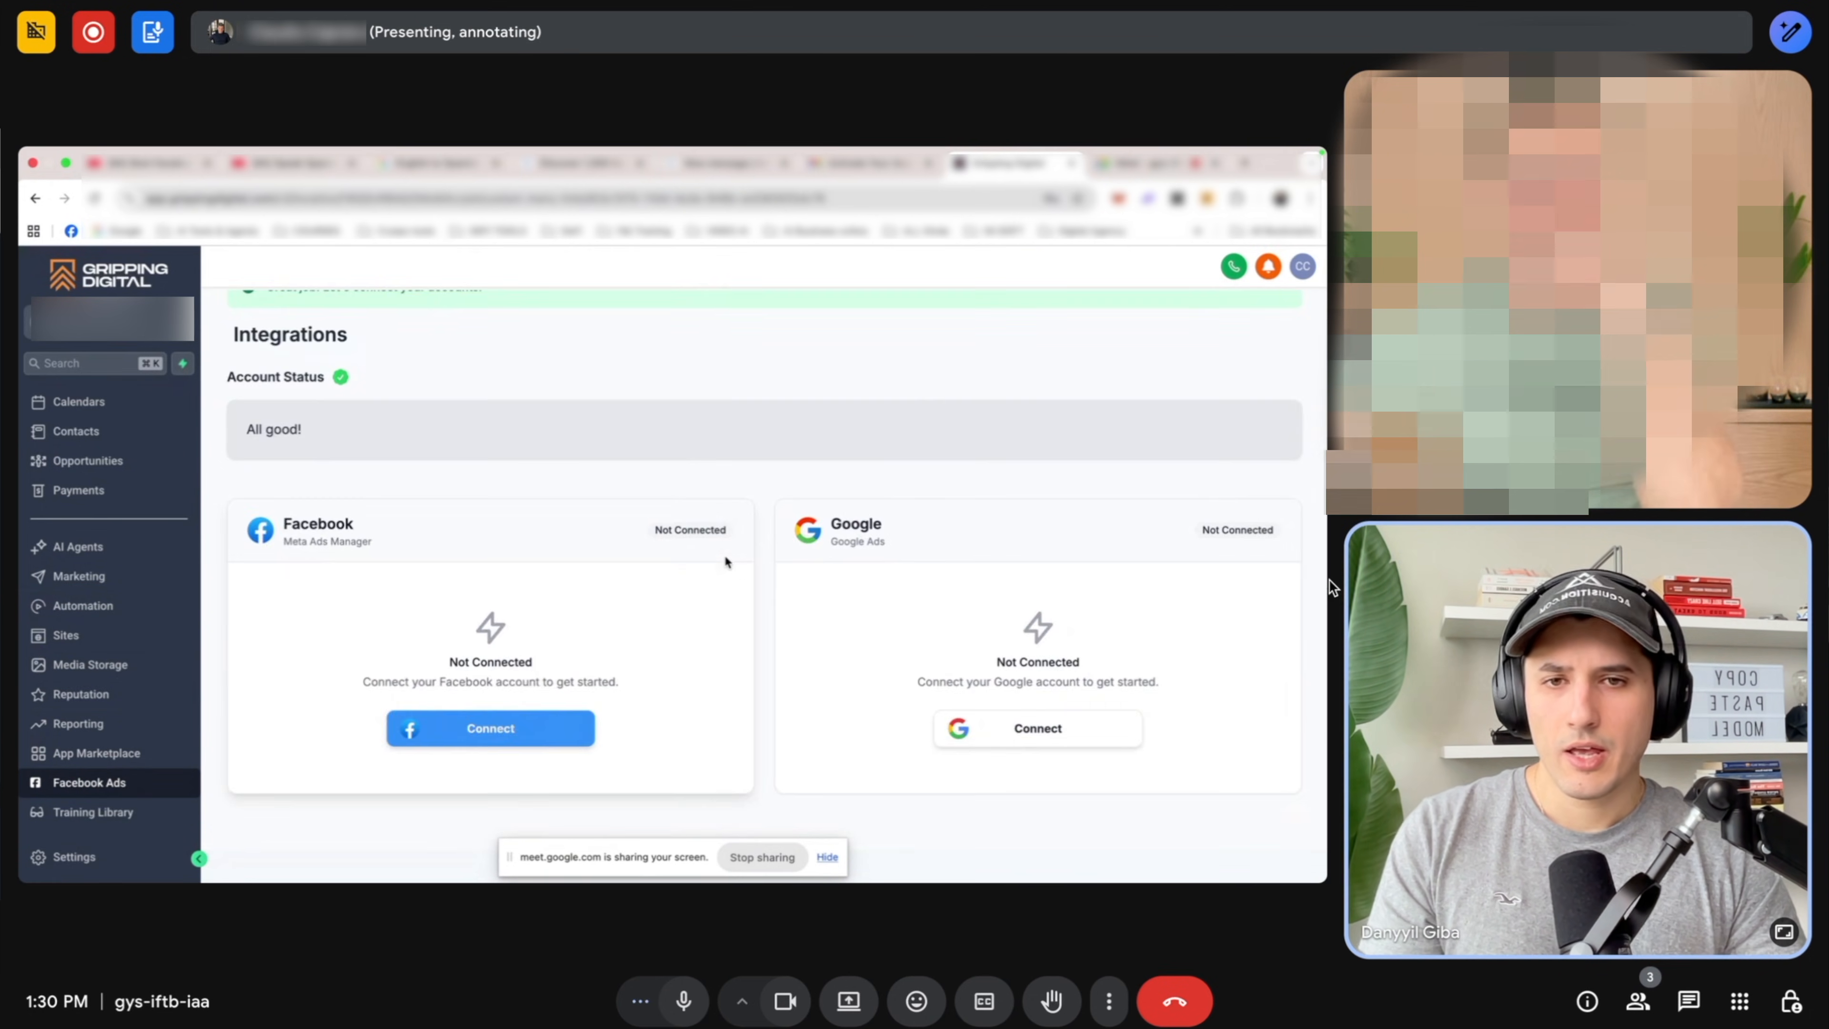
scroll("up", 3)
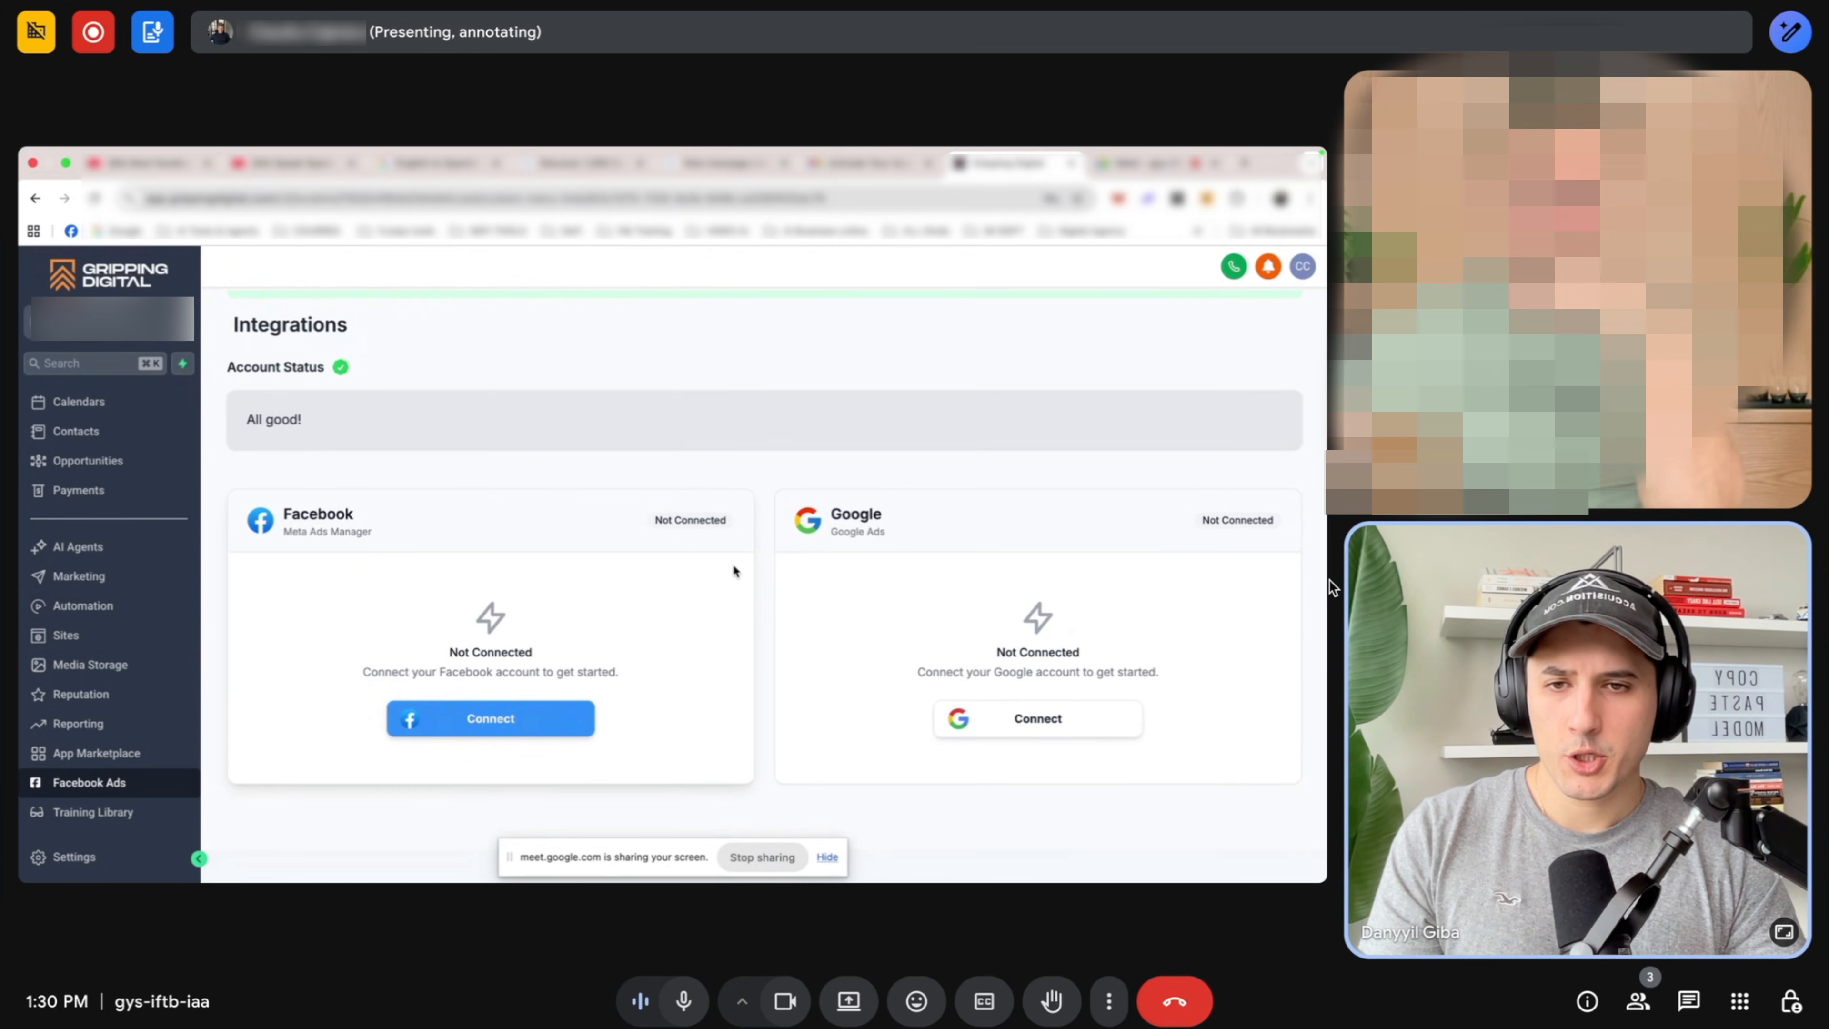
left_click(489, 717)
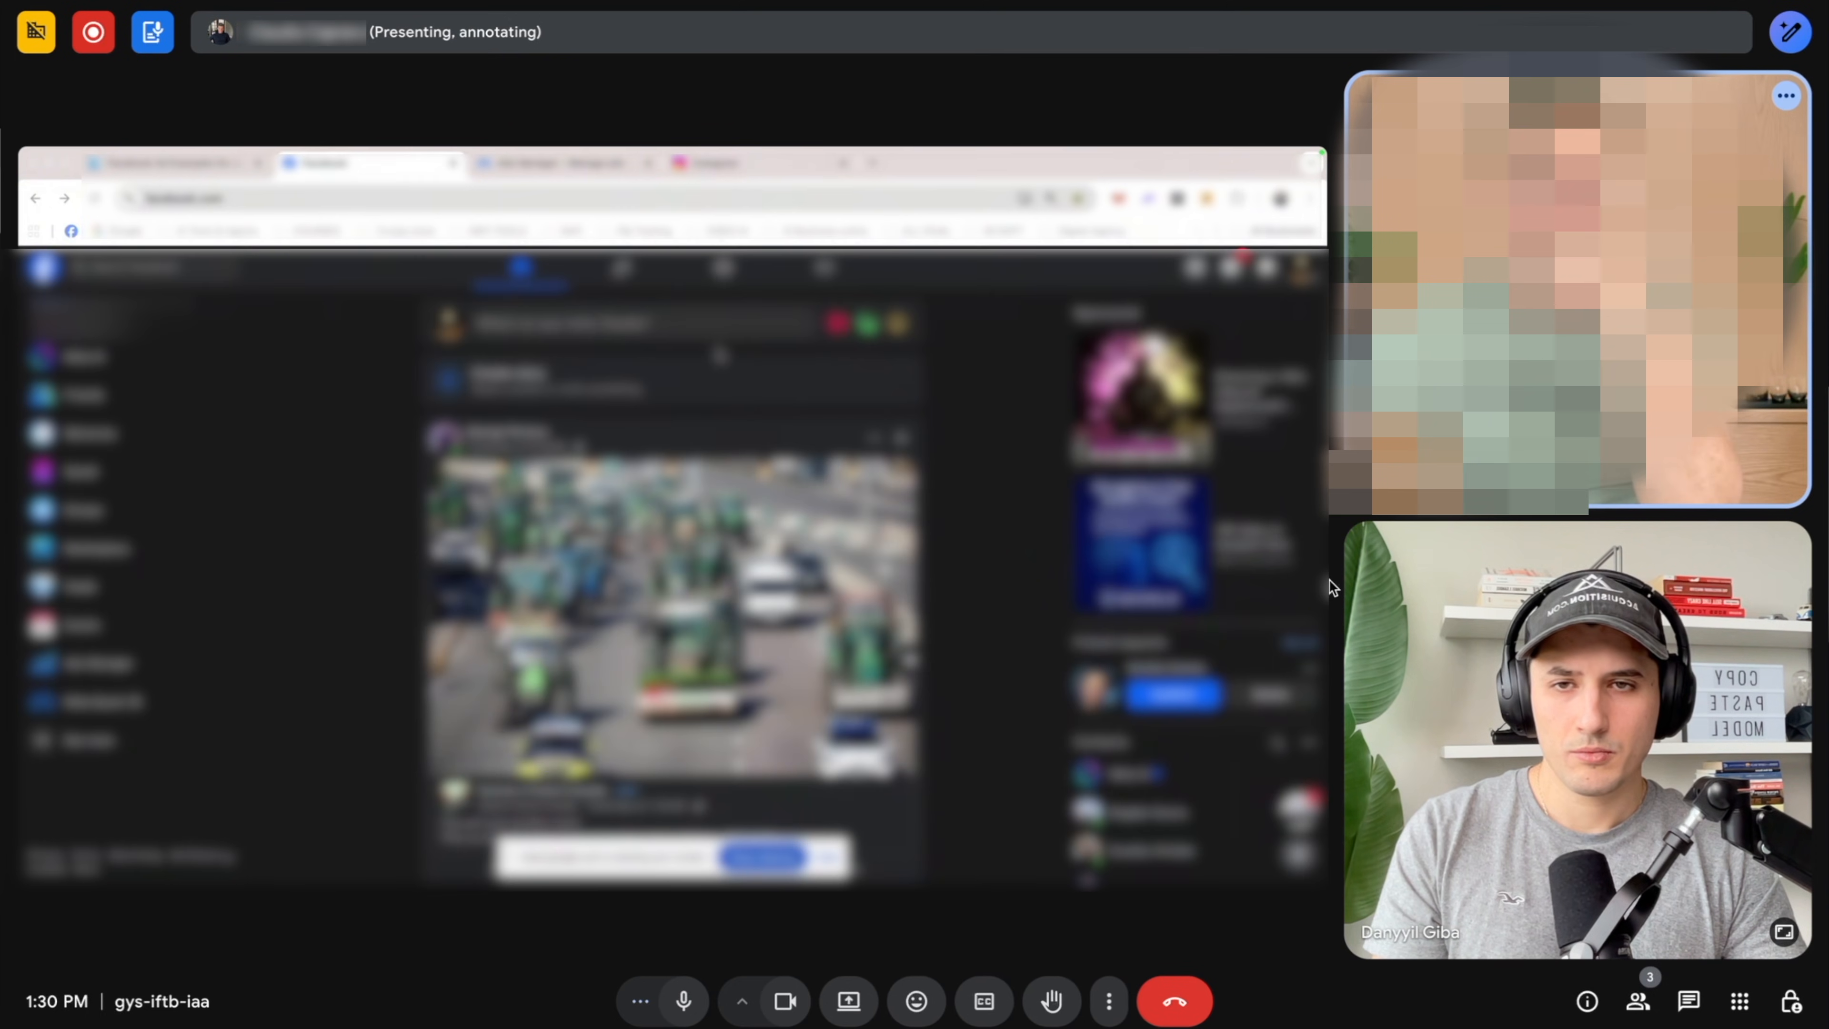
From the account dropdown, start a new business portfolio and fill in its name.
left_click(326, 162)
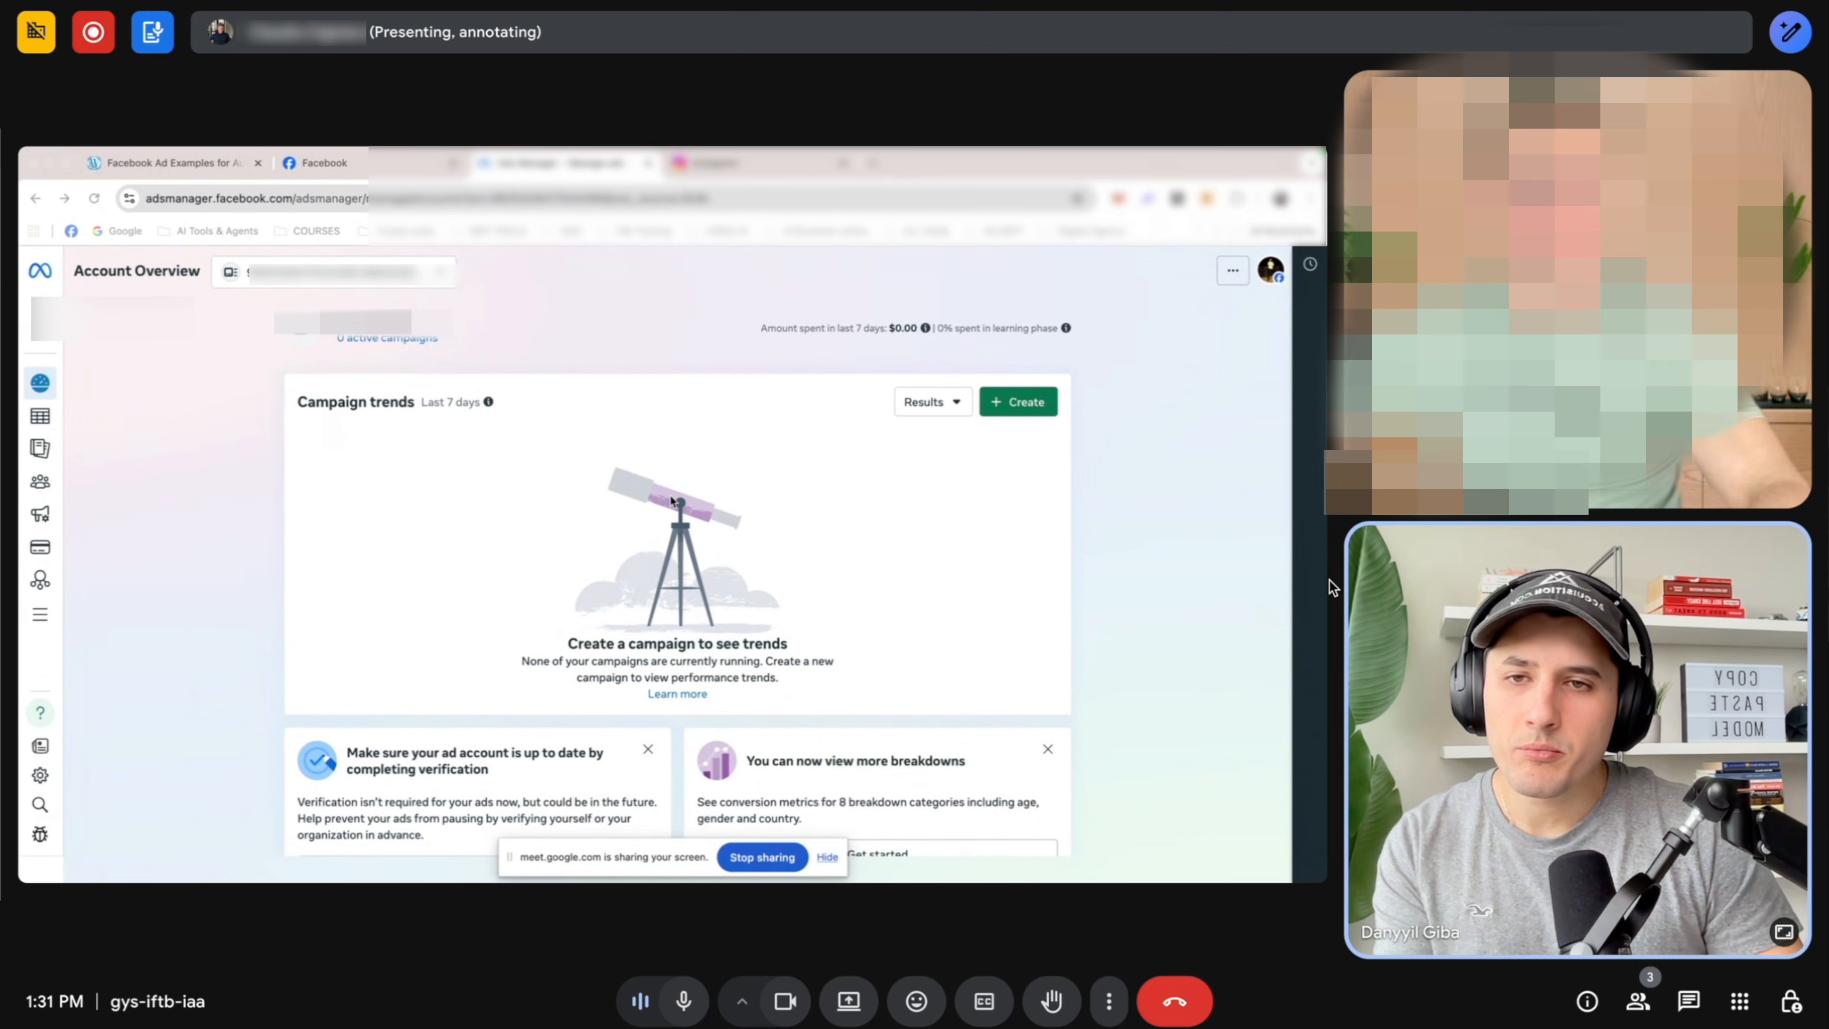
mouse_move(504, 328)
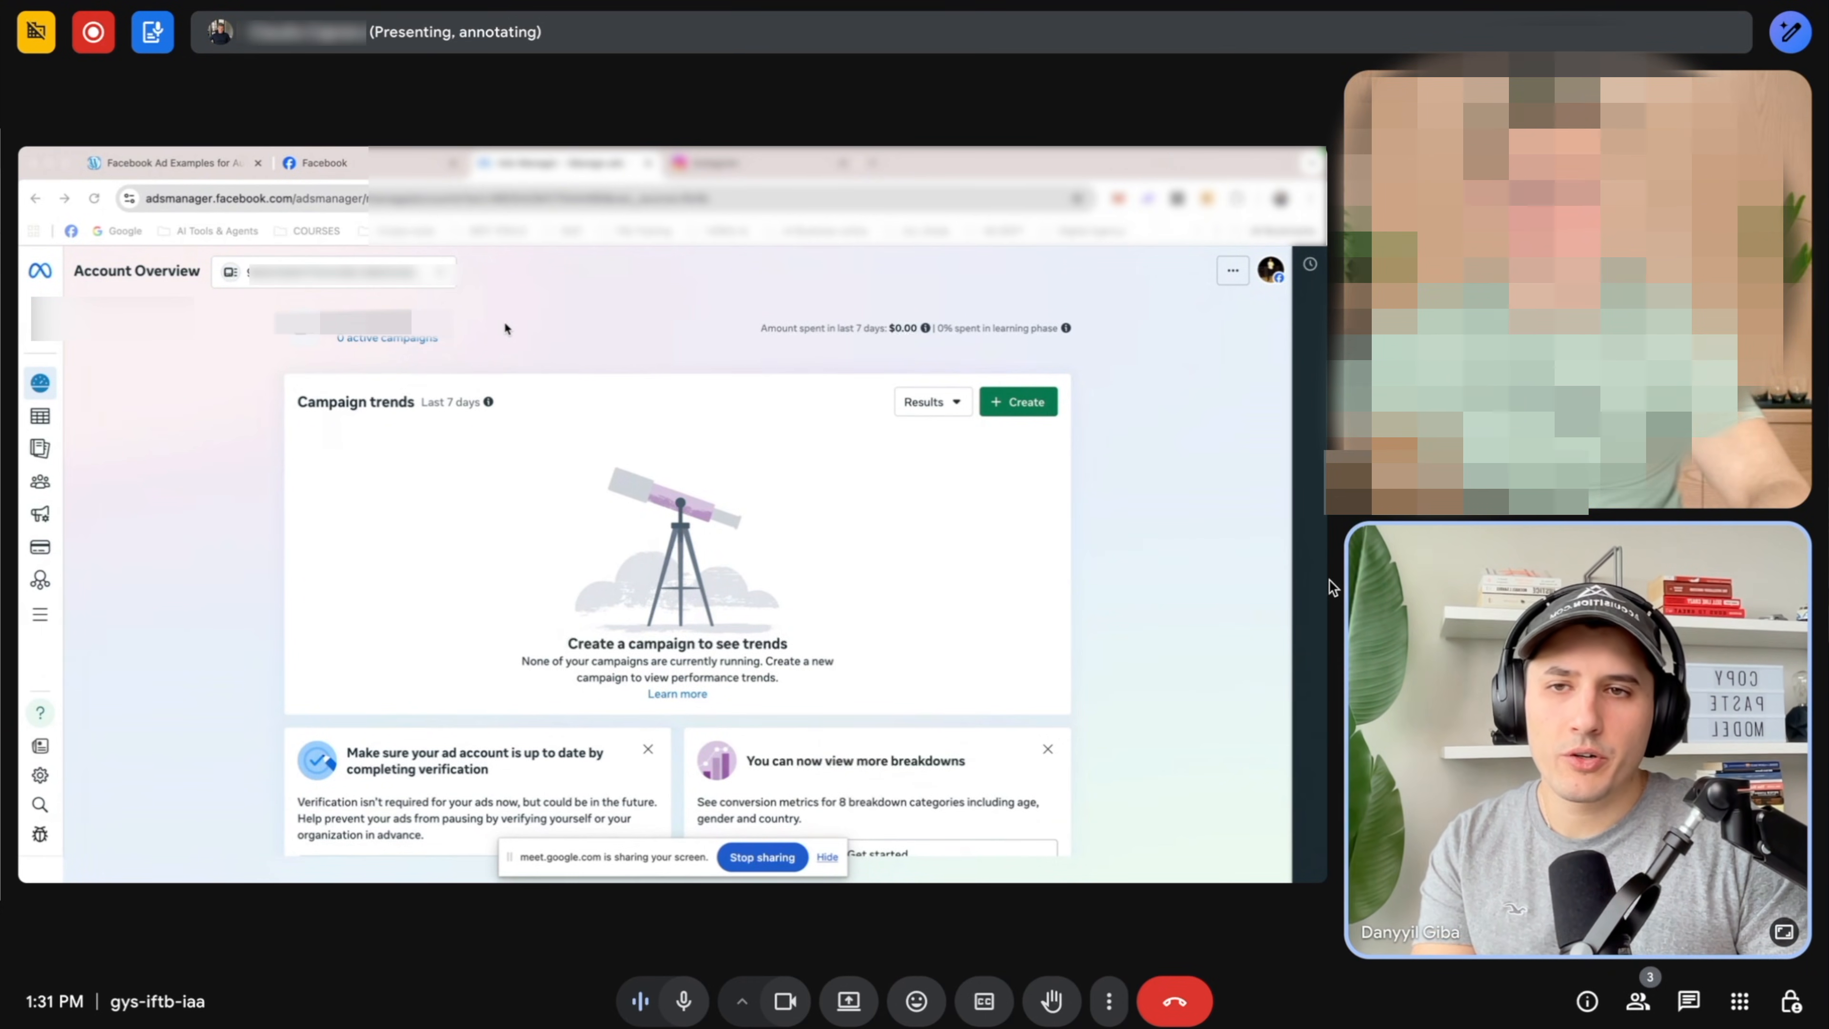
mouse_move(213, 295)
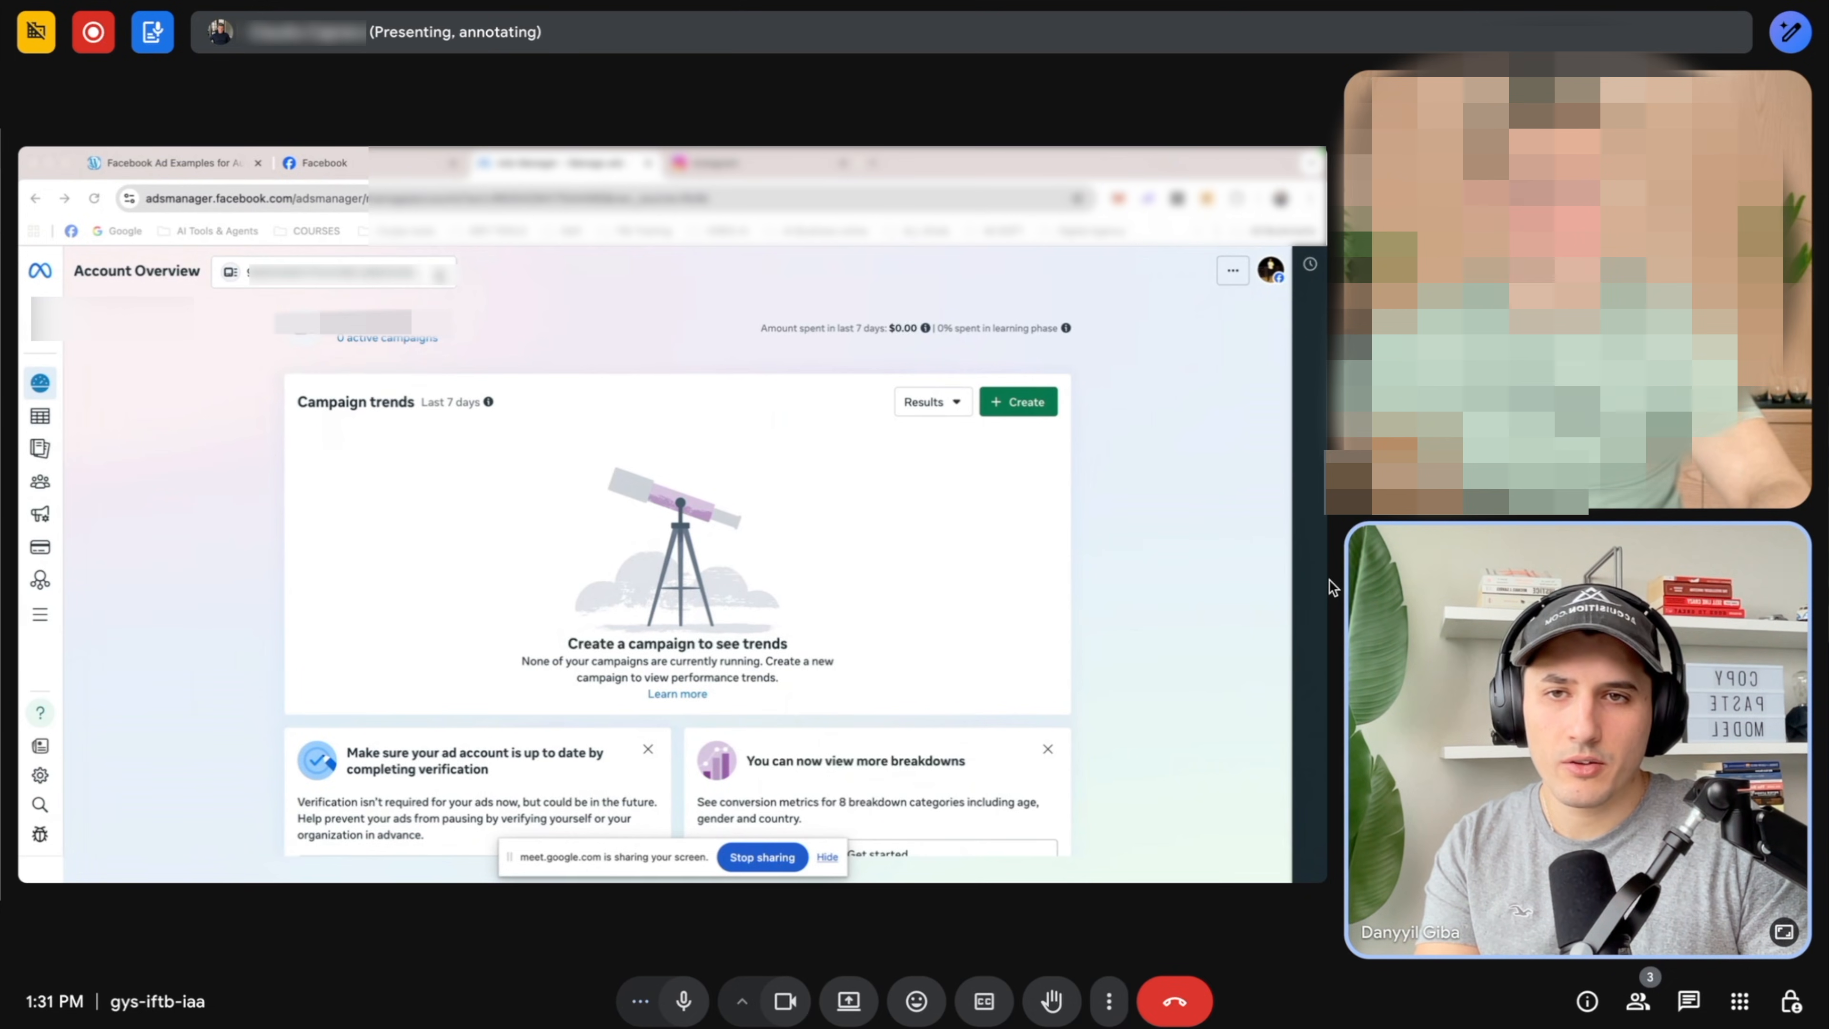
left_click(332, 271)
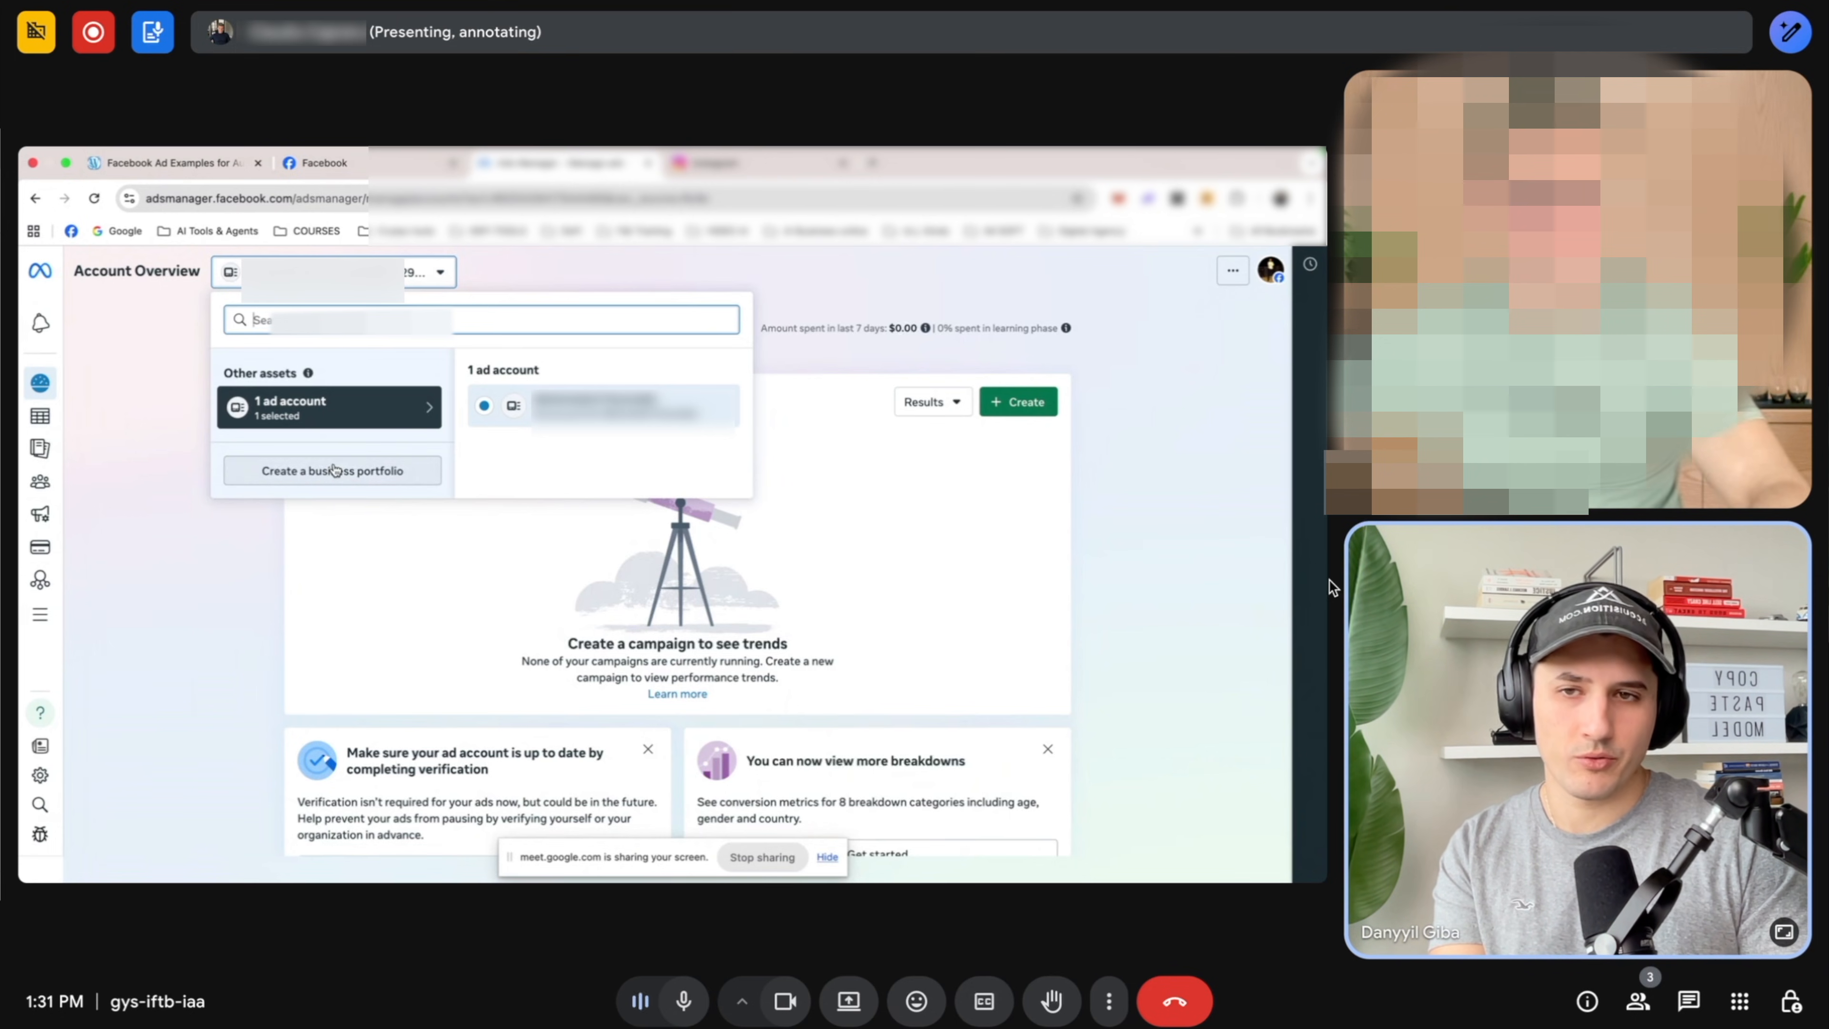
left_click(332, 469)
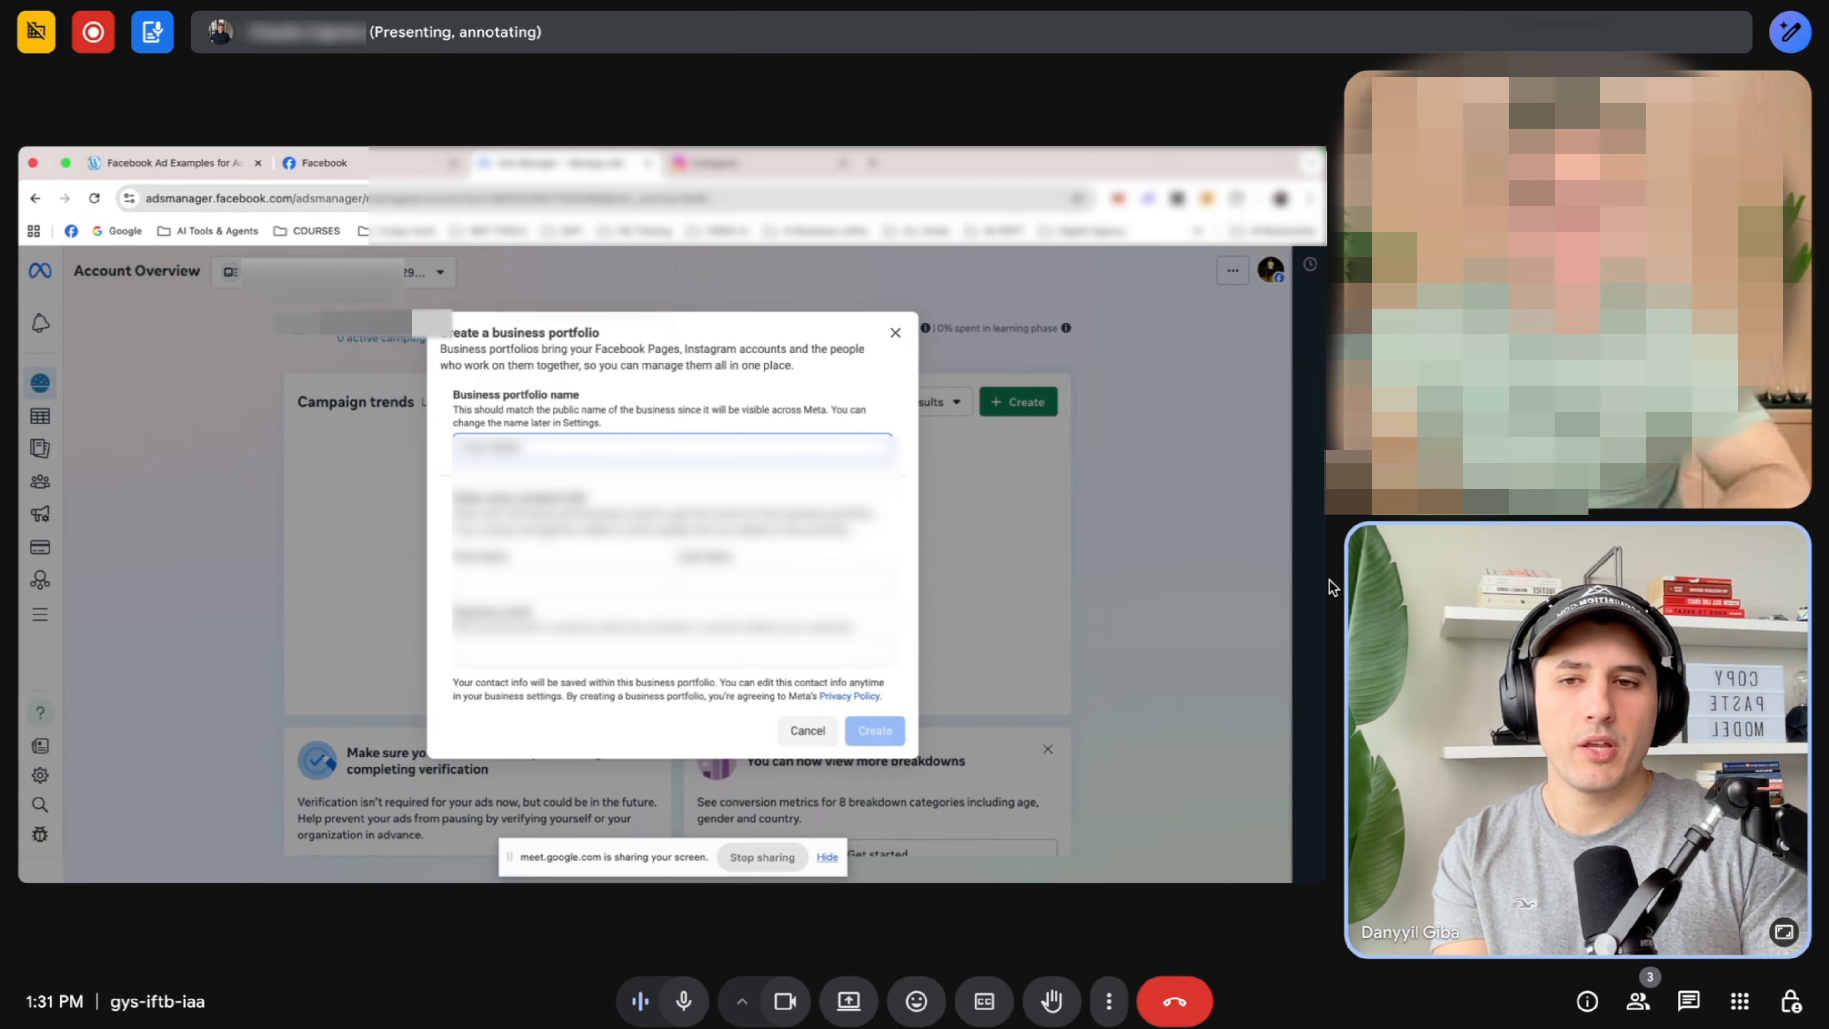
left_click(806, 730)
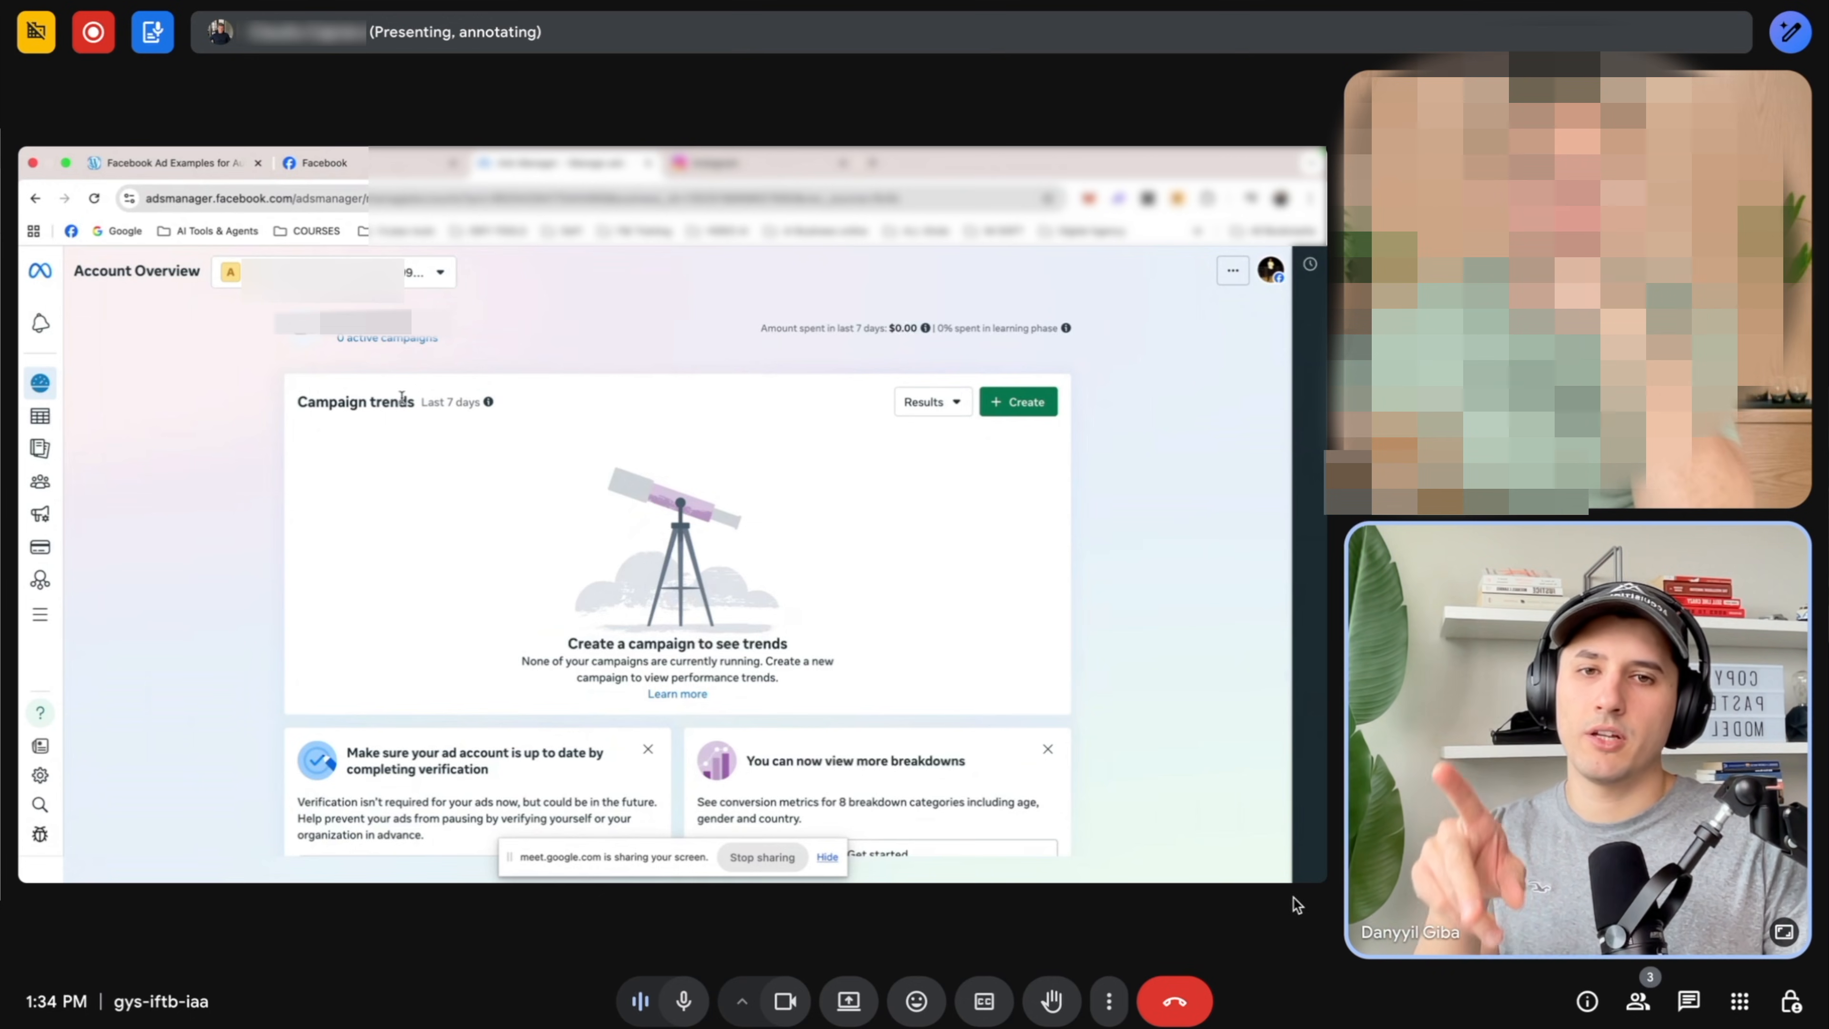
Create a new car dealership Facebook Page from the portfolio's Pages settings.
left_click(333, 271)
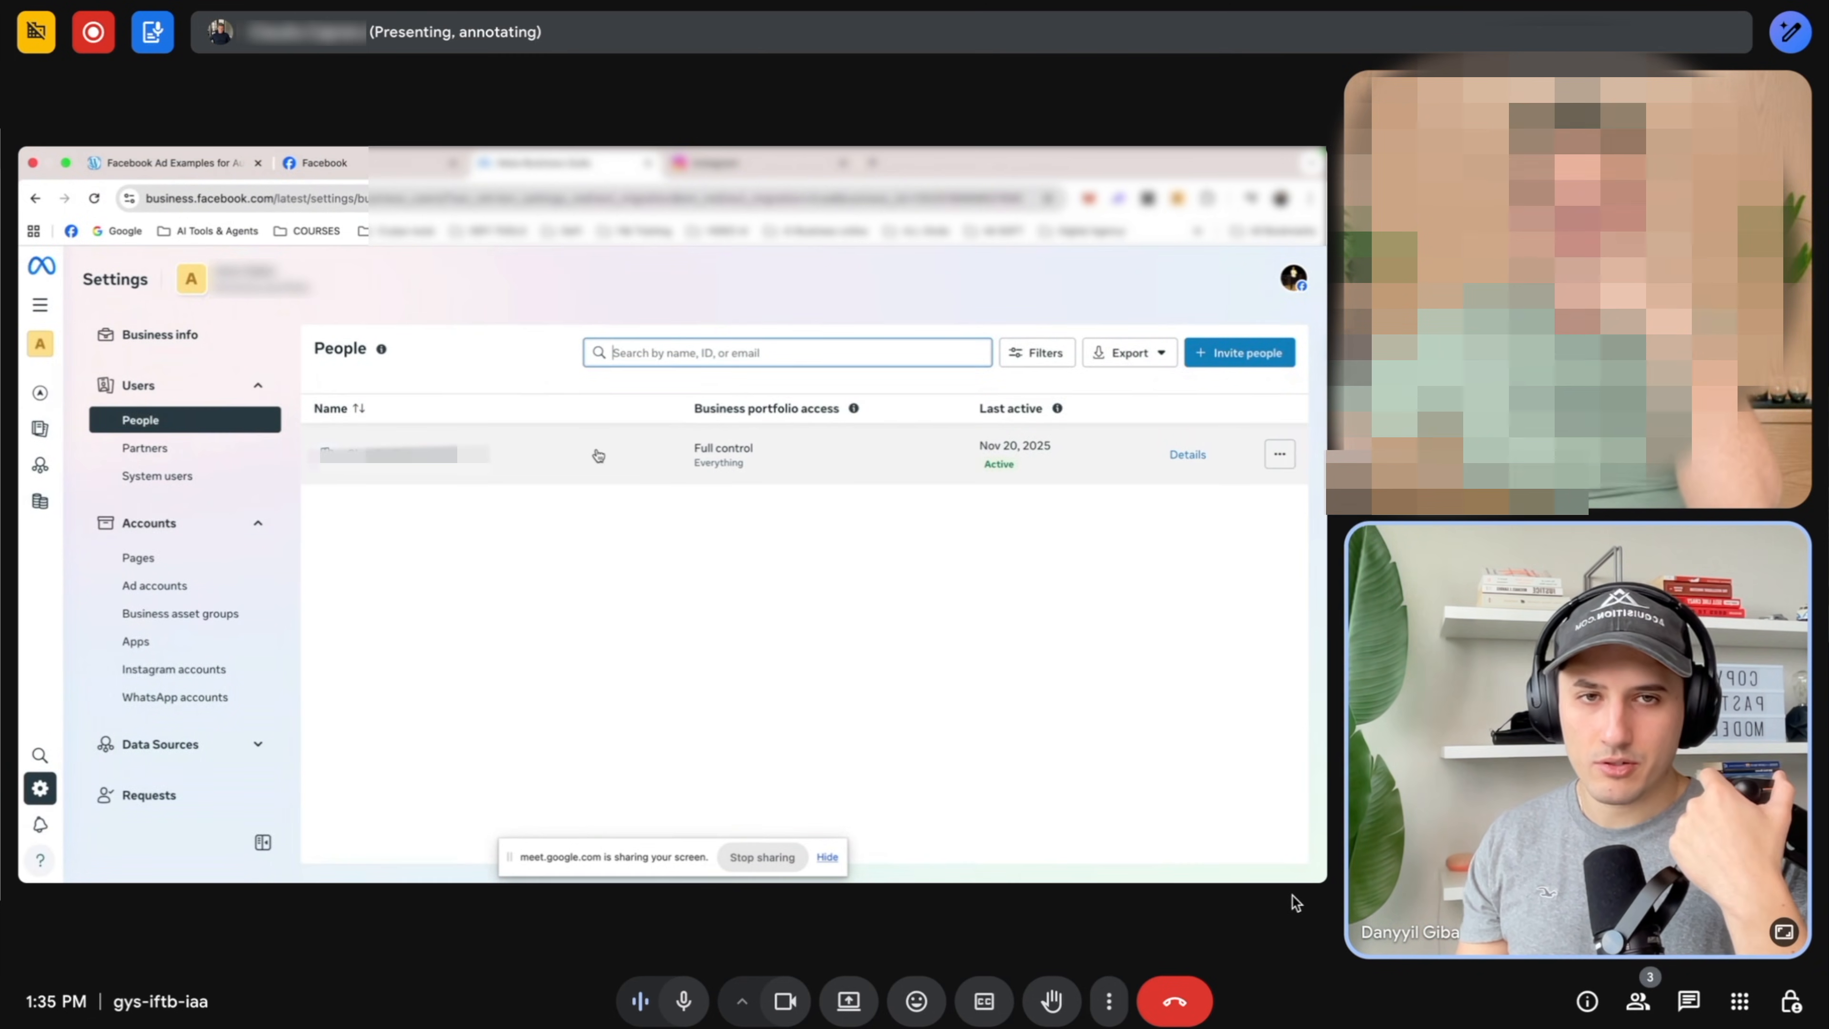
mouse_move(137, 557)
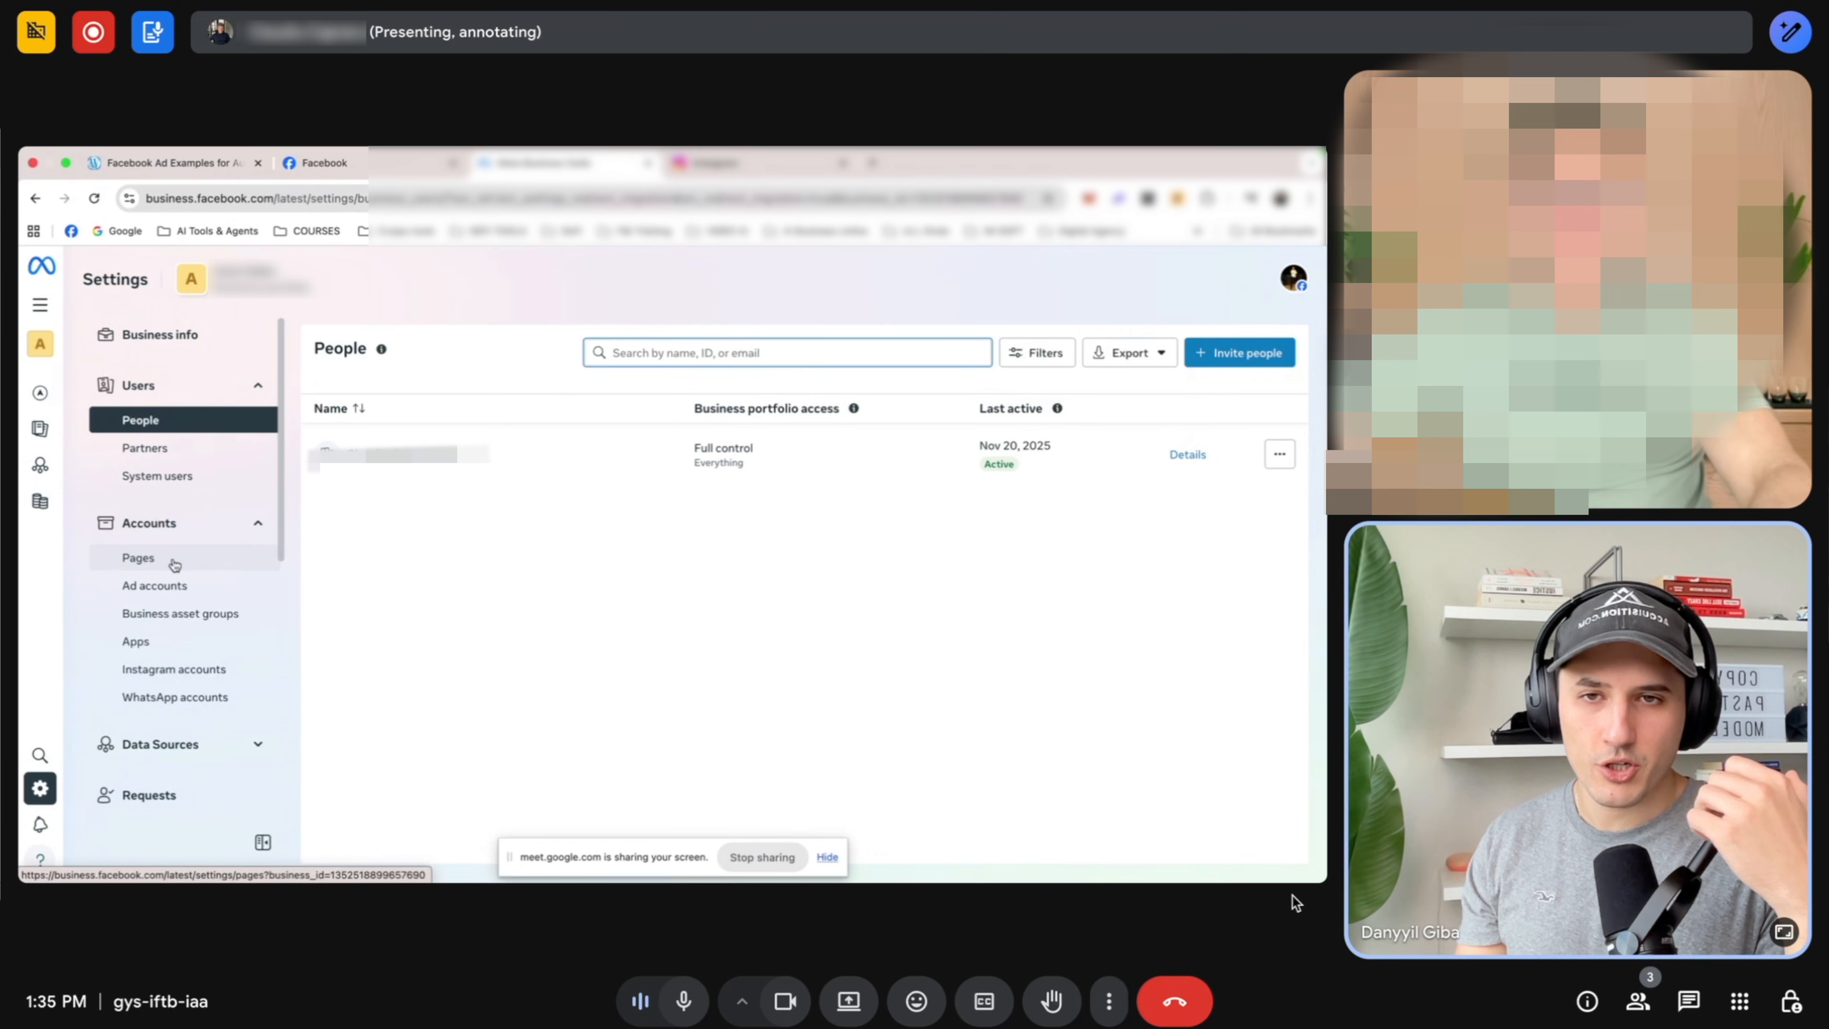
left_click(137, 557)
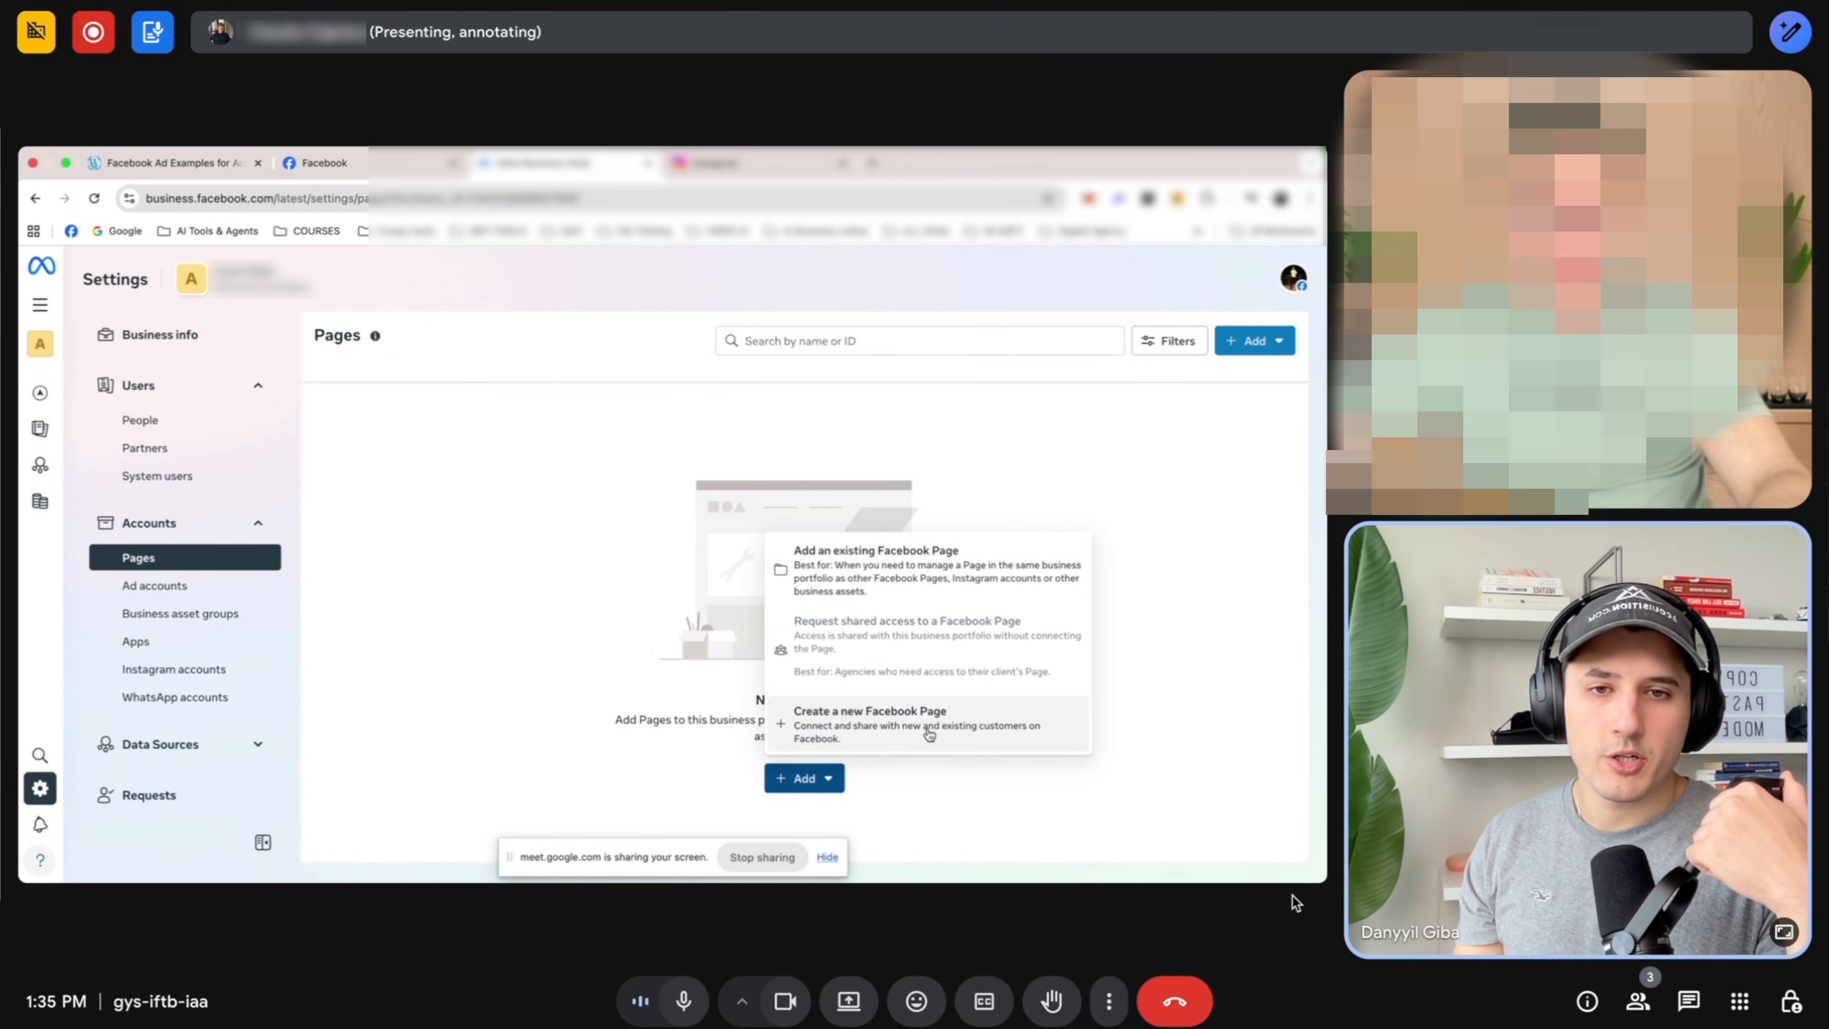
left_click(869, 711)
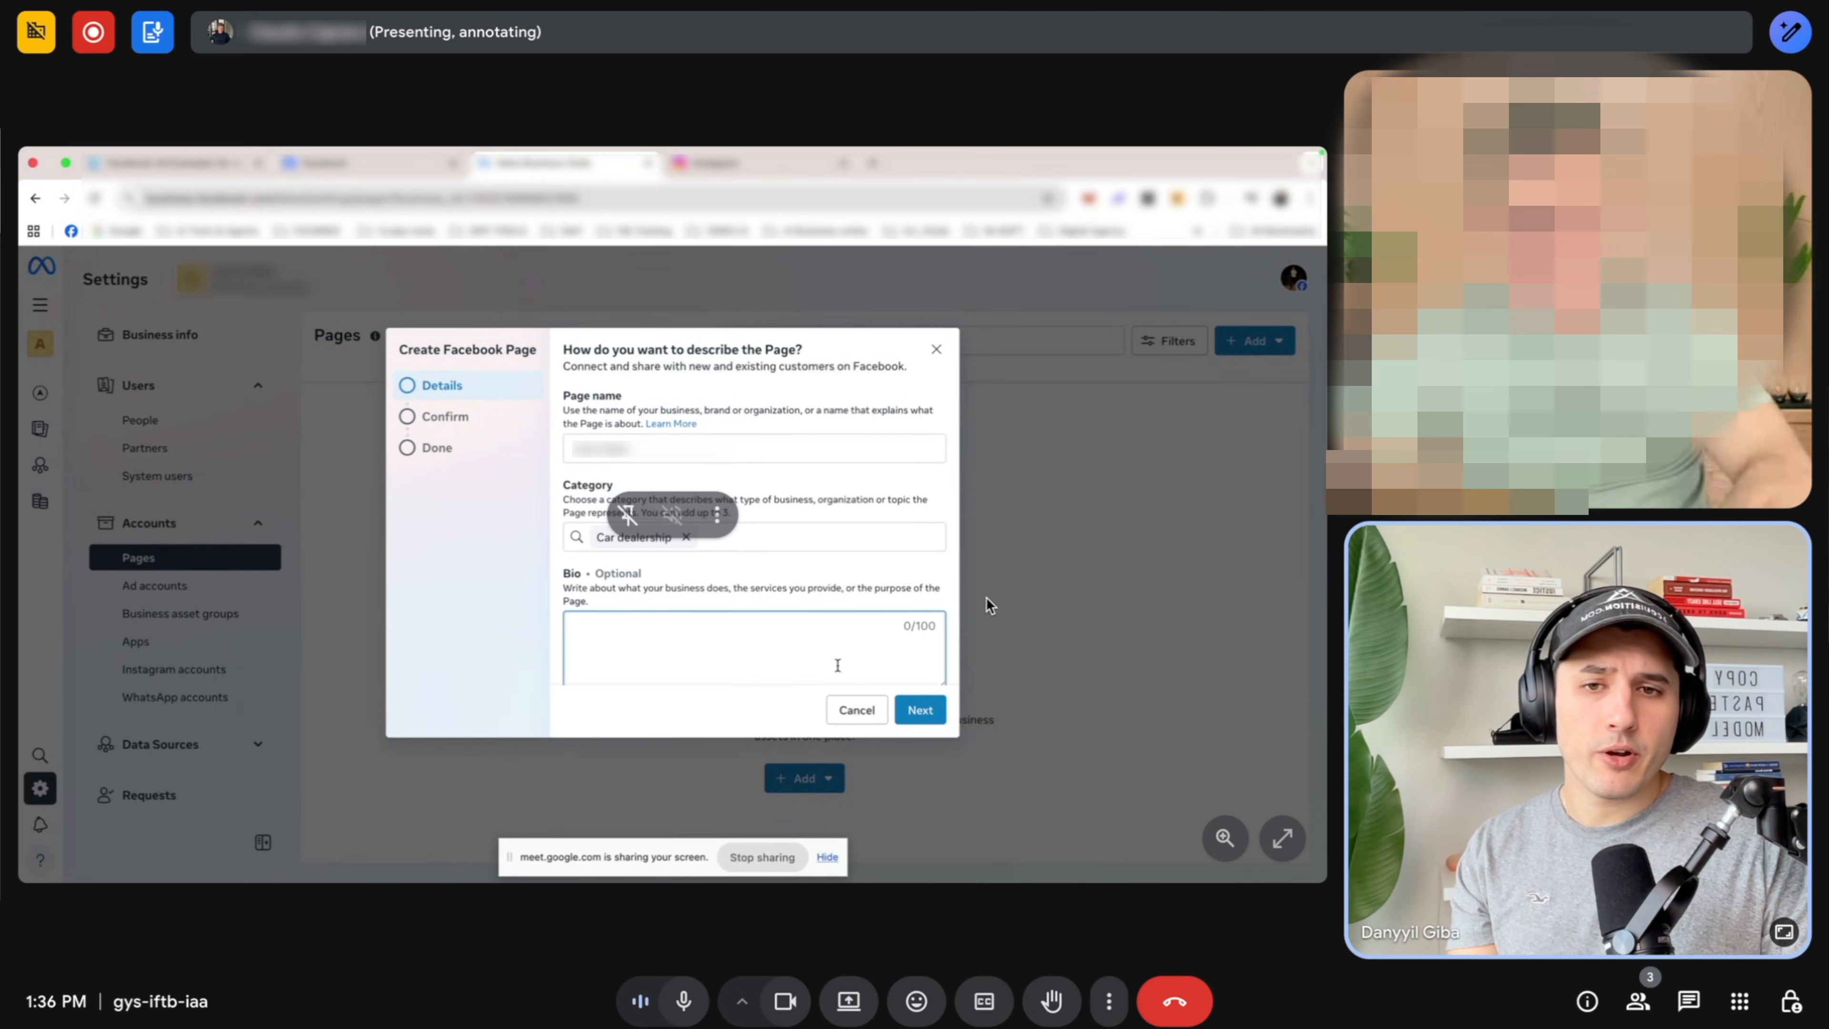
left_click(919, 709)
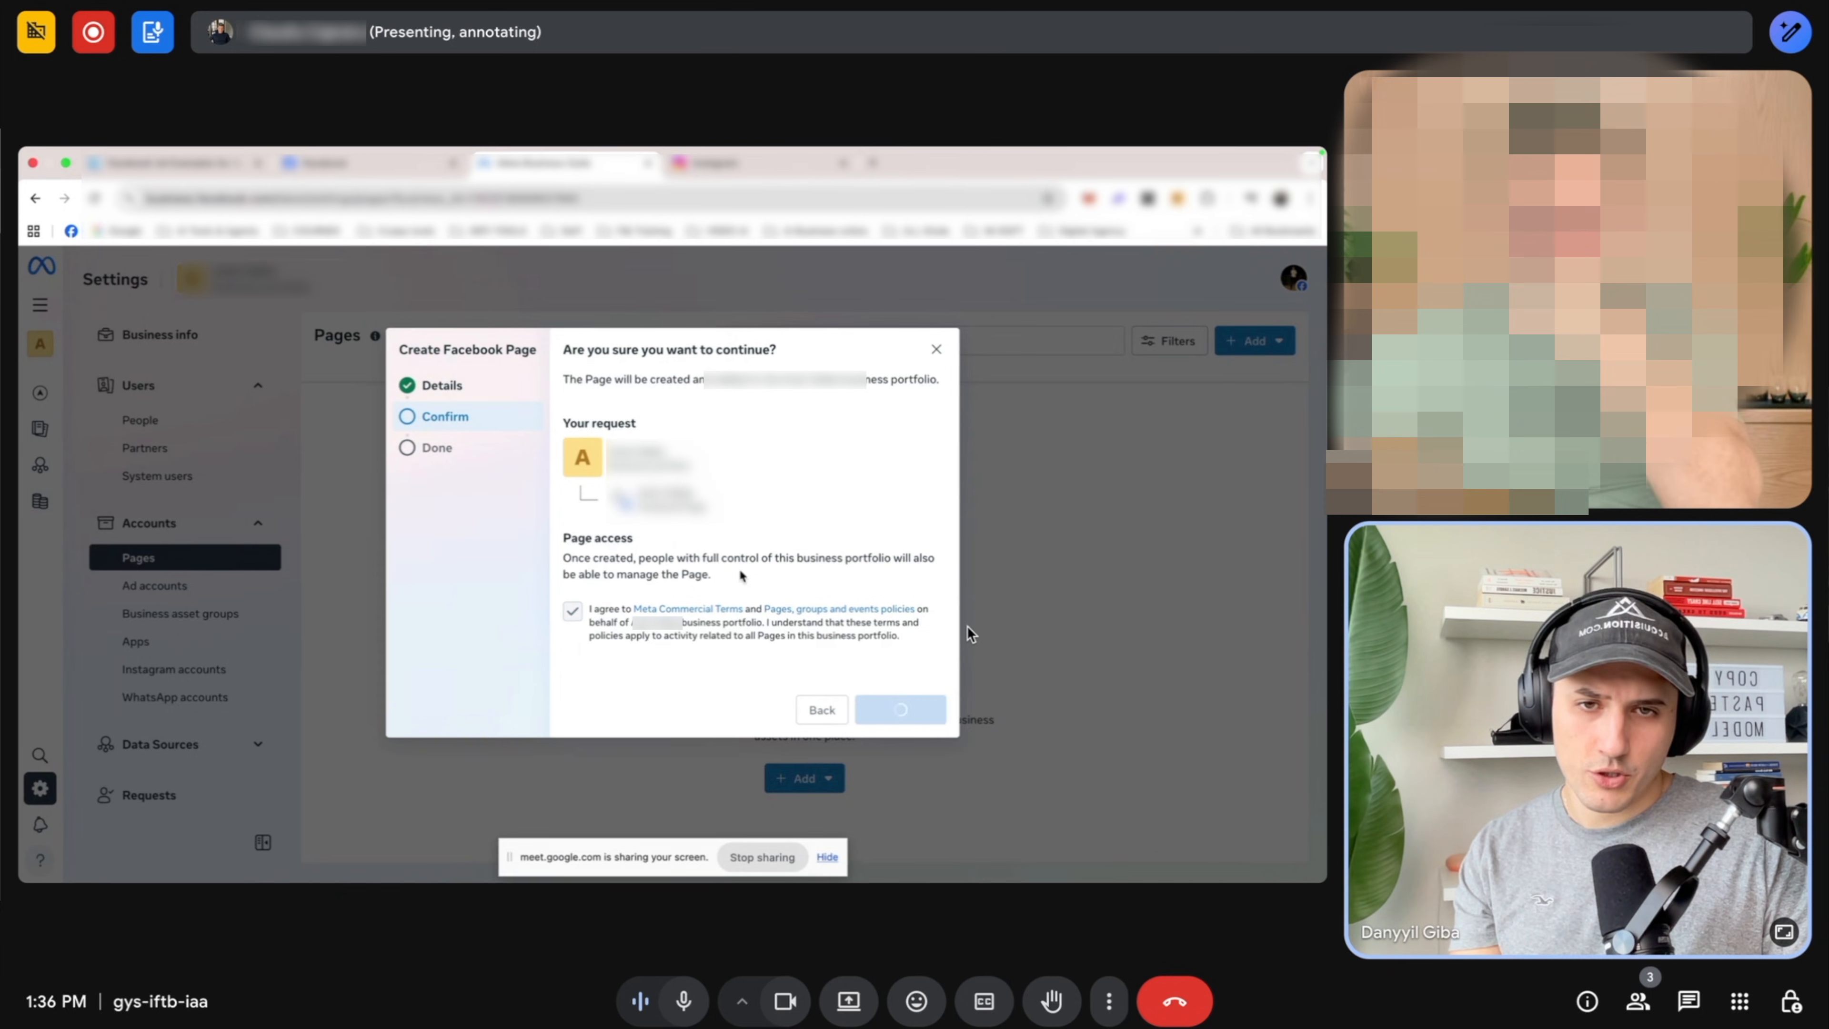
left_click(900, 708)
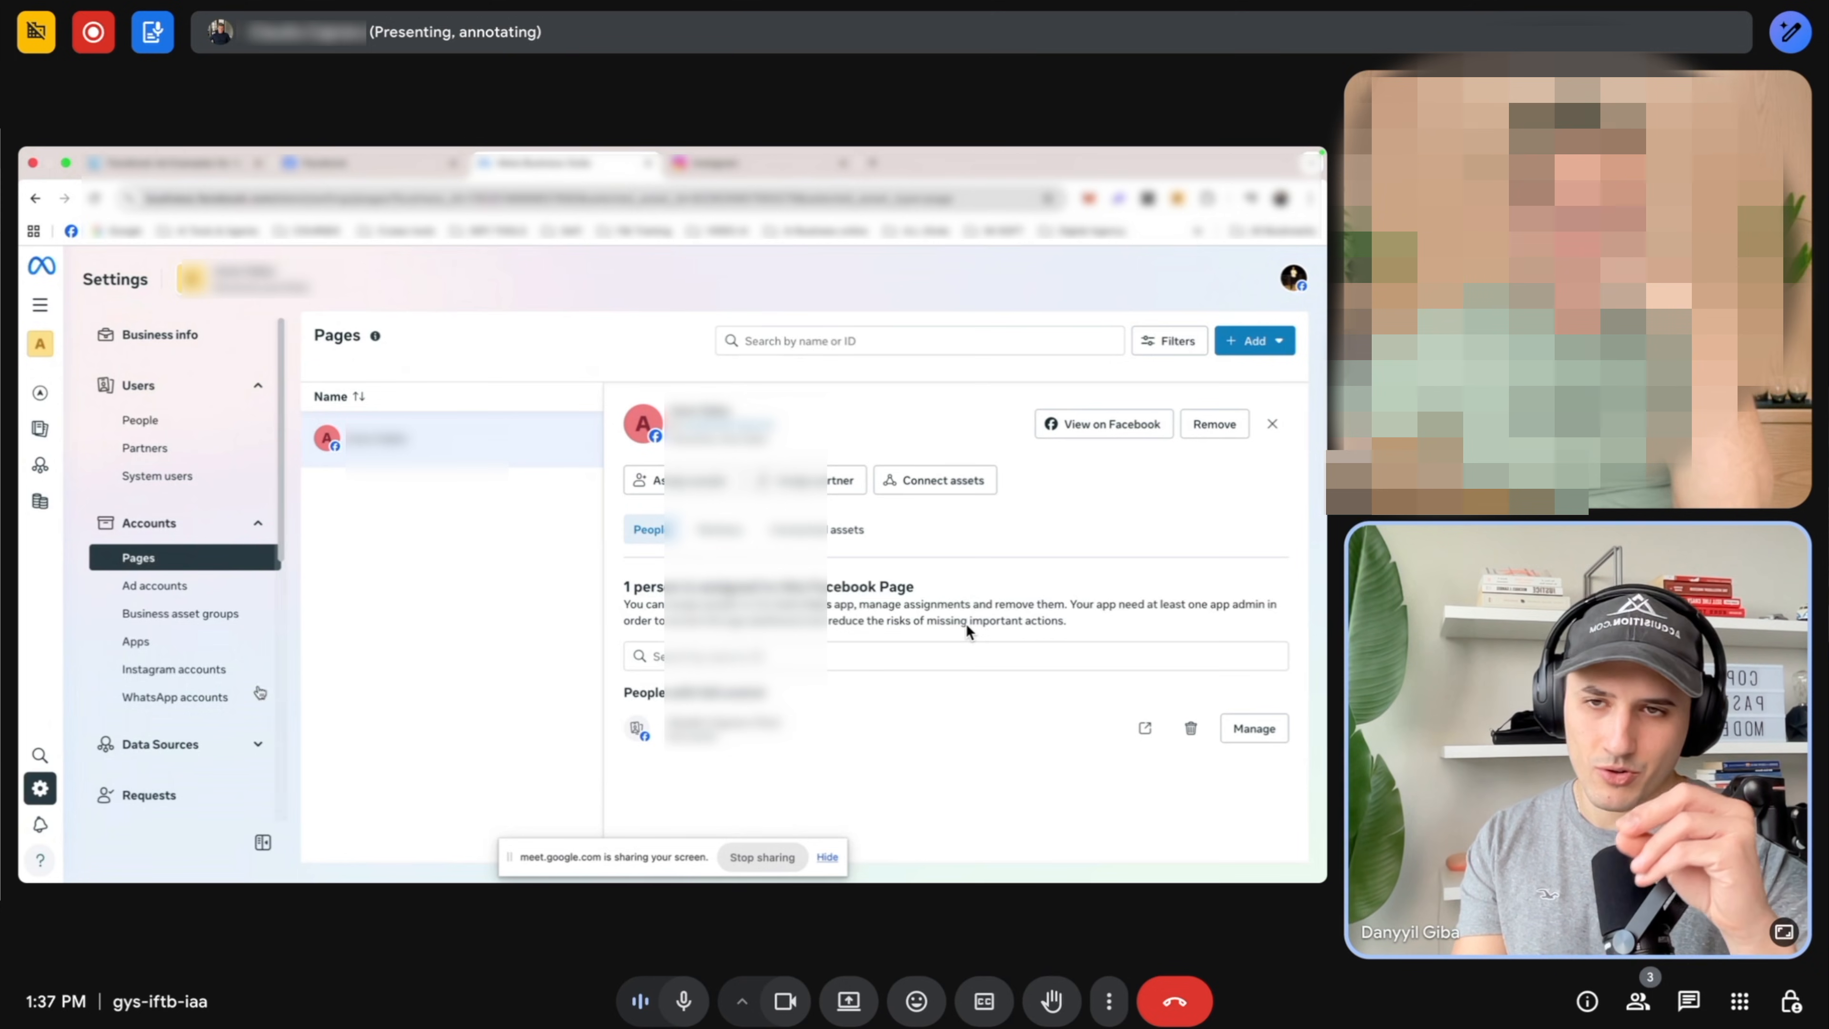
Create a new ad account owned by this business in the portfolio's Ad accounts.
left_click(155, 584)
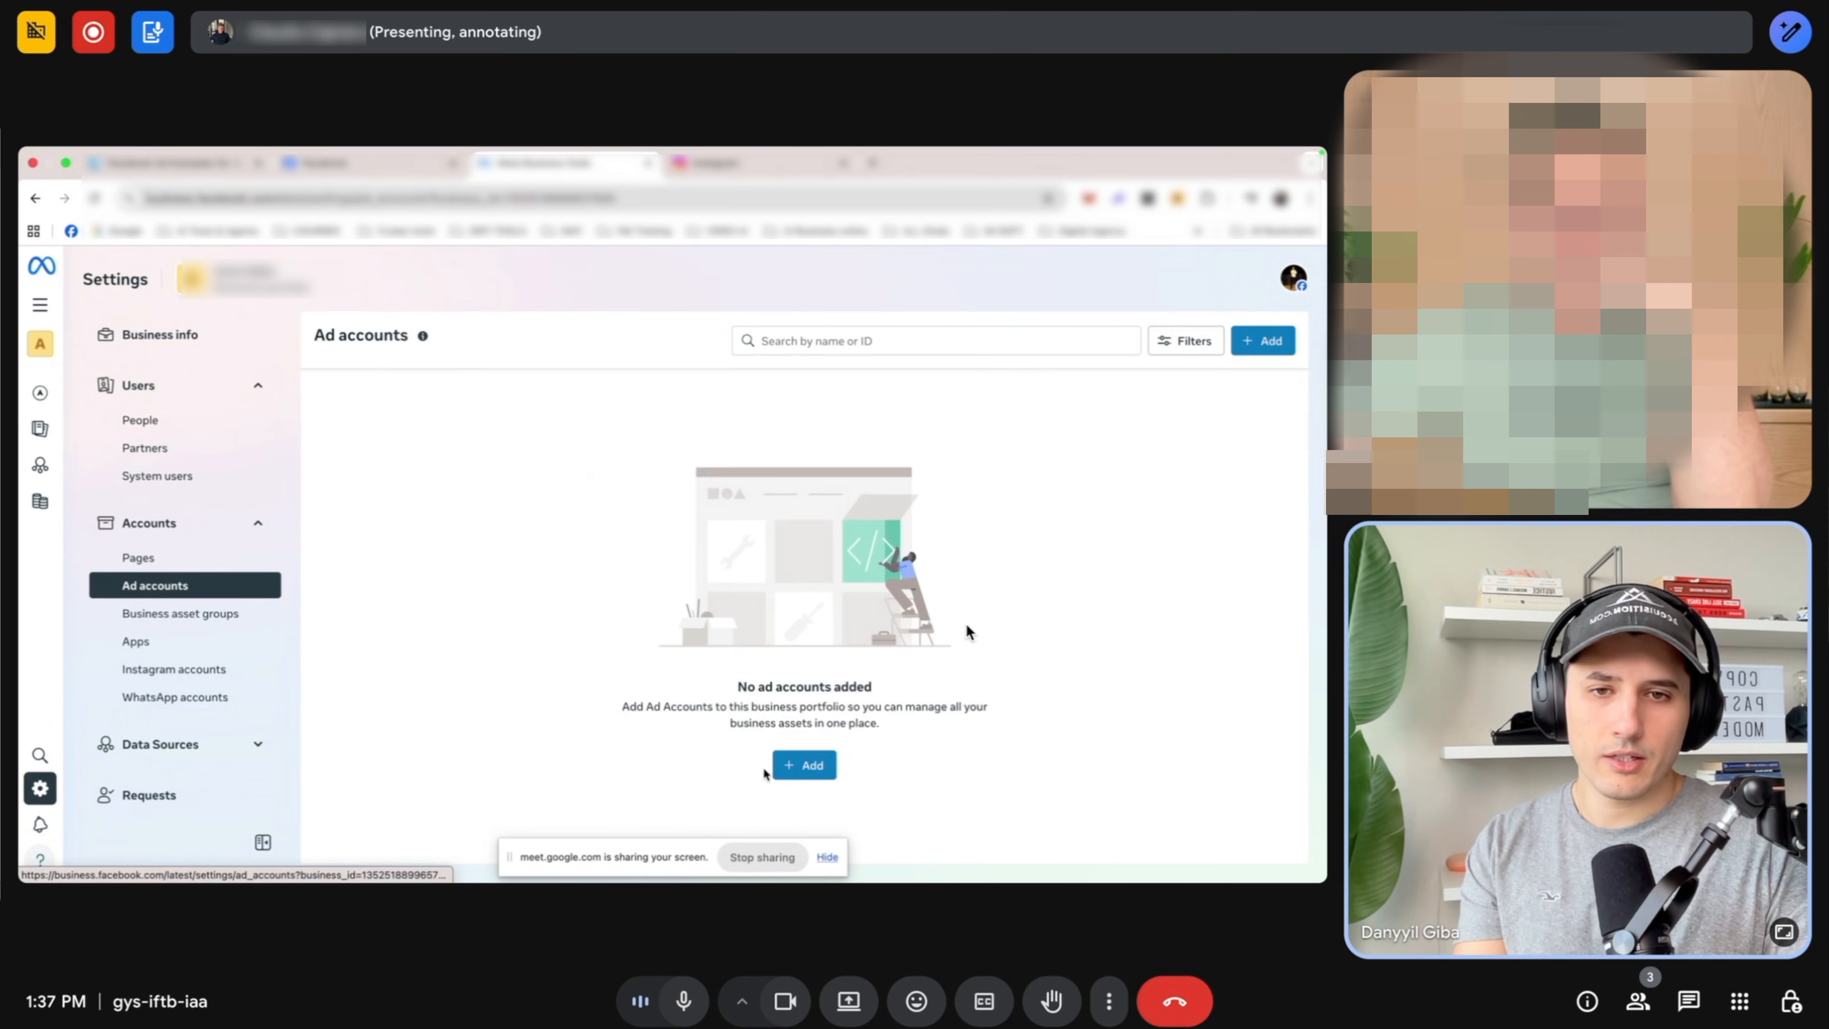
left_click(804, 764)
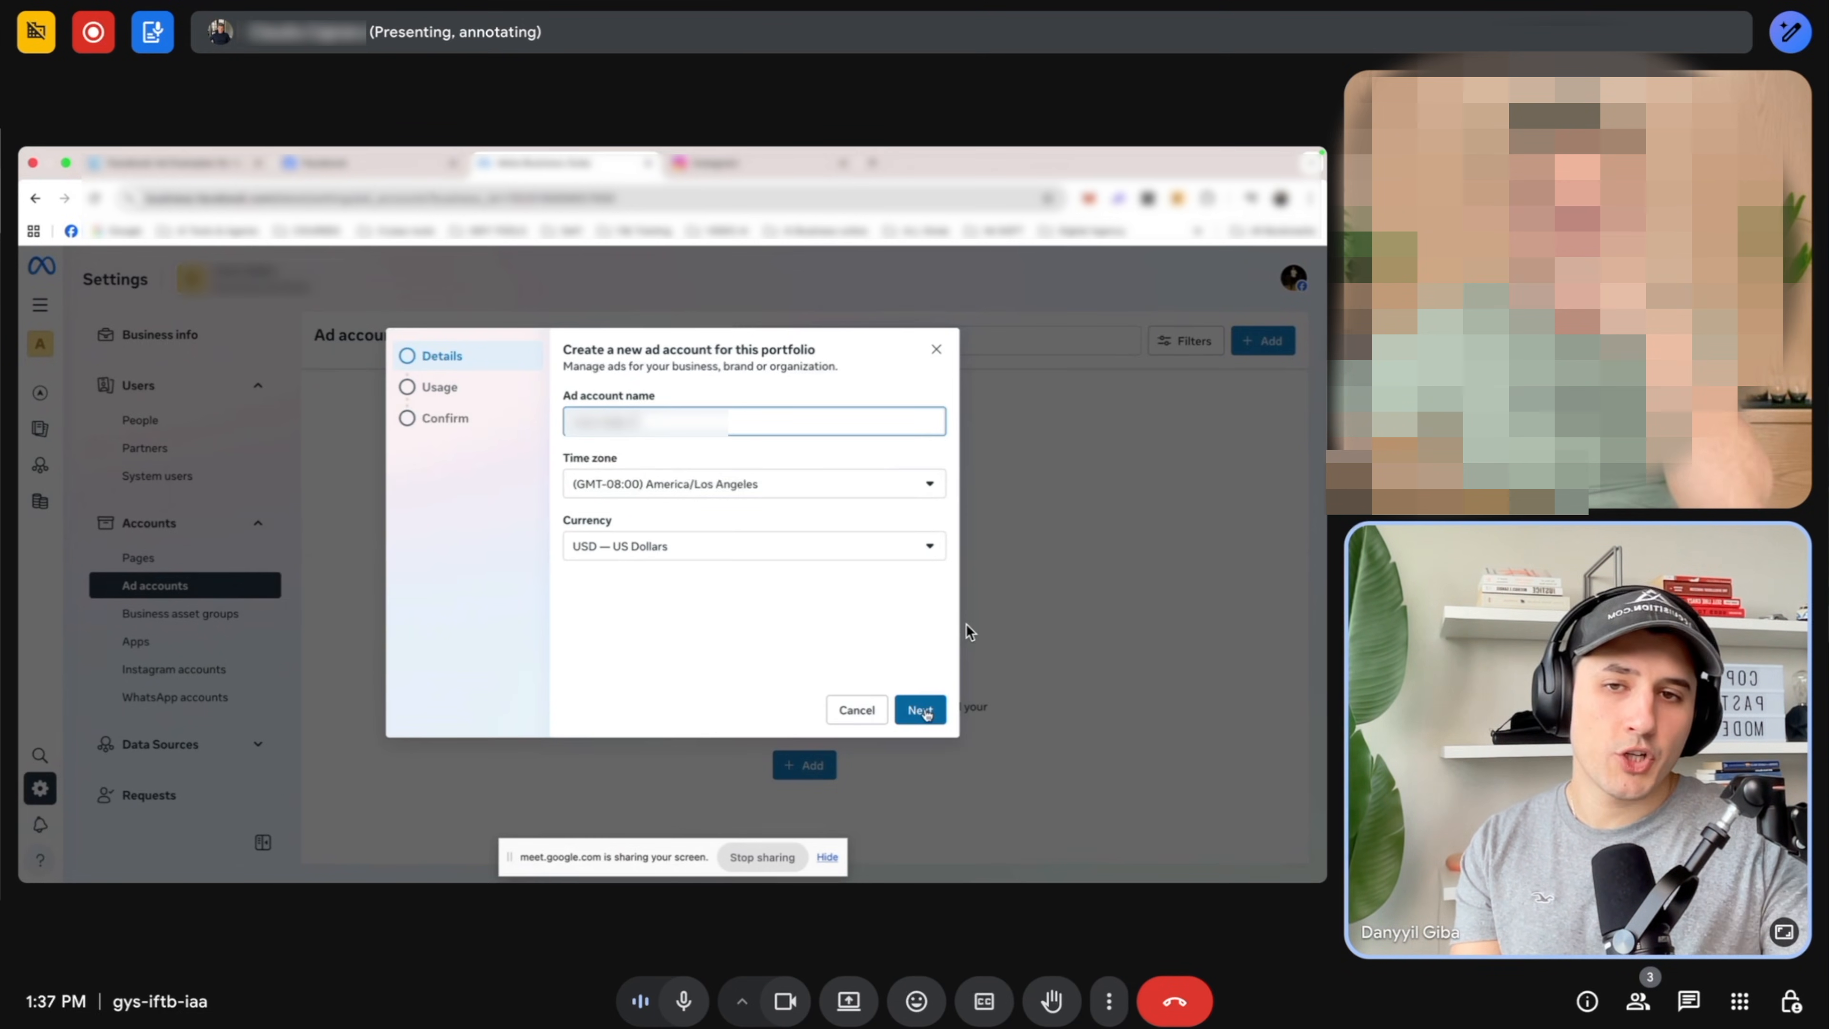
left_click(920, 708)
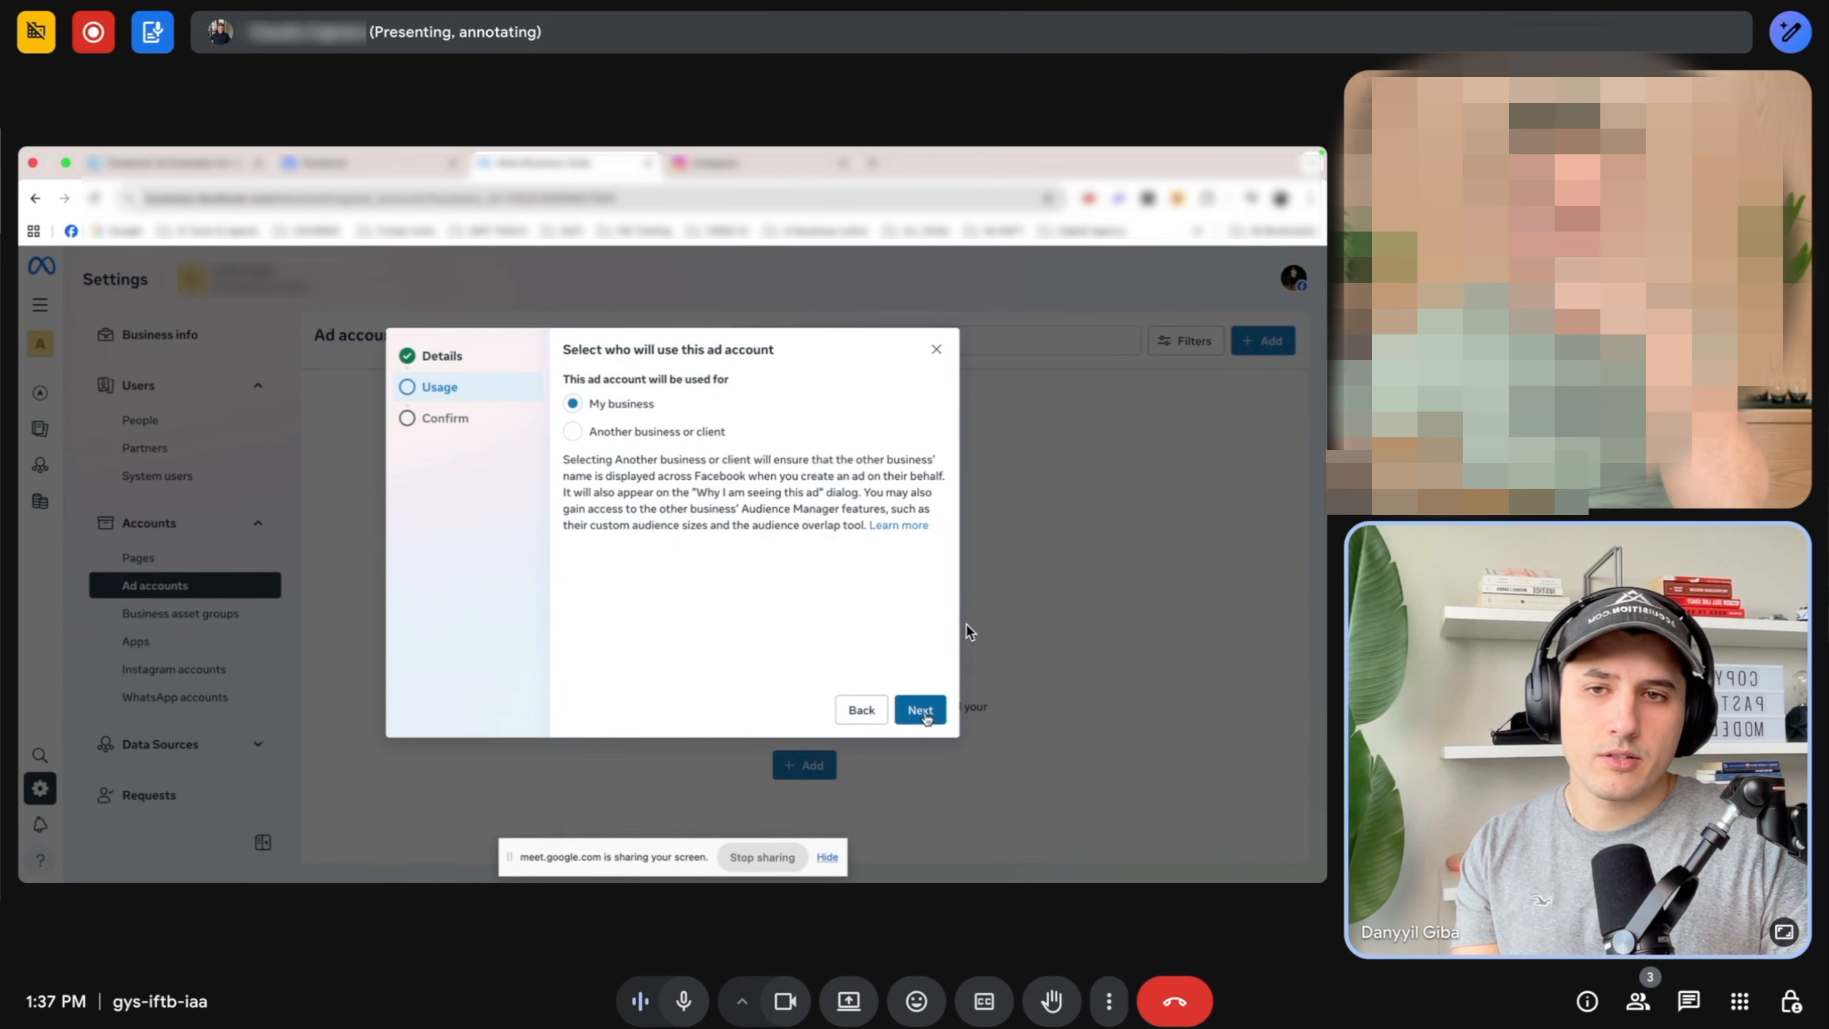
left_click(919, 711)
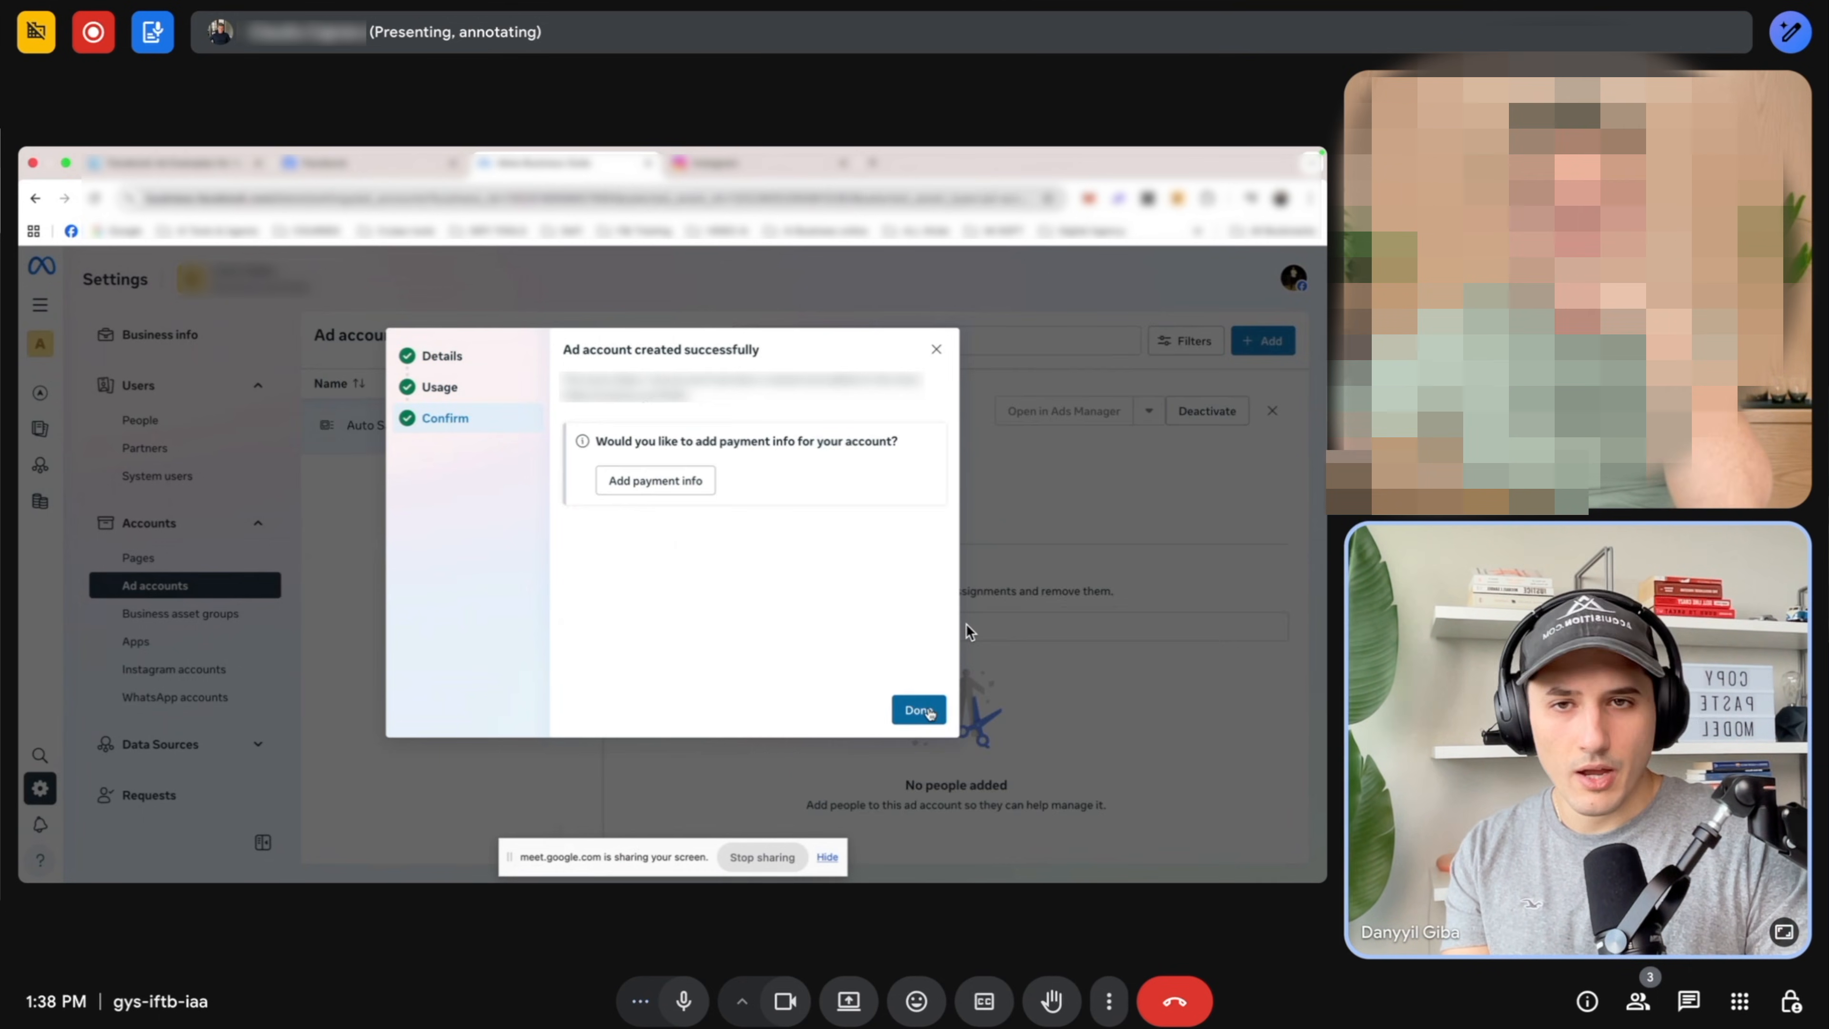
left_click(919, 709)
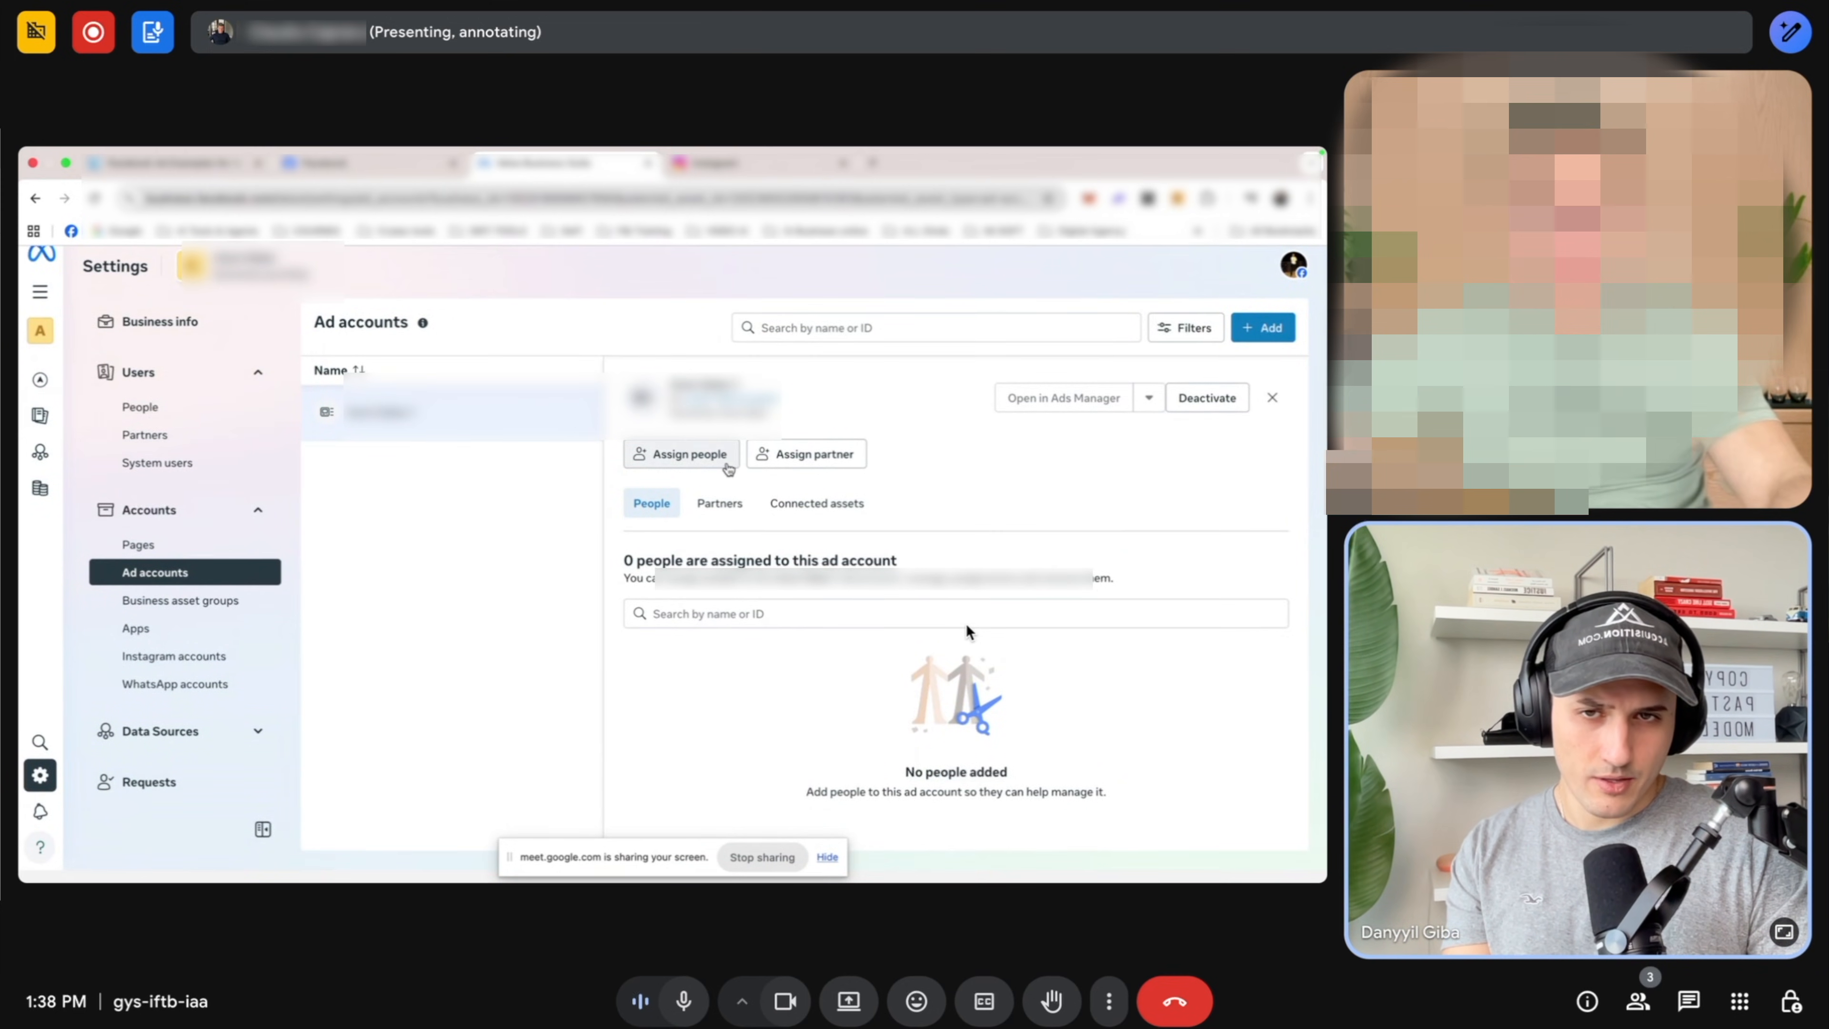
Assign one person access to the new ad account.
left_click(680, 453)
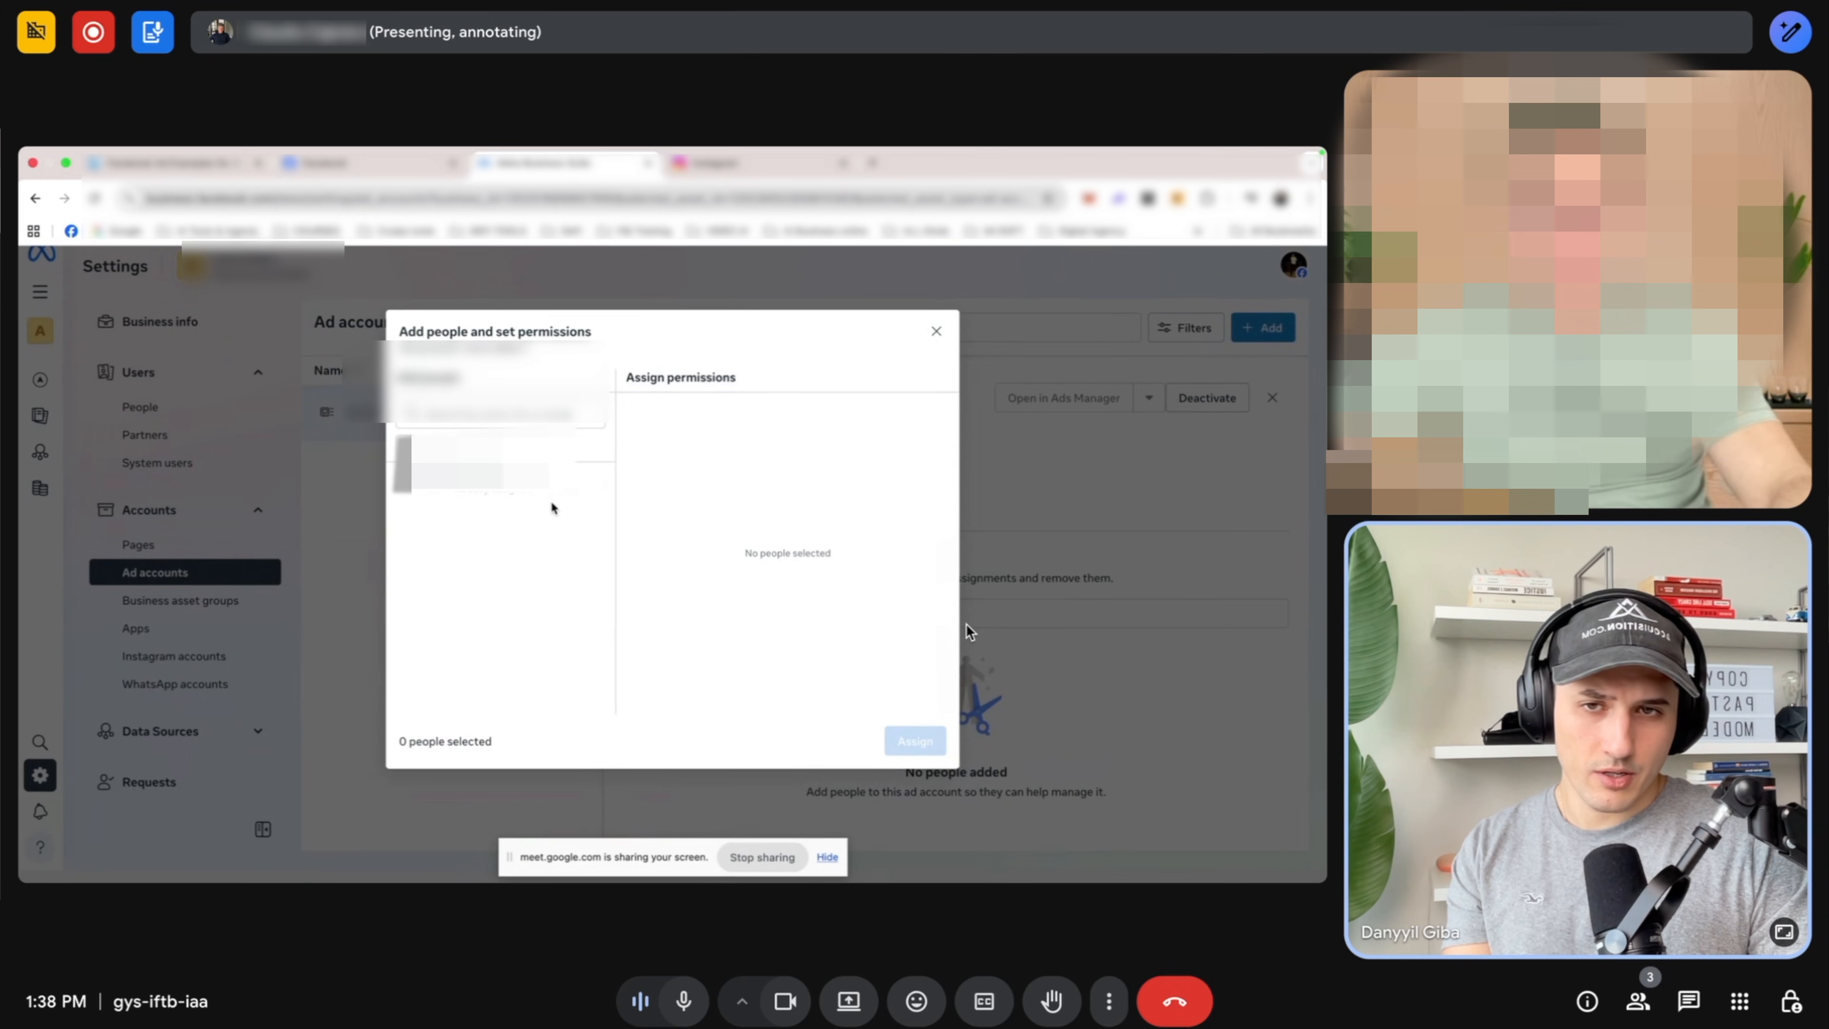
left_click(495, 475)
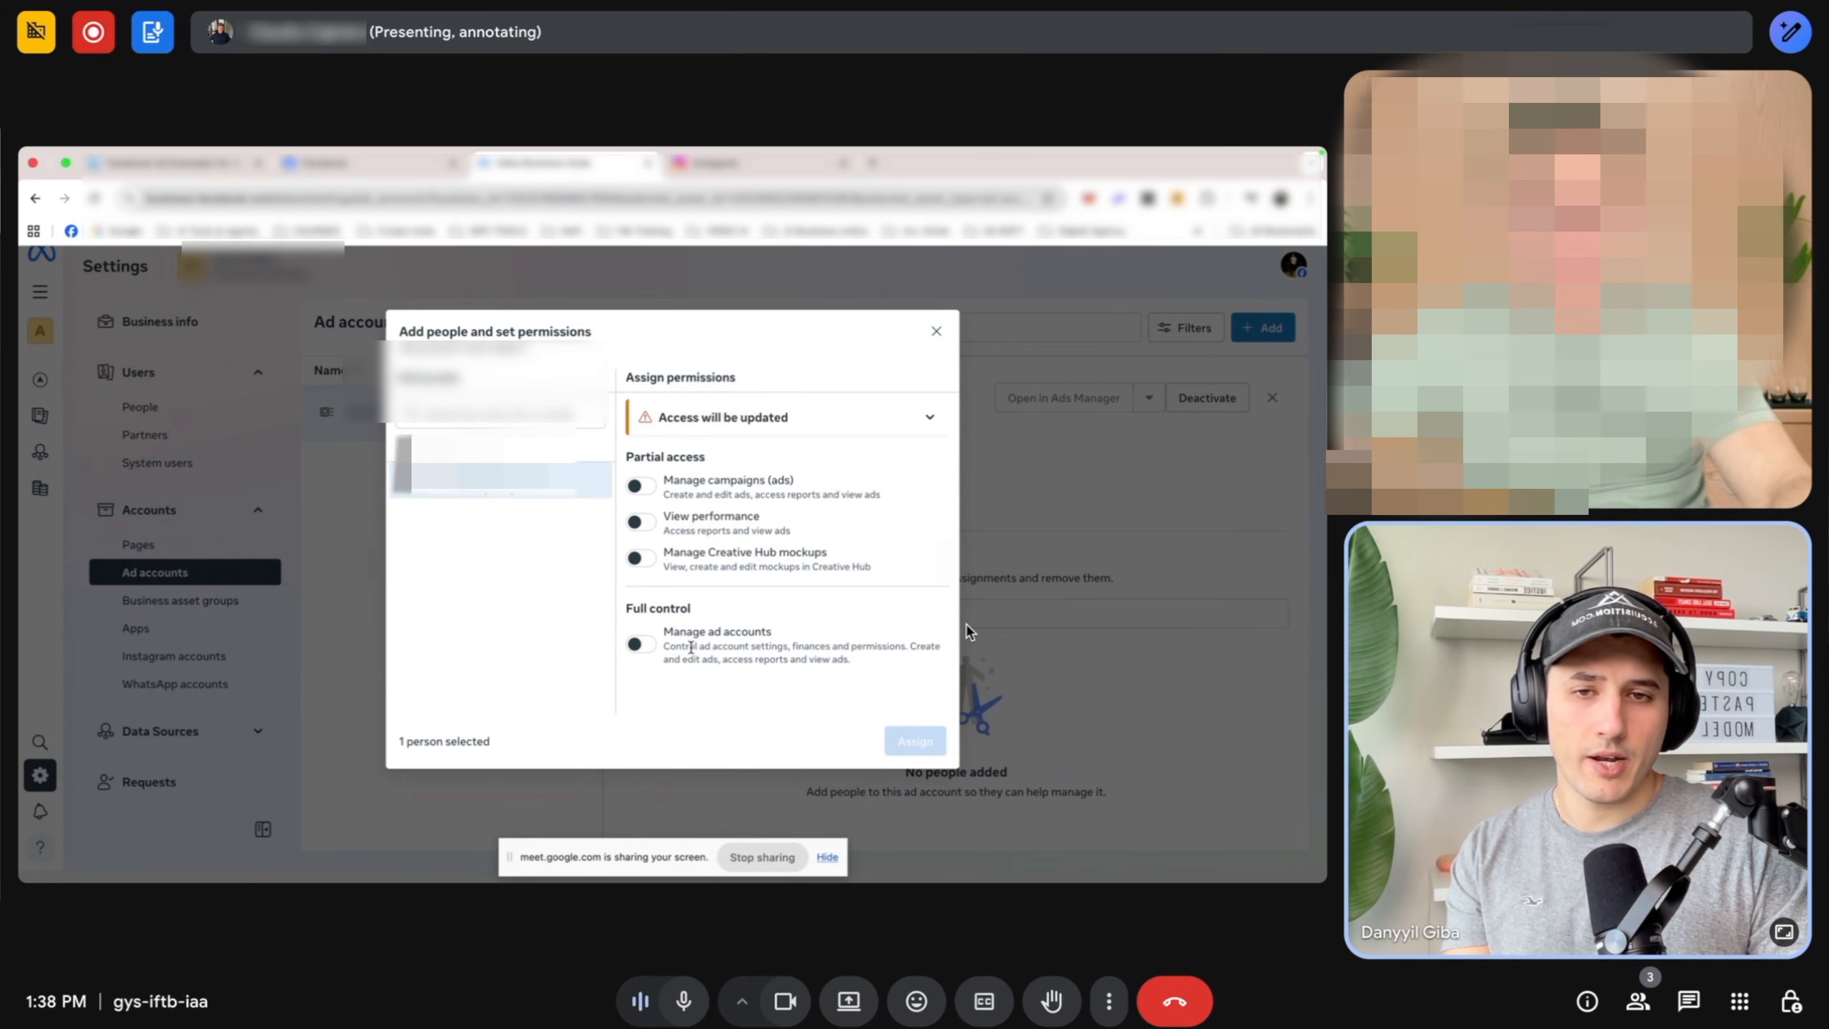
left_click(915, 741)
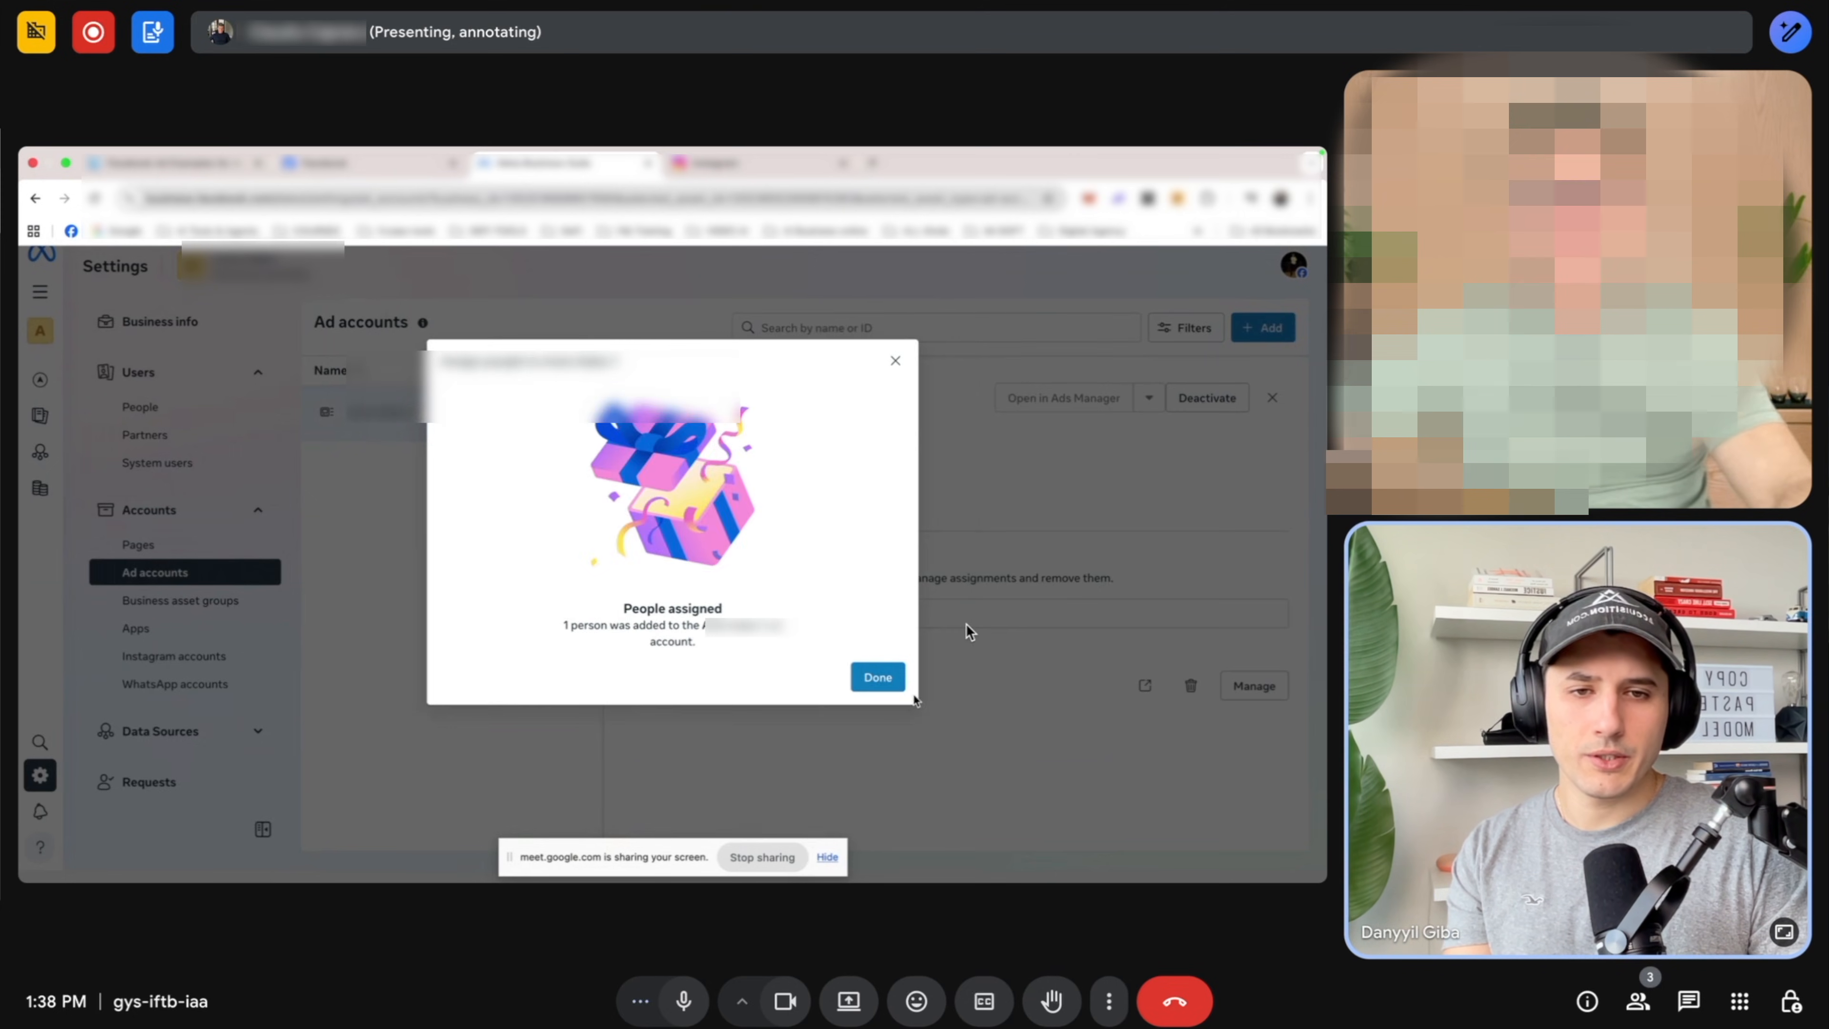
In Billing & payments, add a payment method for the ad account with its country, currency and time zone.
left_click(877, 676)
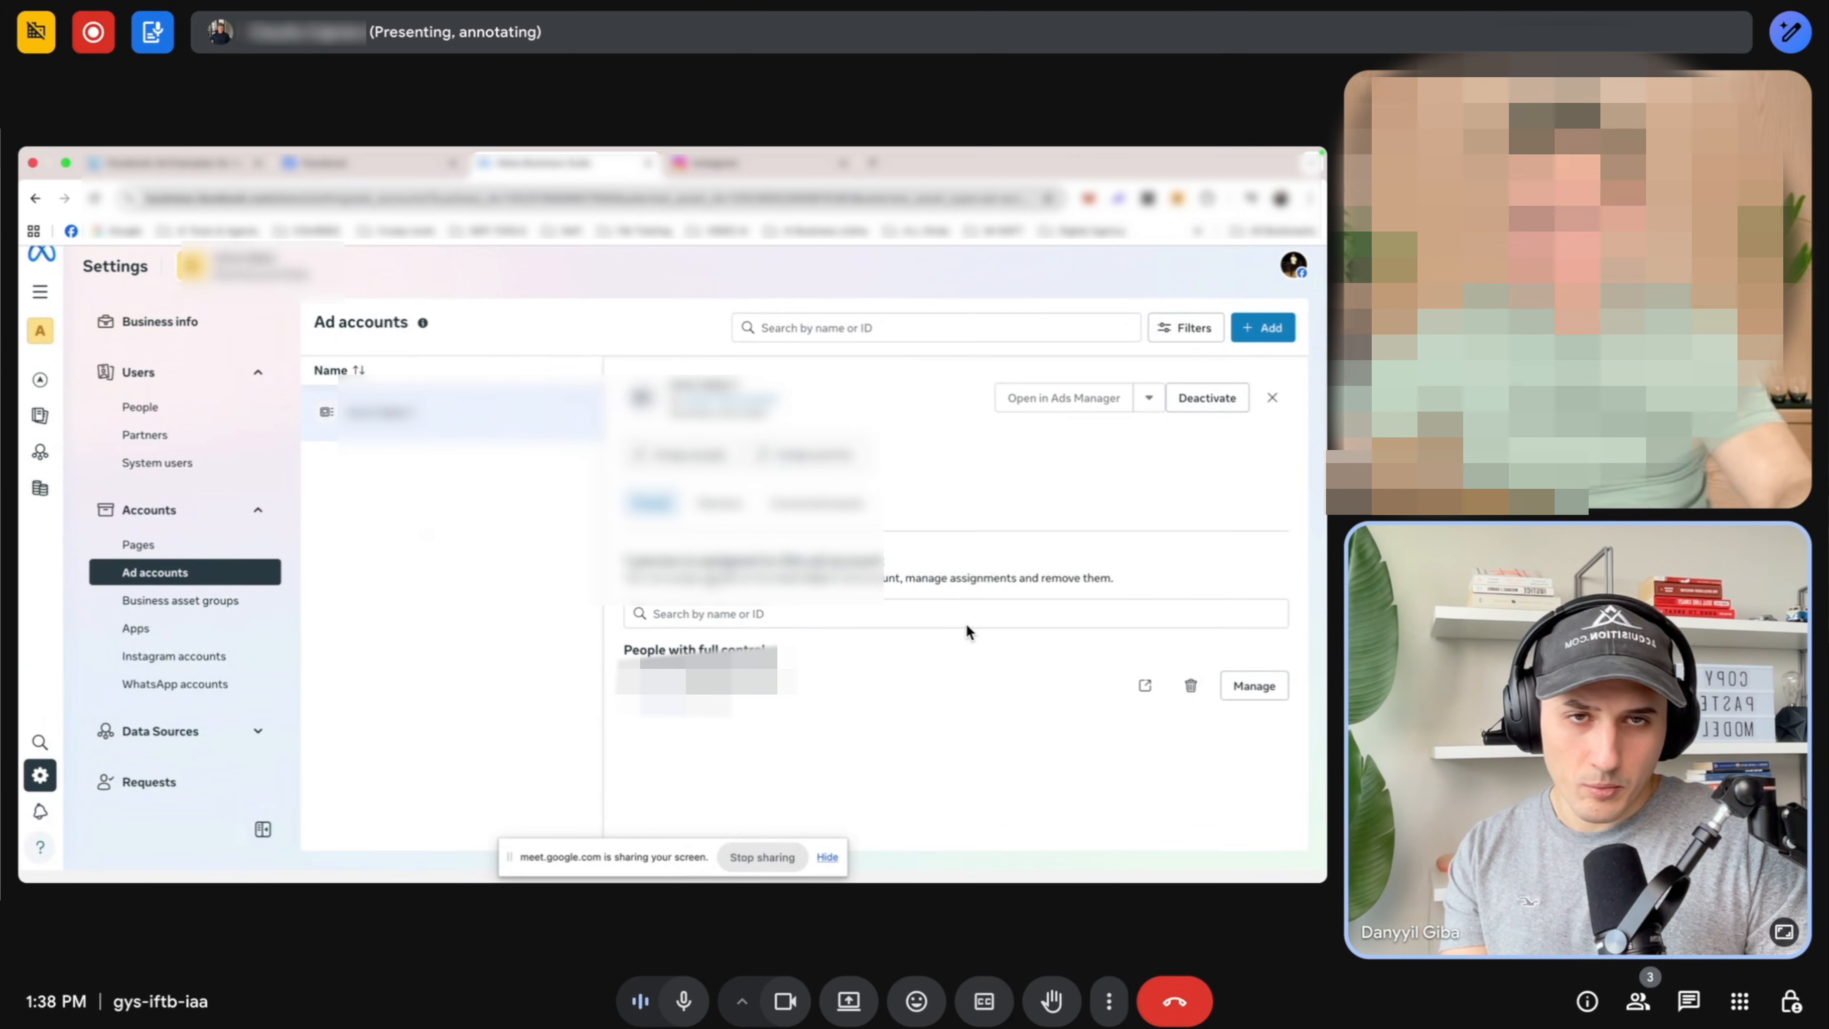
left_click(173, 656)
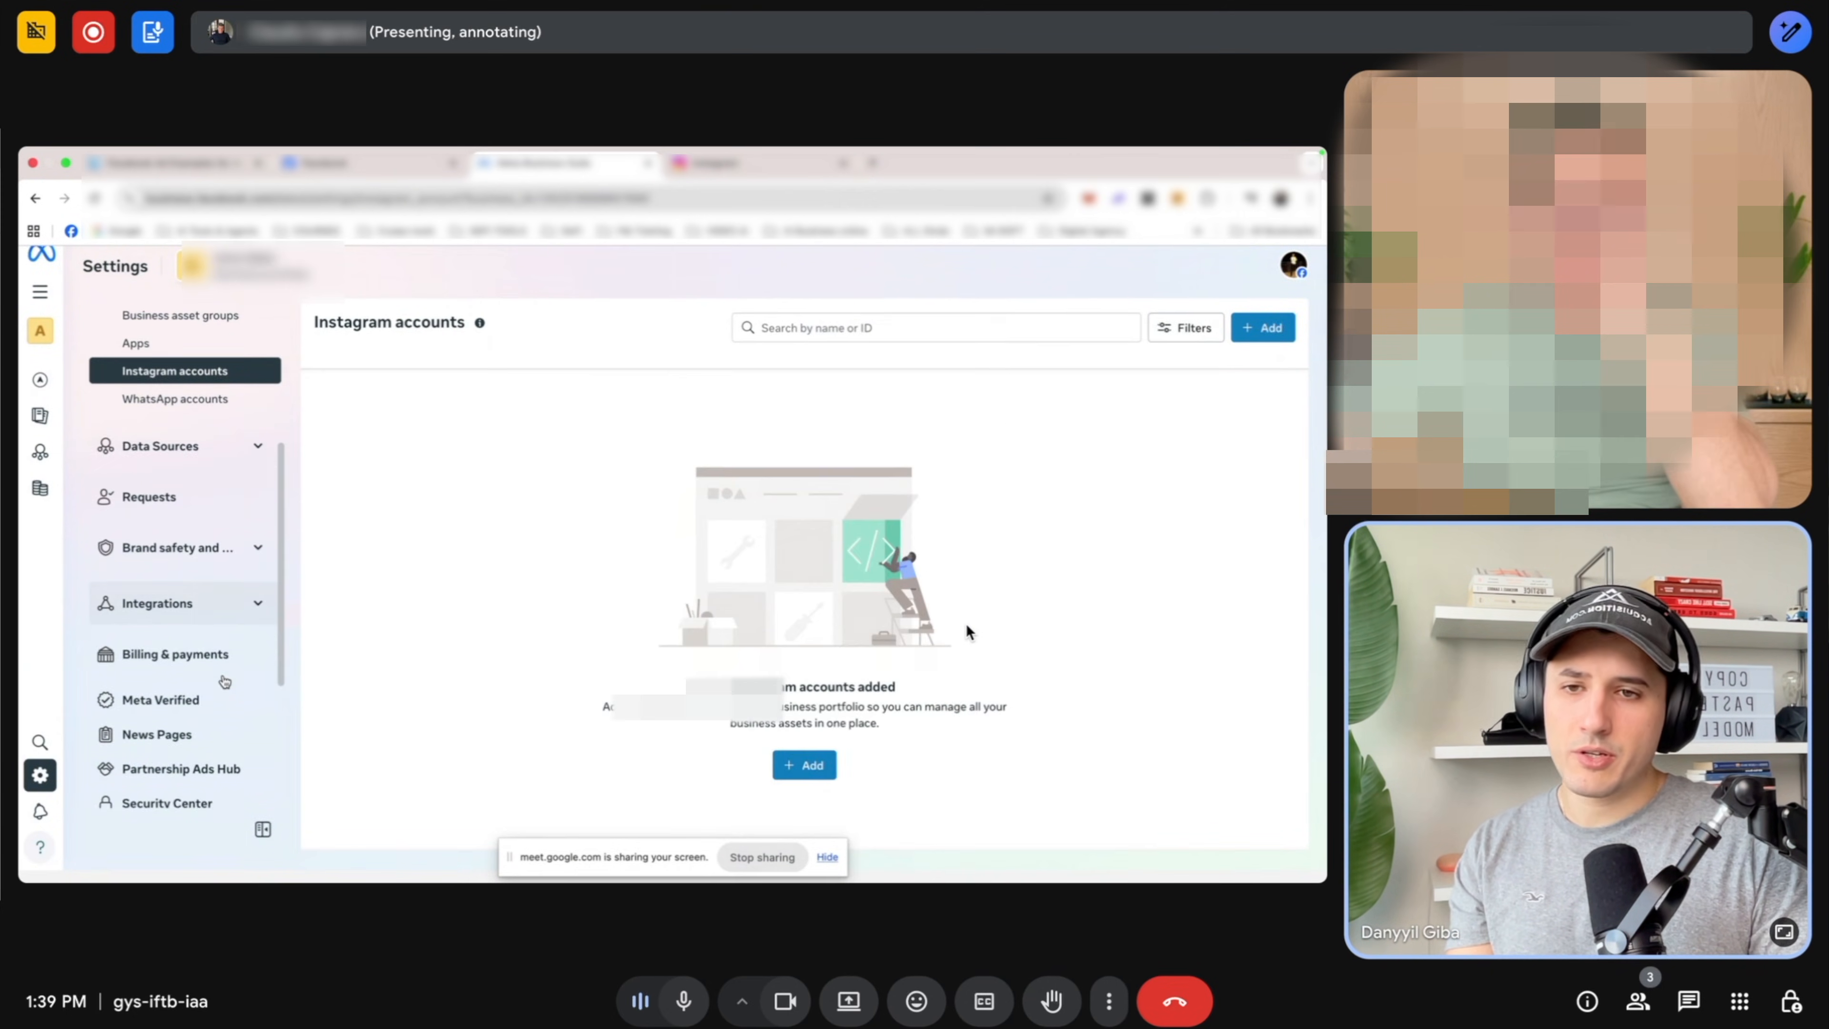
left_click(175, 653)
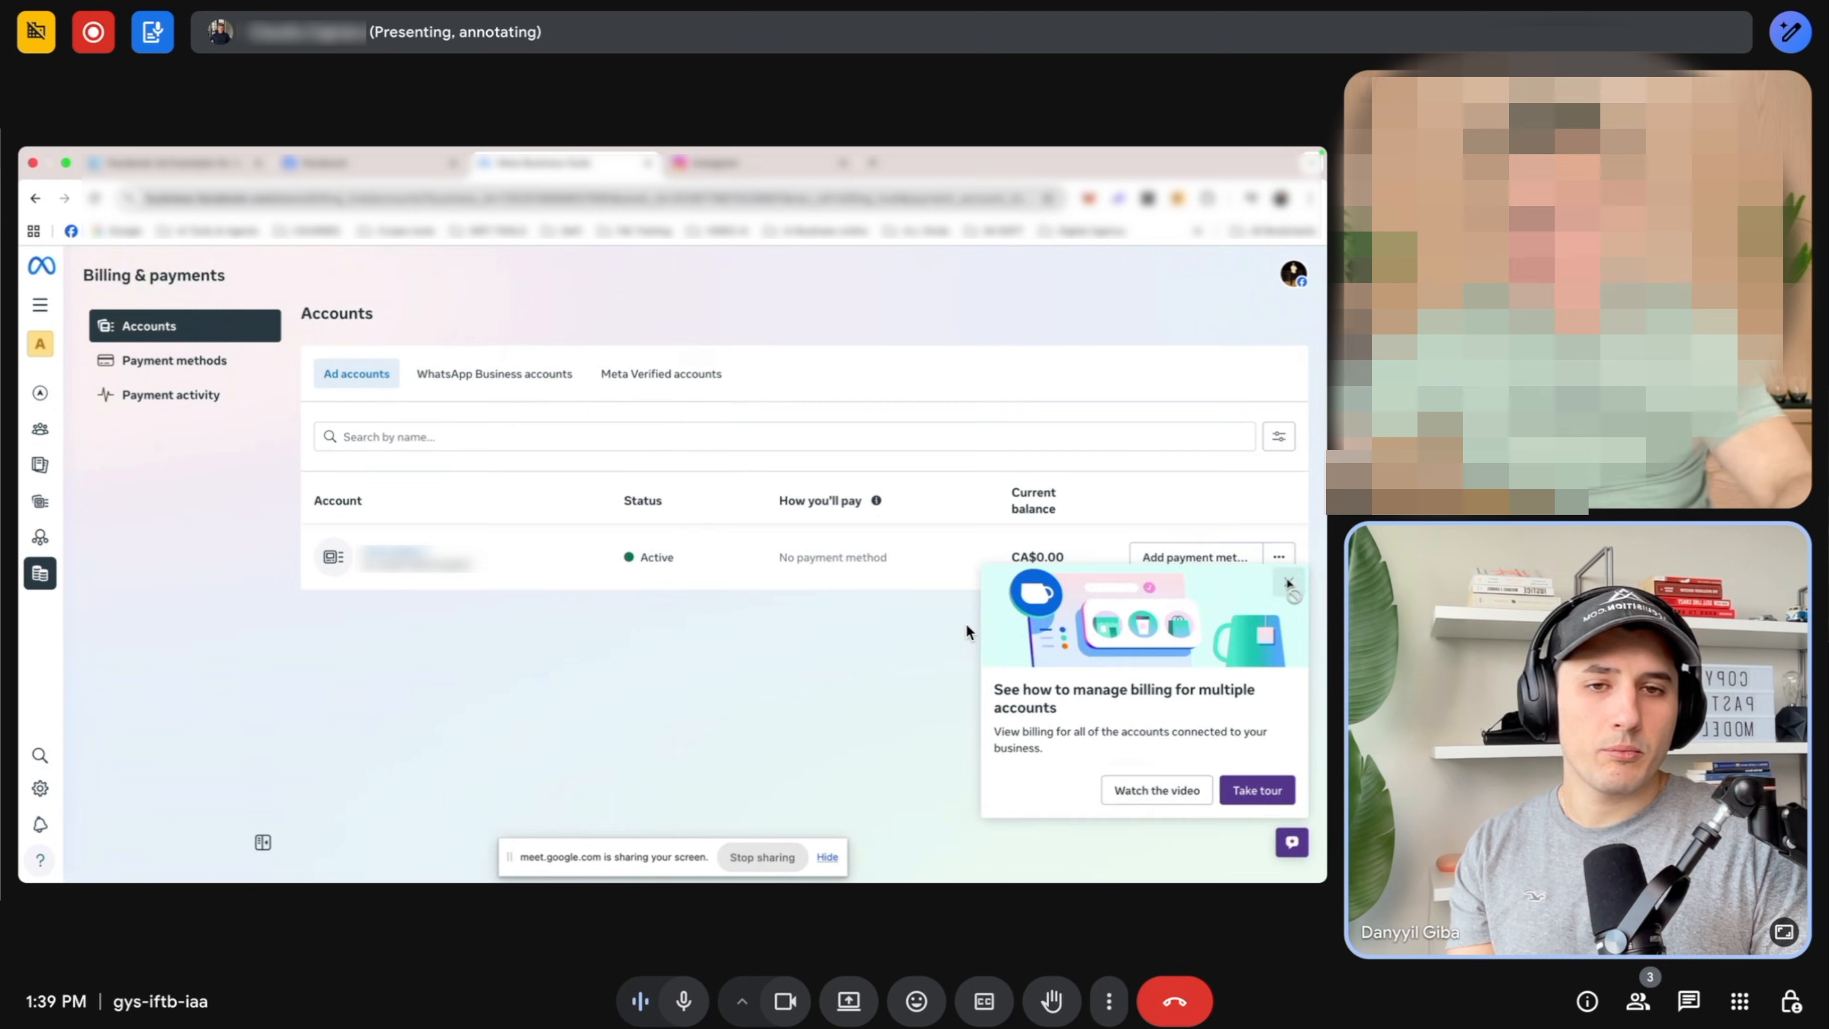
left_click(1194, 556)
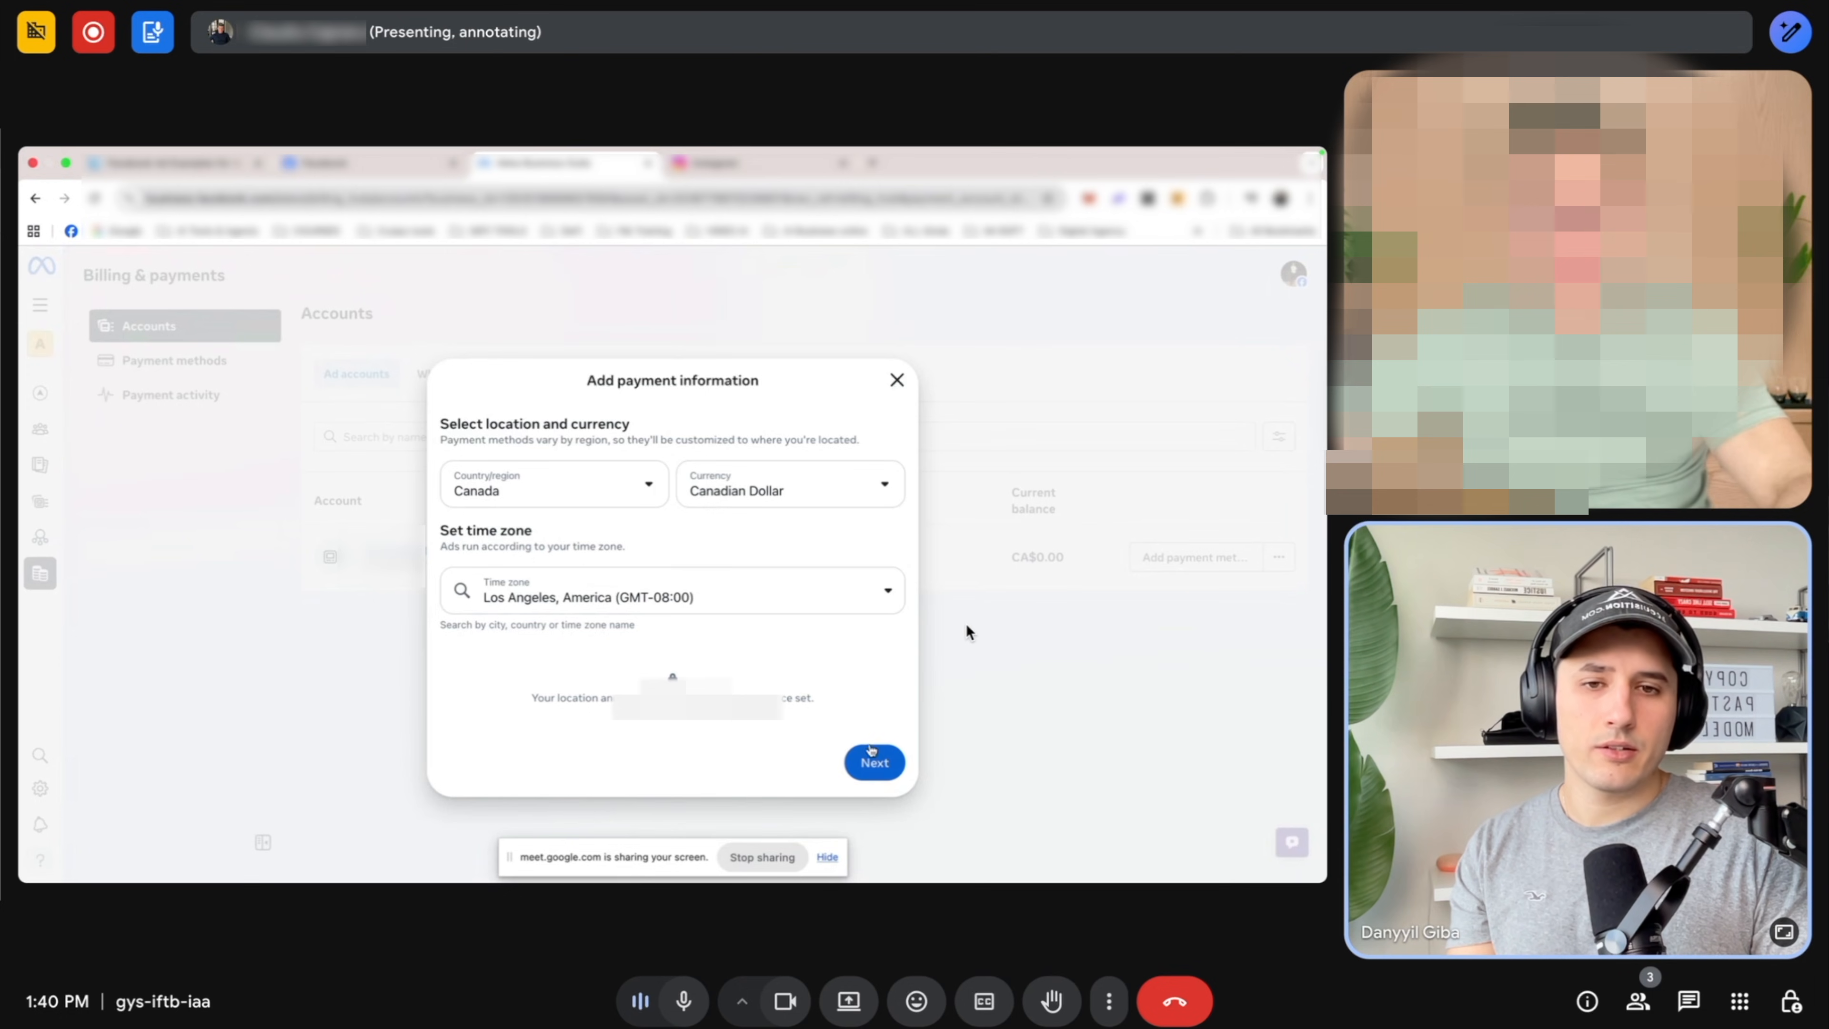
left_click(873, 762)
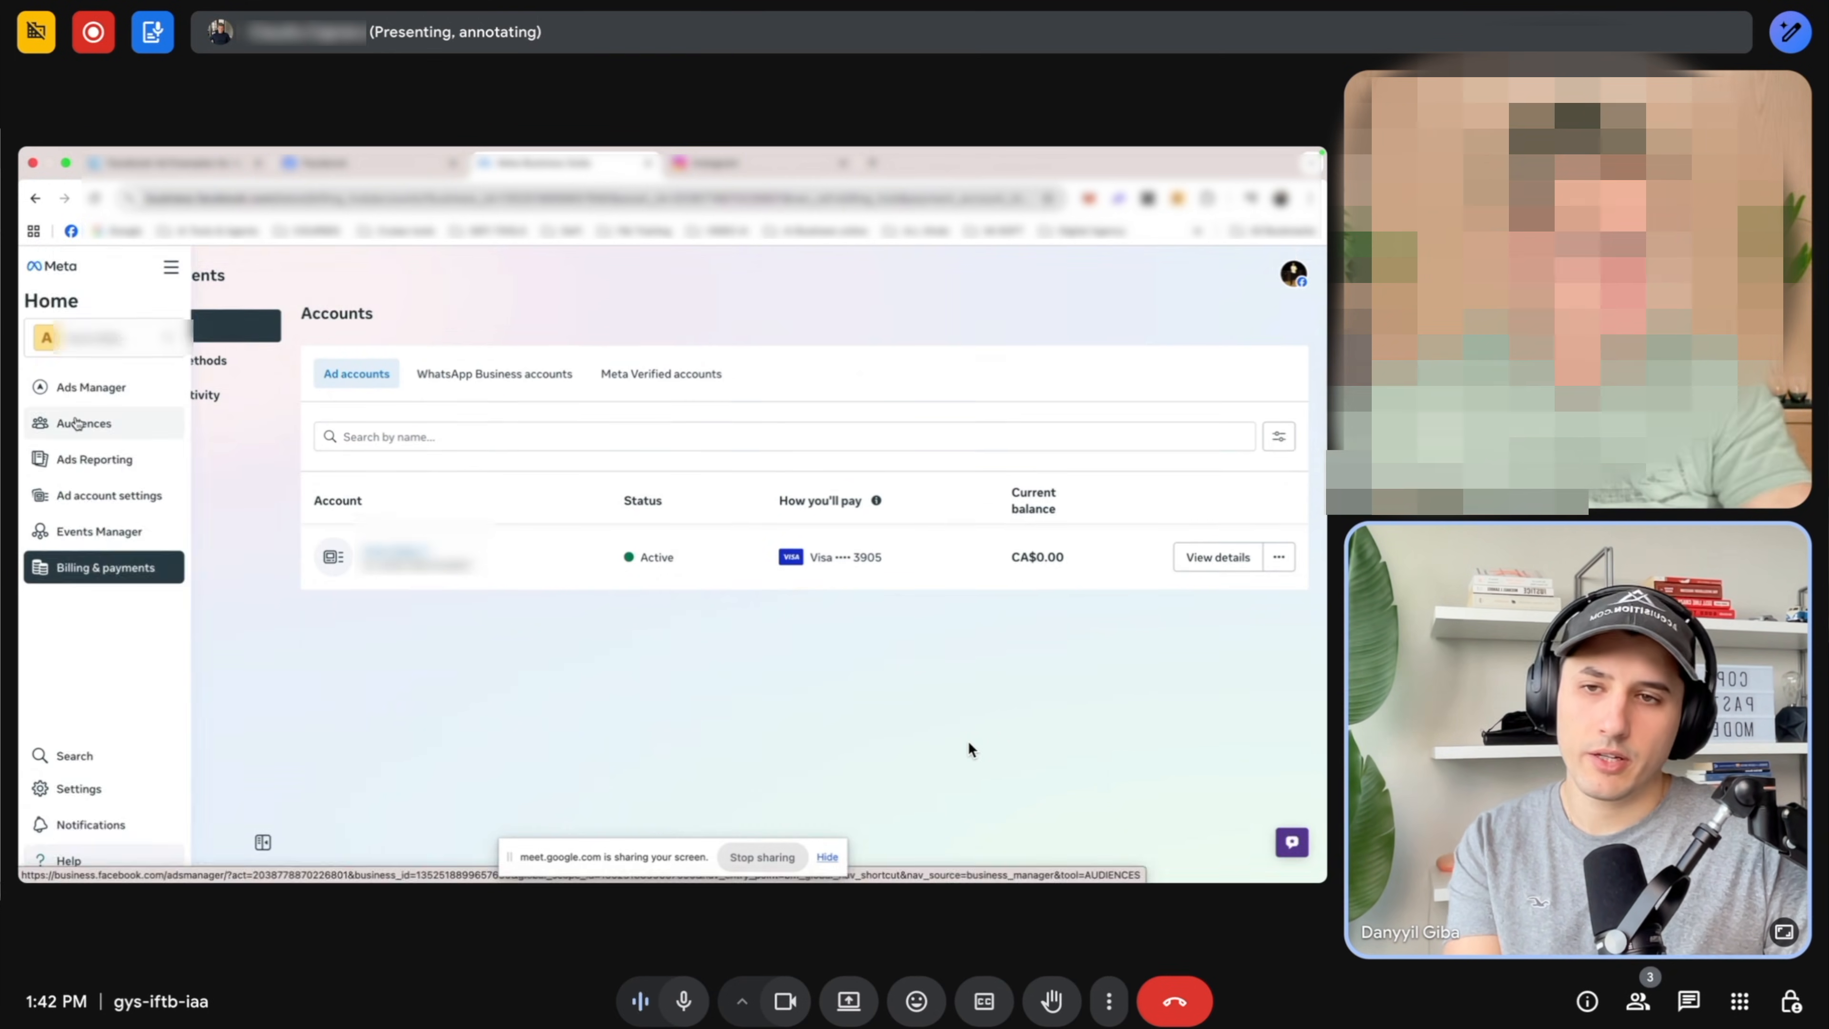
In Events Manager, connect a new web data source.
left_click(100, 531)
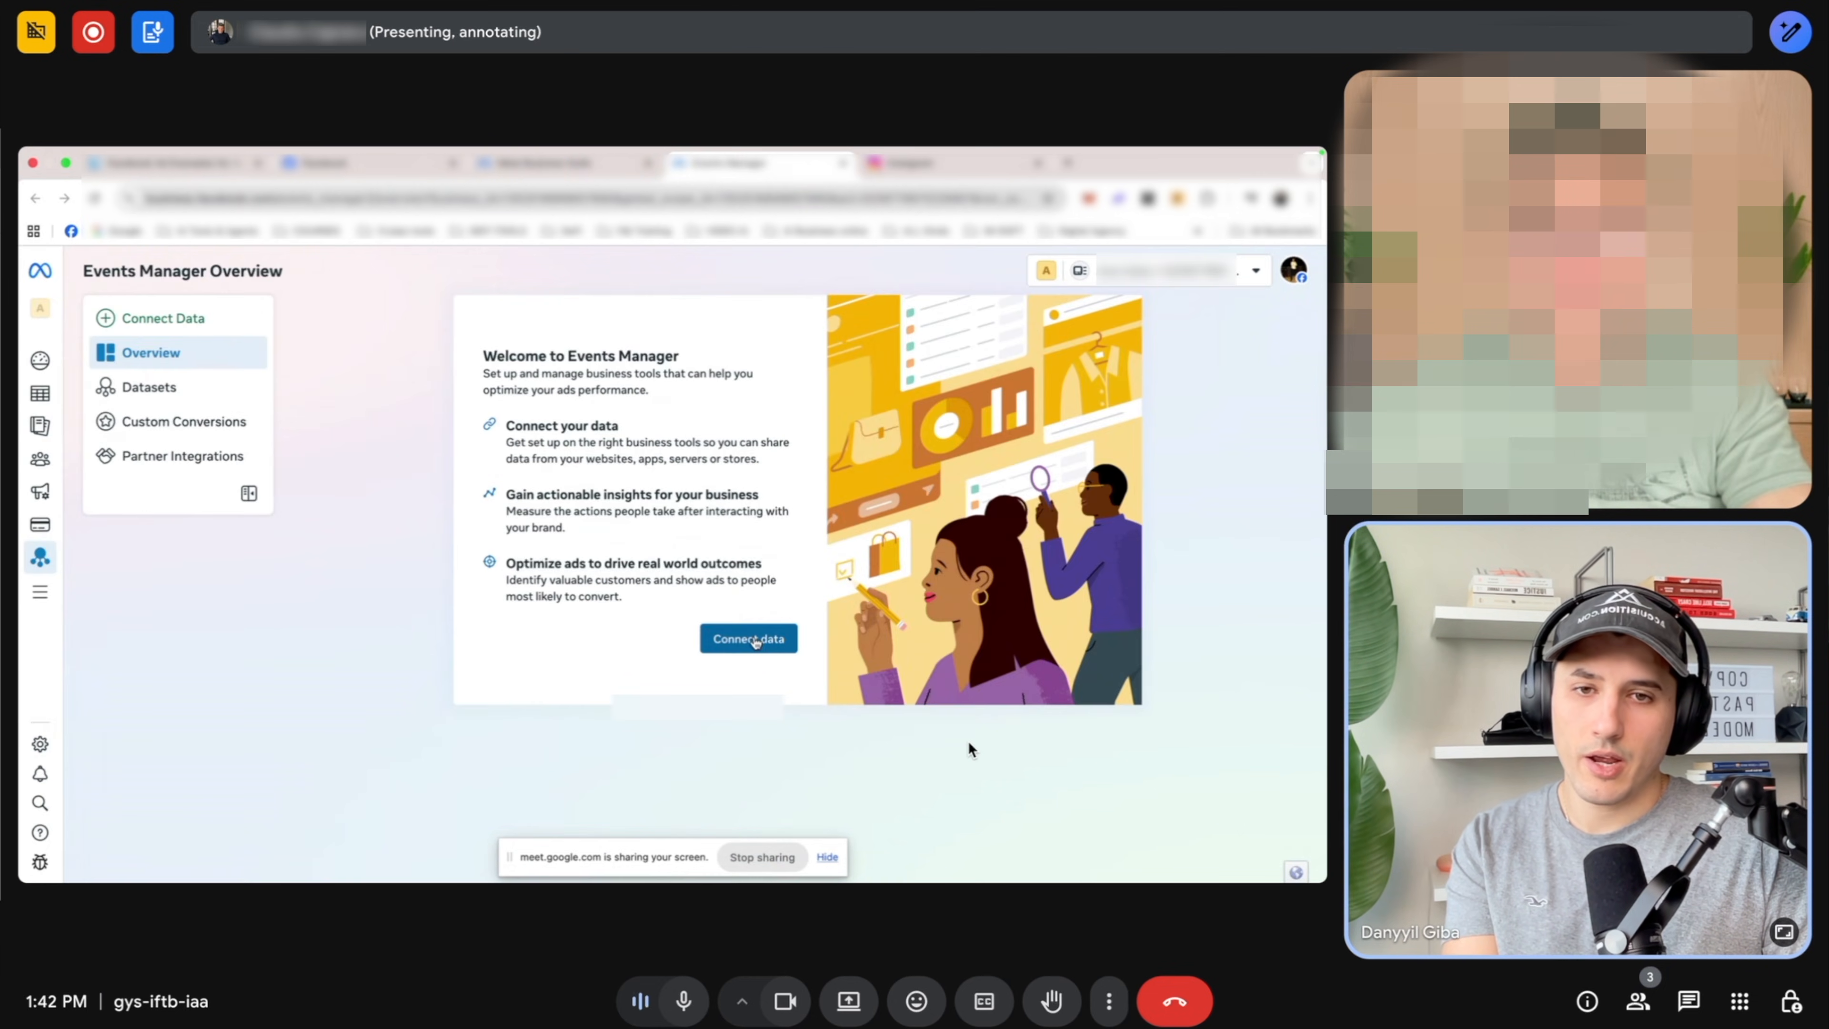
left_click(748, 638)
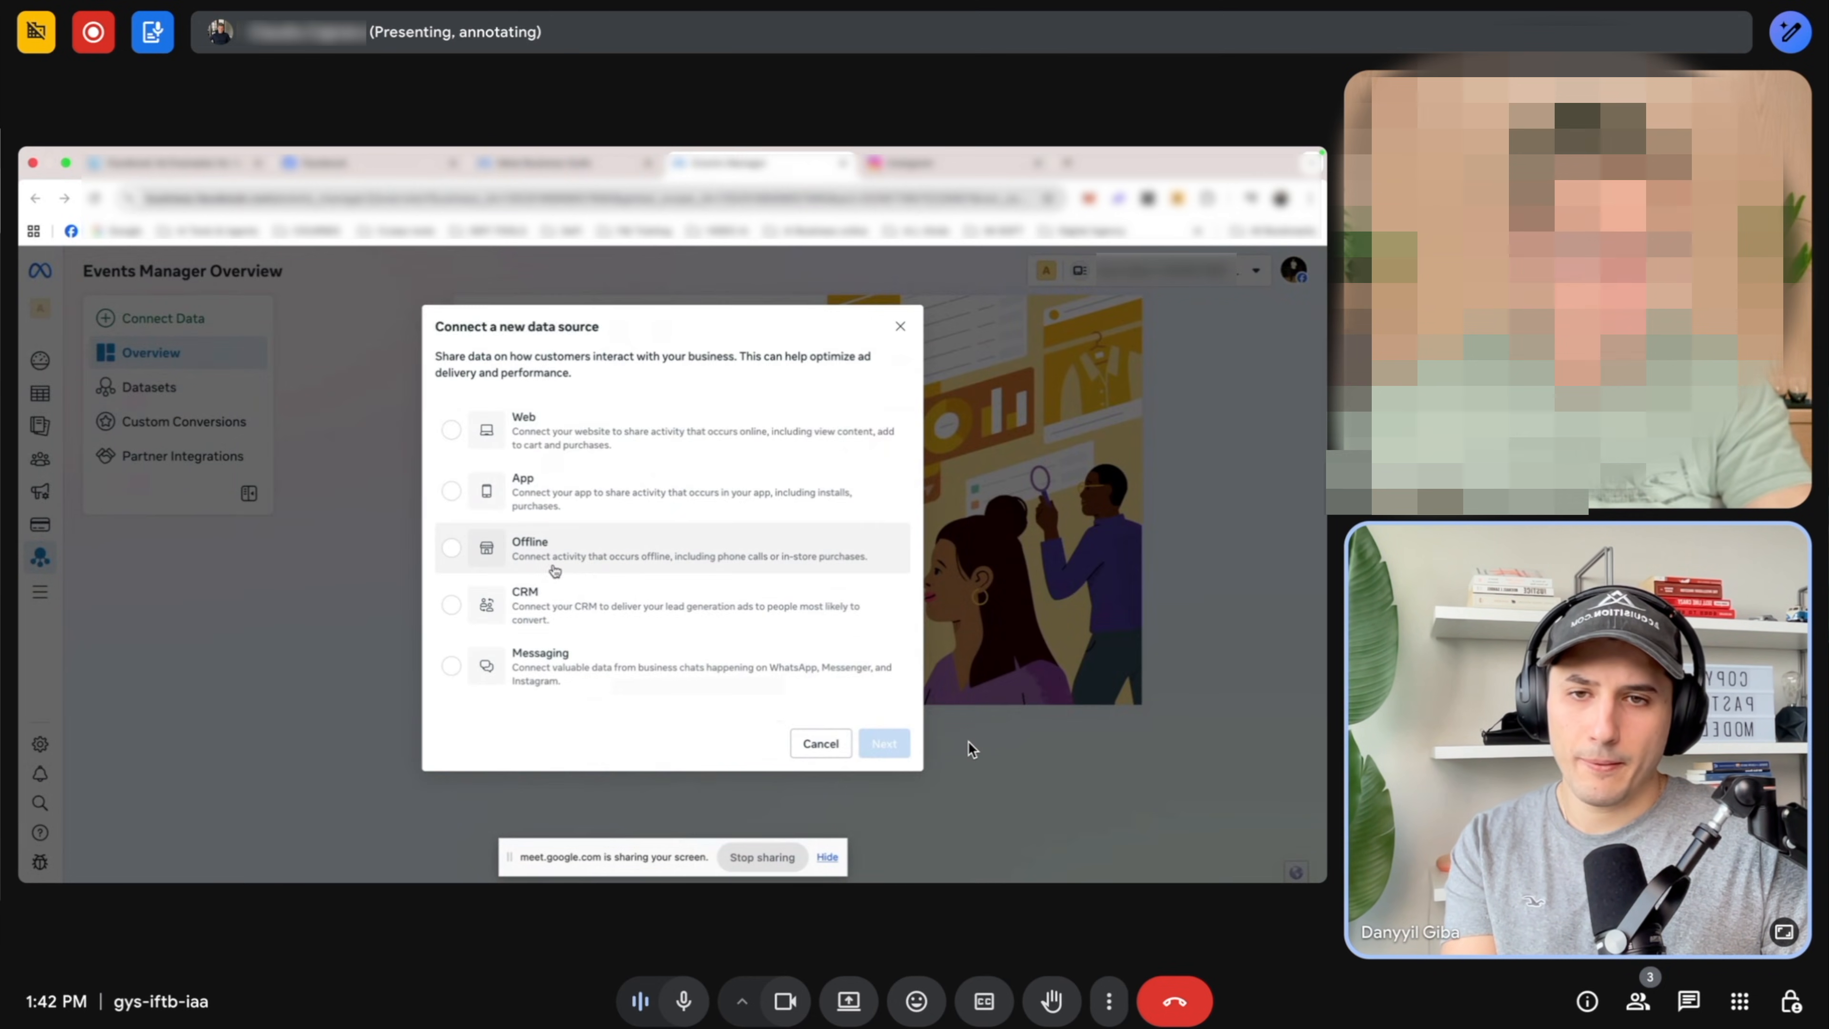
left_click(451, 429)
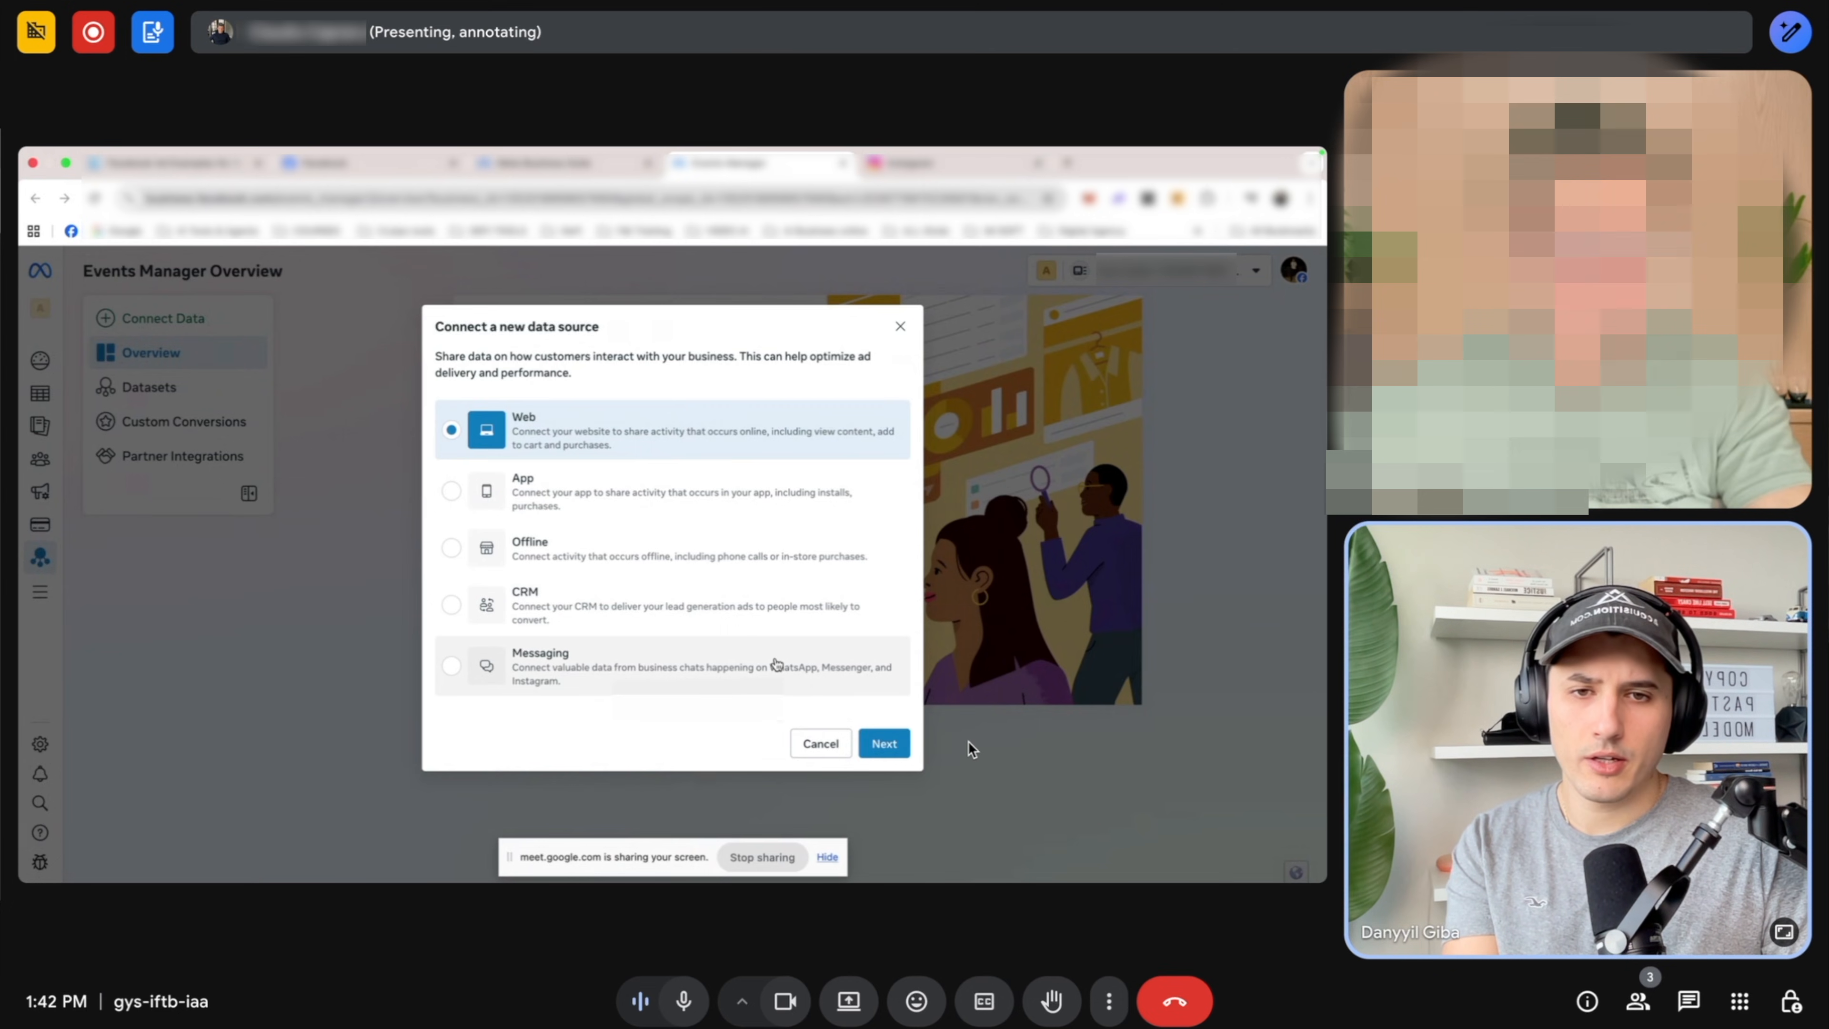
left_click(884, 743)
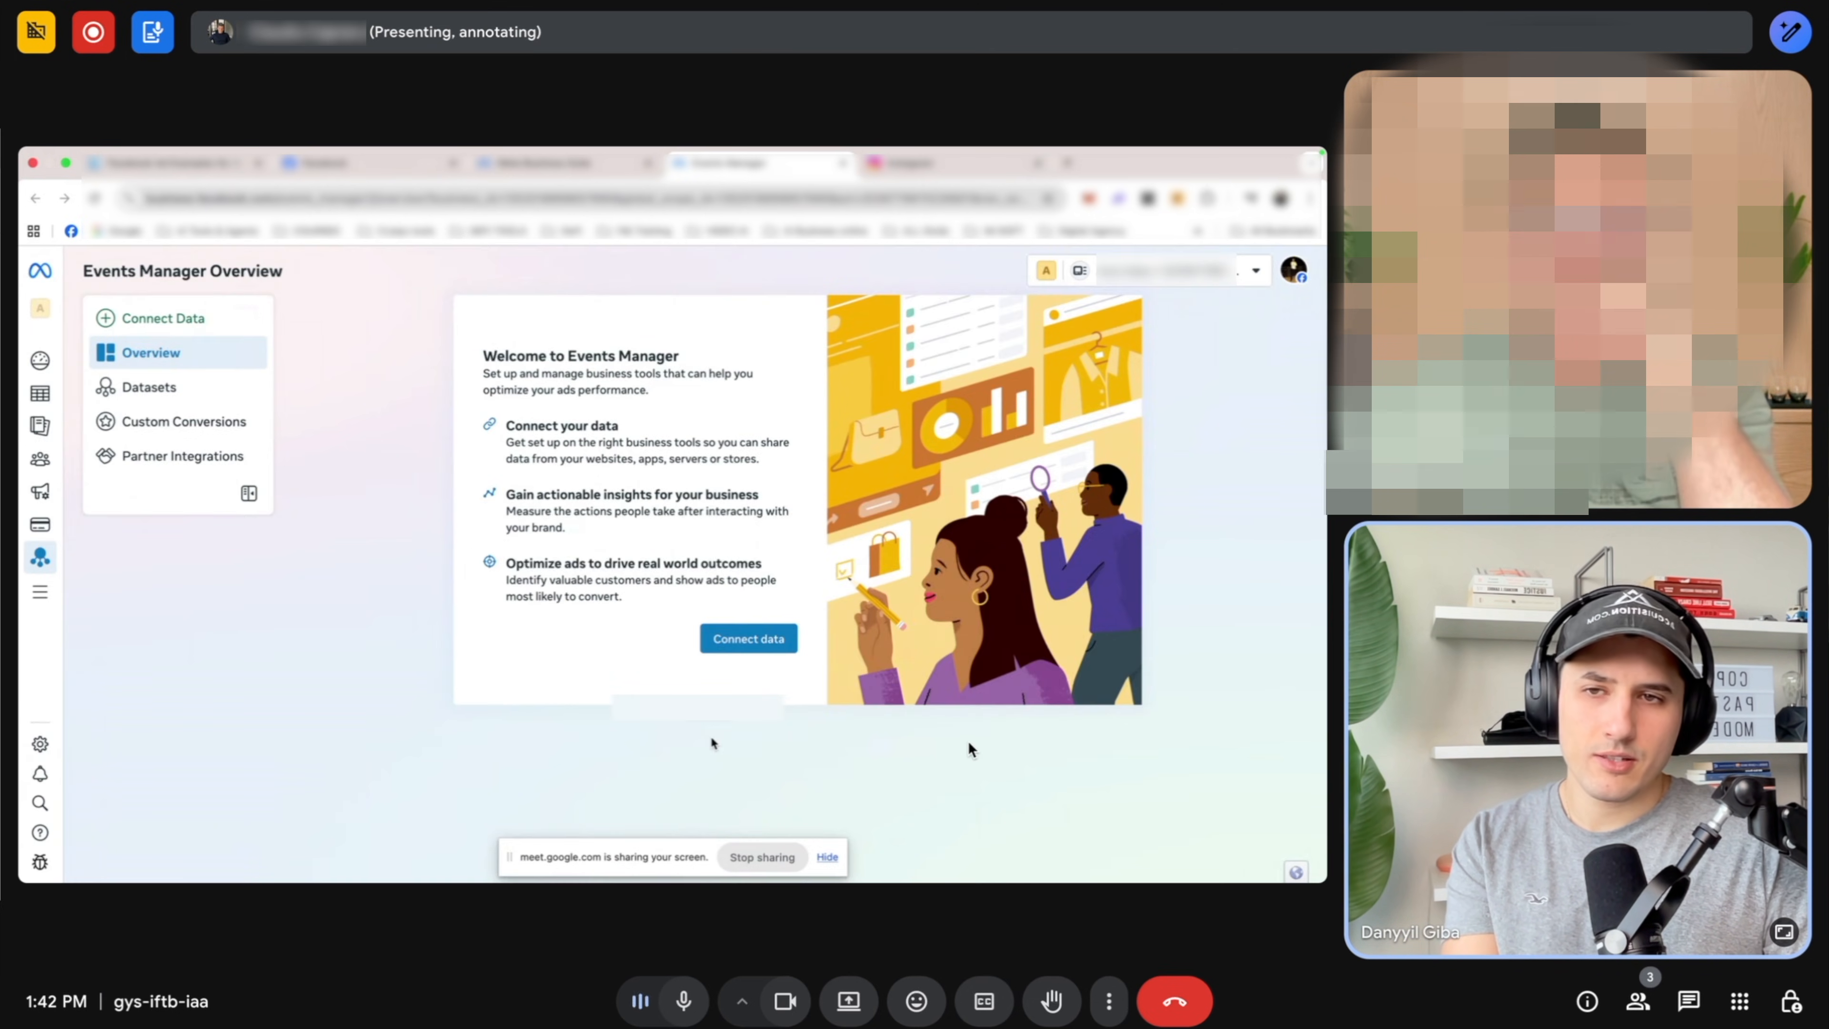
From Datasets, set up the Meta Pixel choosing manual code installation.
left_click(149, 386)
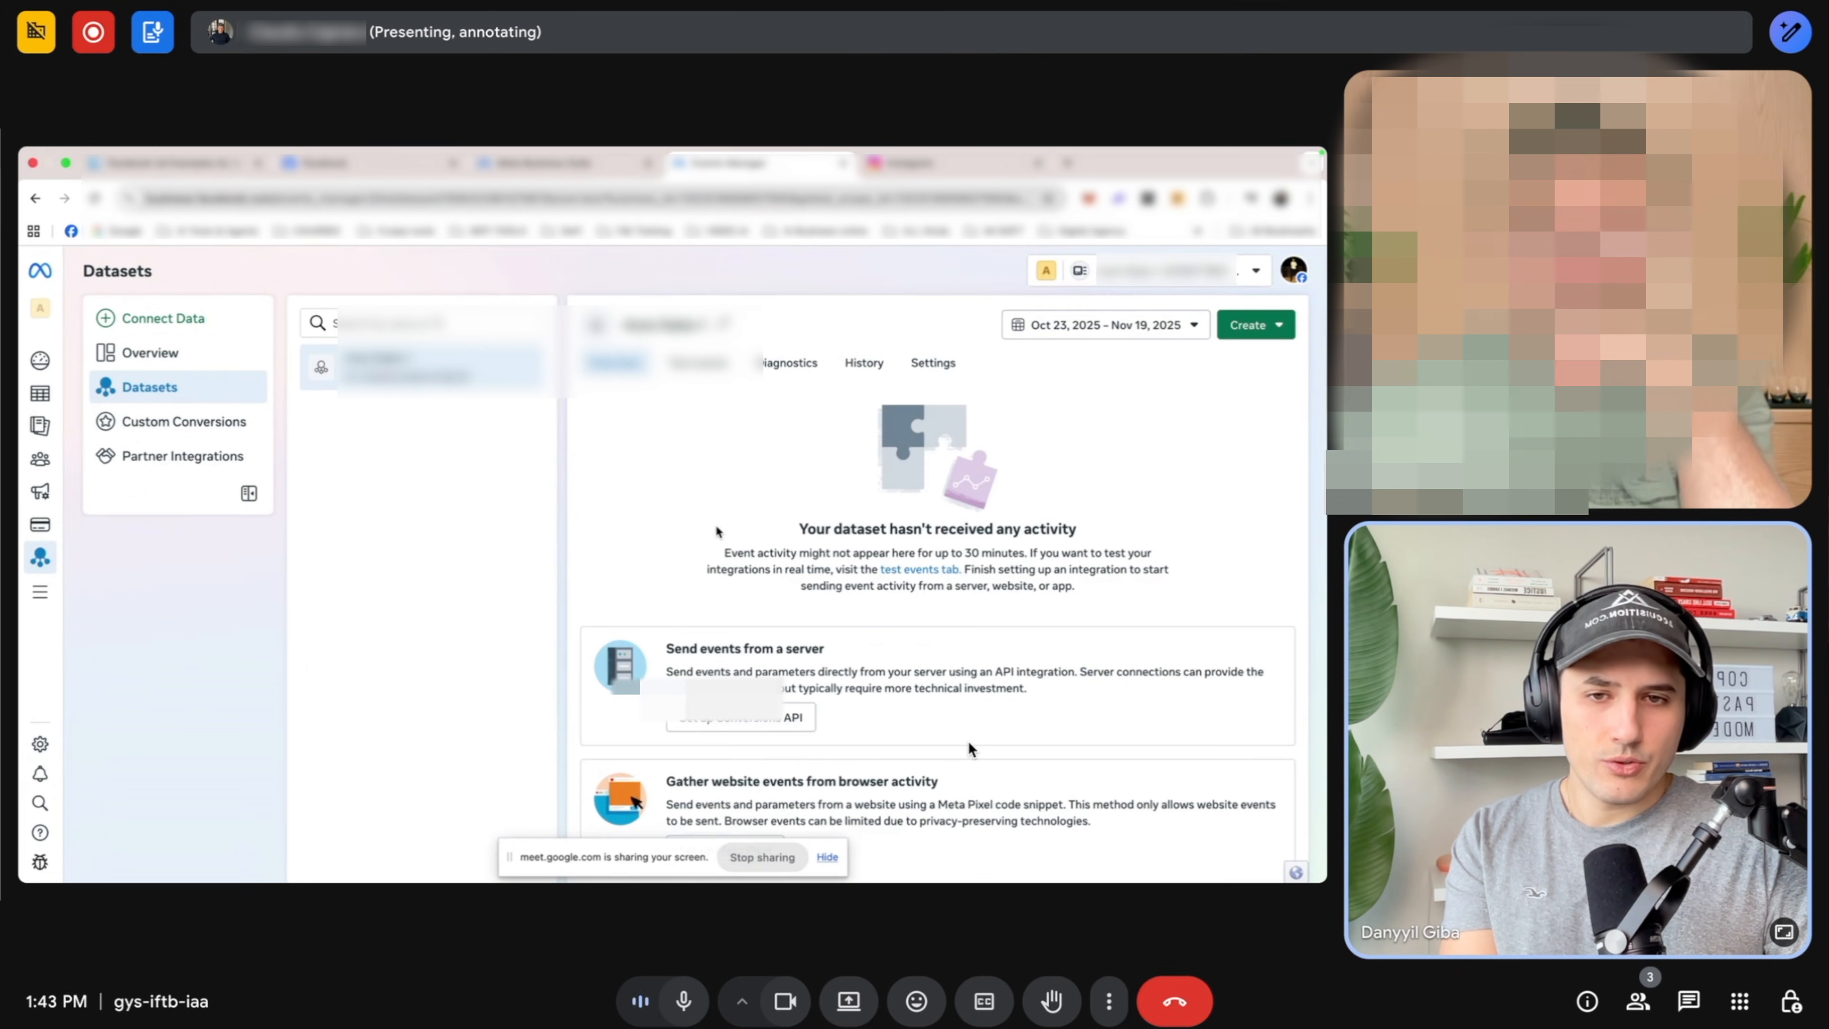
scroll("down", 3)
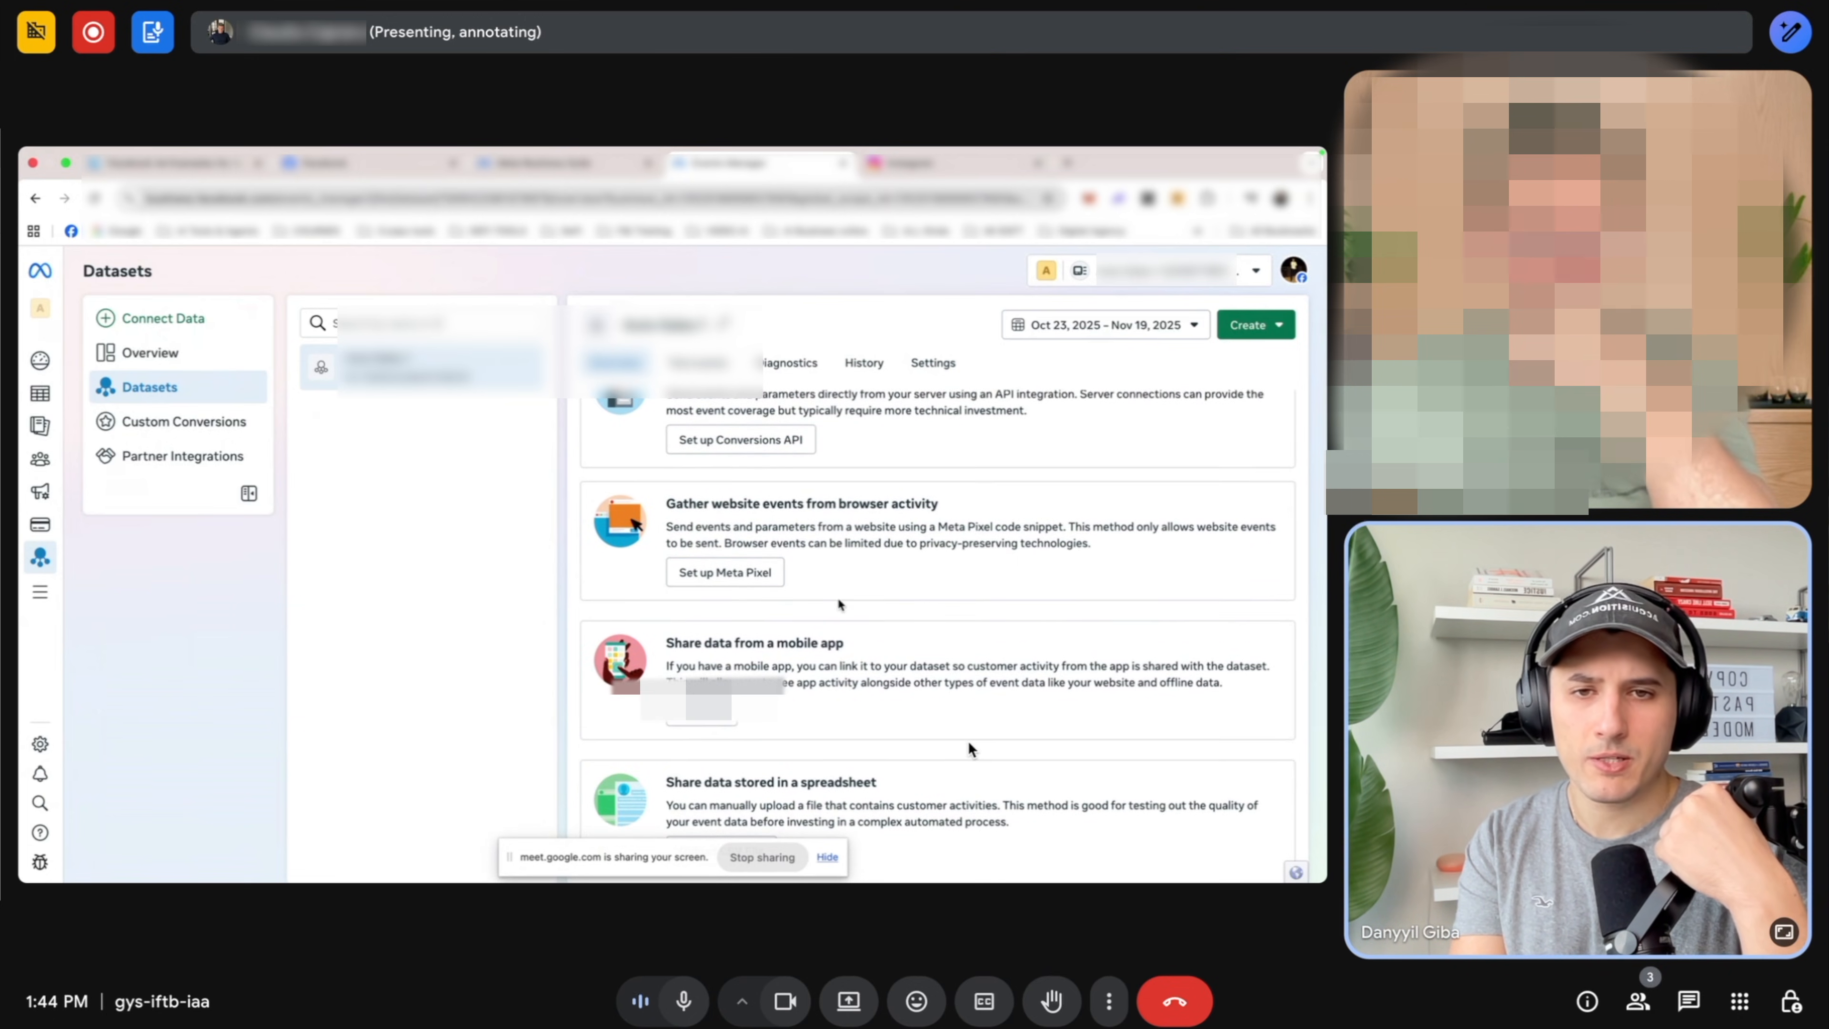
left_click(724, 572)
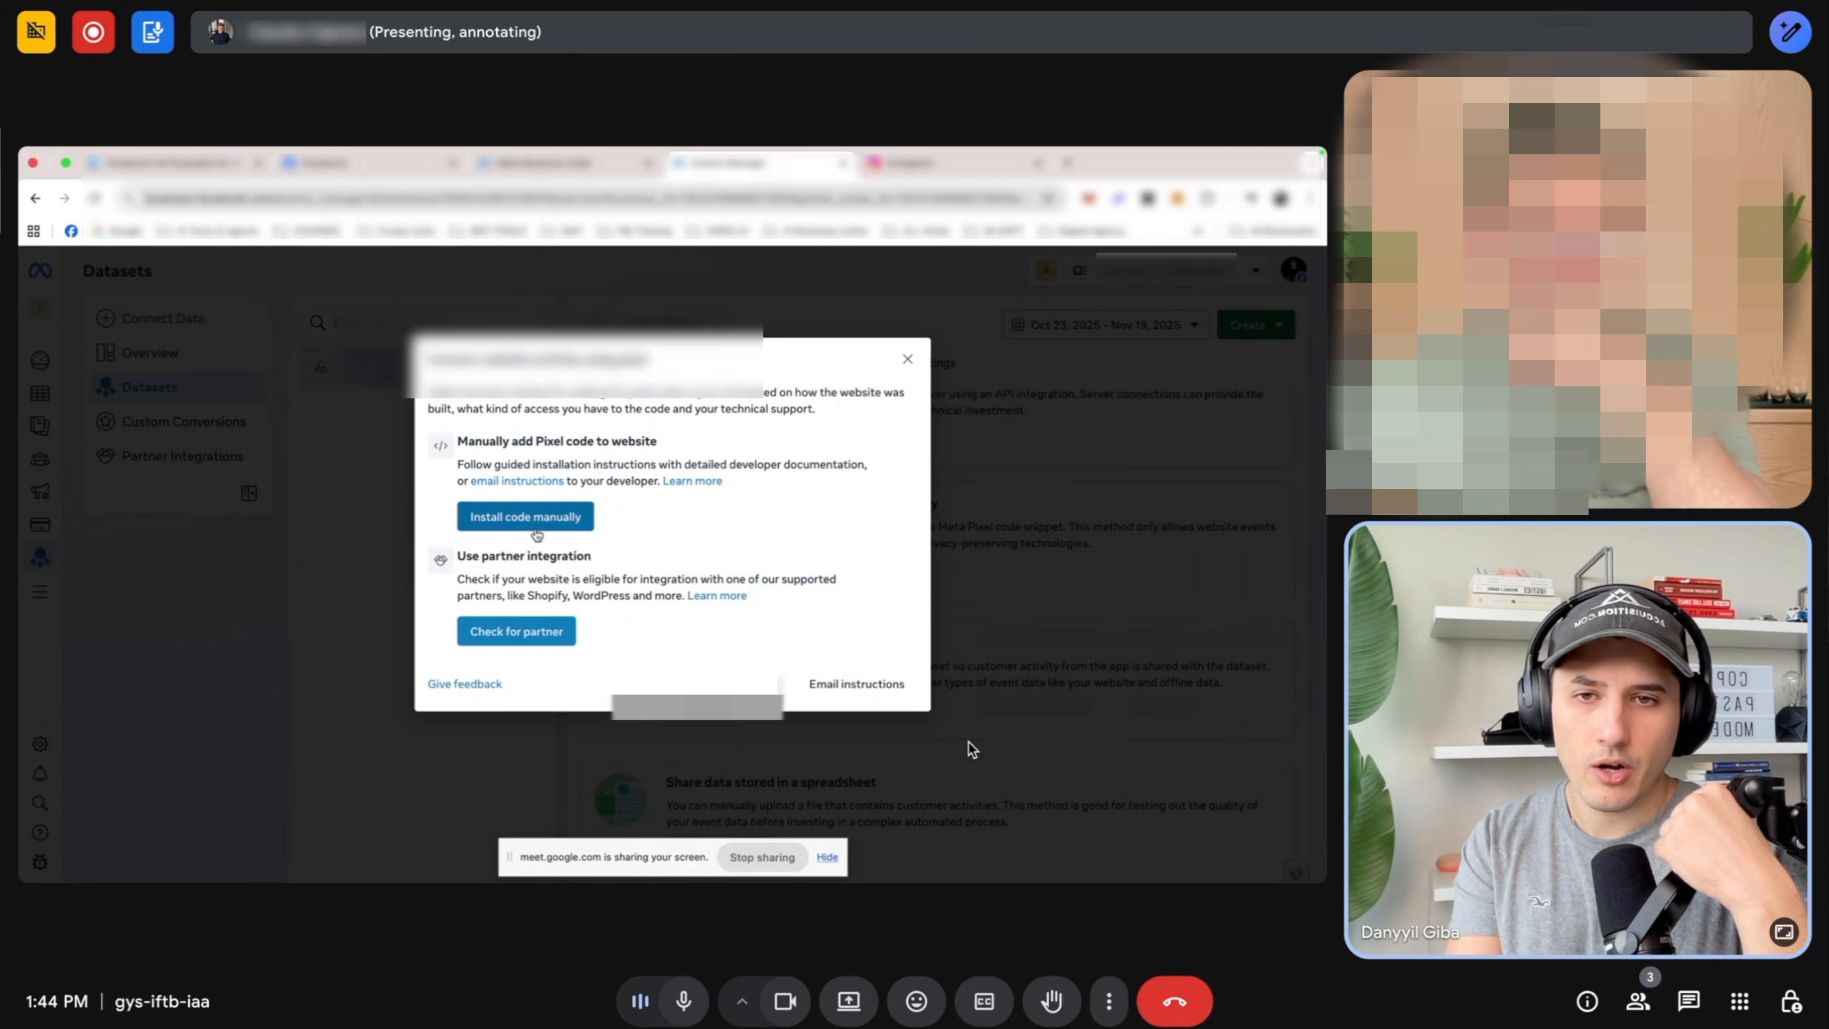
left_click(524, 515)
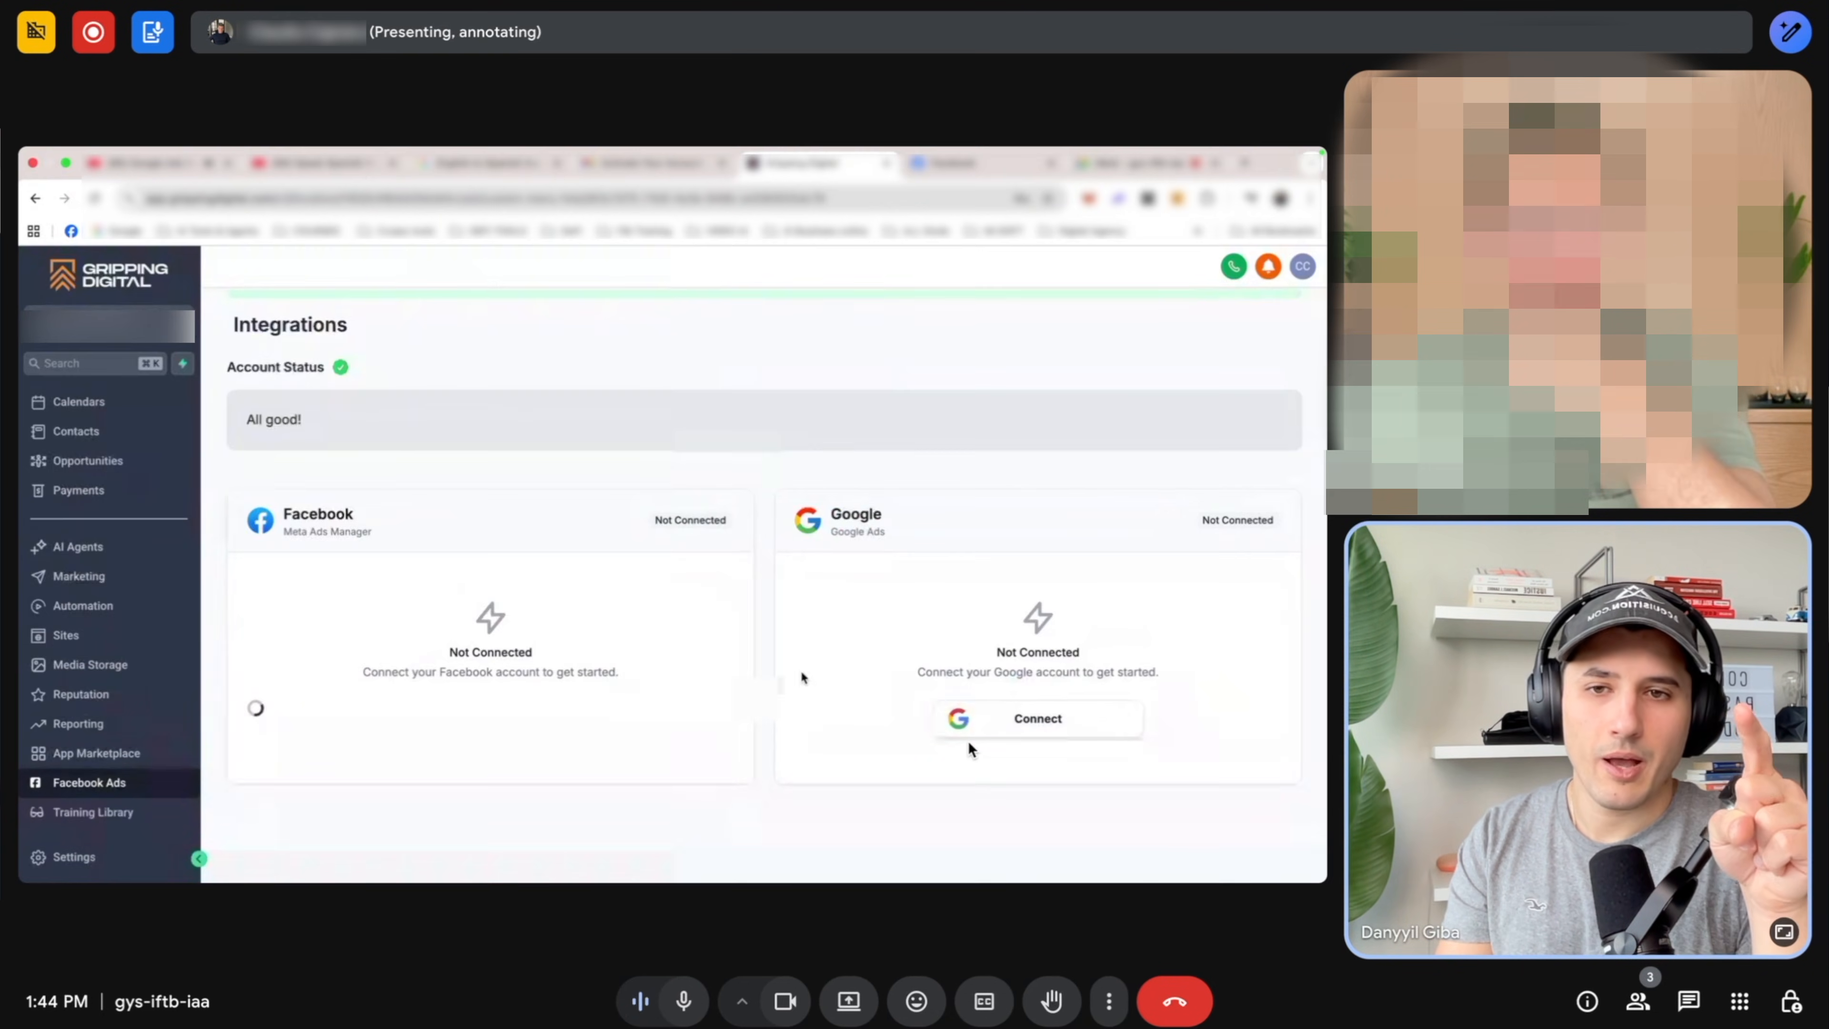
mouse_move(1194, 540)
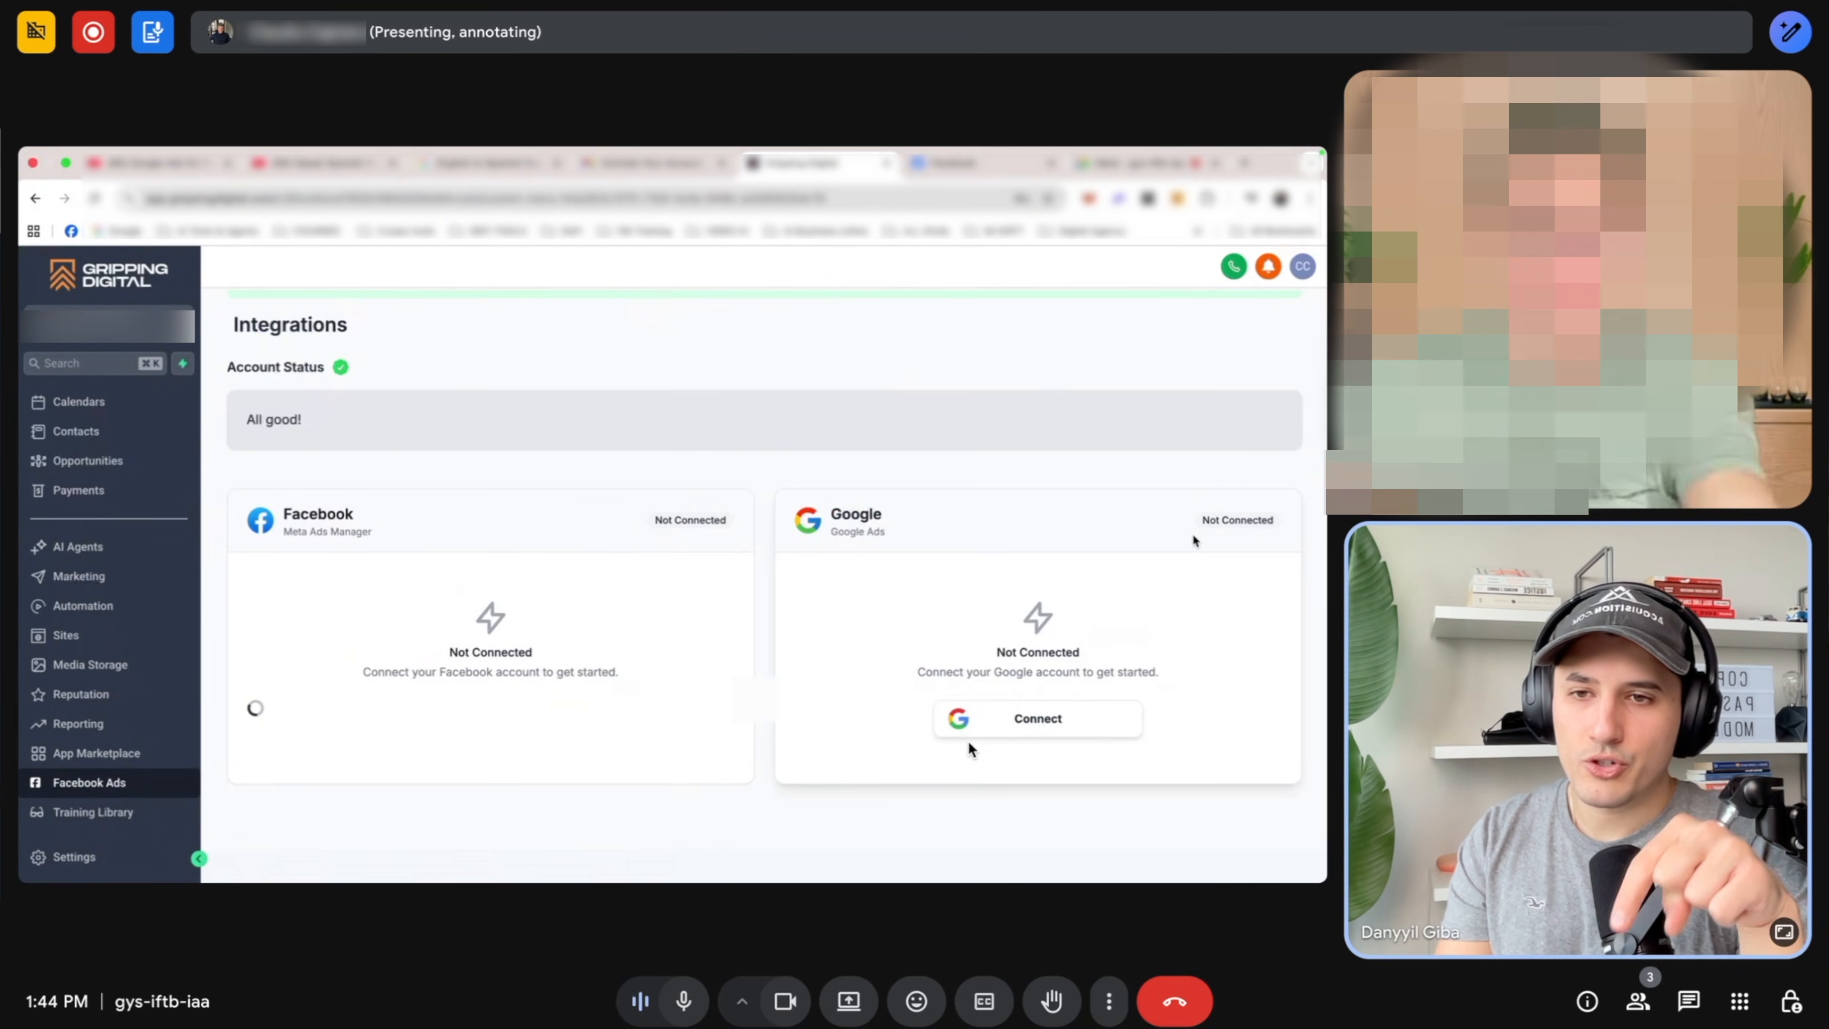
Open the LinkTree - Car Sales website from Sites > Websites to view its pages.
scroll("up", 3)
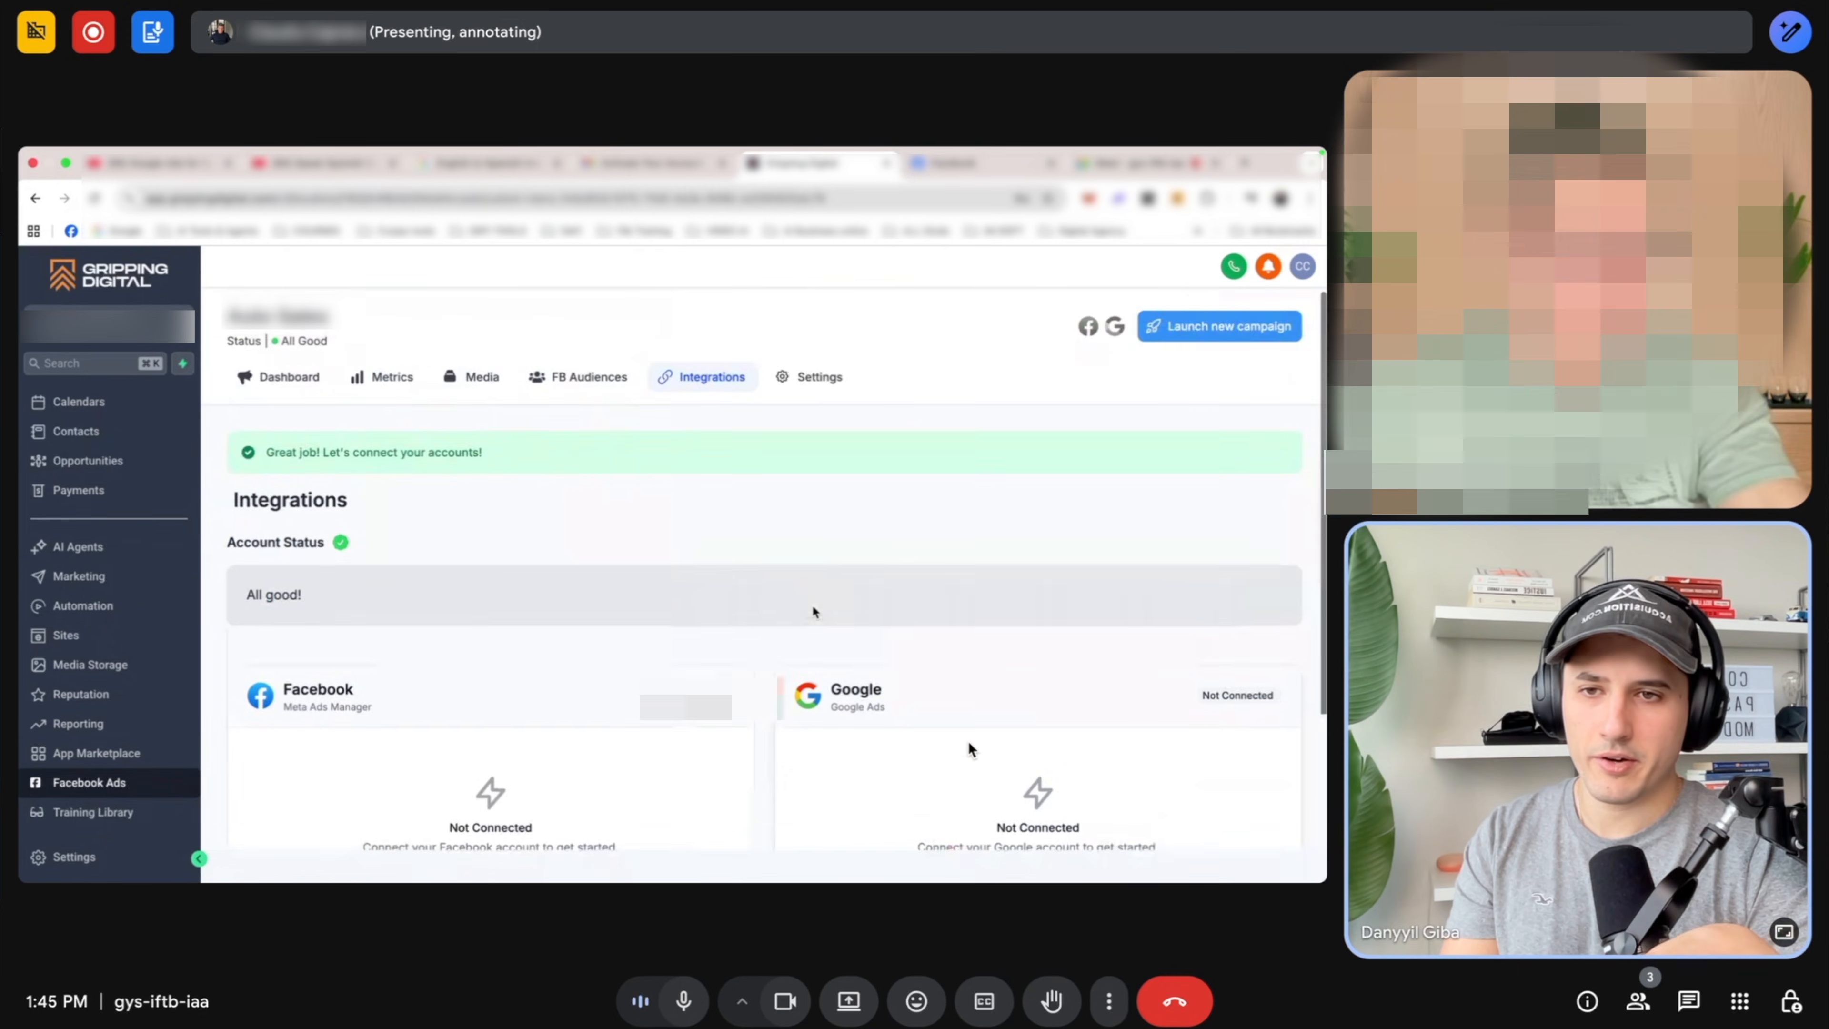
left_click(66, 634)
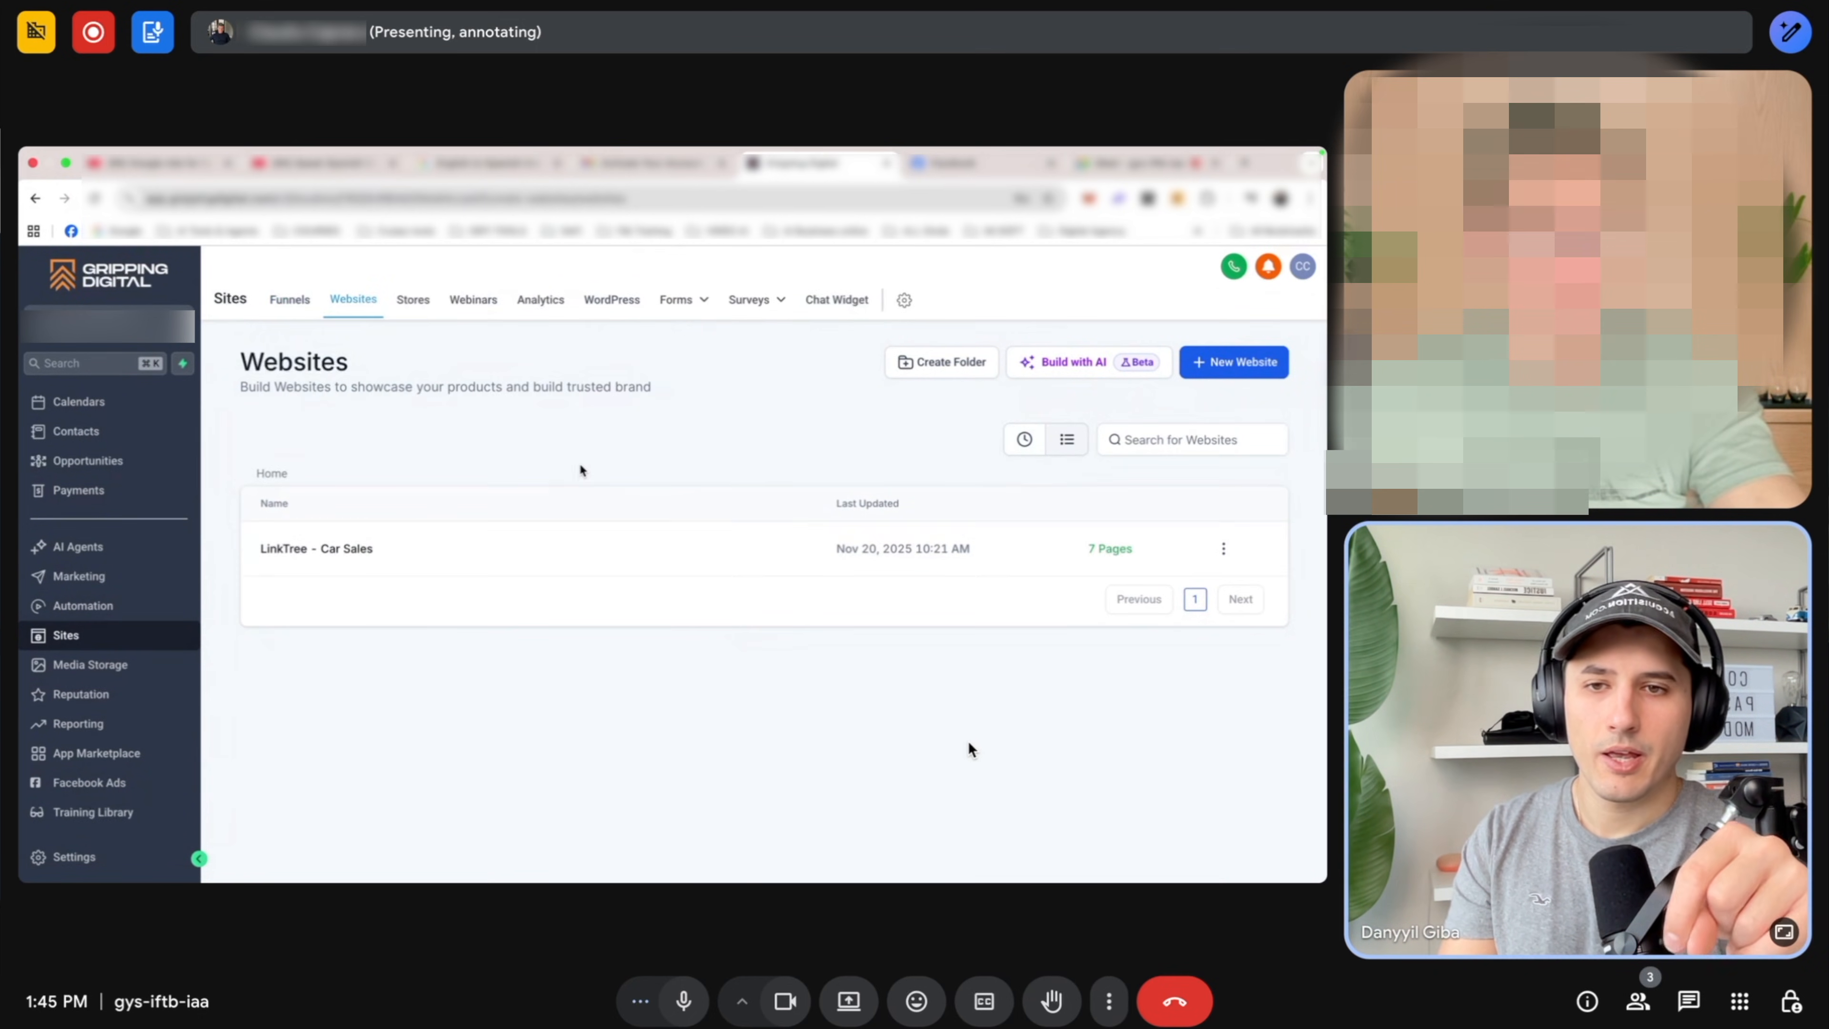
left_click(316, 549)
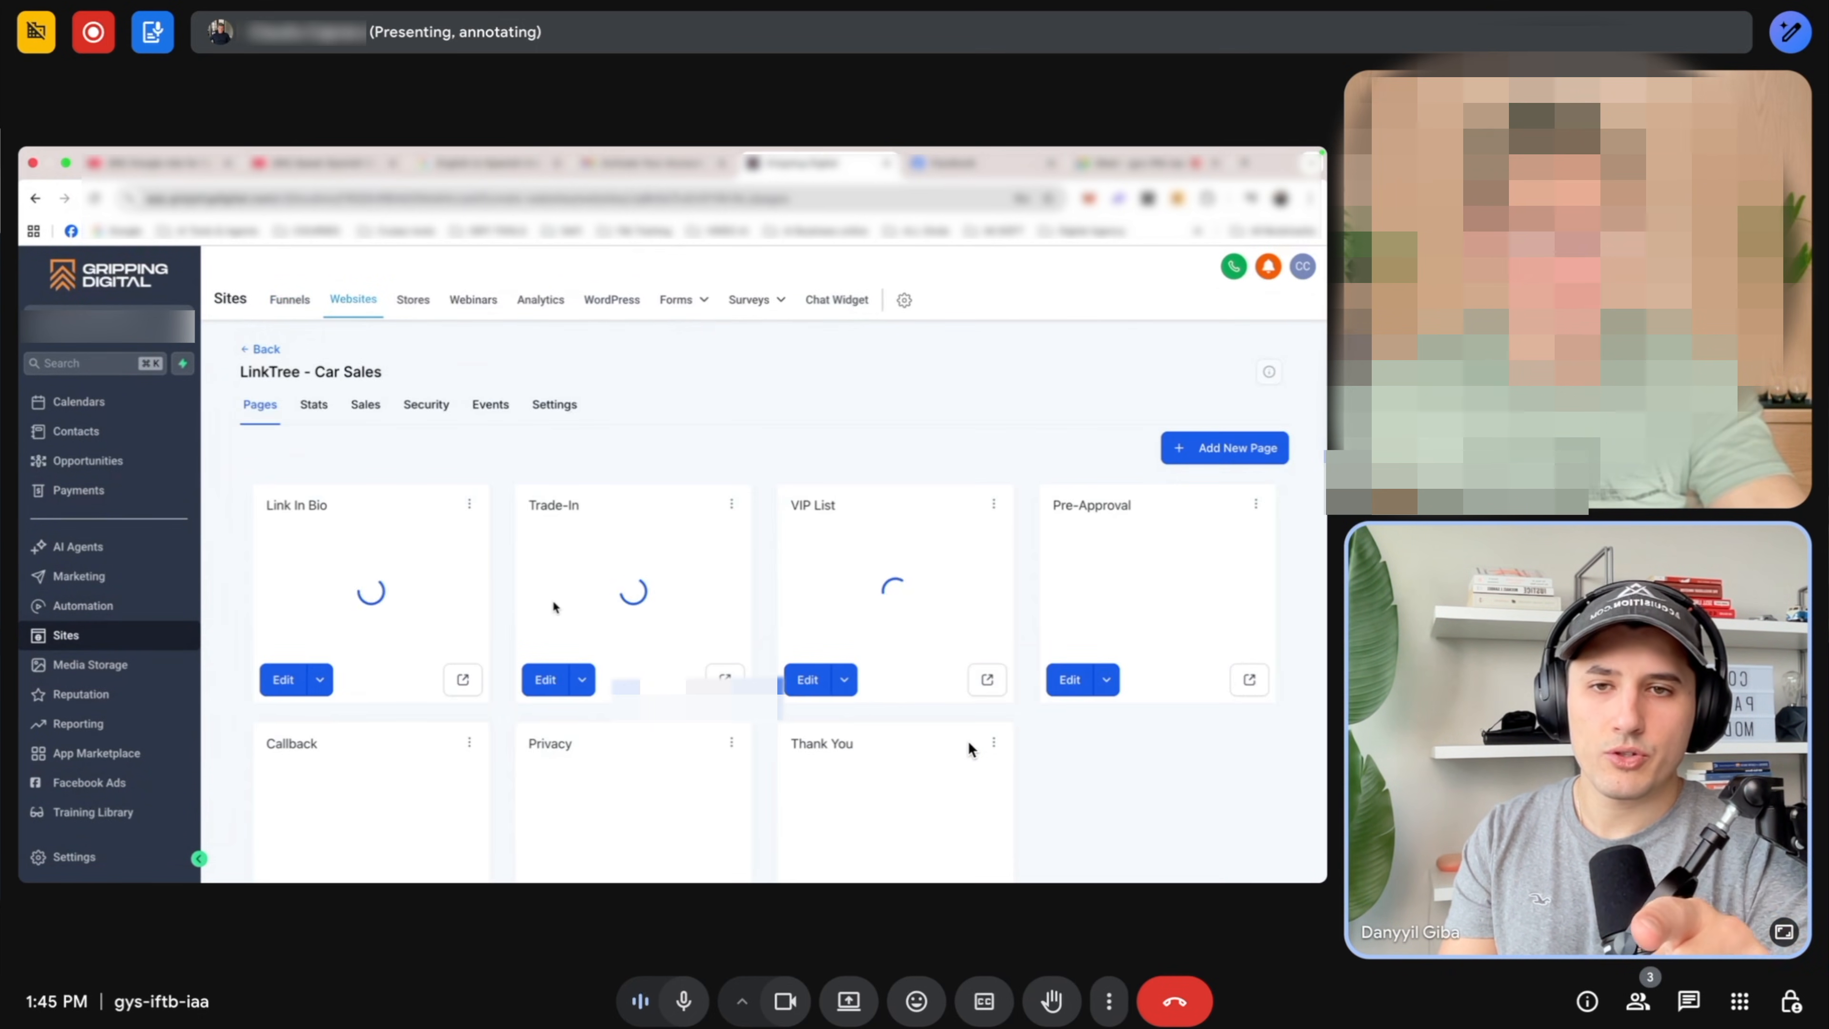
left_click(555, 405)
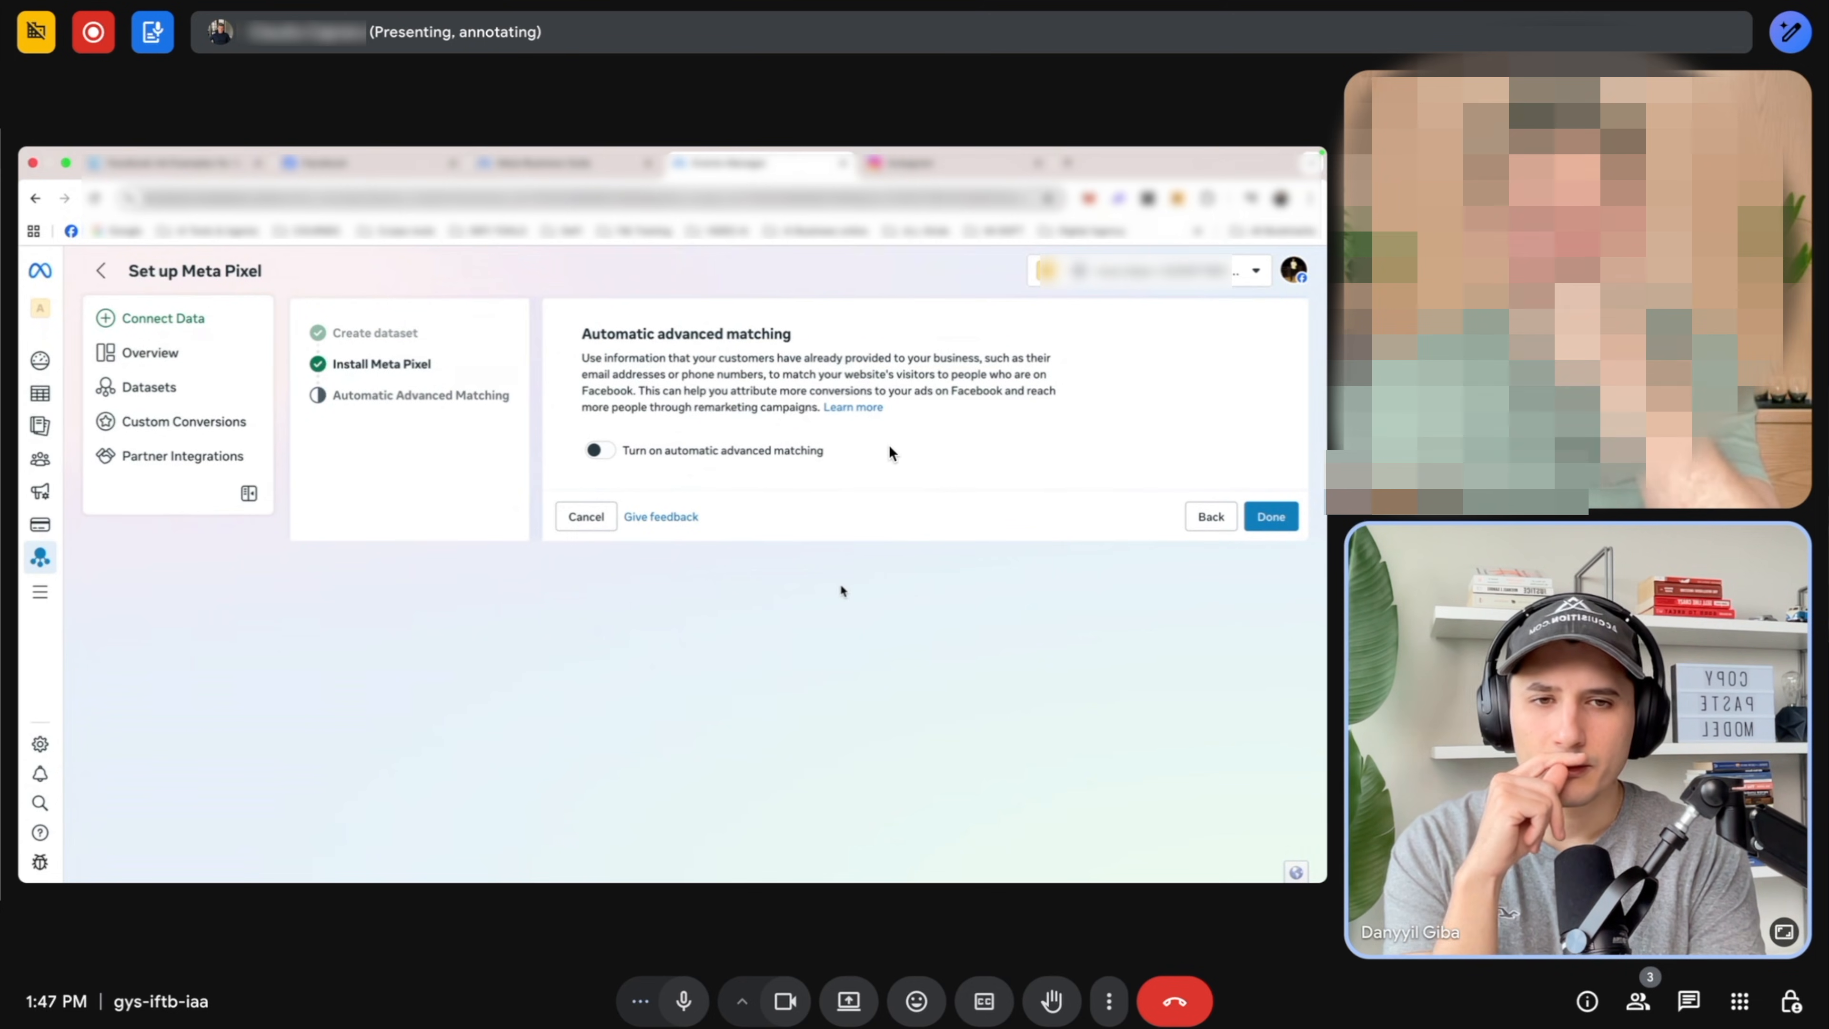
Switch on automatic advanced matching and complete the Meta Pixel setup.
left_click(599, 451)
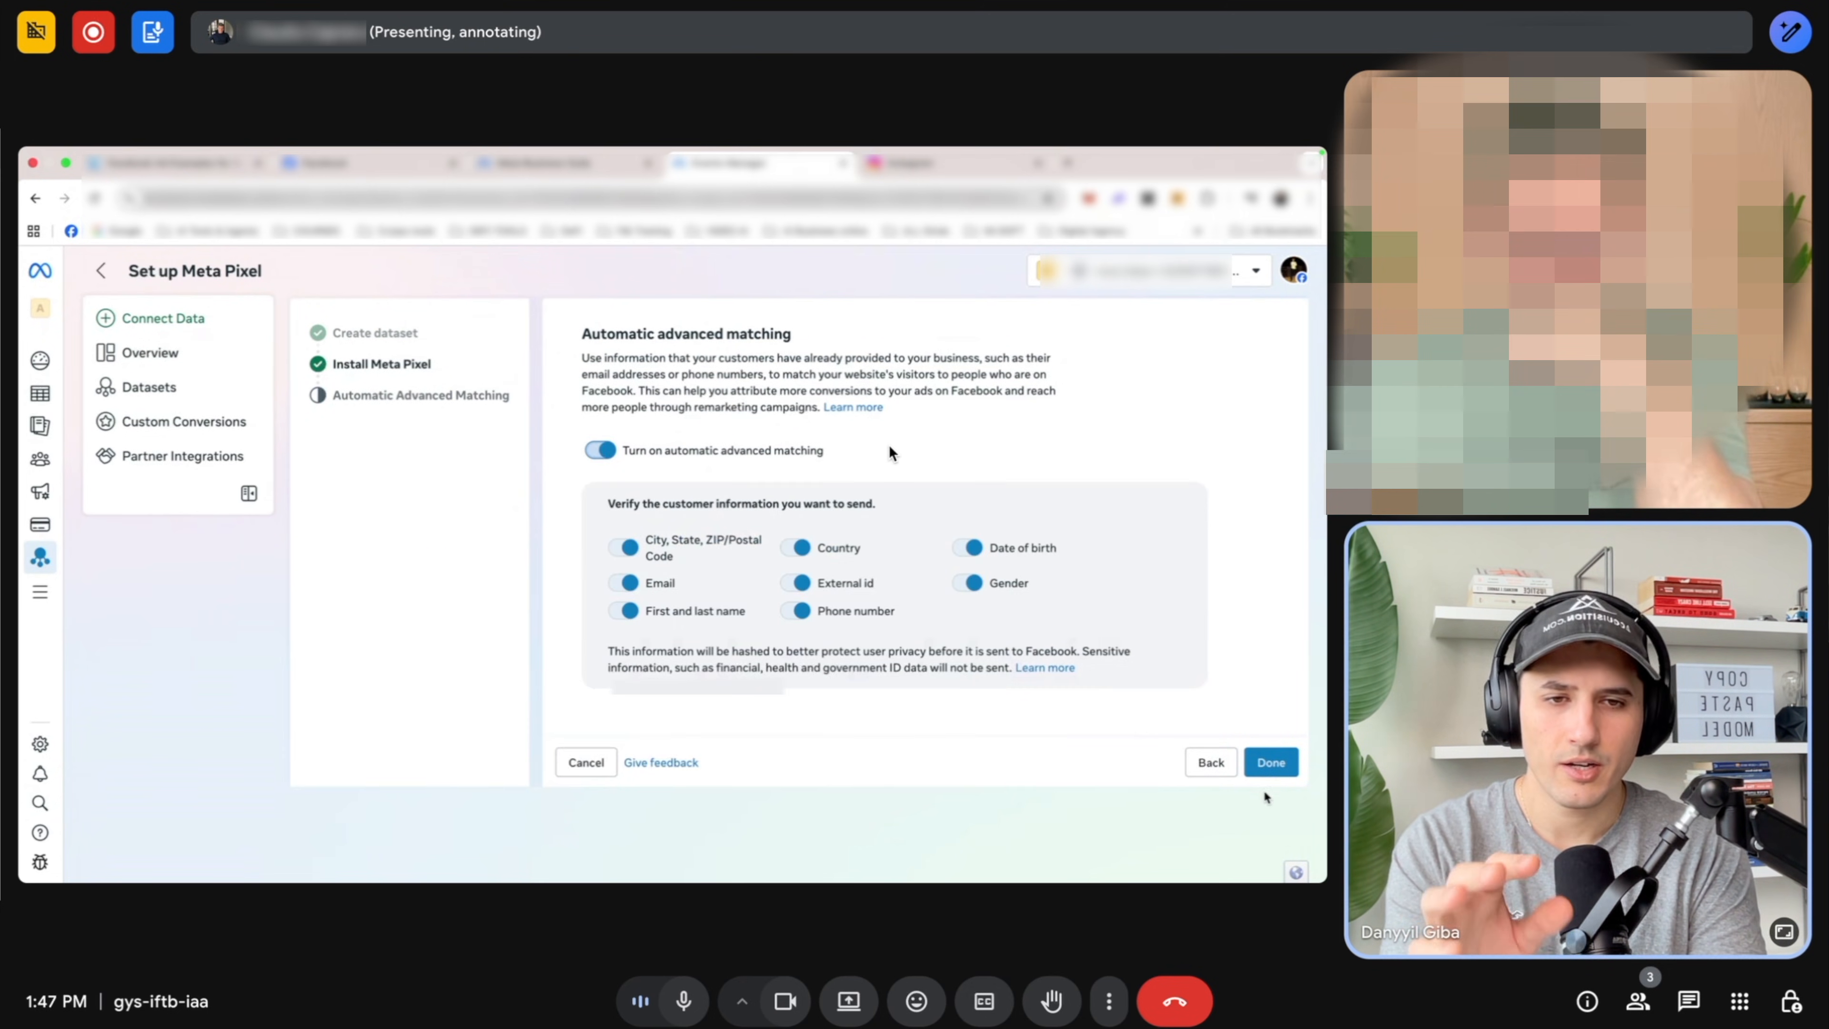
left_click(1270, 762)
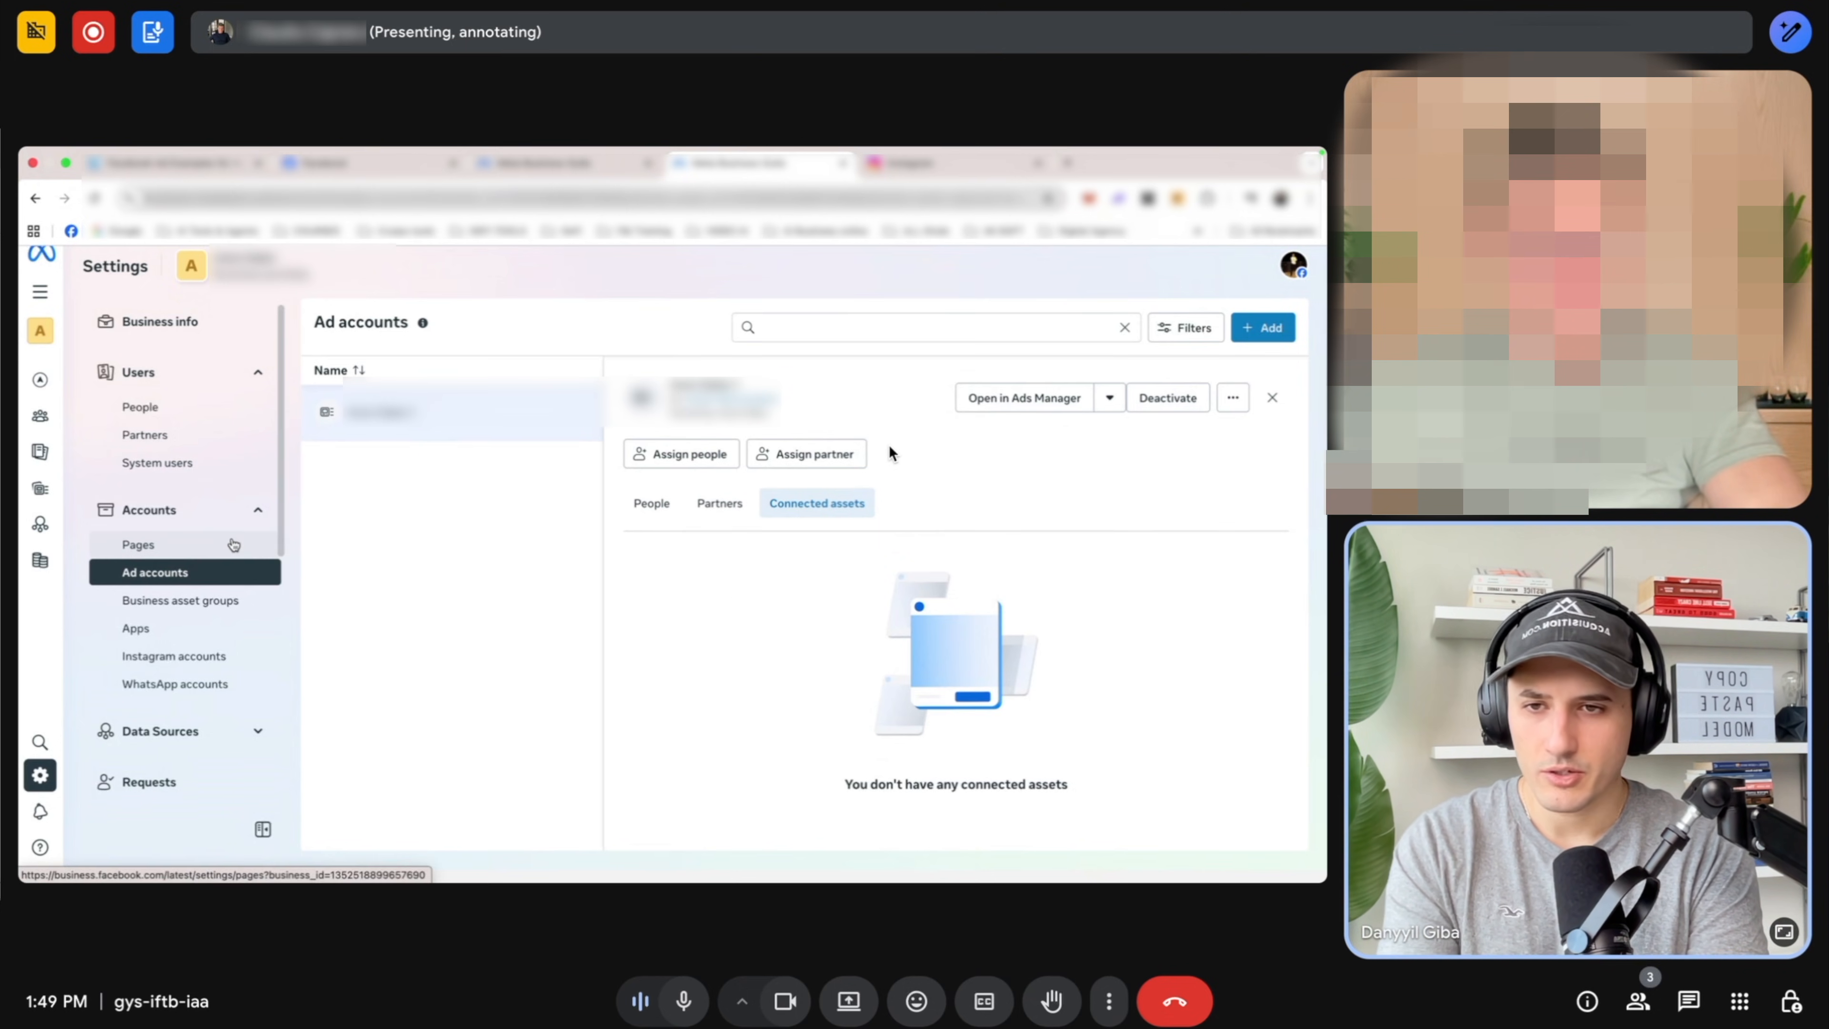
Assign the person to the pixel dataset with Manage events dataset (full control) enabled.
left_click(160, 730)
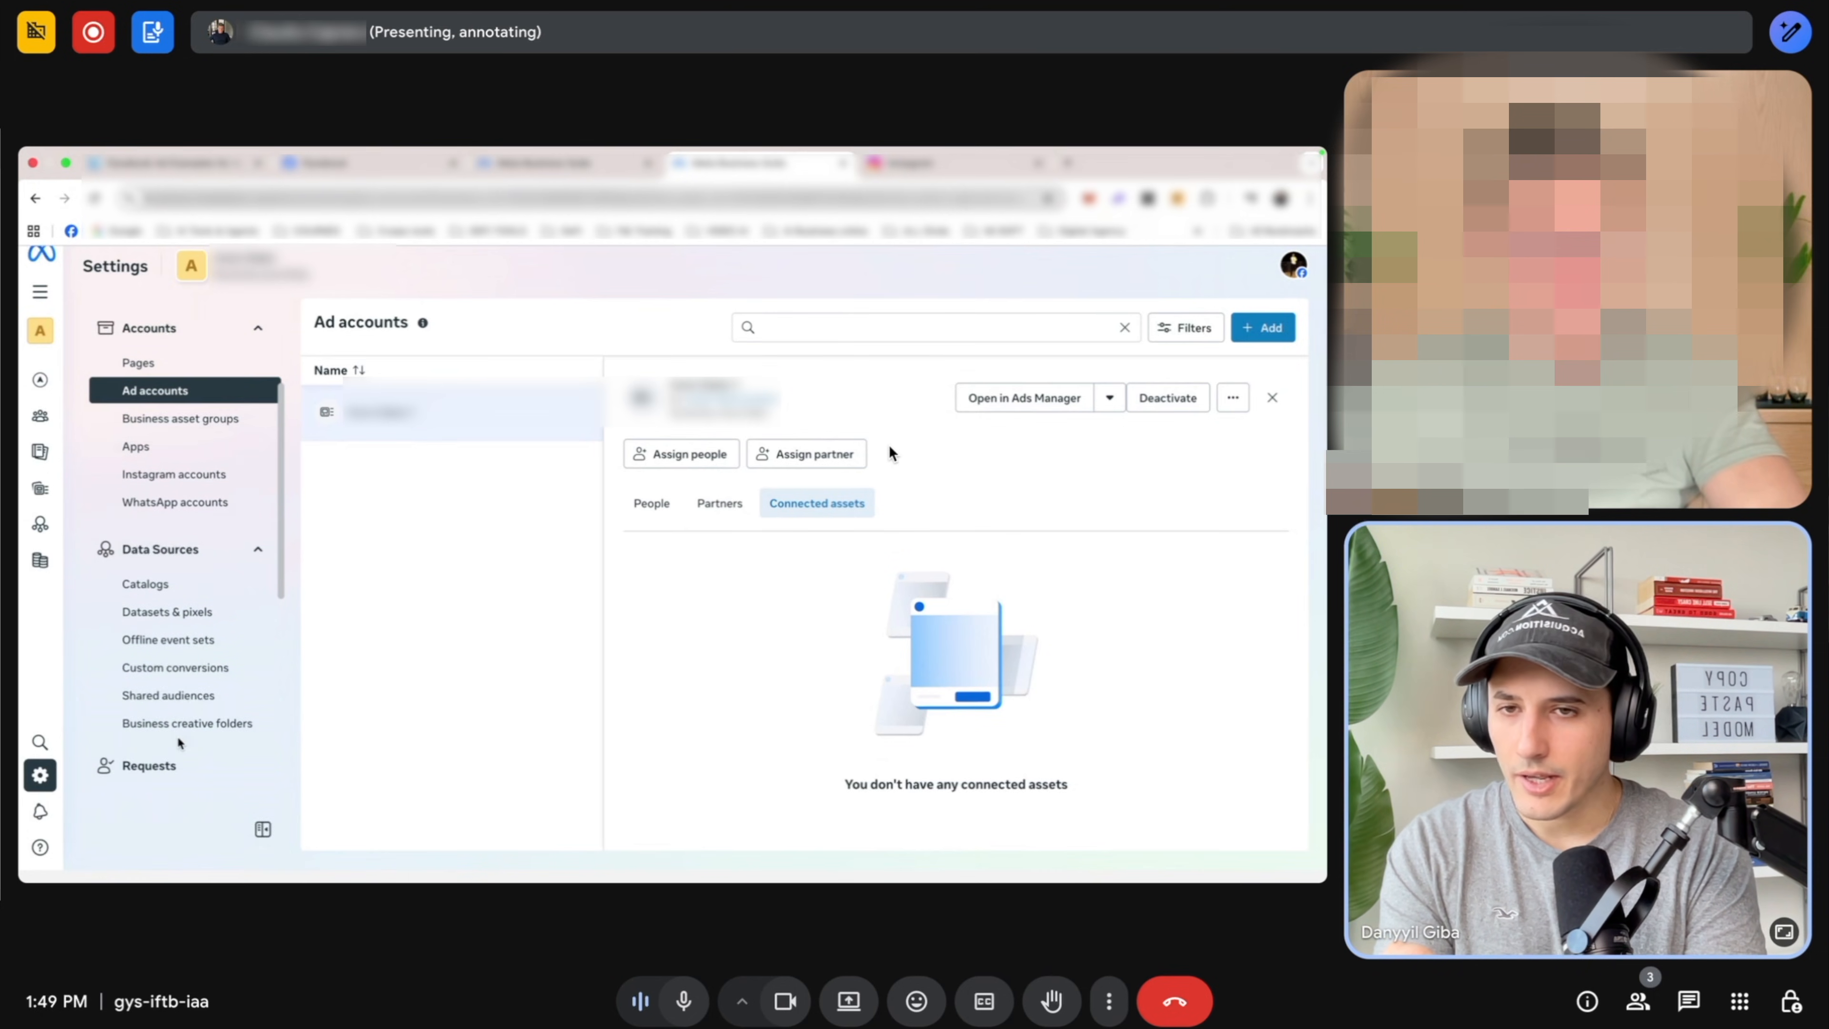
left_click(167, 612)
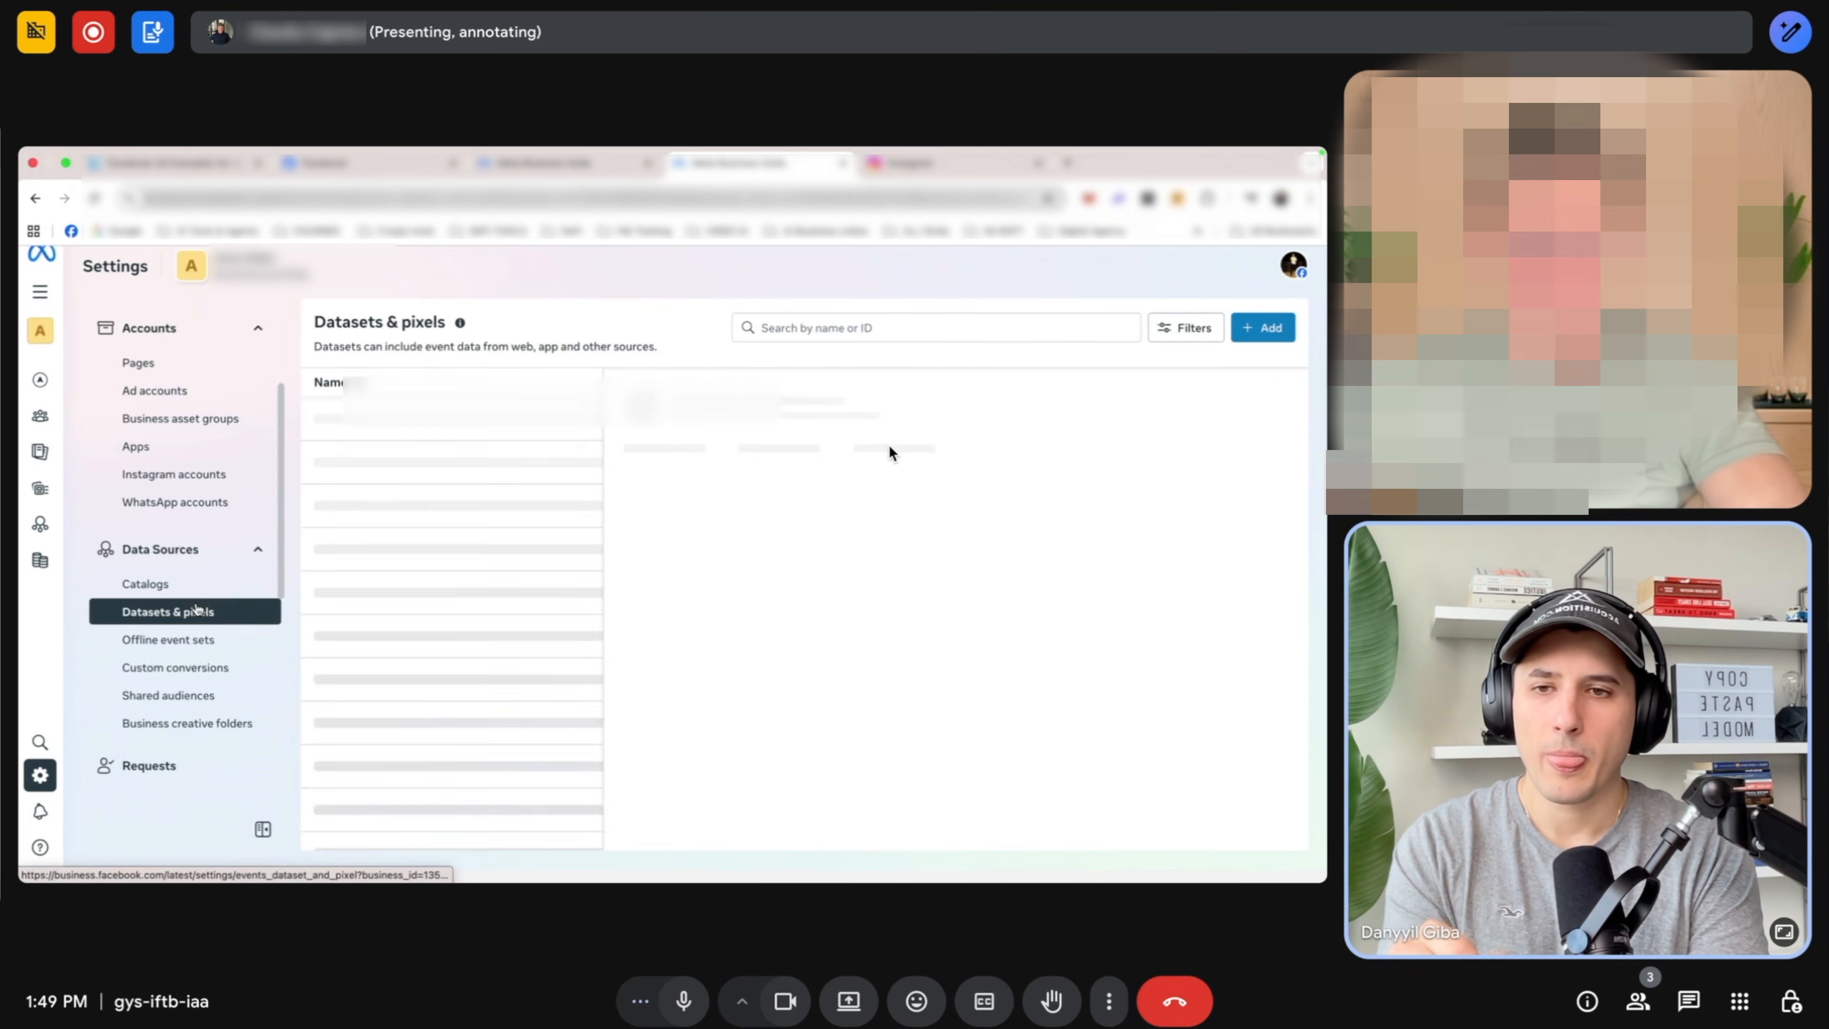
left_click(396, 426)
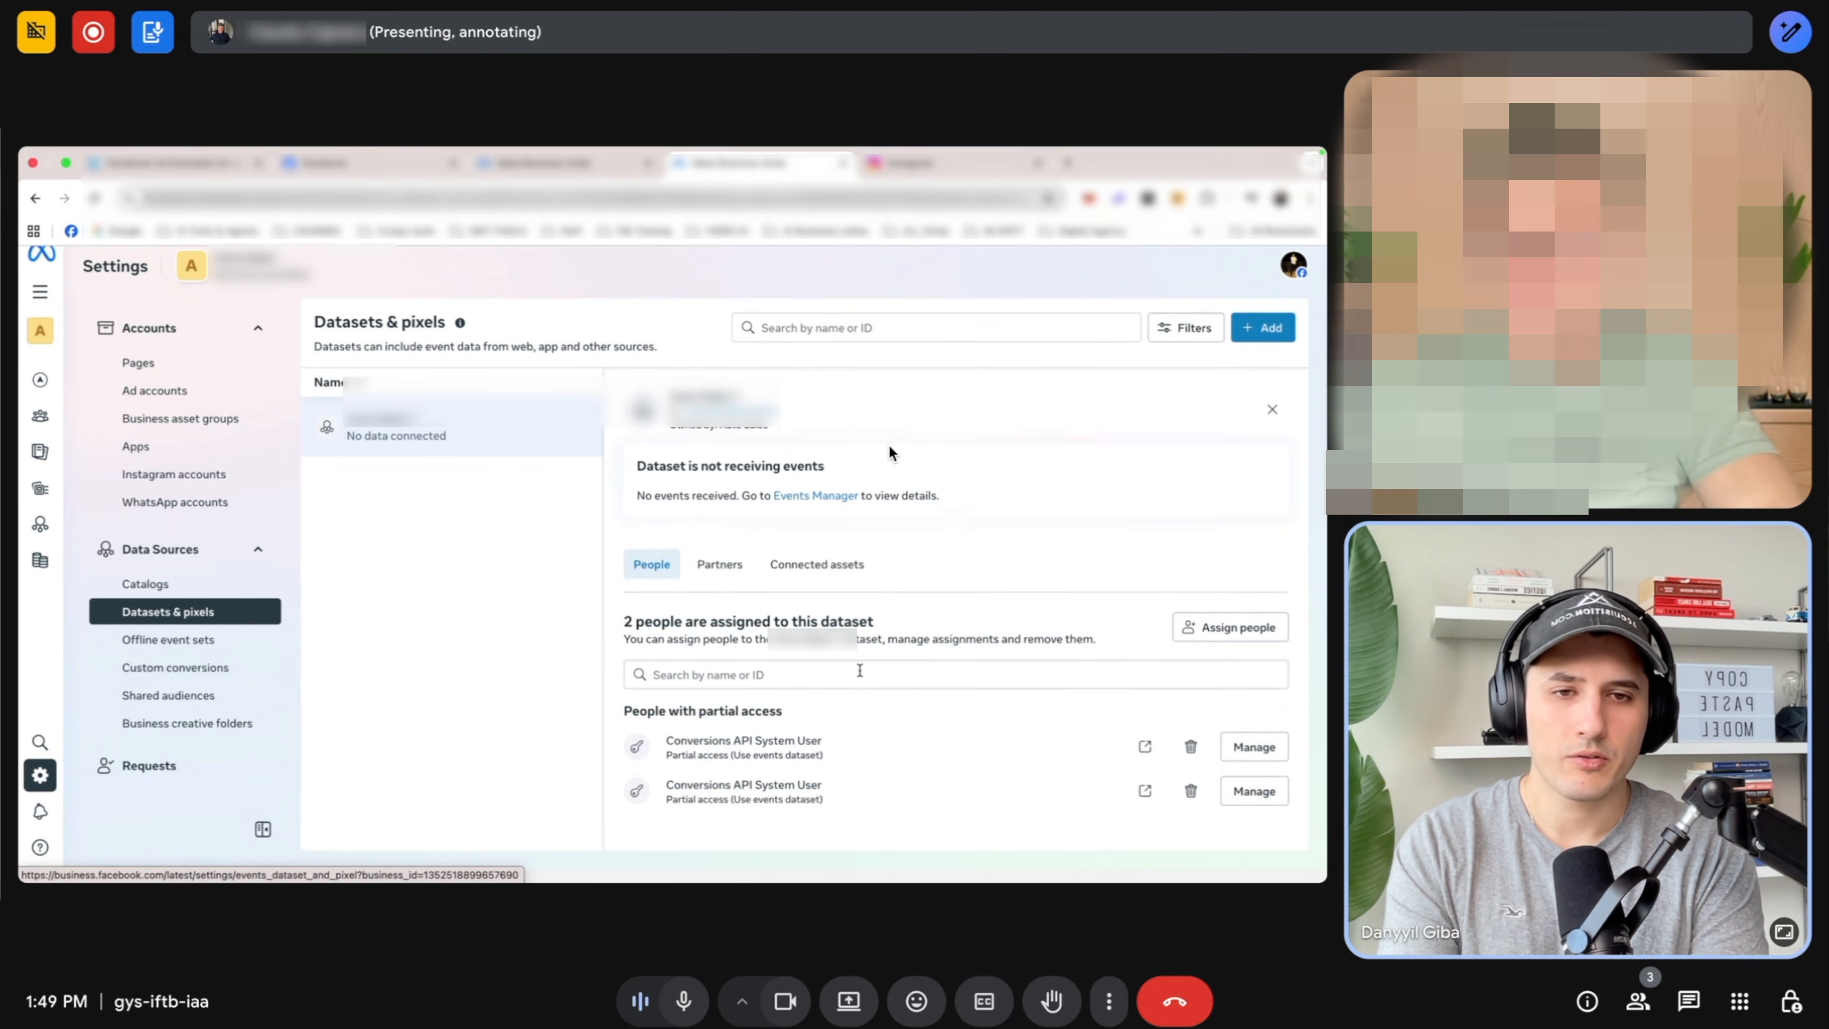
left_click(1228, 627)
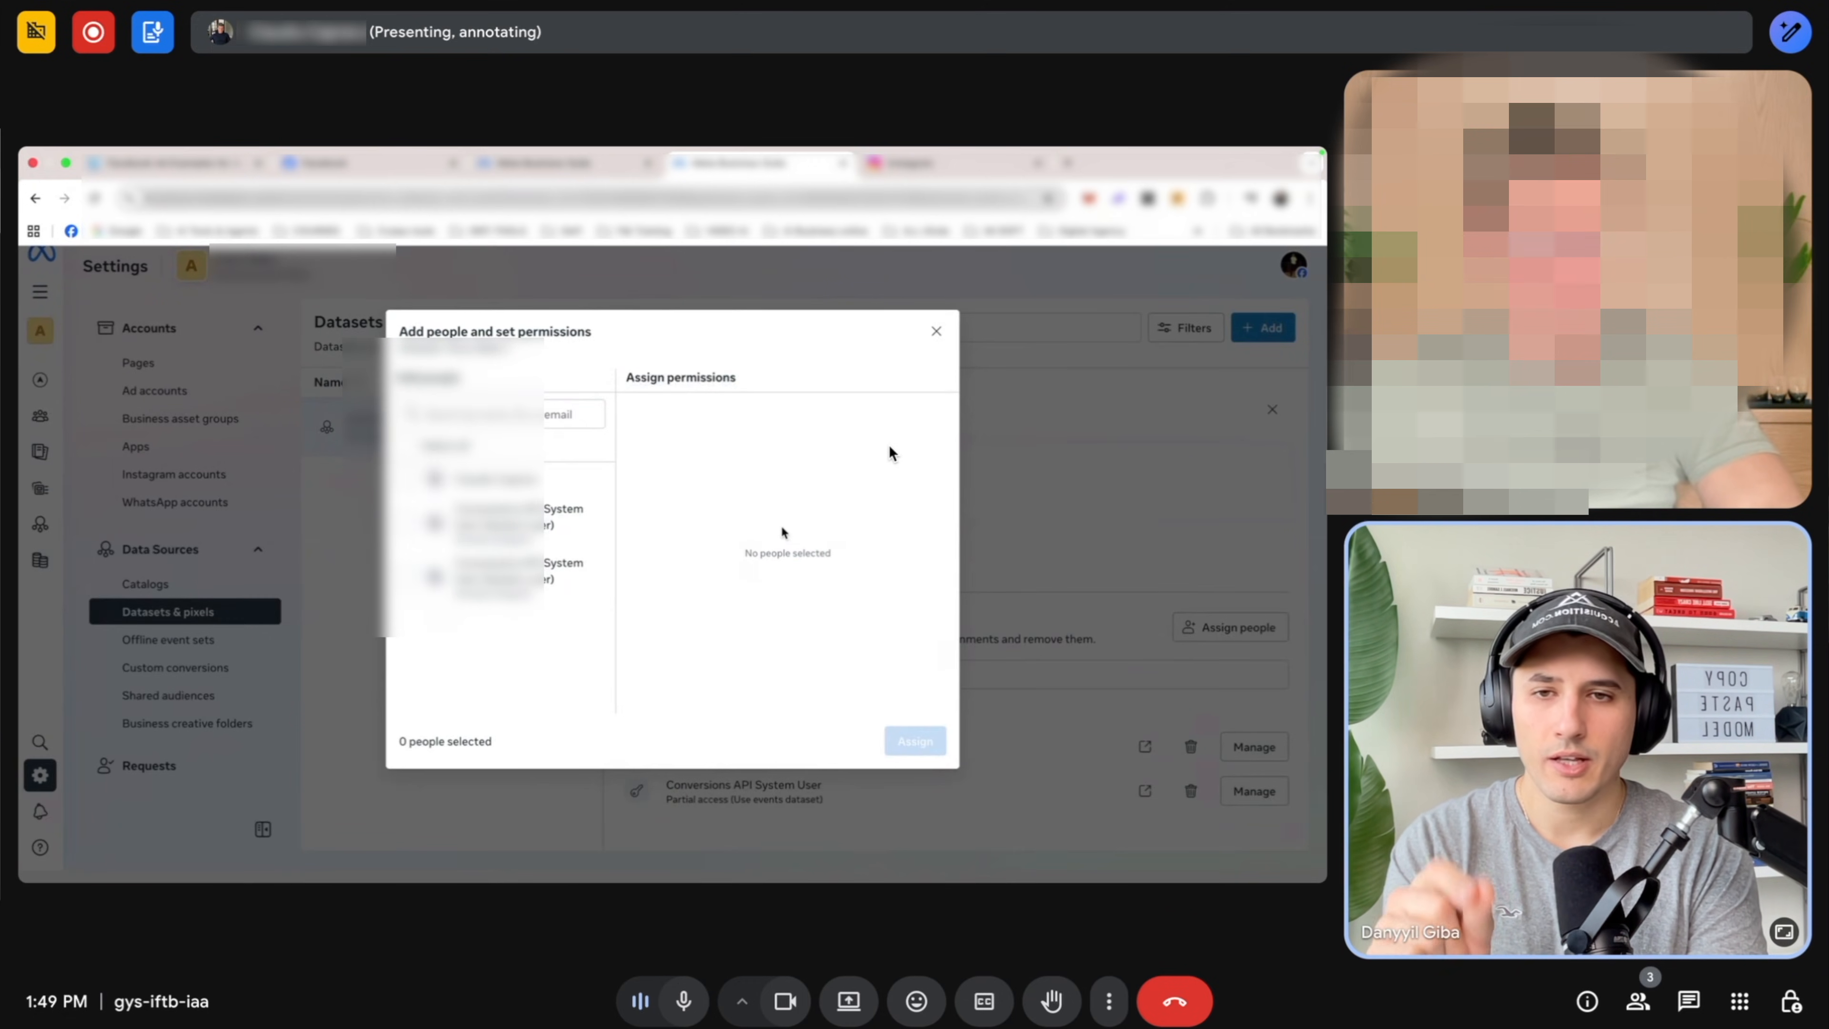
left_click(495, 478)
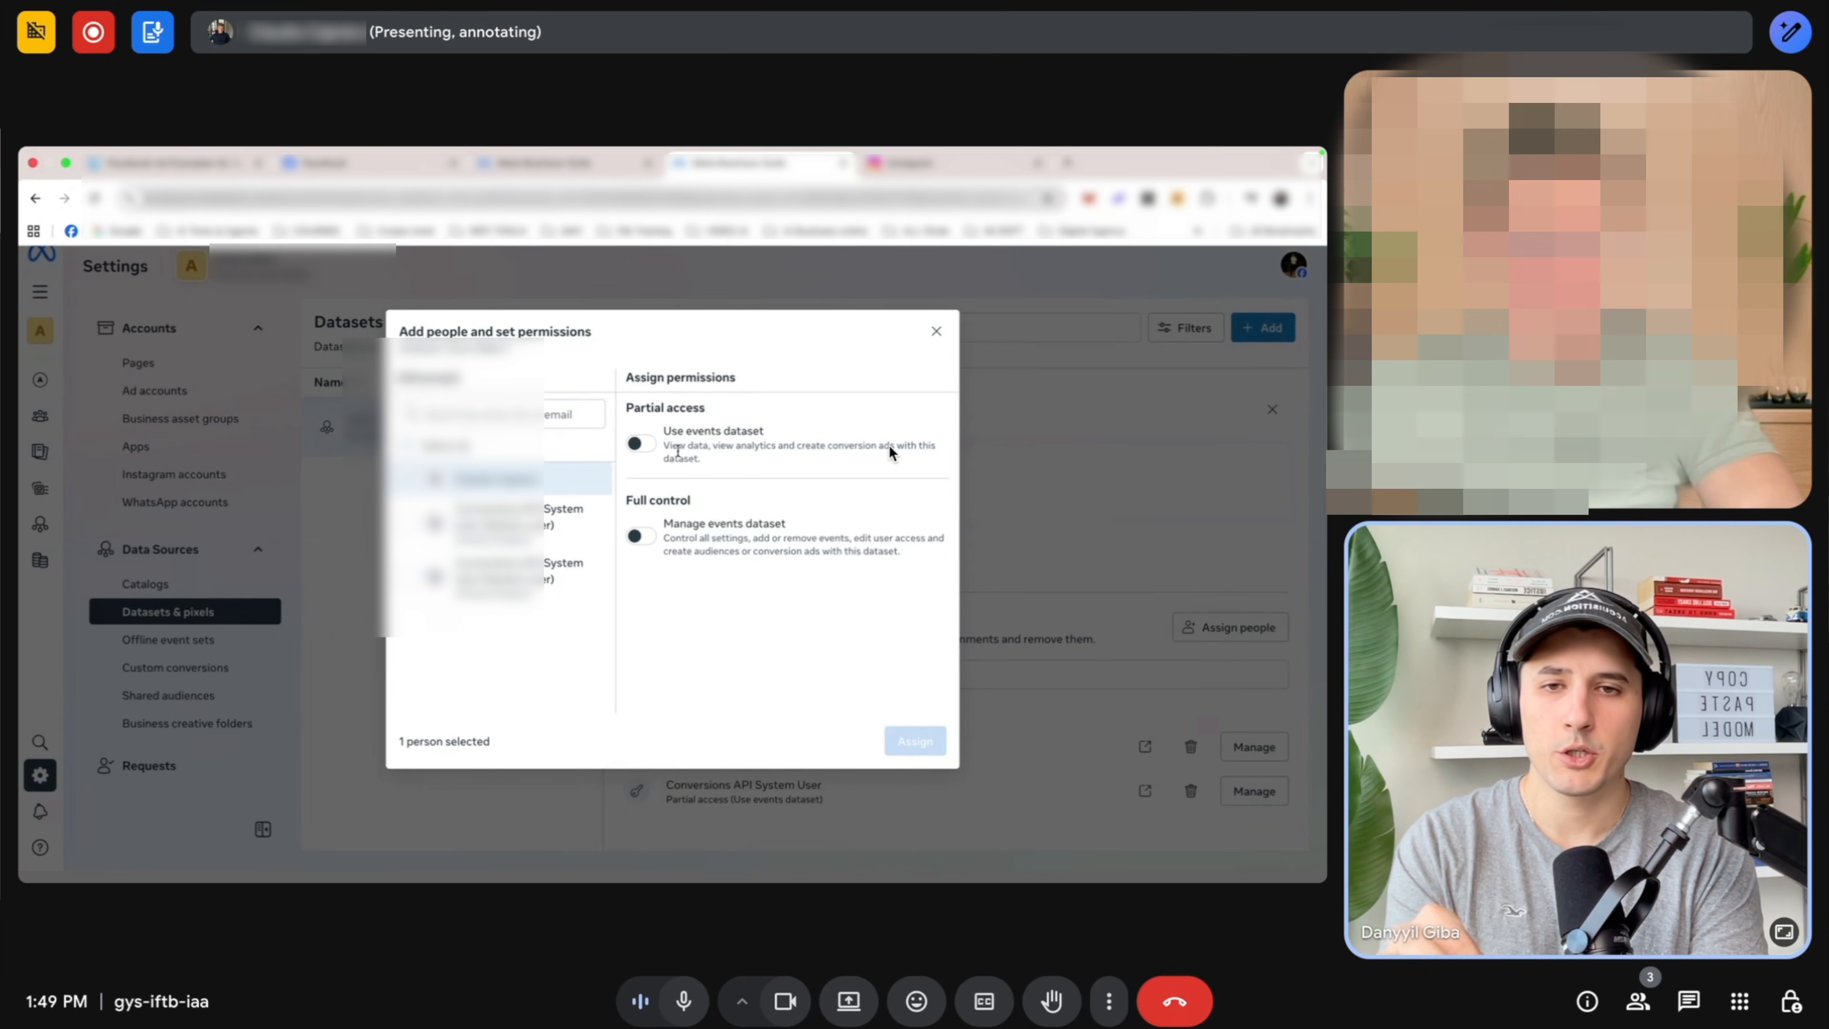
left_click(638, 535)
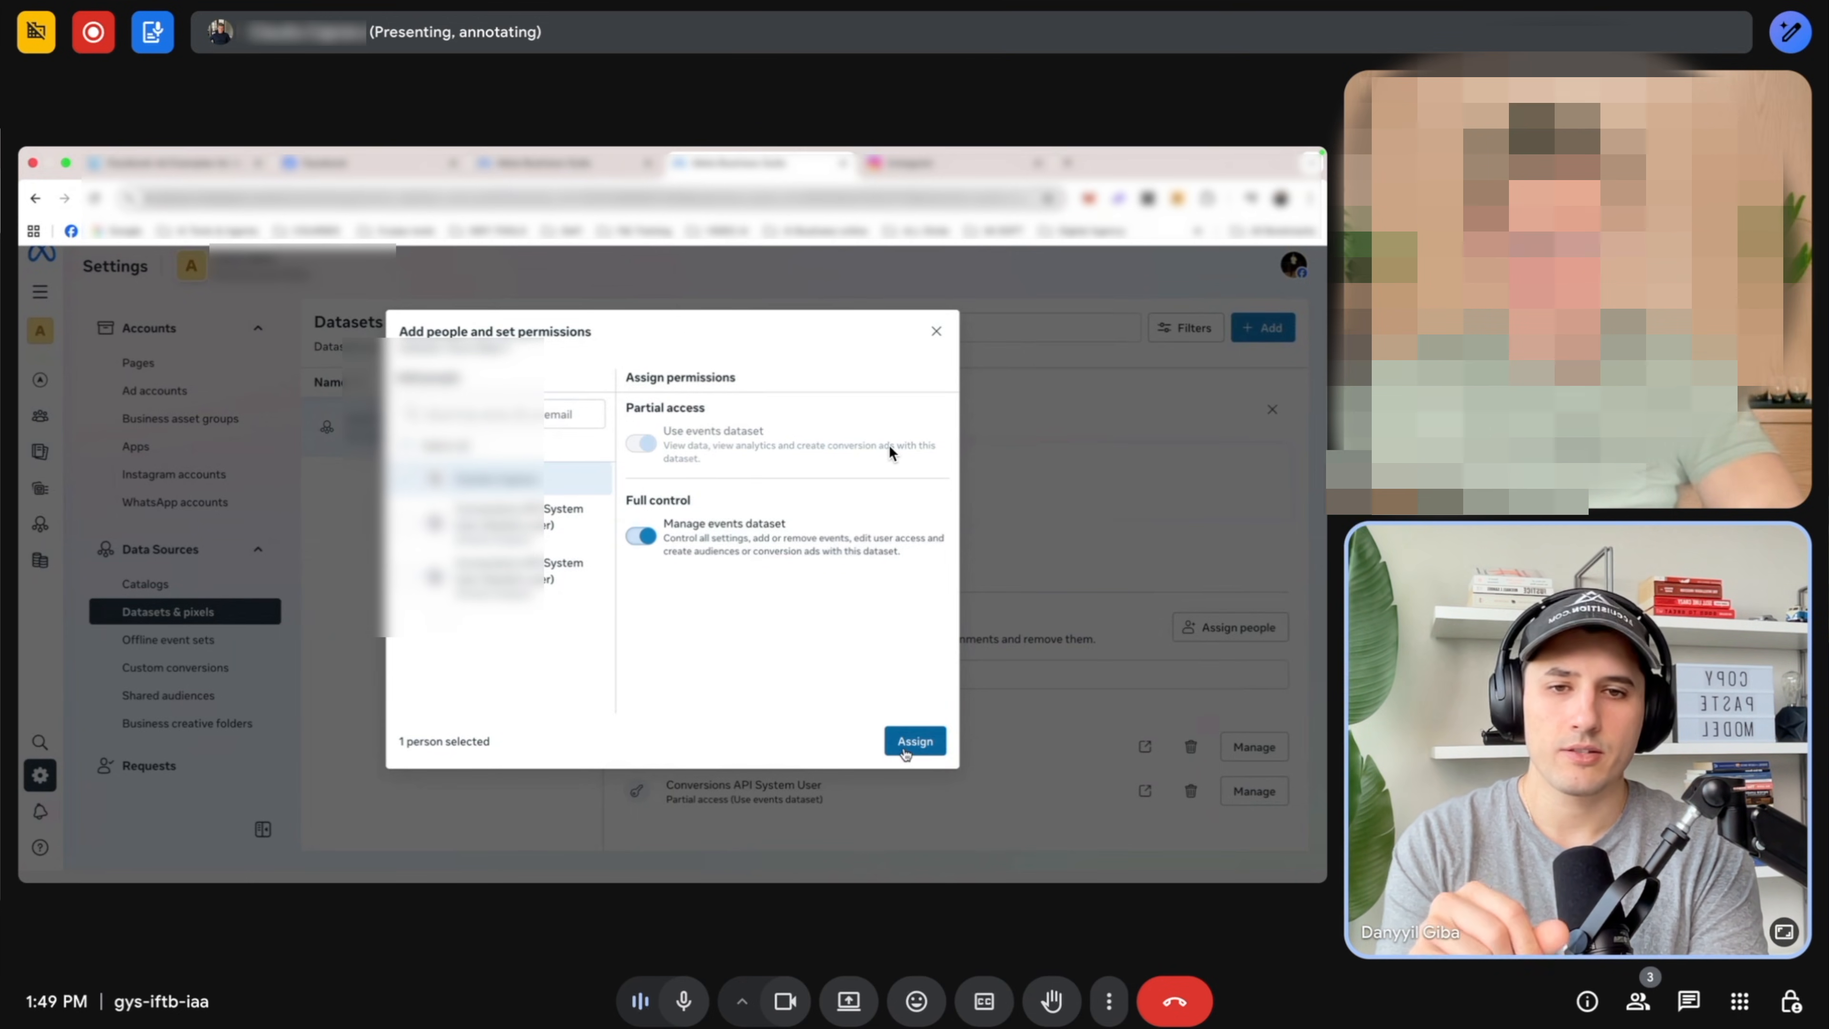
left_click(914, 742)
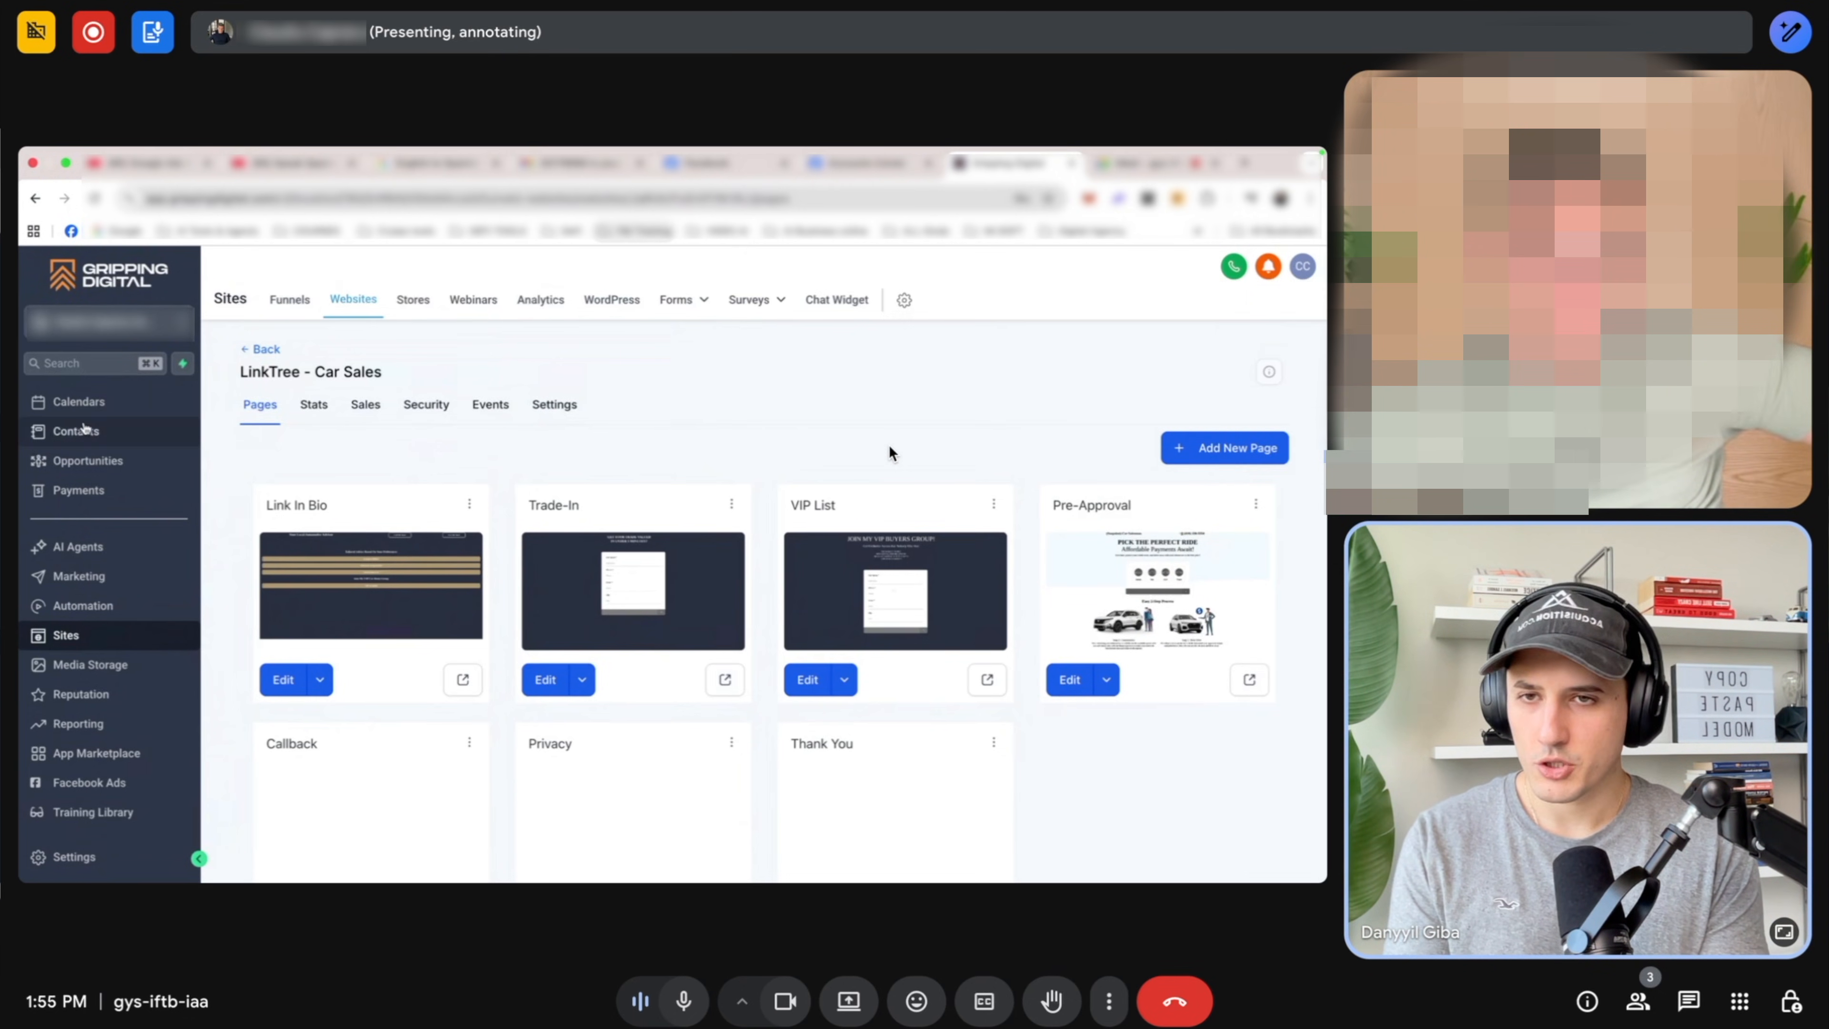
Reconnect Facebook to the ads integration as the signed-in profile and approve permissions.
left_click(89, 781)
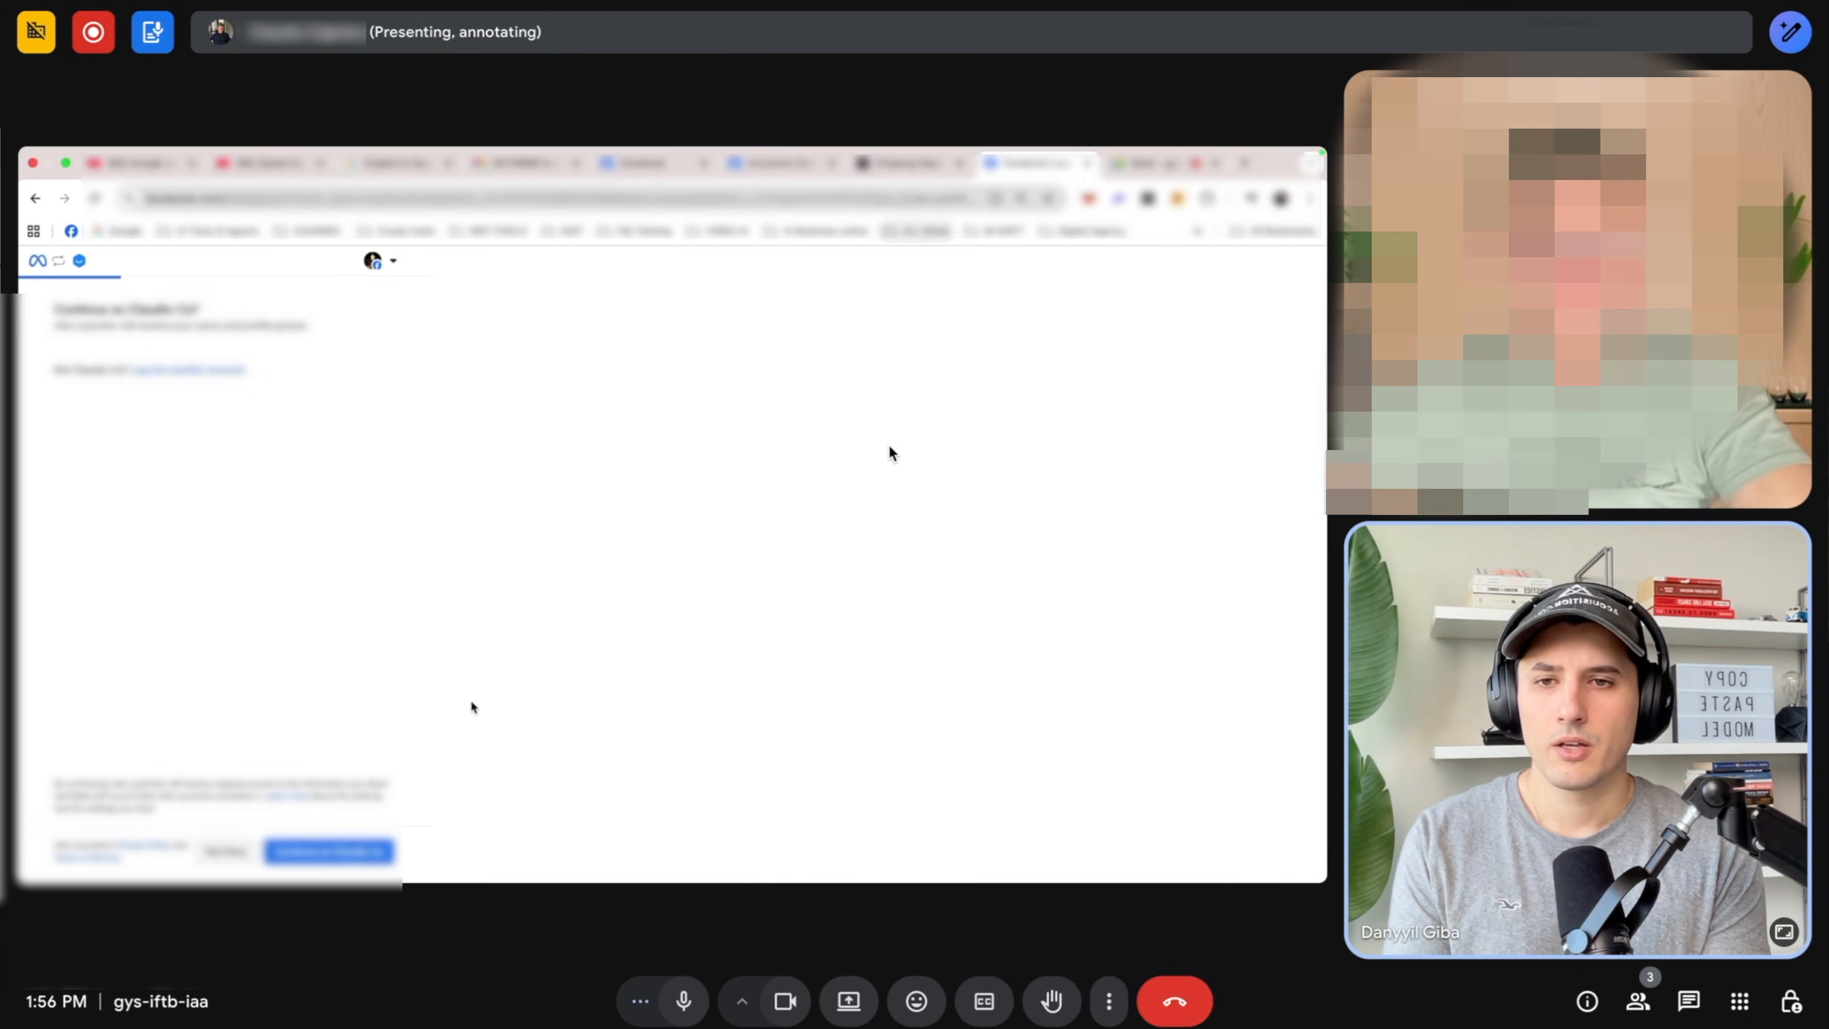
left_click(327, 850)
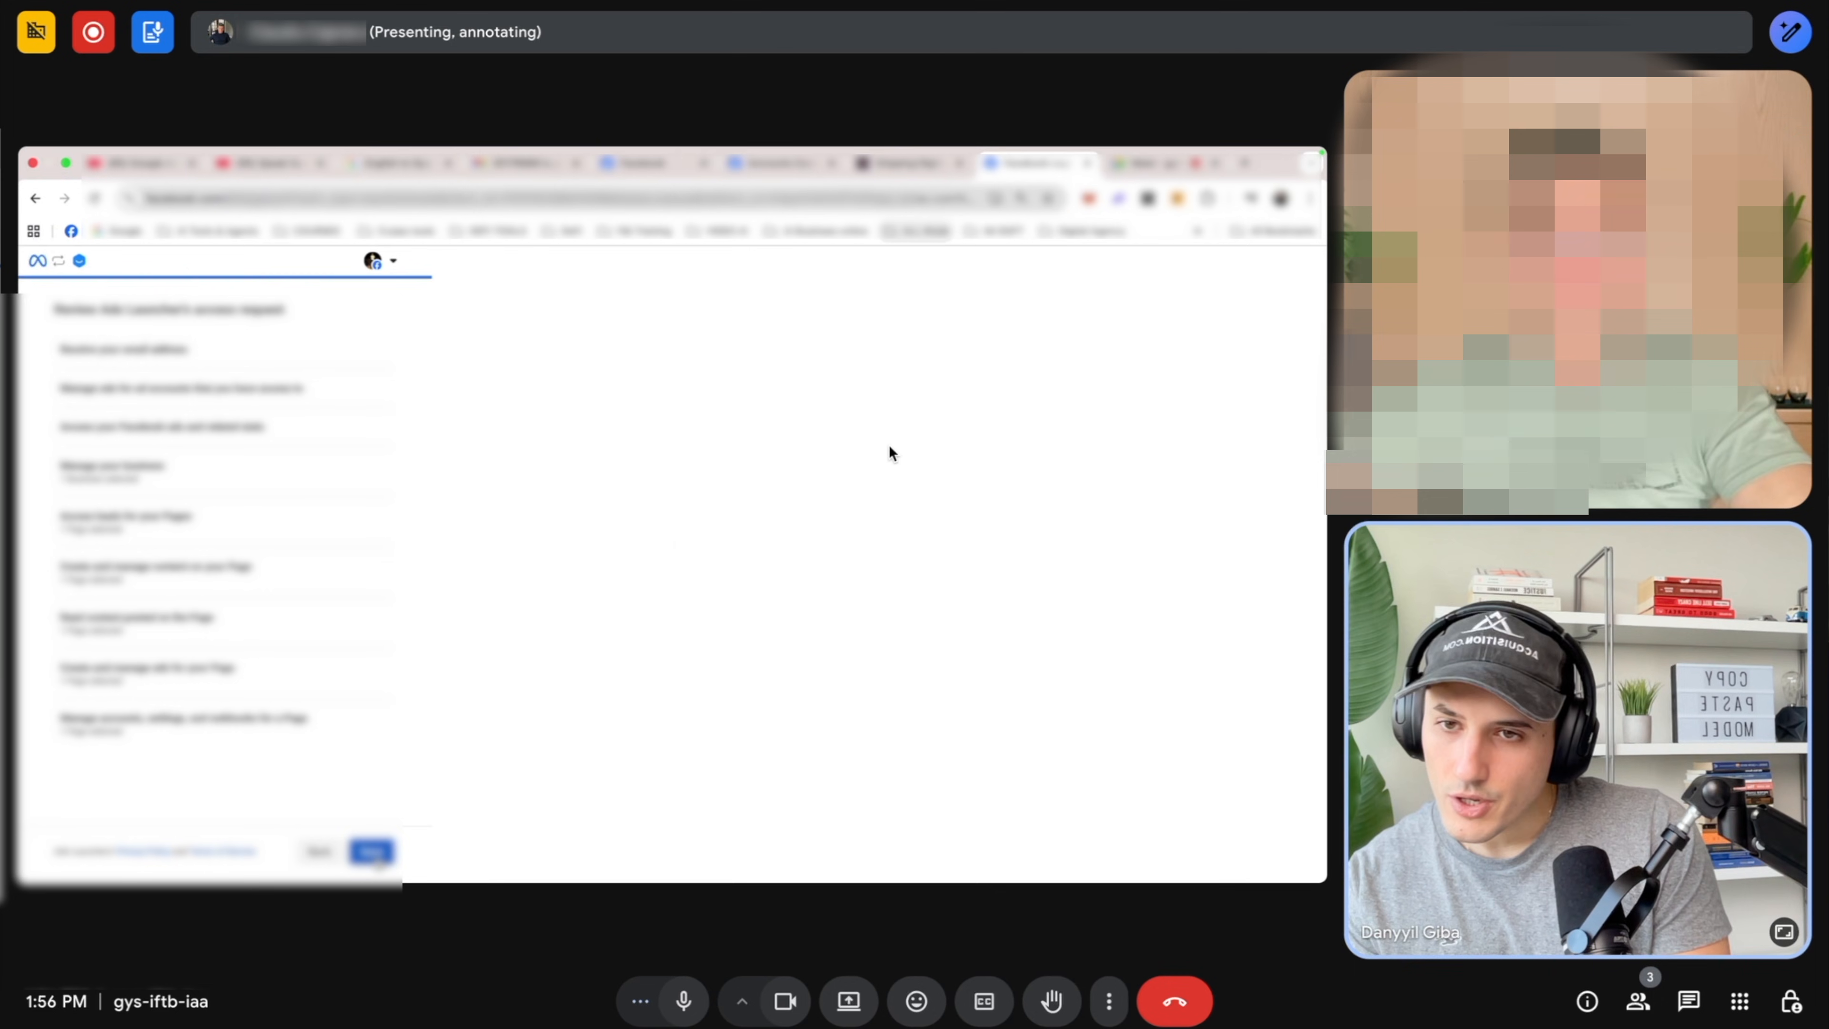
left_click(370, 852)
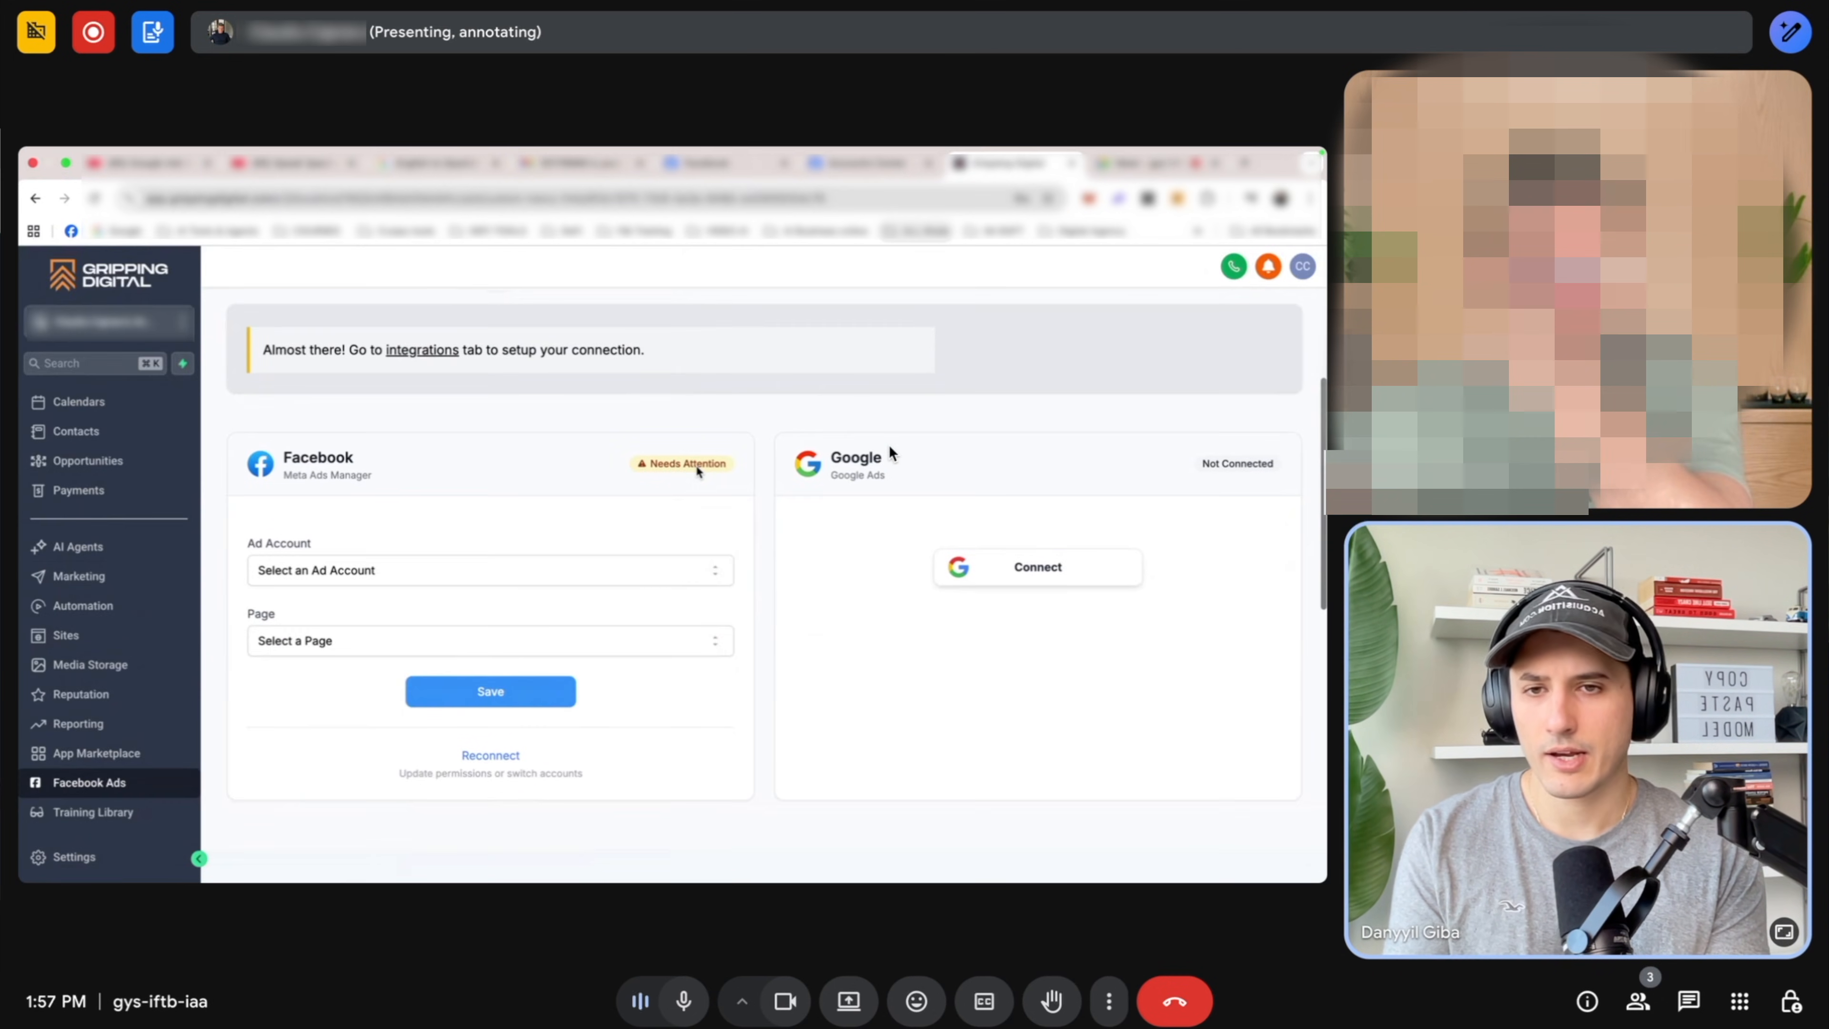
Accept Facebook's lead generation terms so the connection shows All good.
left_click(489, 692)
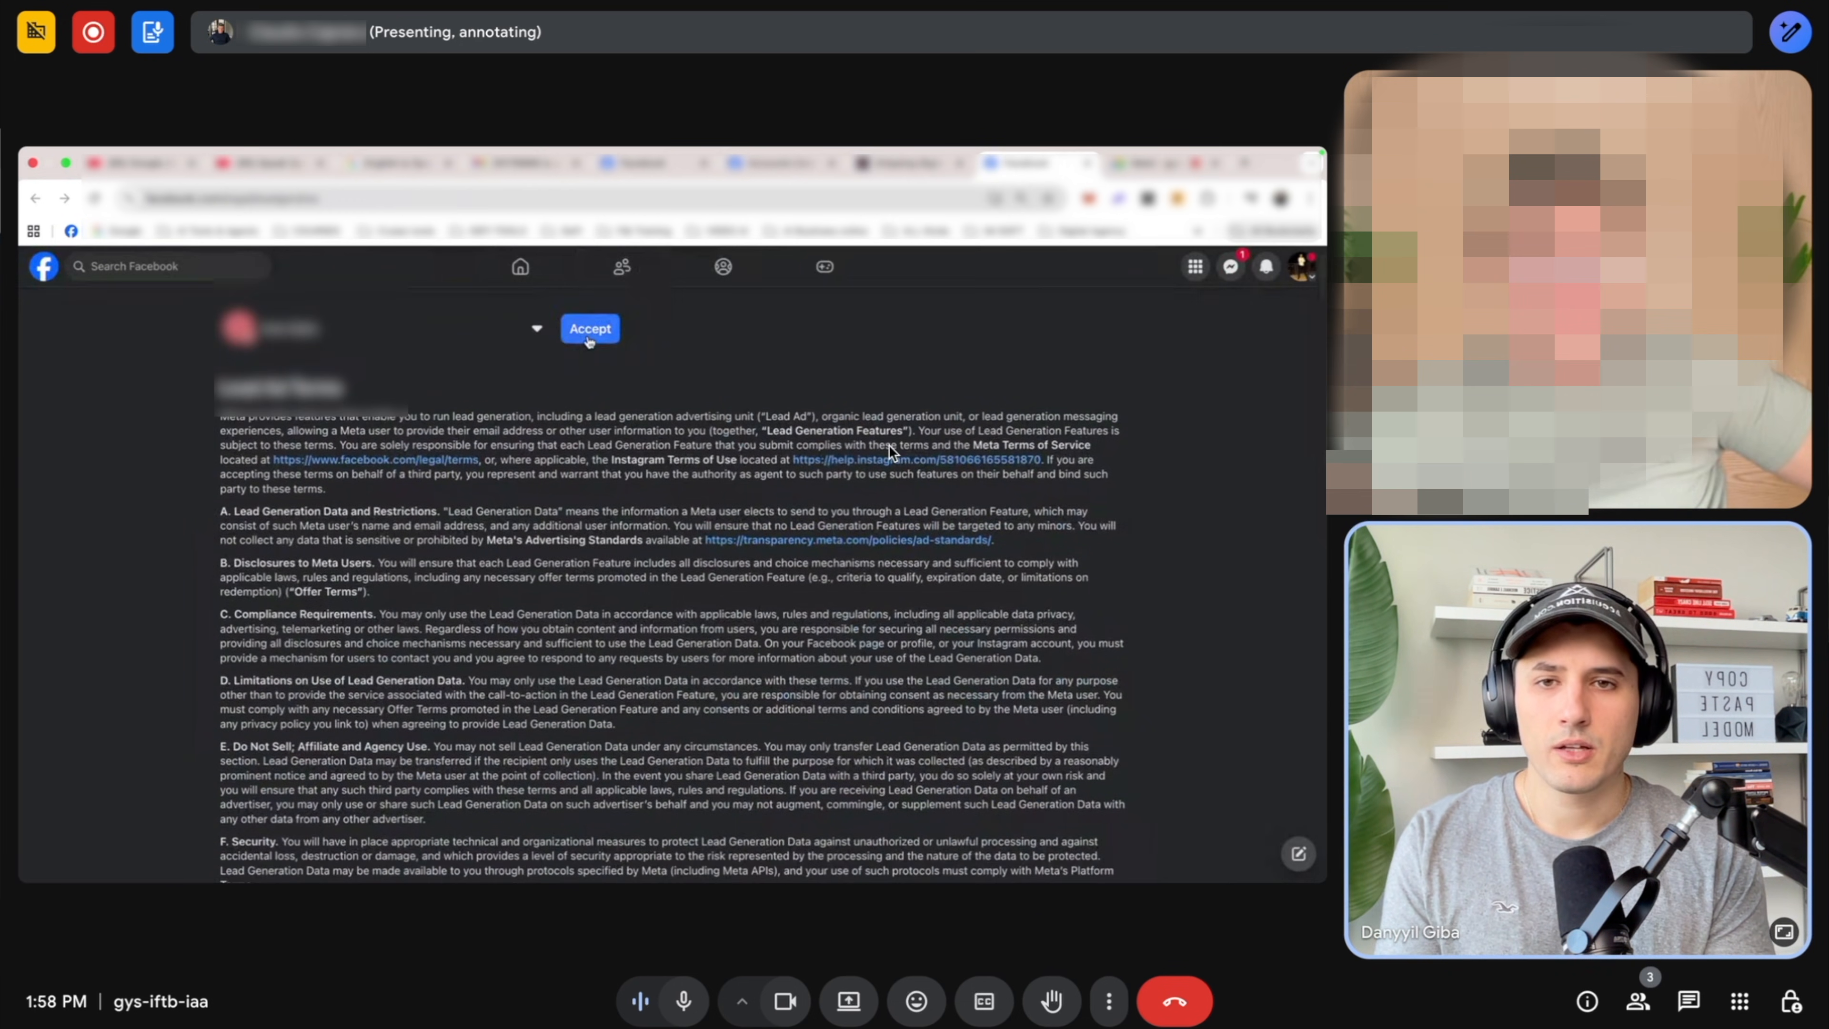
left_click(589, 328)
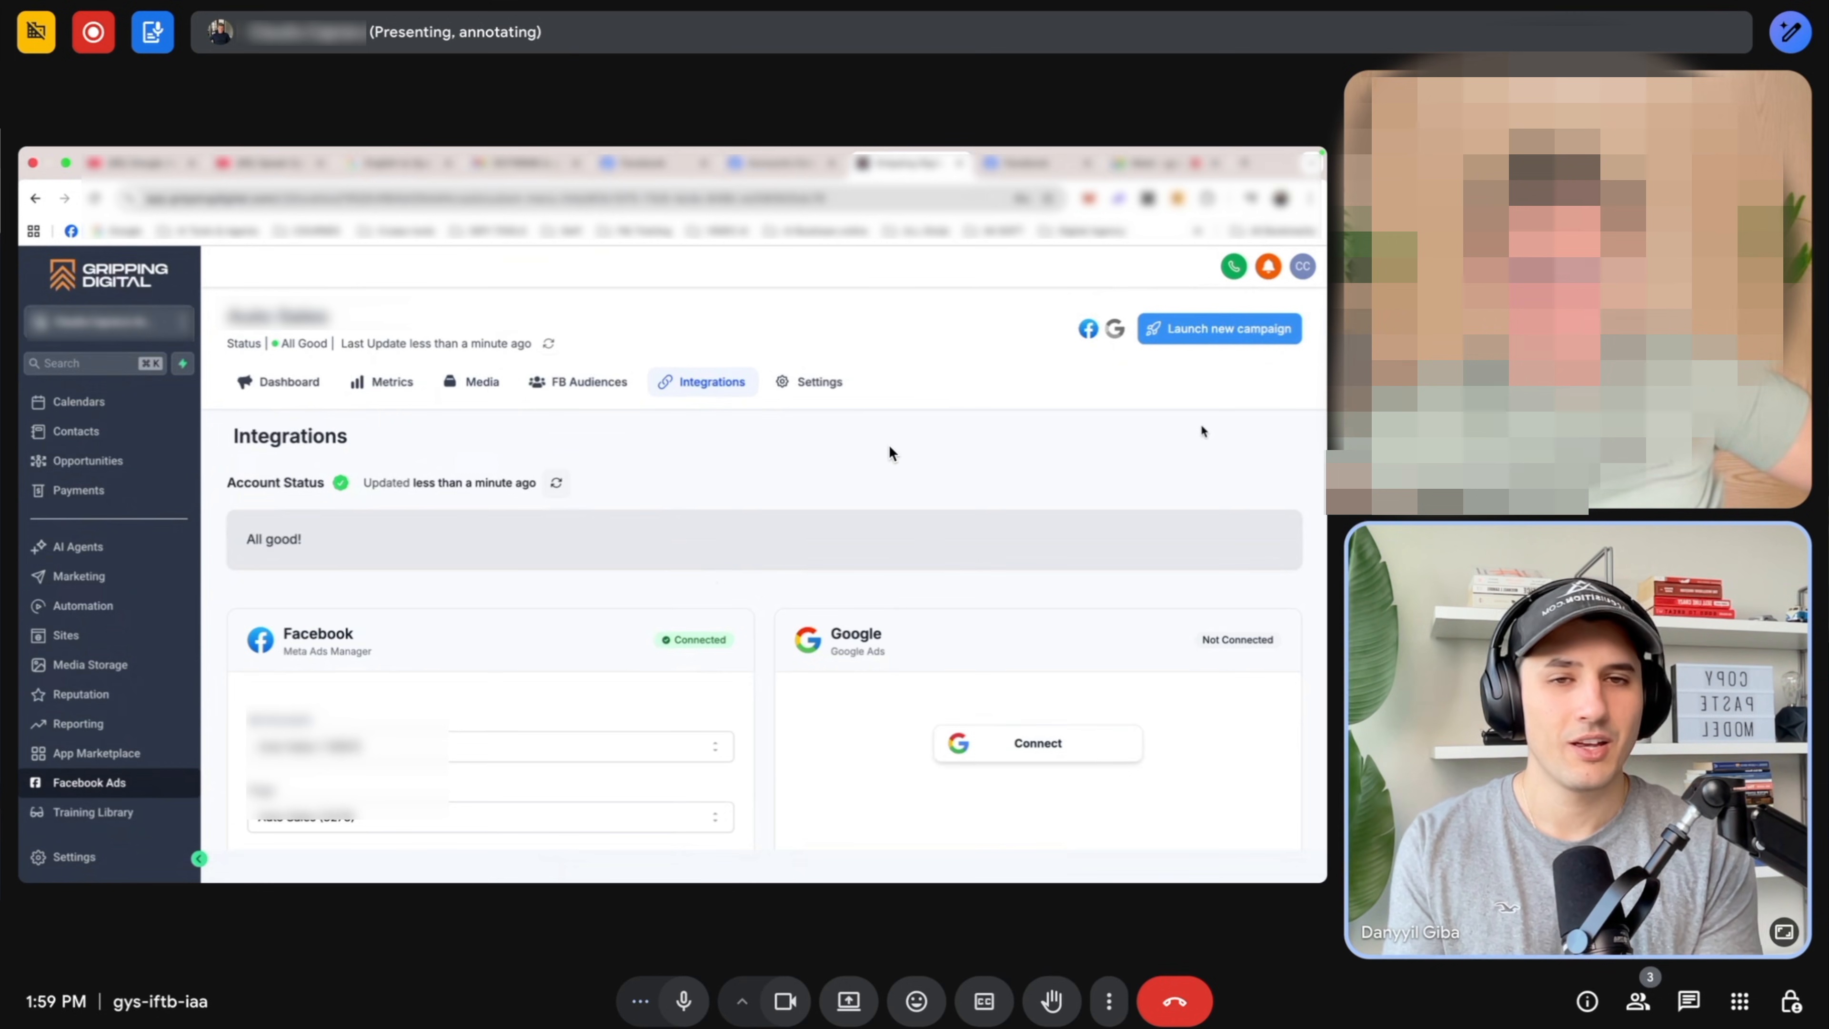
Start a new Facebook & Instagram ad campaign from a template.
left_click(1218, 327)
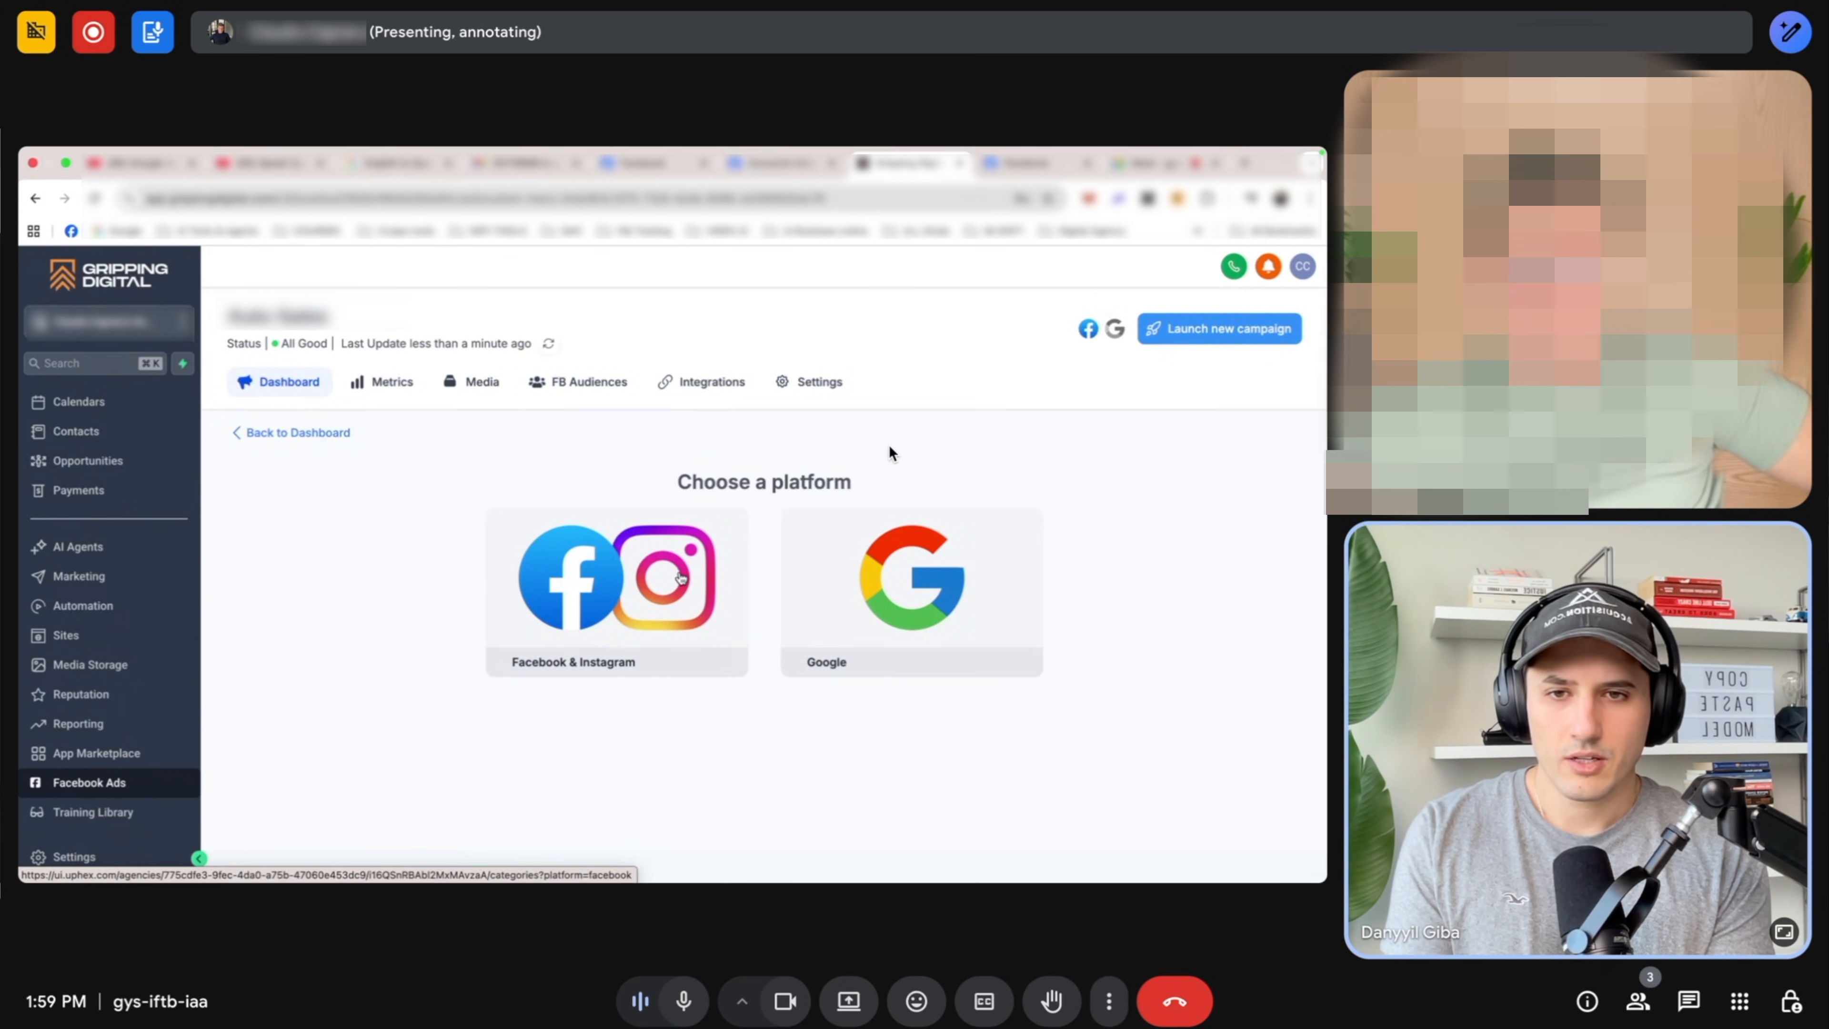
left_click(617, 577)
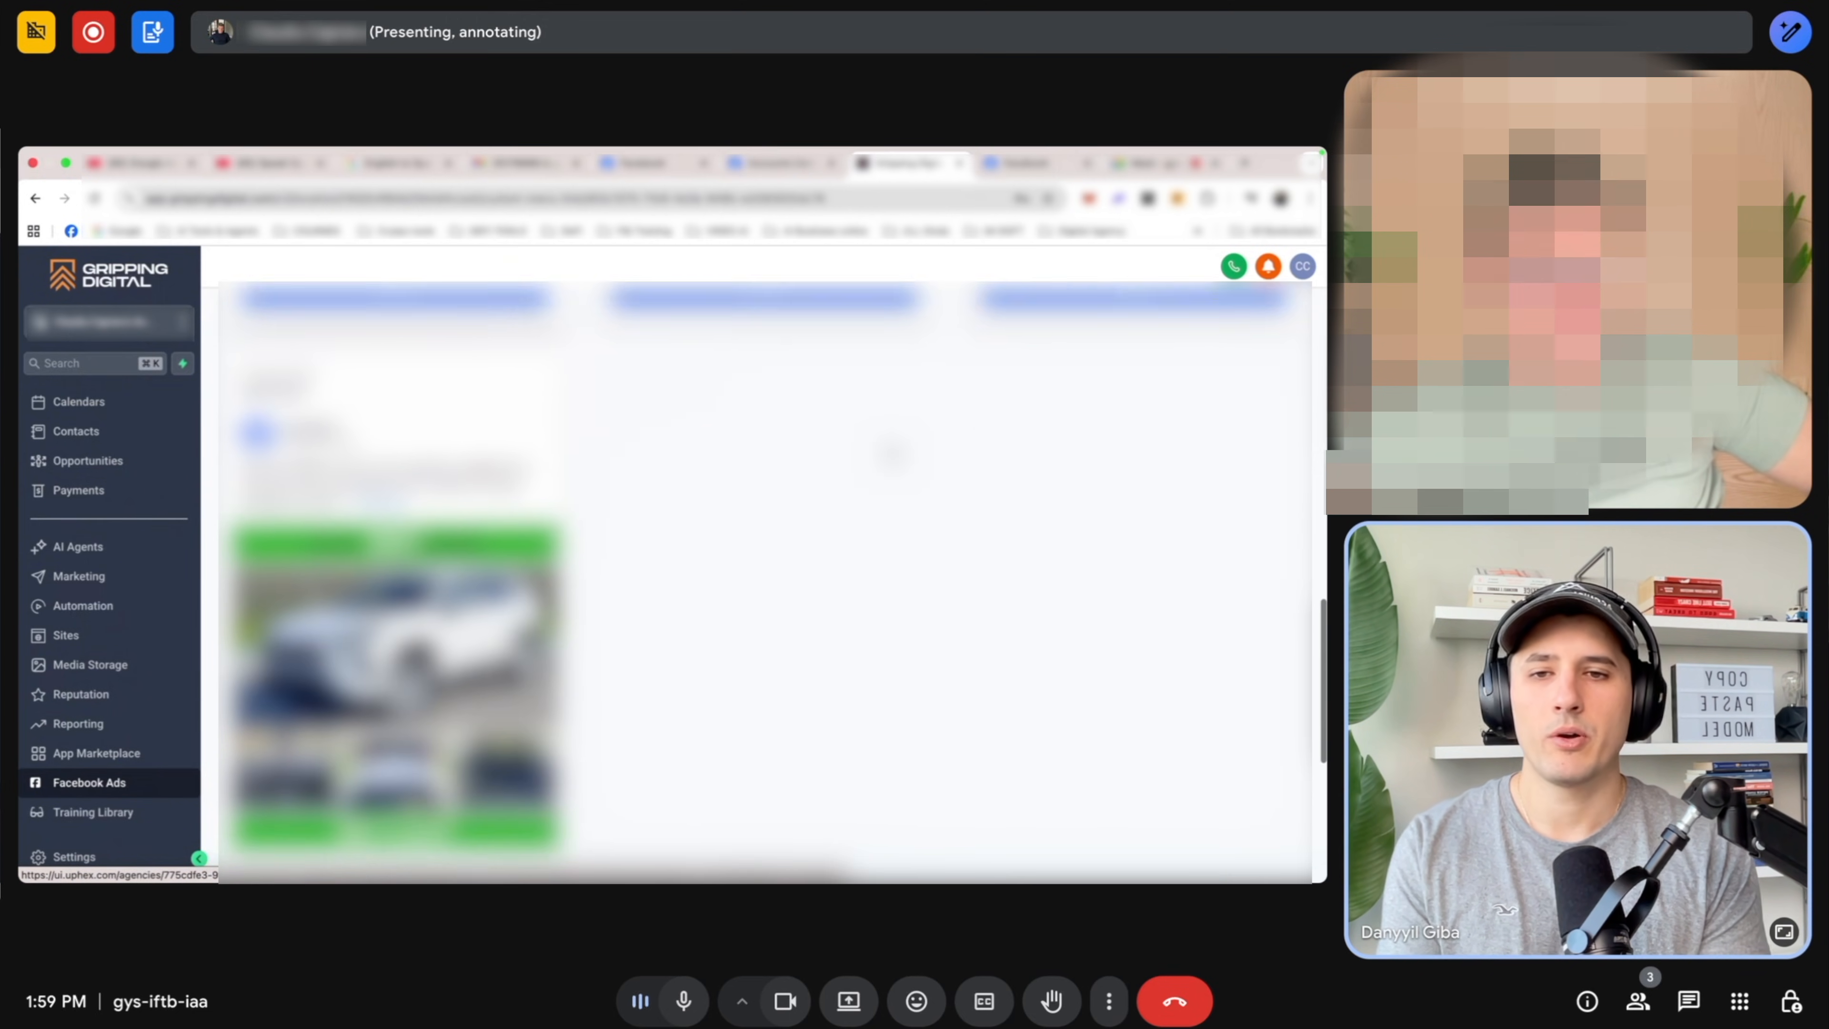
scroll("down", 3)
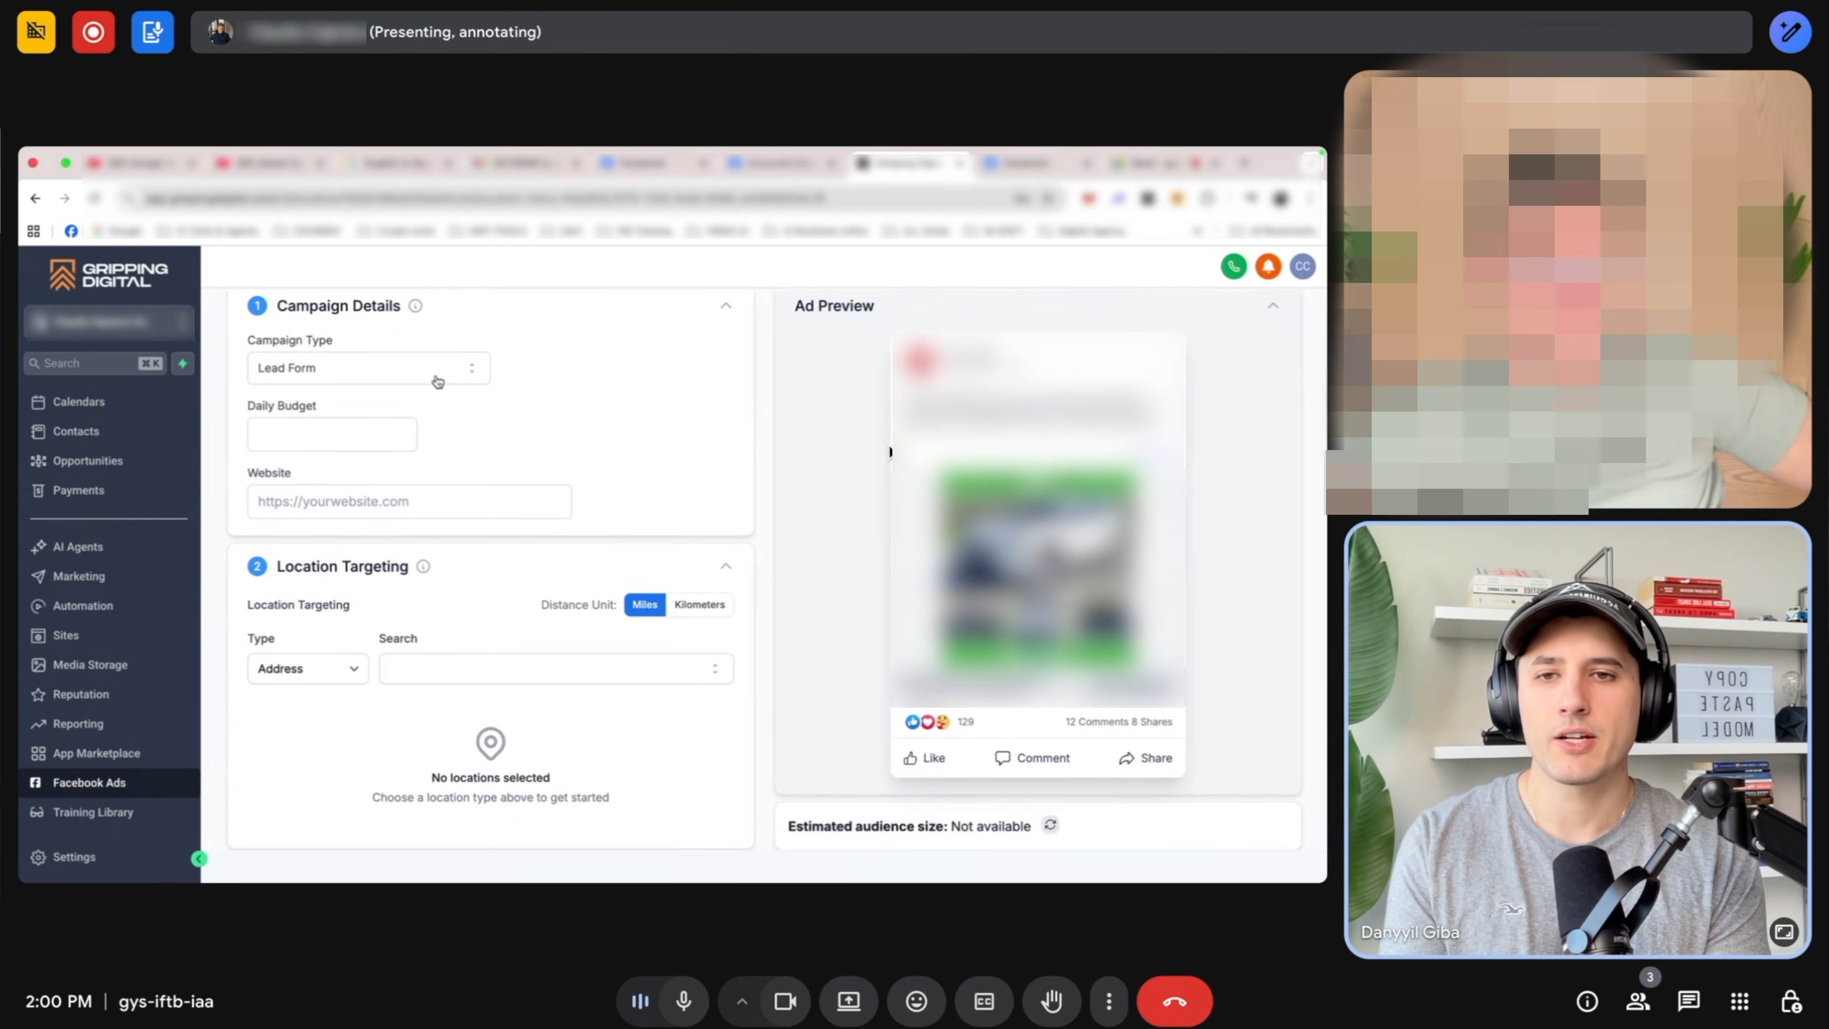
Set the campaign type to Messenger (Engagement) with a daily budget of 10.
left_click(368, 368)
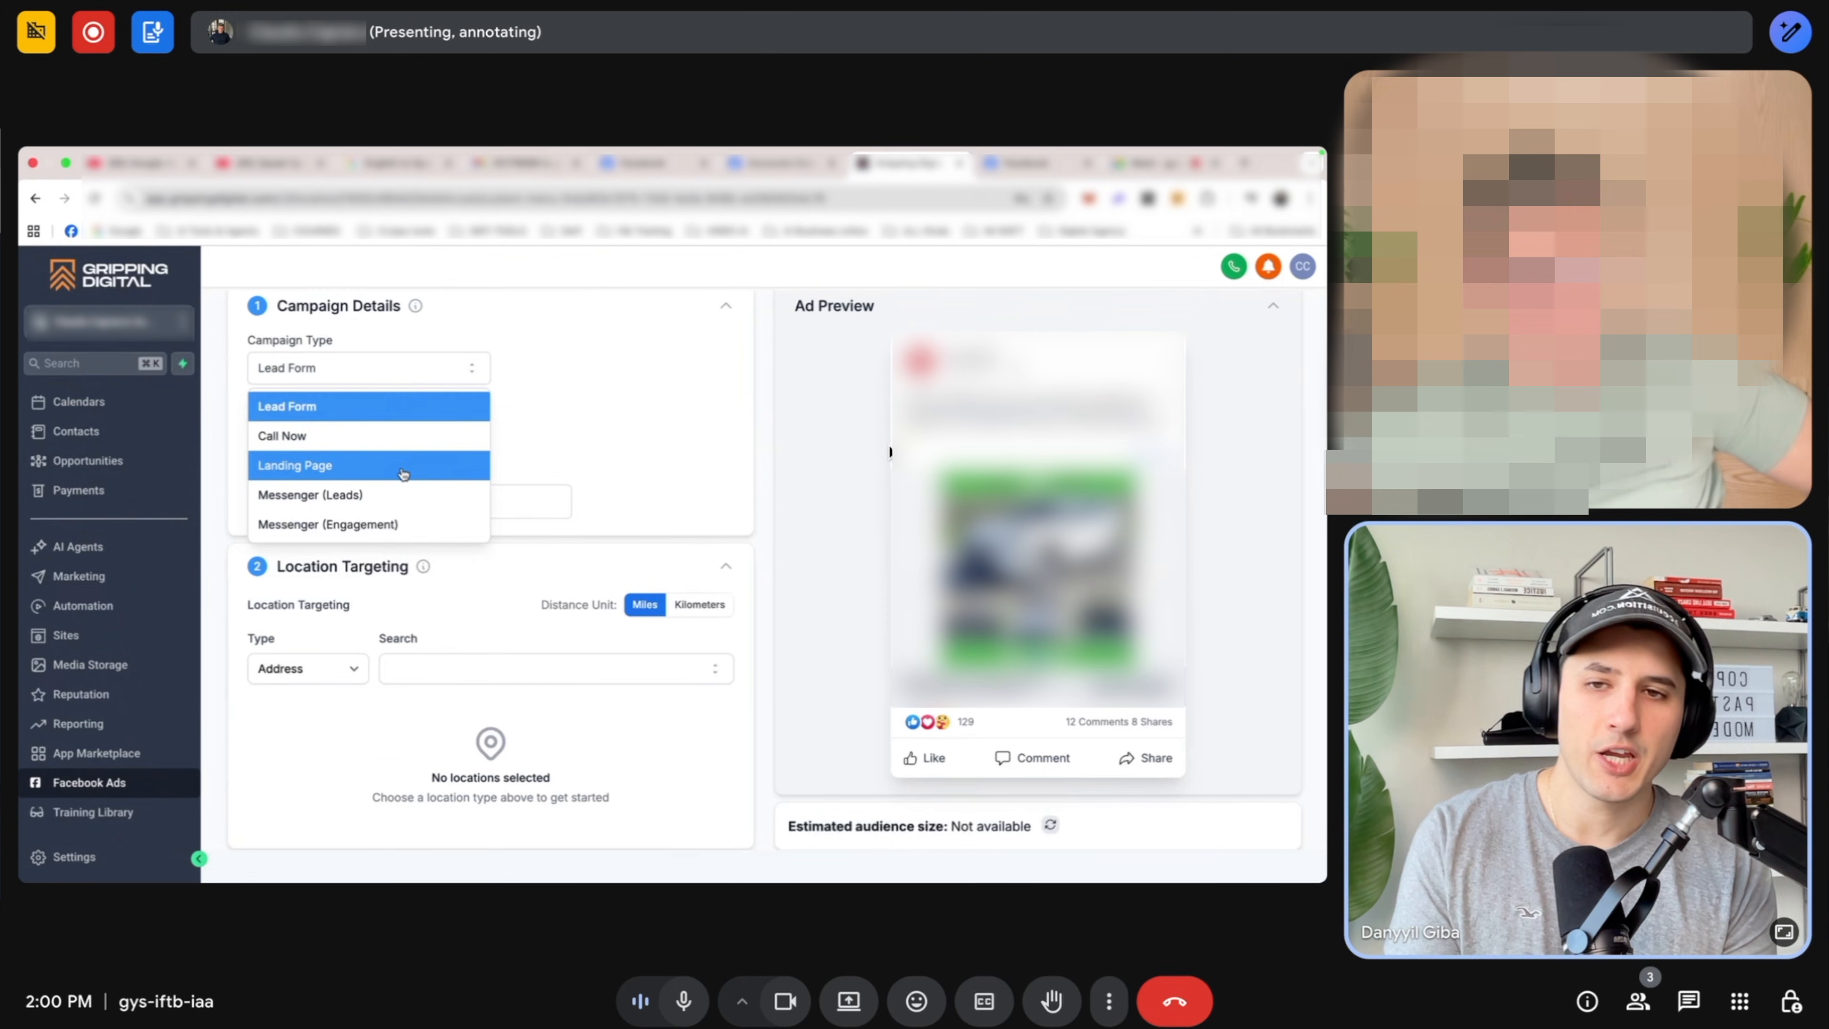
left_click(328, 524)
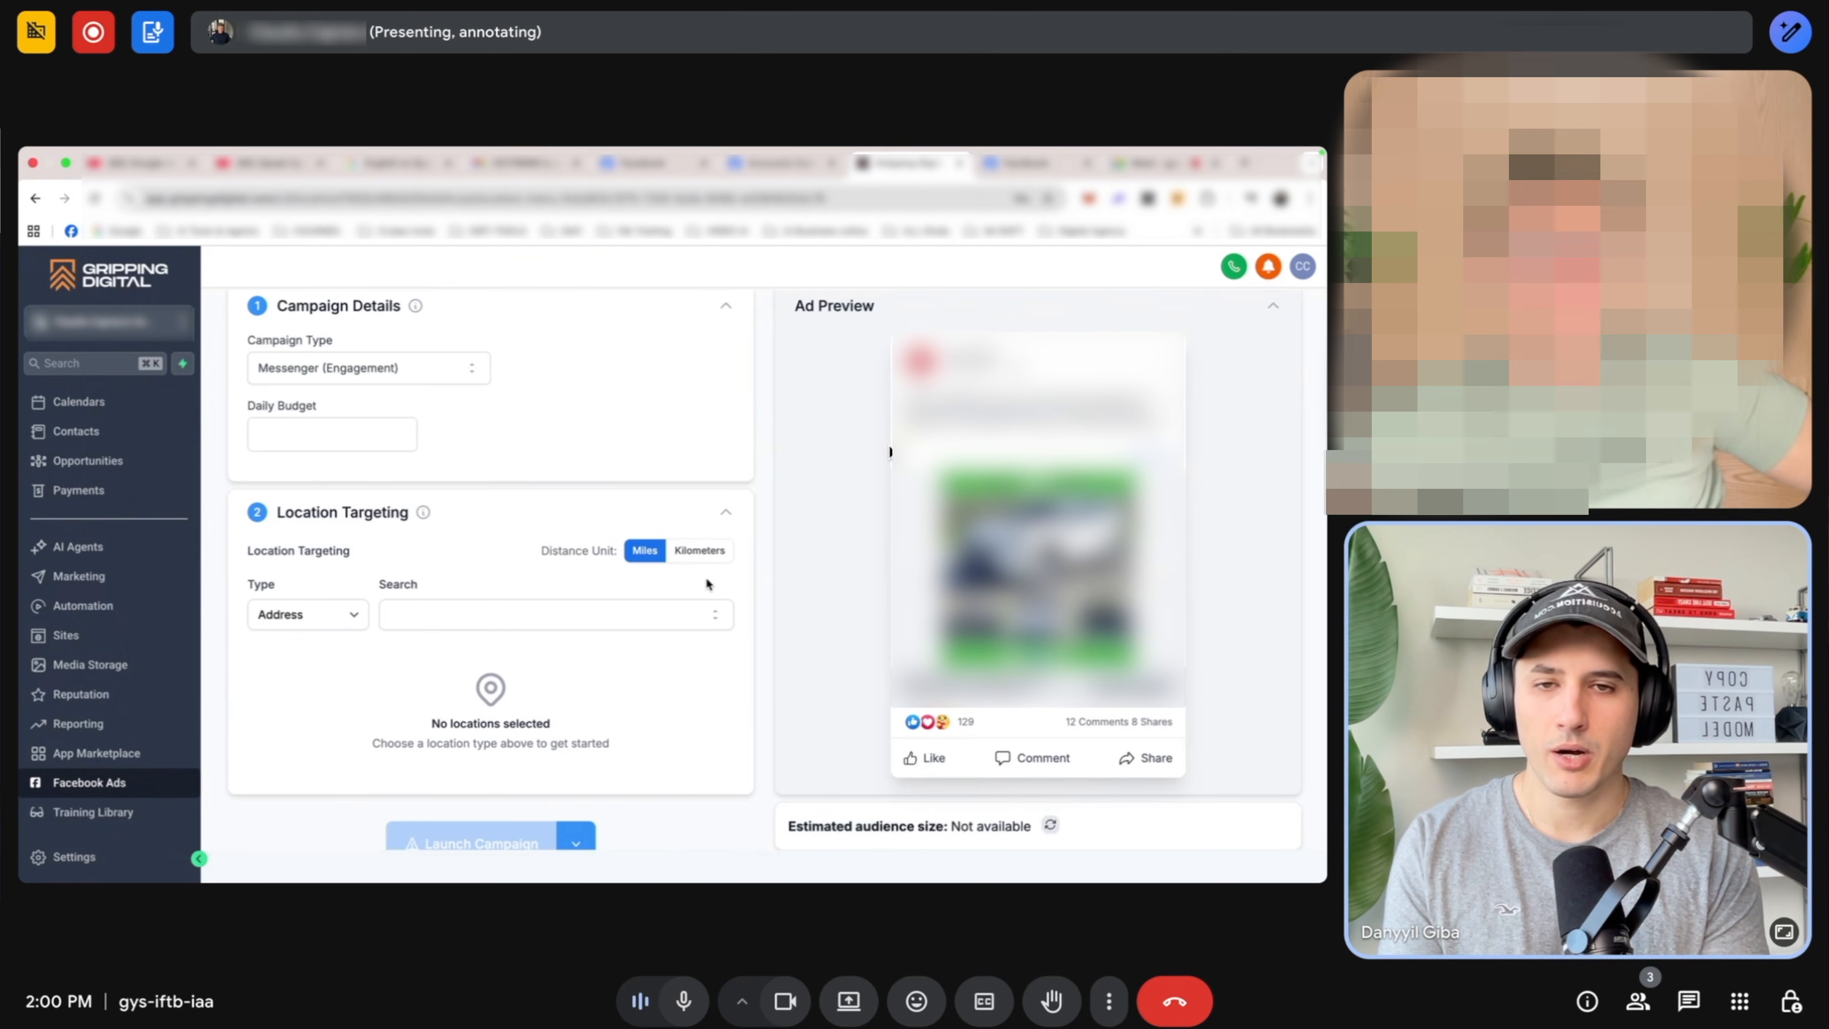
left_click(331, 434)
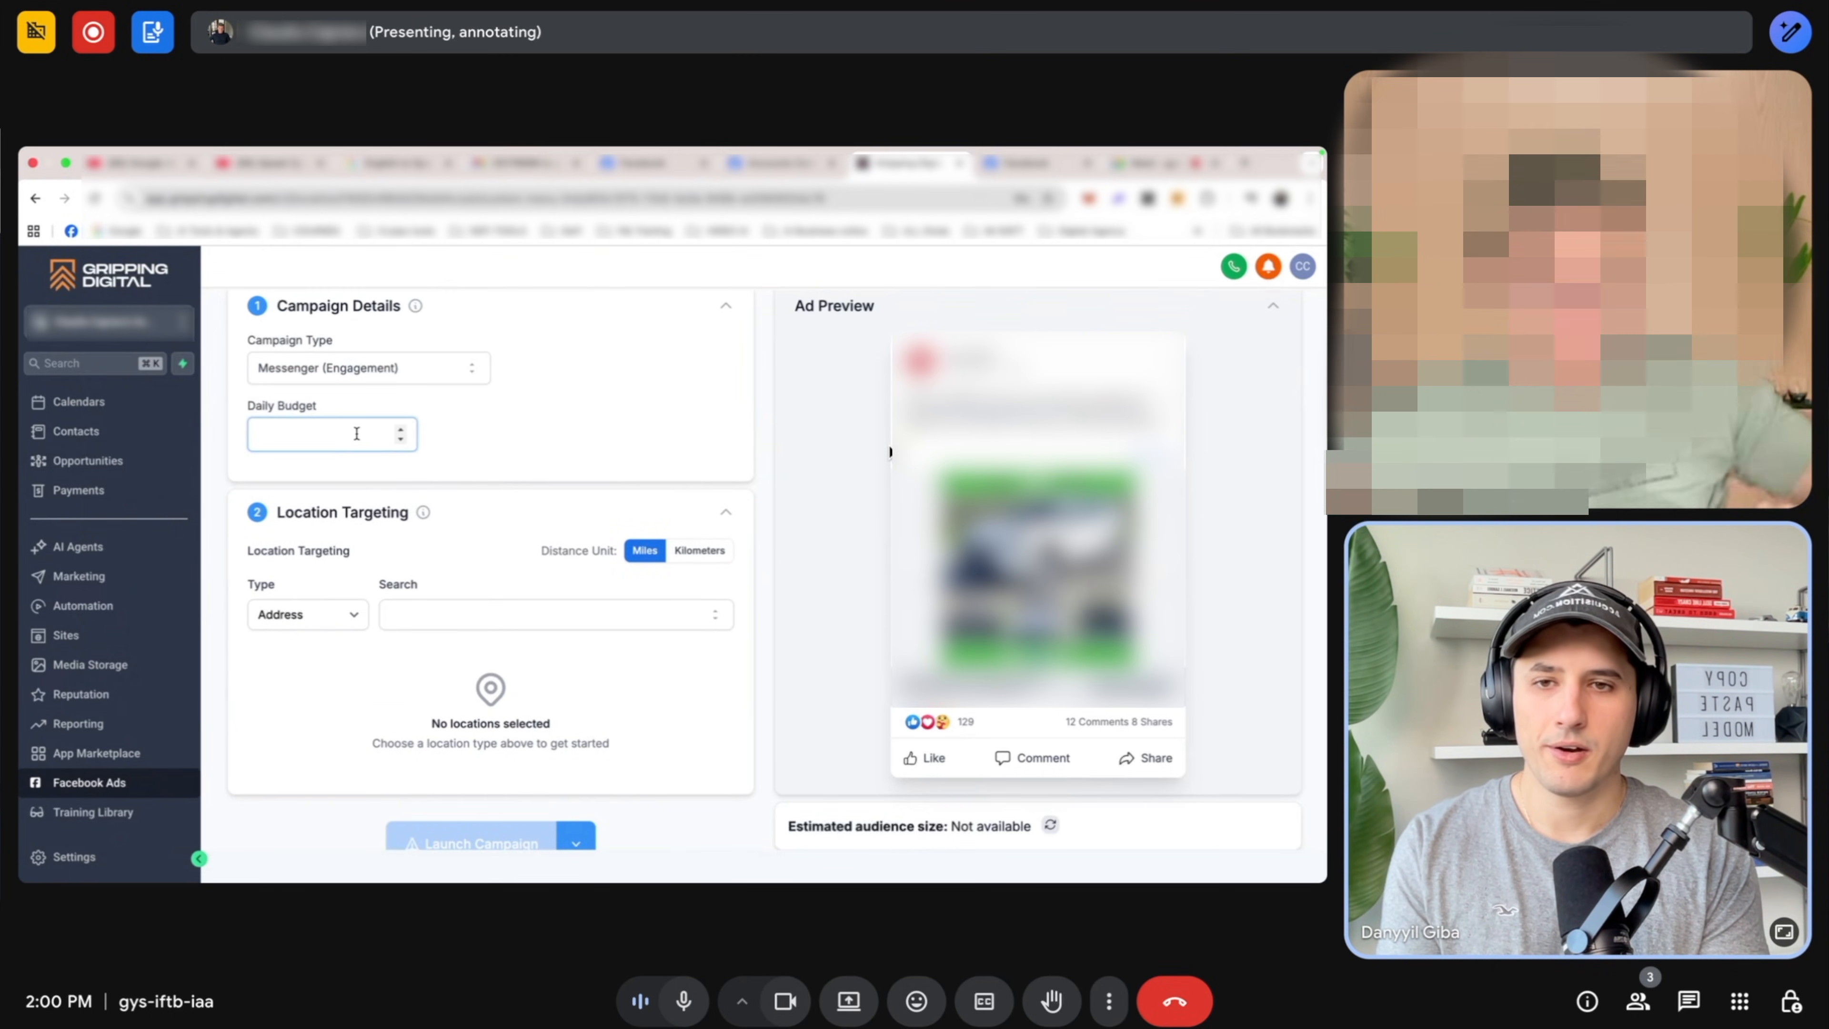
type("10")
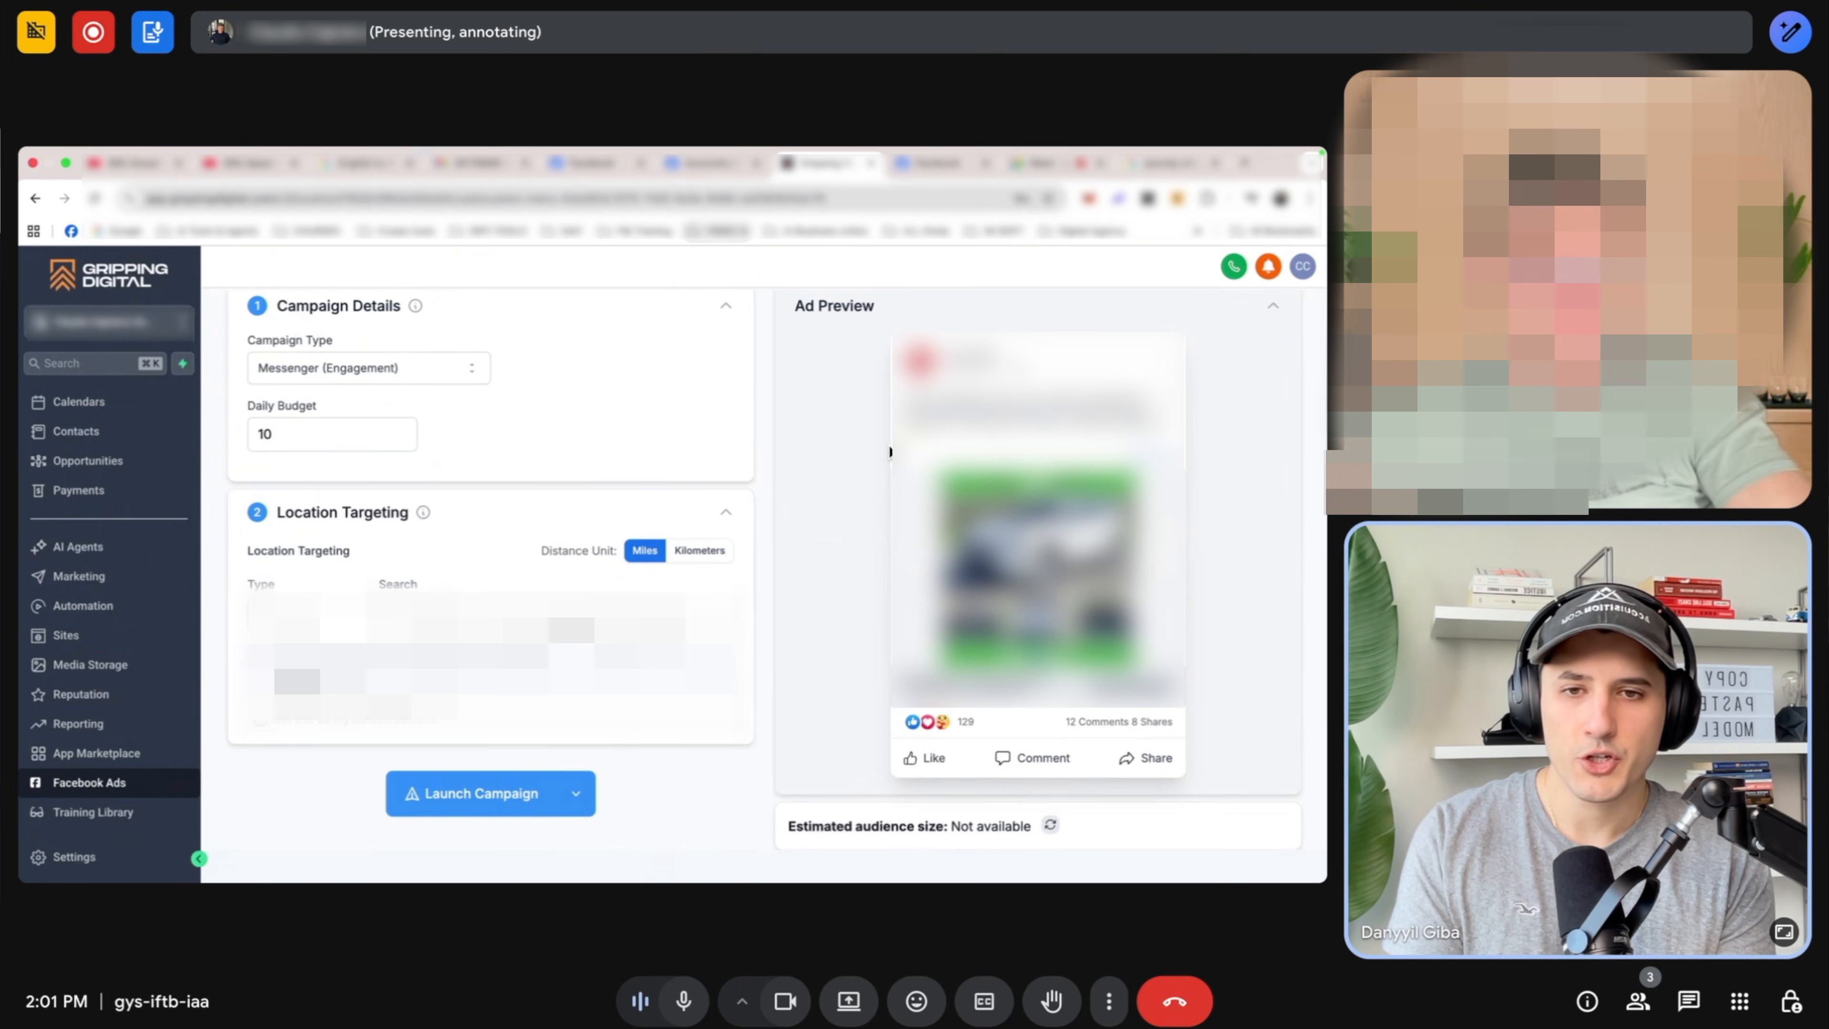
Launch the Messenger (Engagement) campaign and dismiss the success notice.
scroll("down", 3)
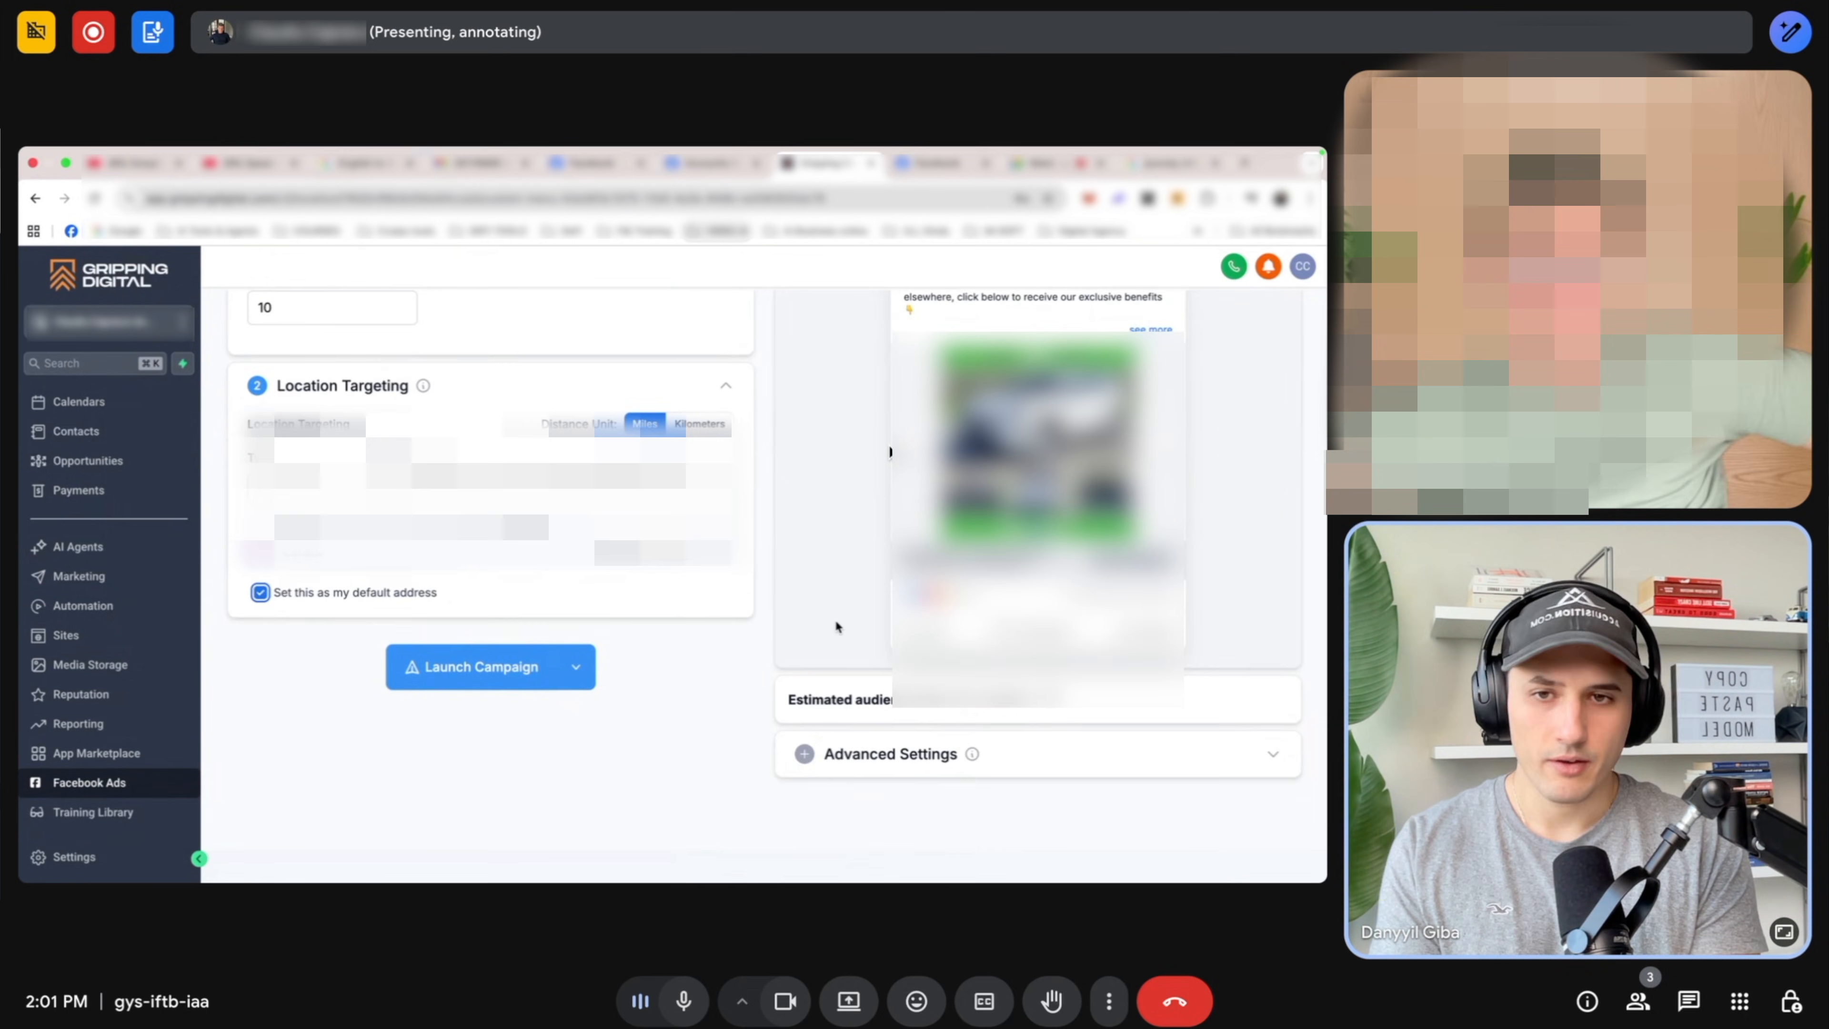
left_click(478, 666)
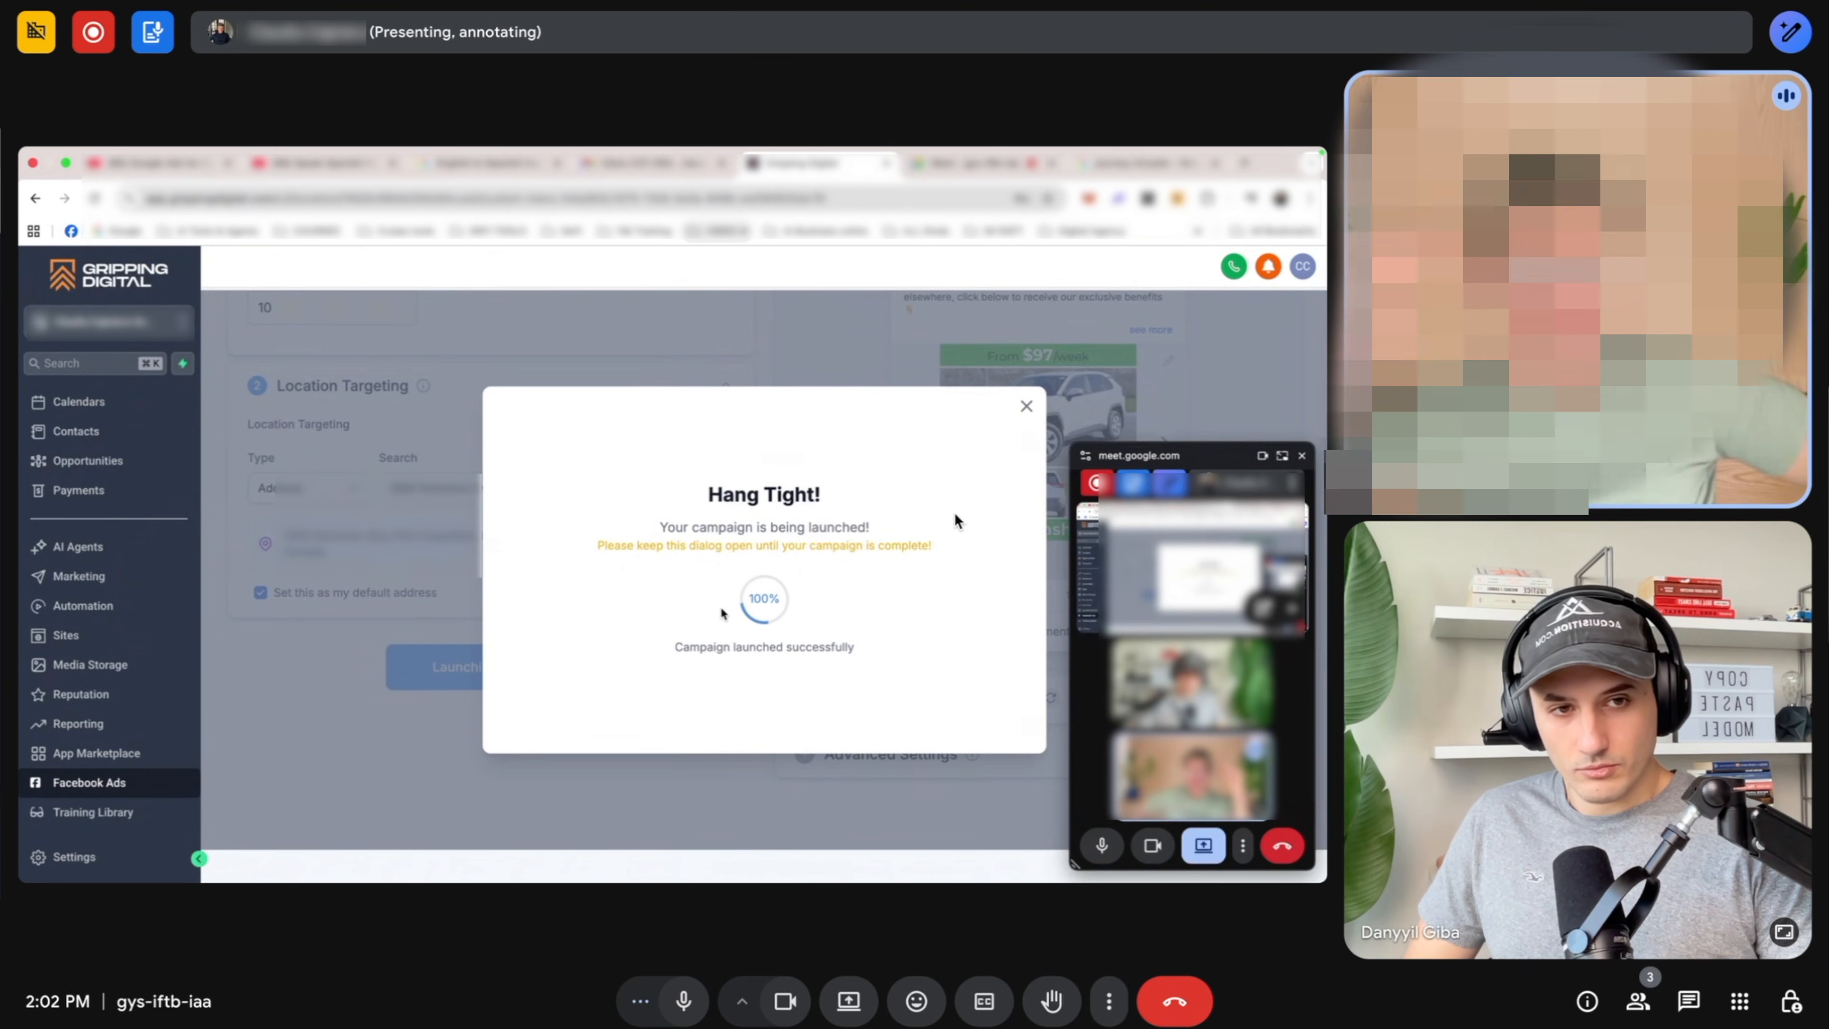
left_click(1025, 406)
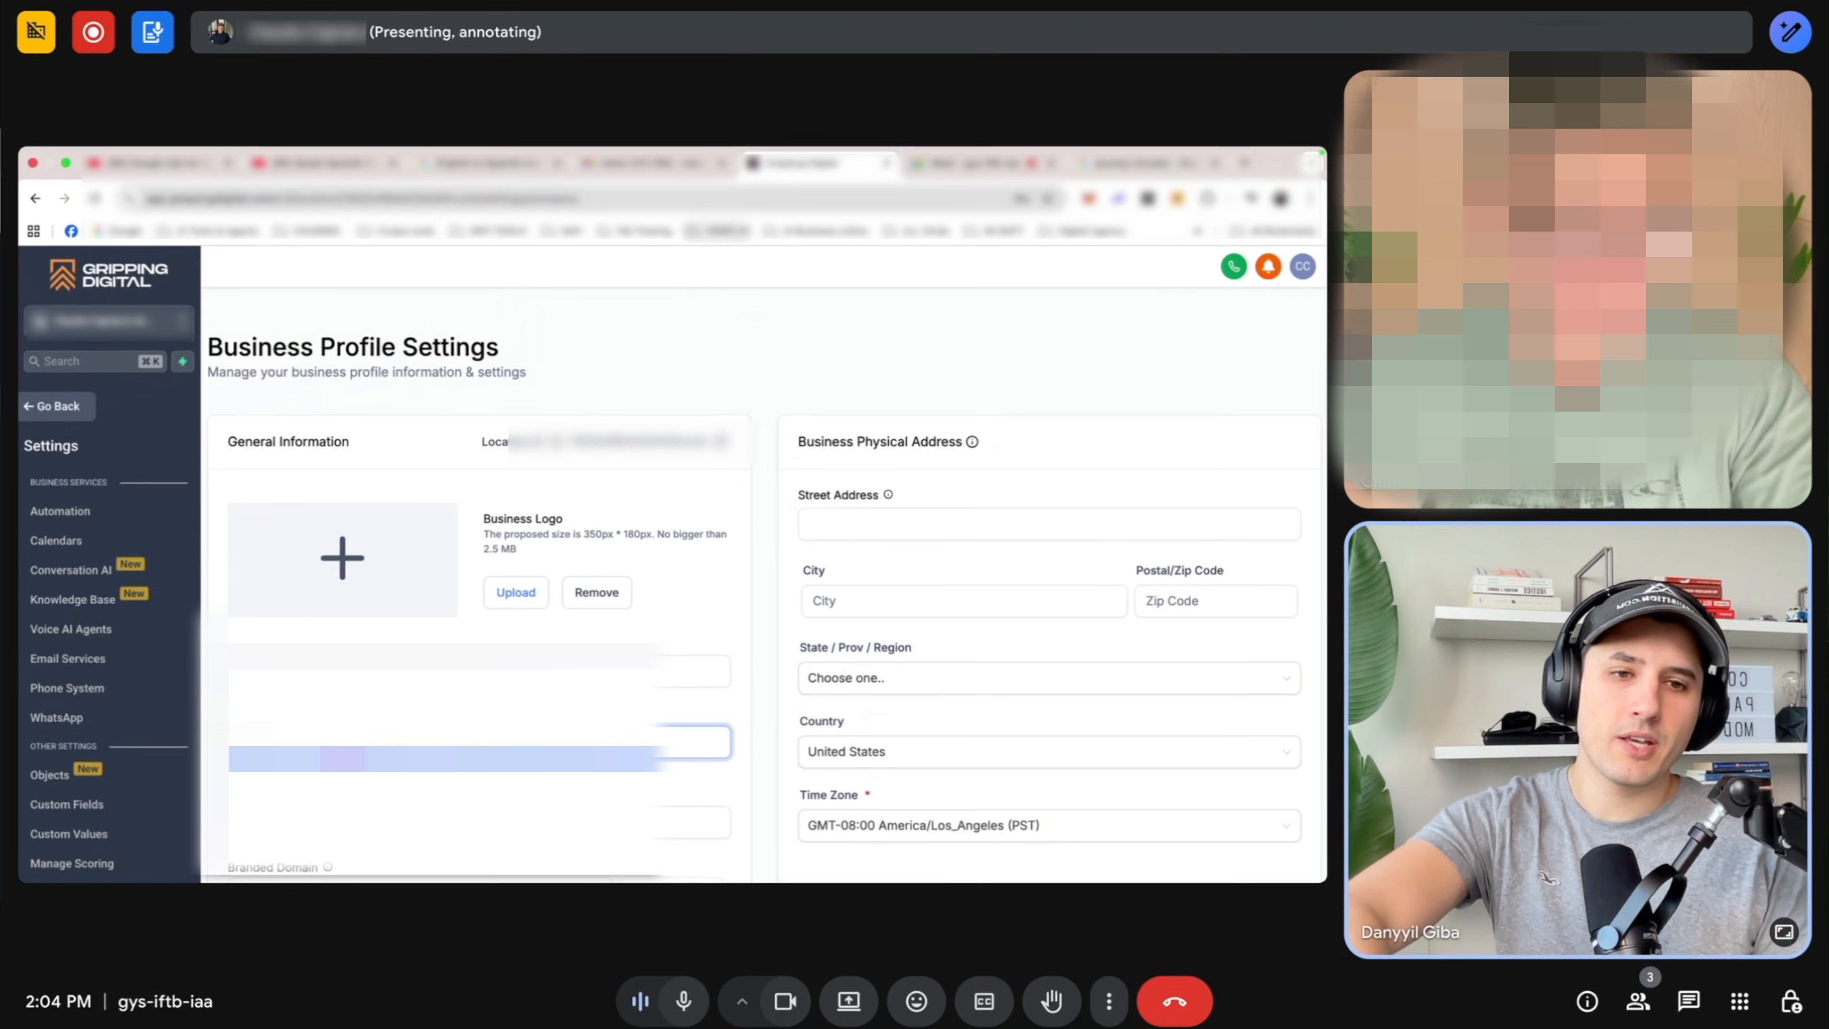
Set the business physical address country to Canada and save the Business Profile.
scroll("down", 3)
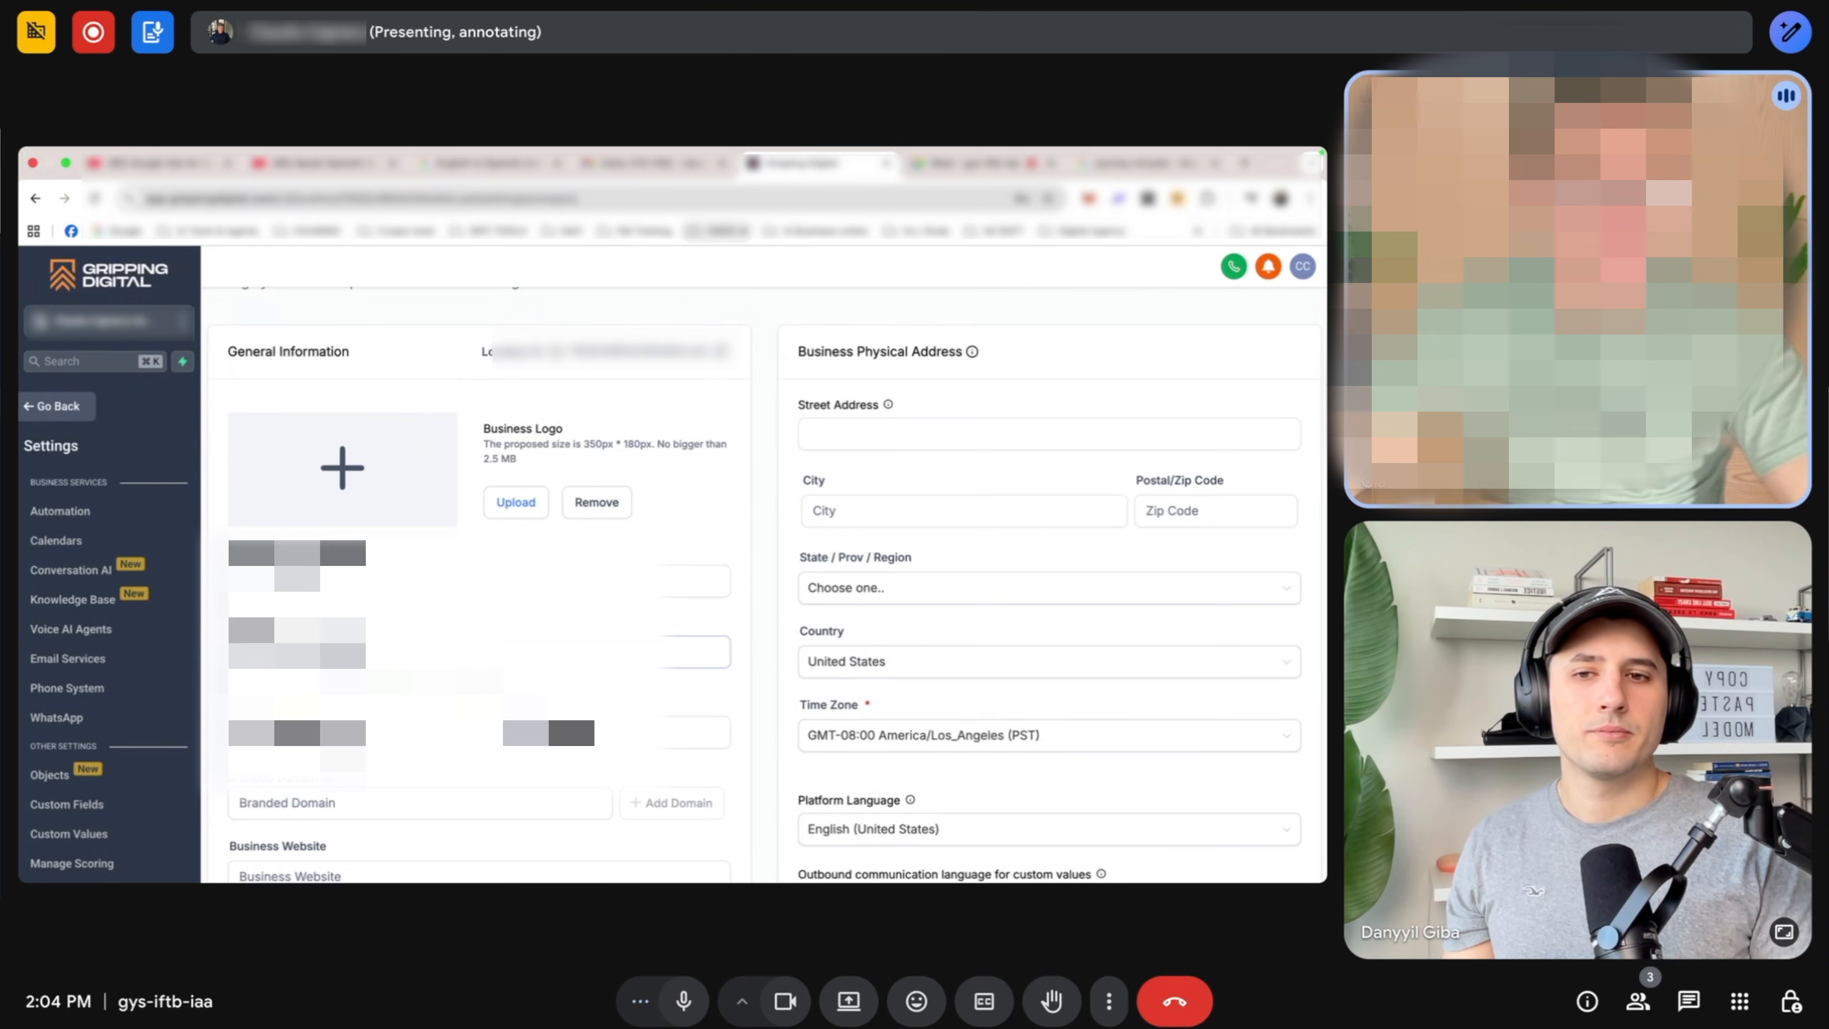
scroll("up", 3)
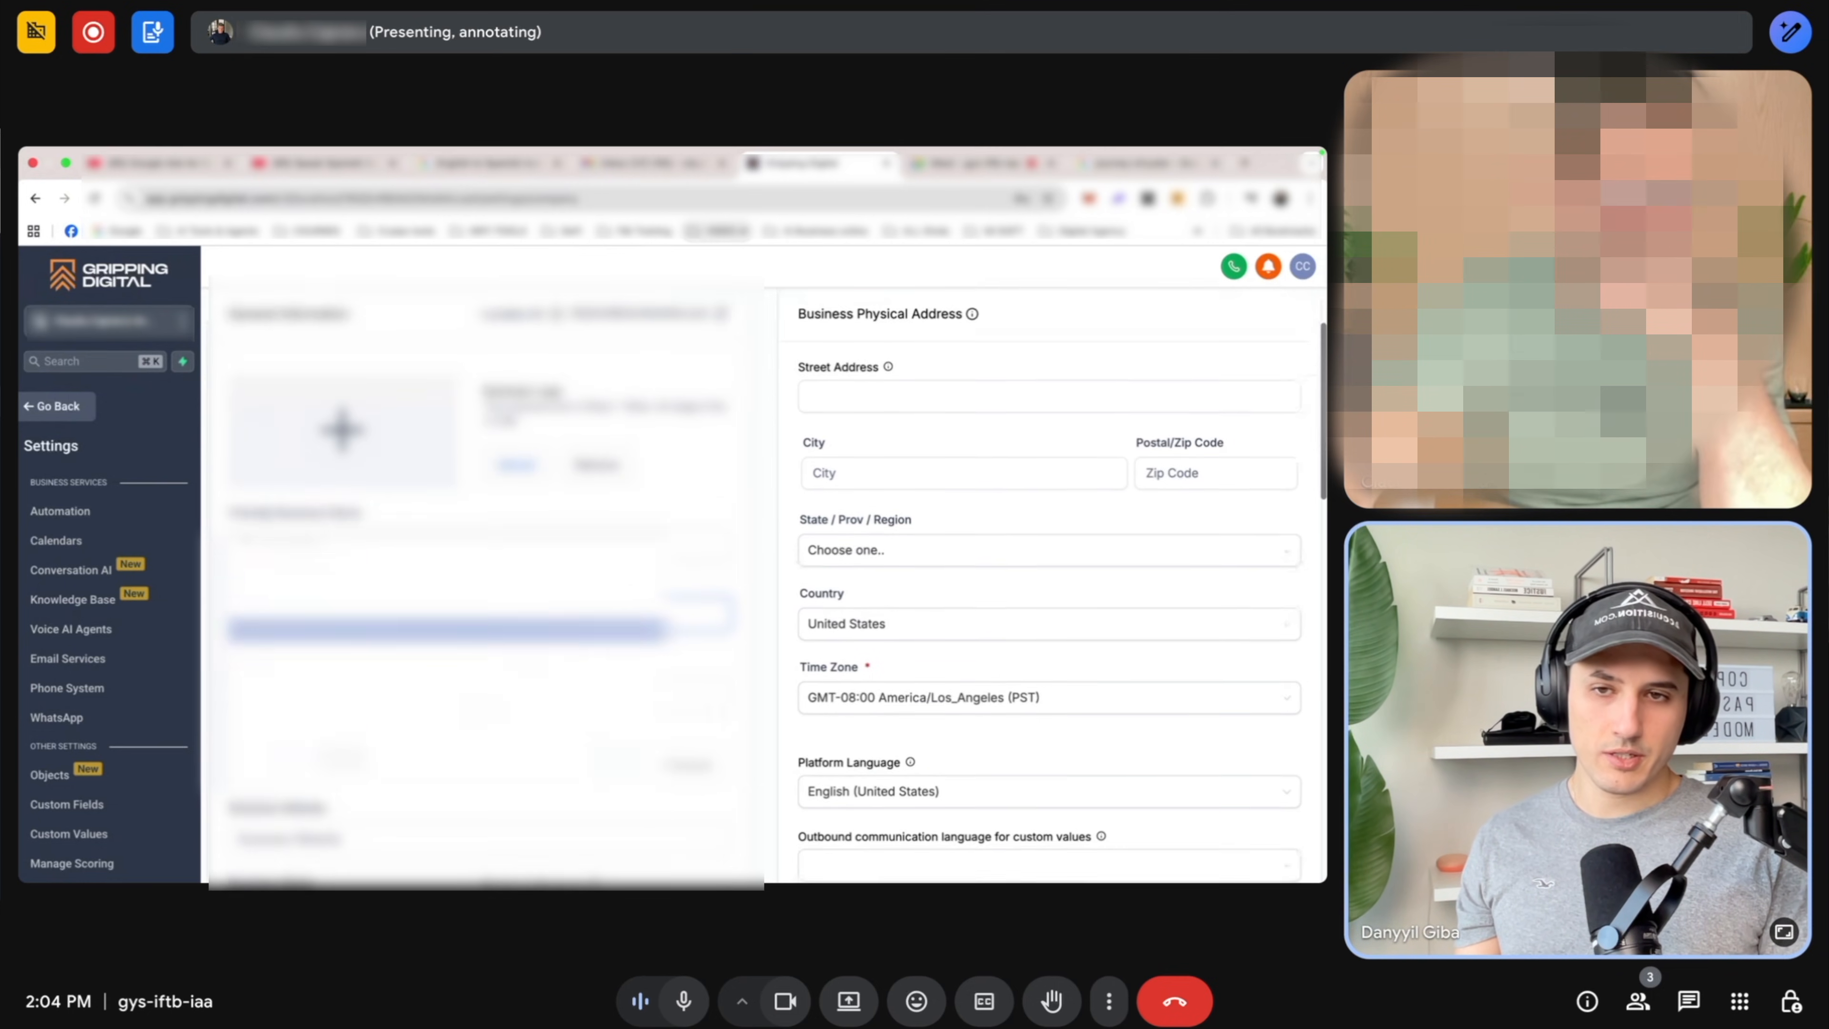
scroll("down", 3)
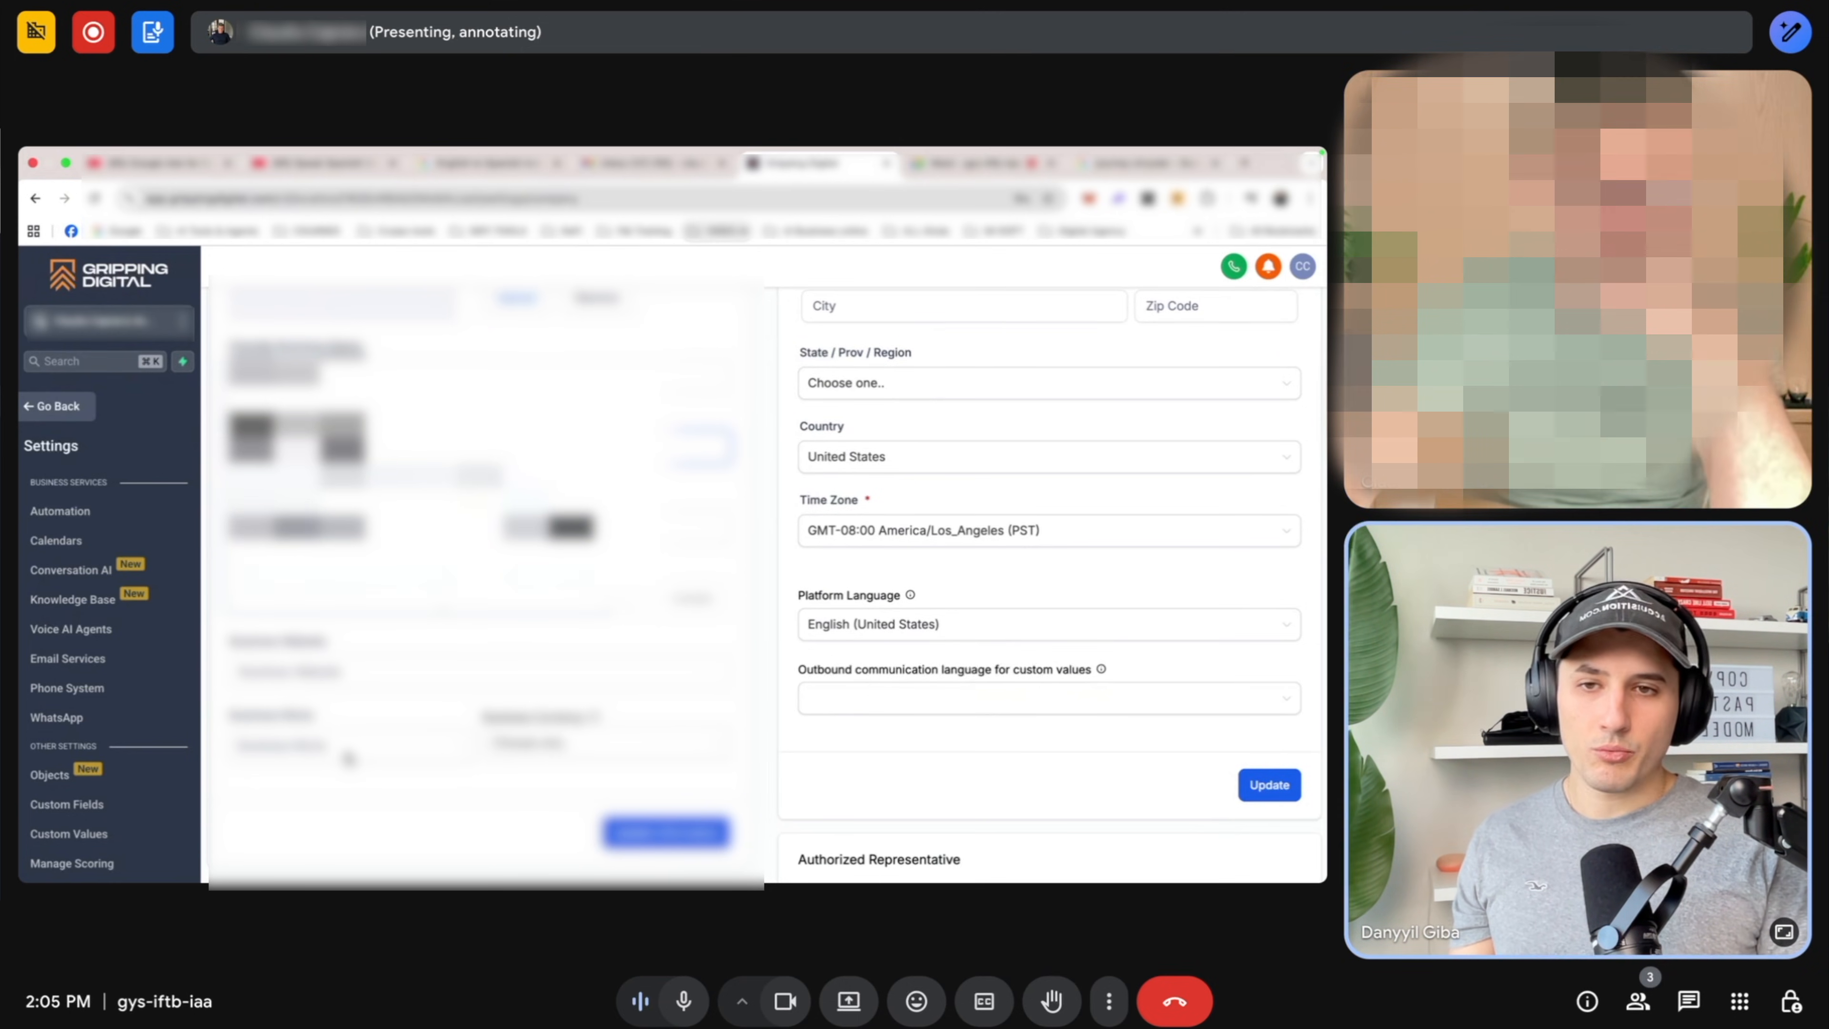
scroll("up", 3)
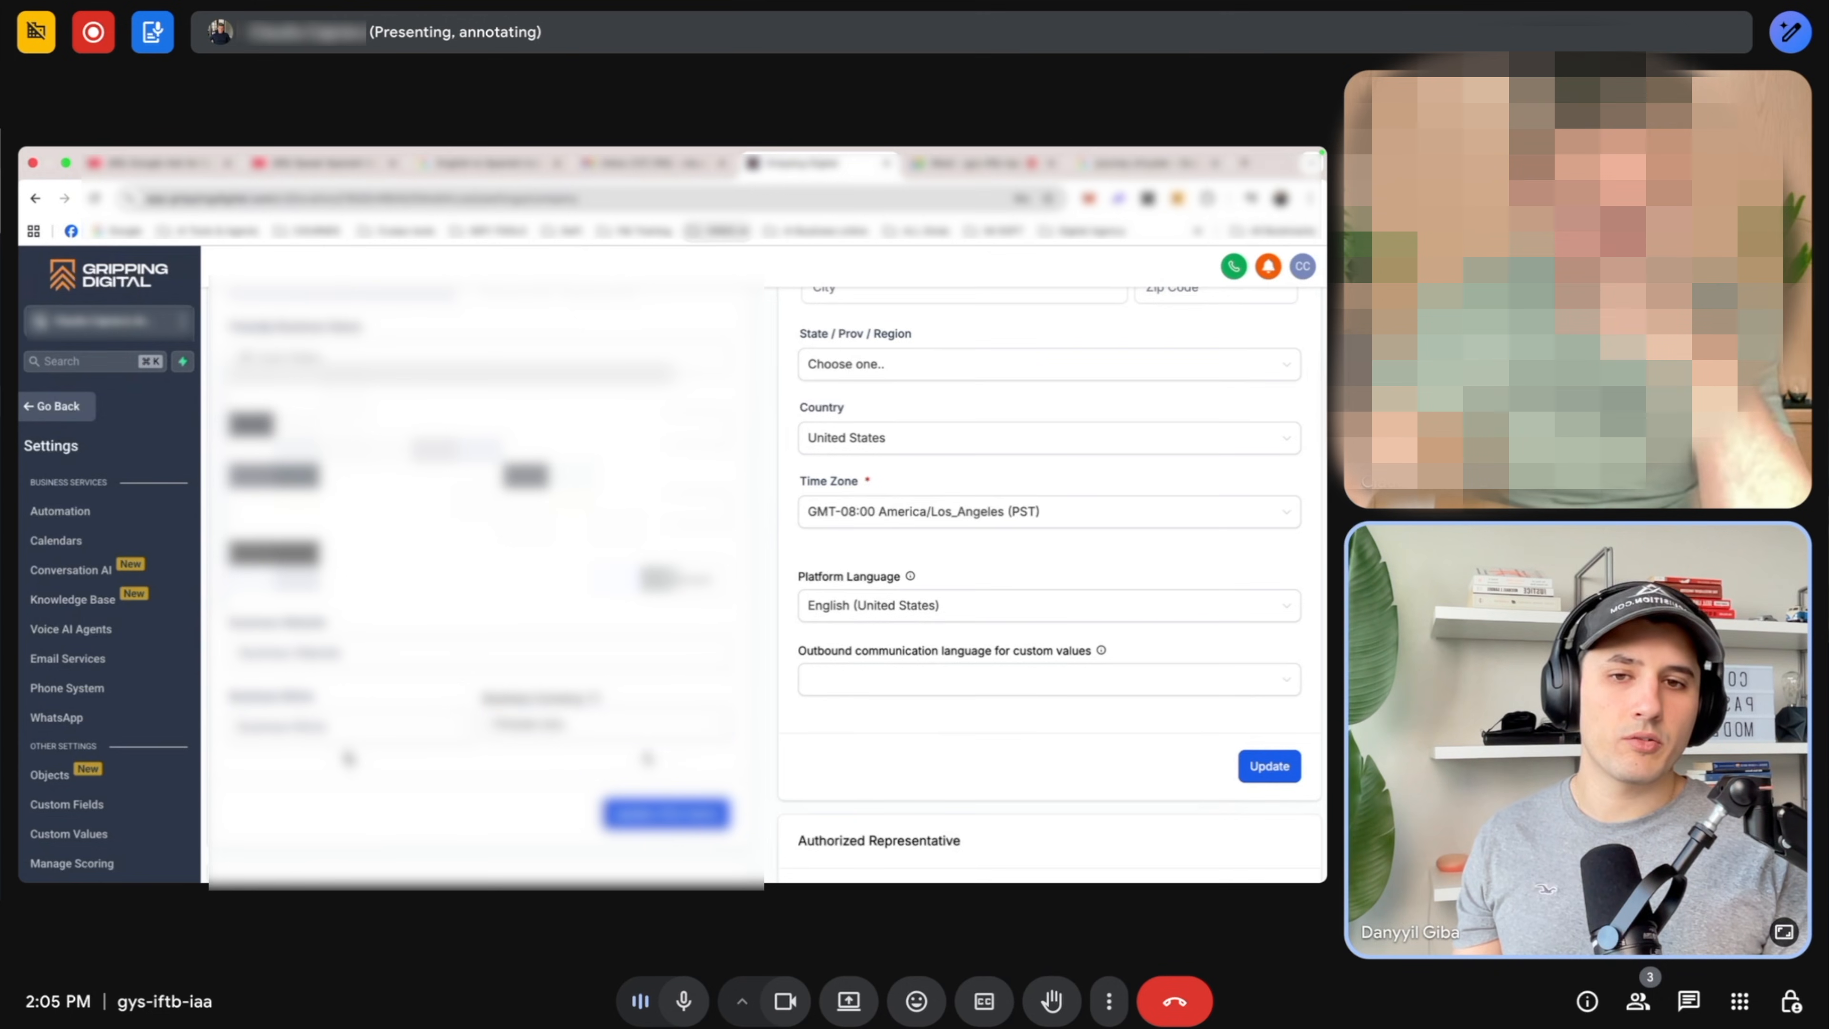
scroll("up", 3)
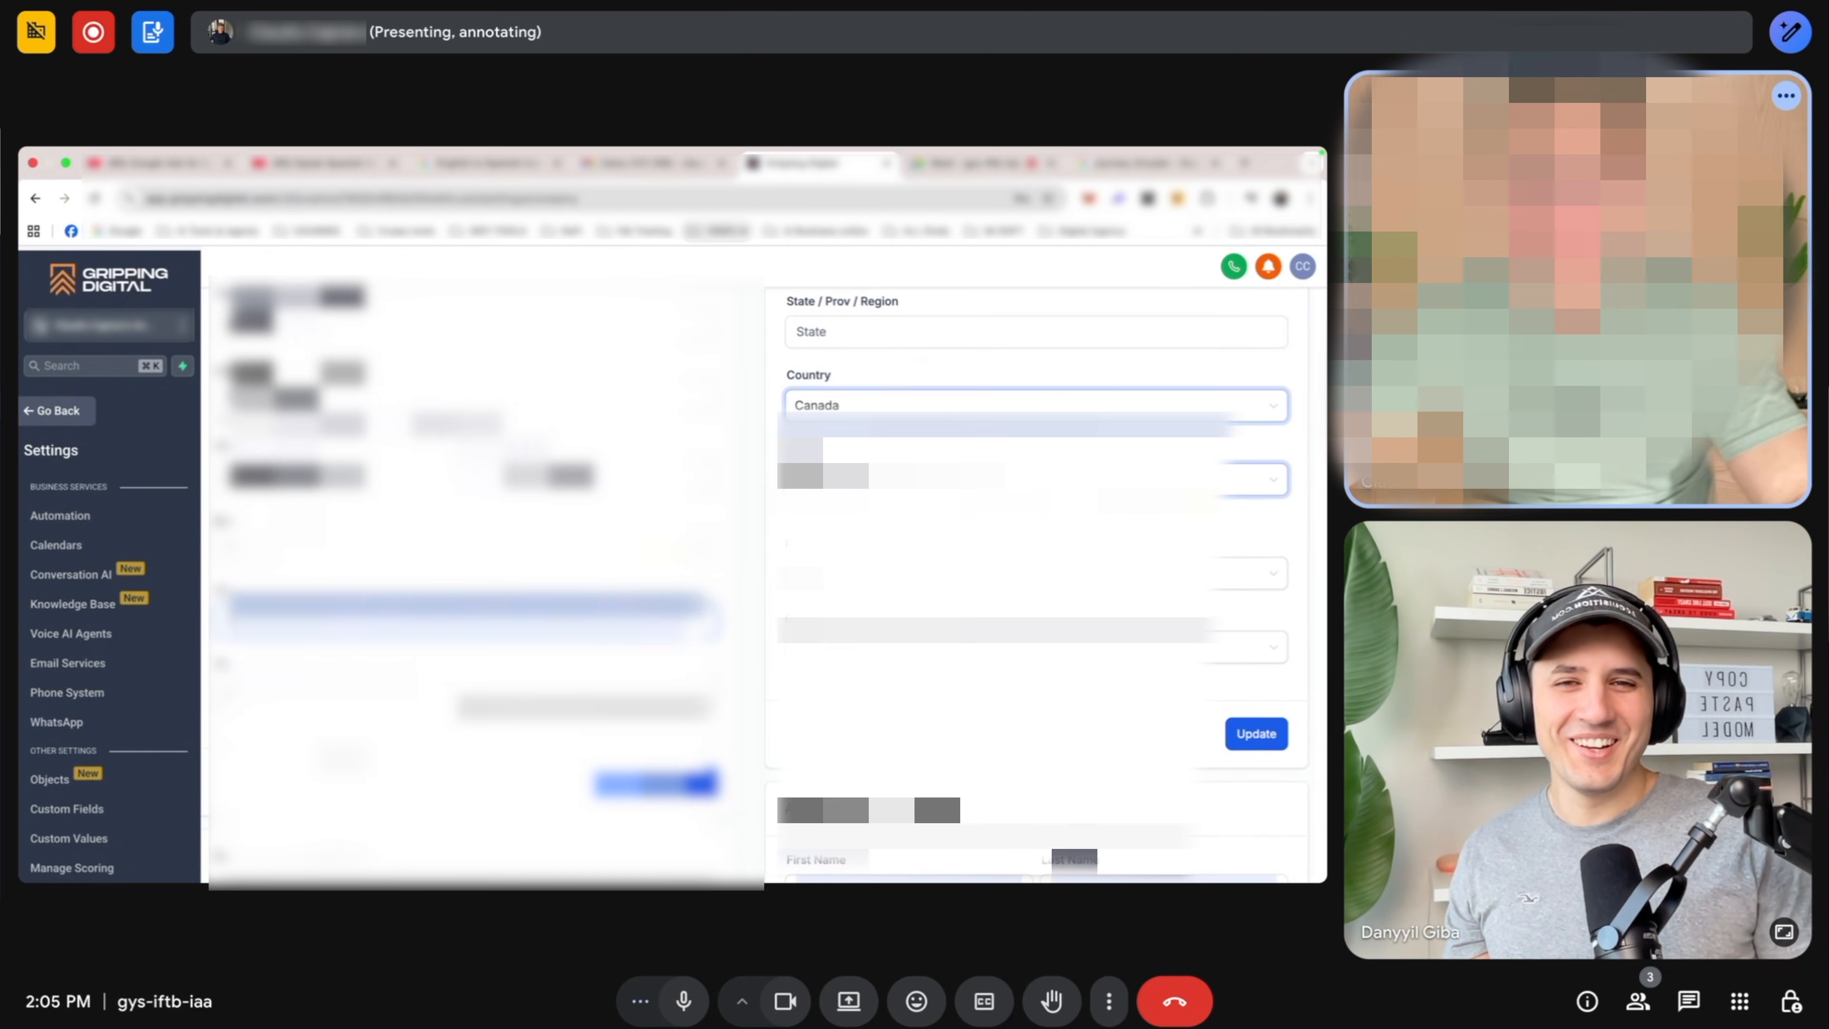
scroll("down", 3)
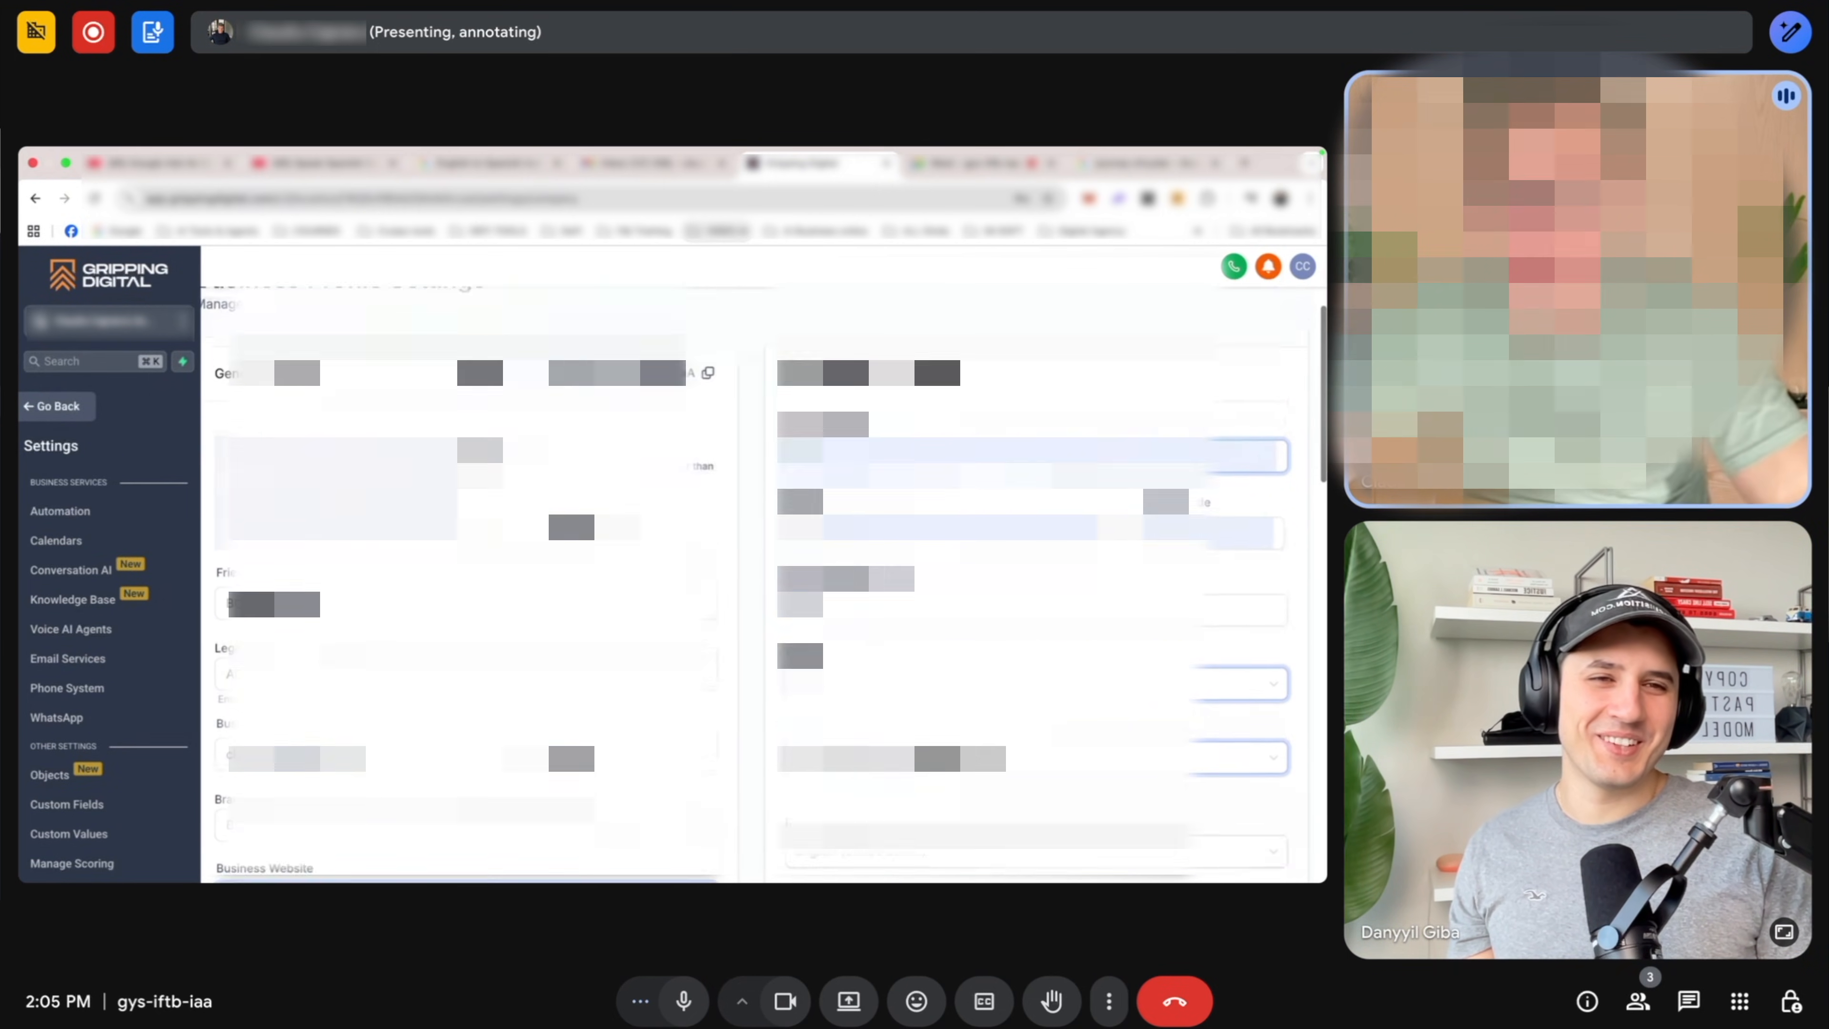
scroll("down", 3)
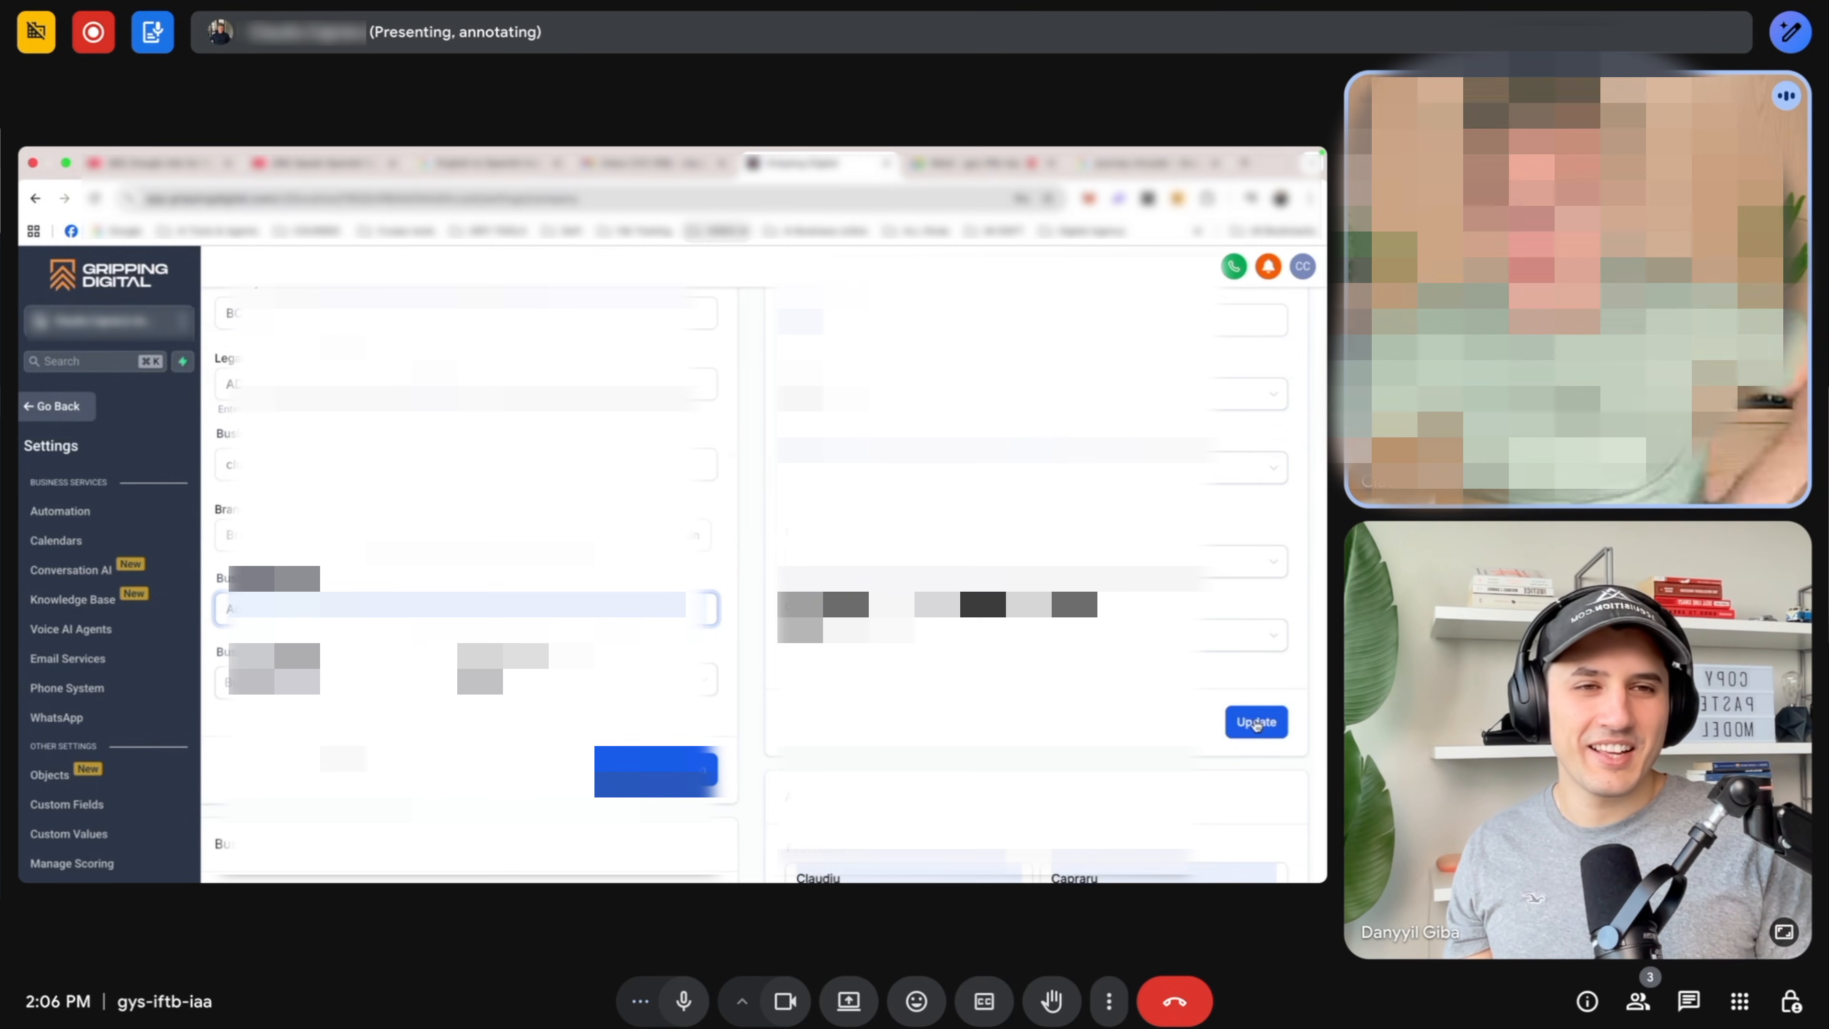
left_click(1256, 721)
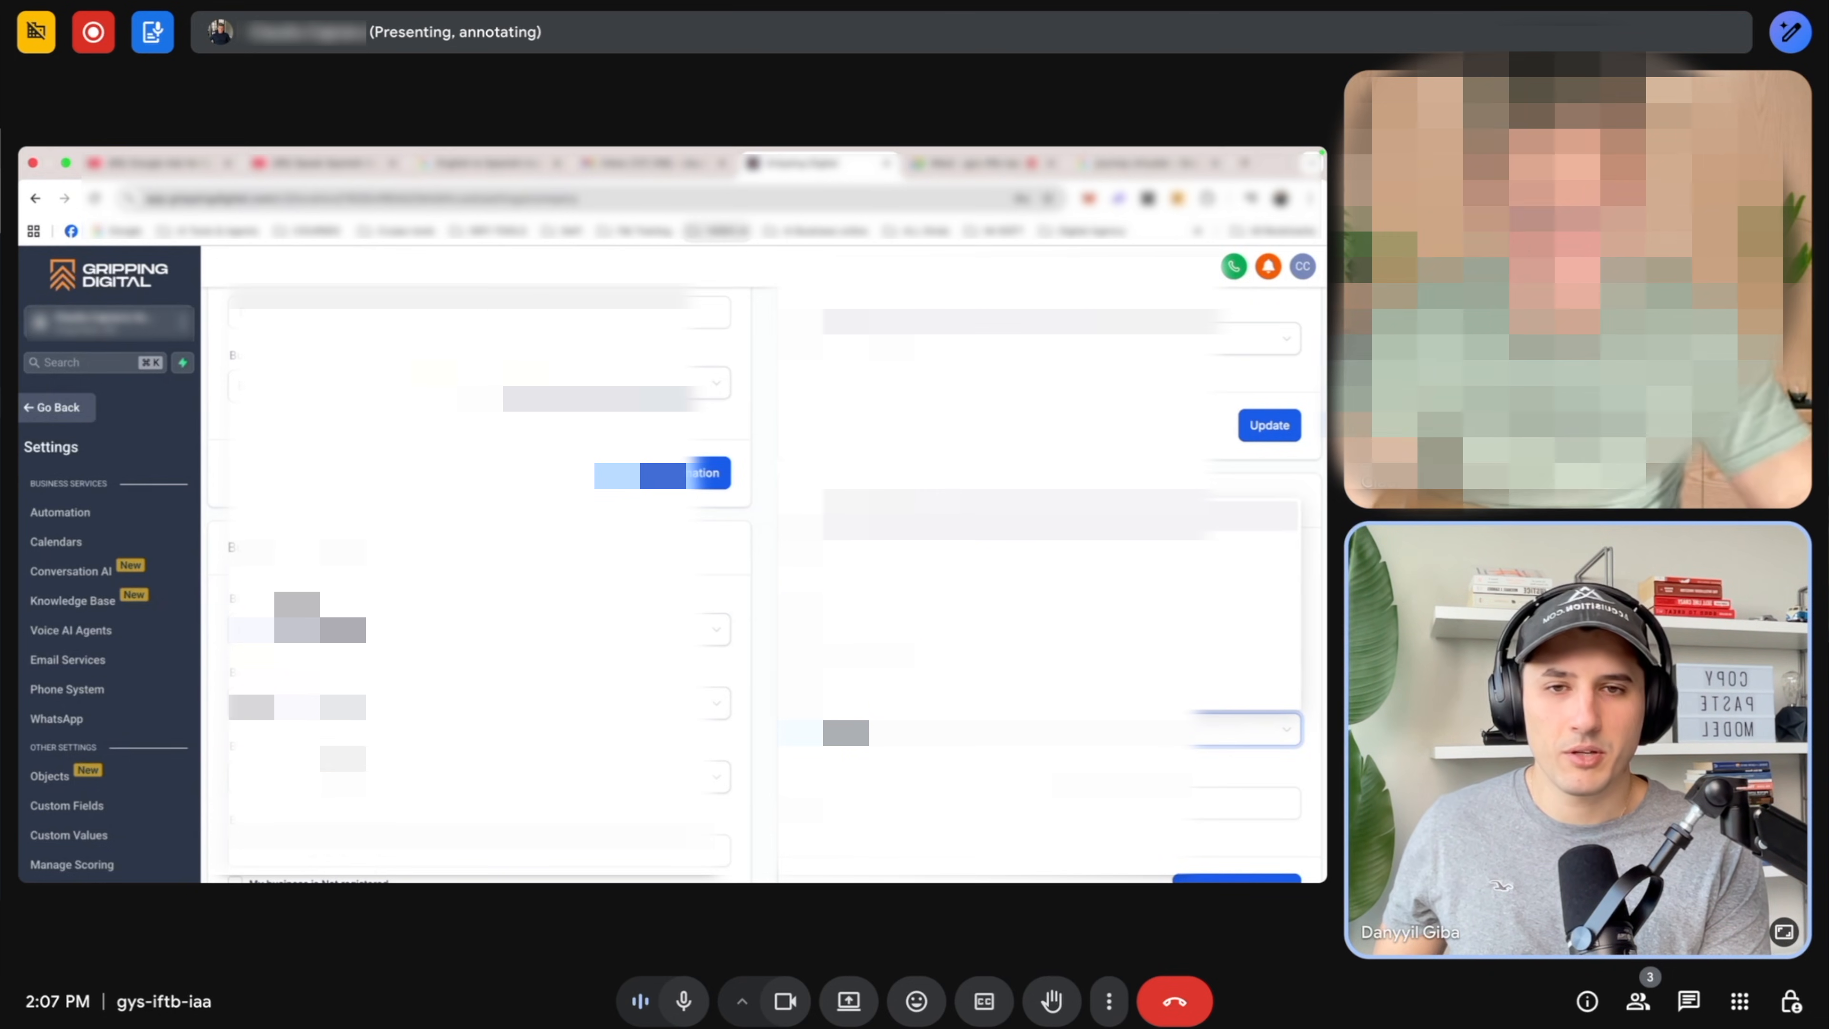
scroll("down", 3)
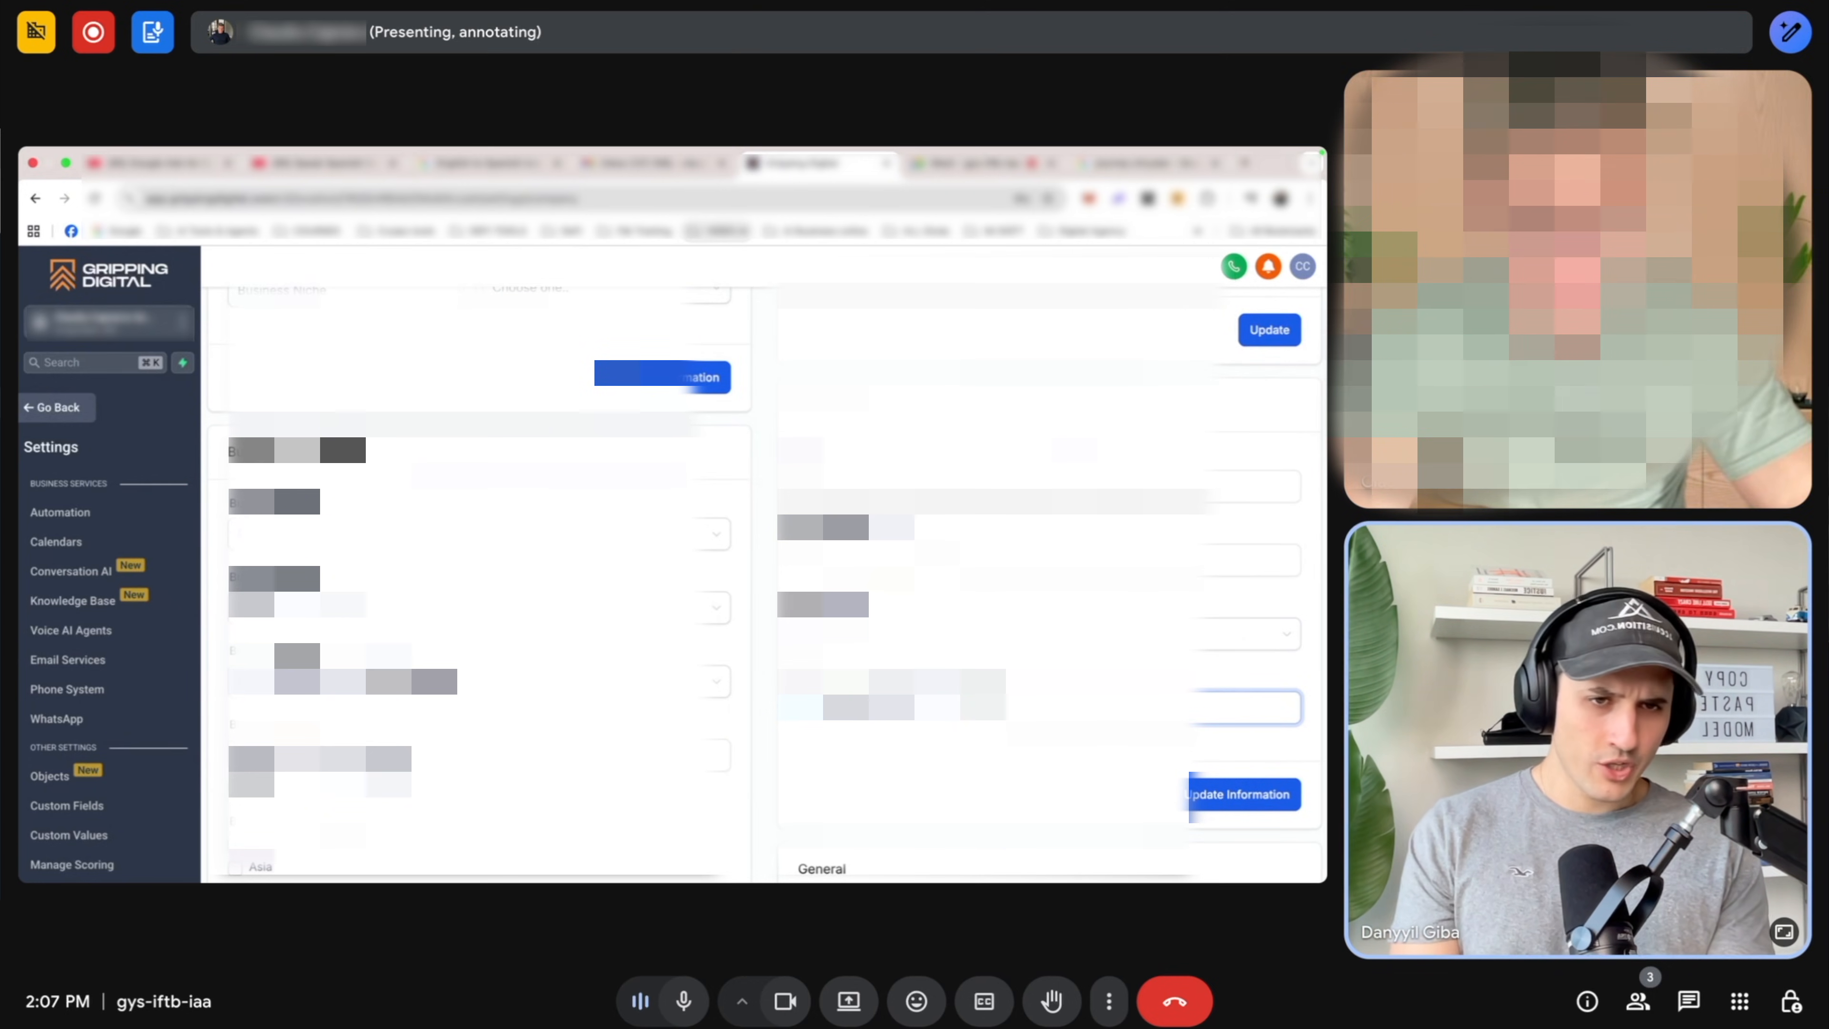
scroll("down", 3)
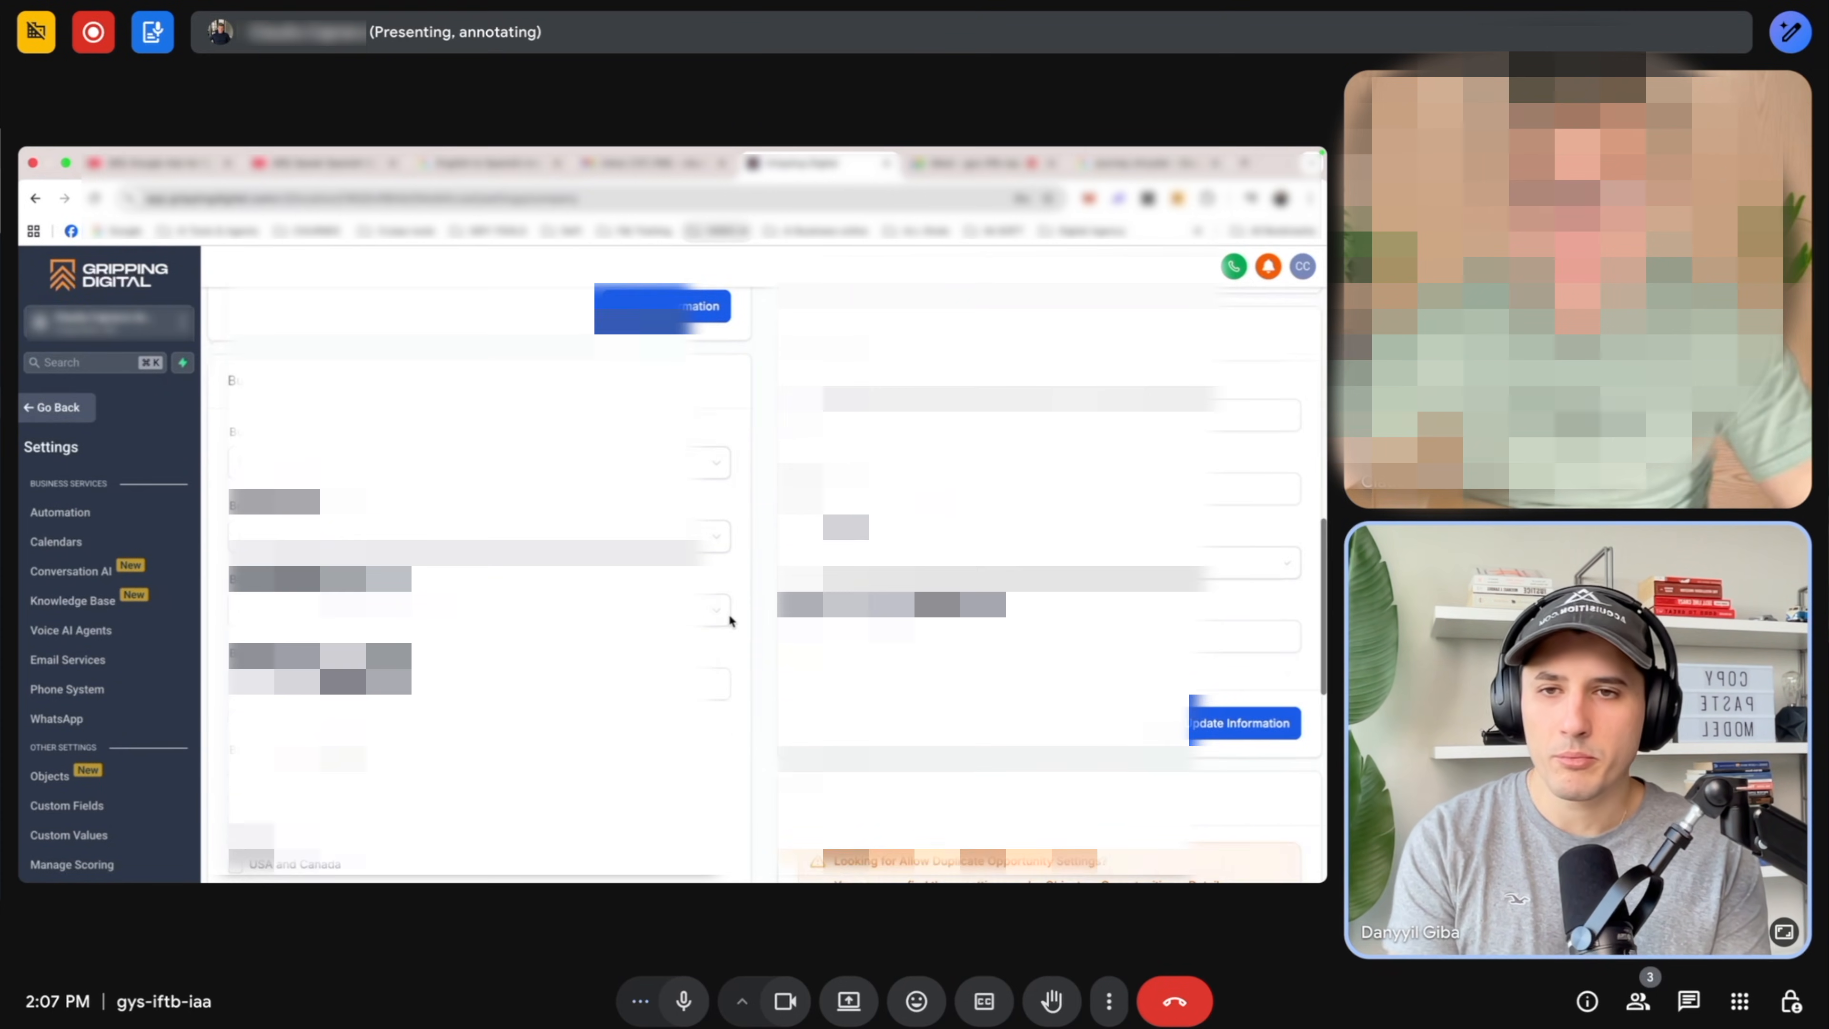
scroll("down", 3)
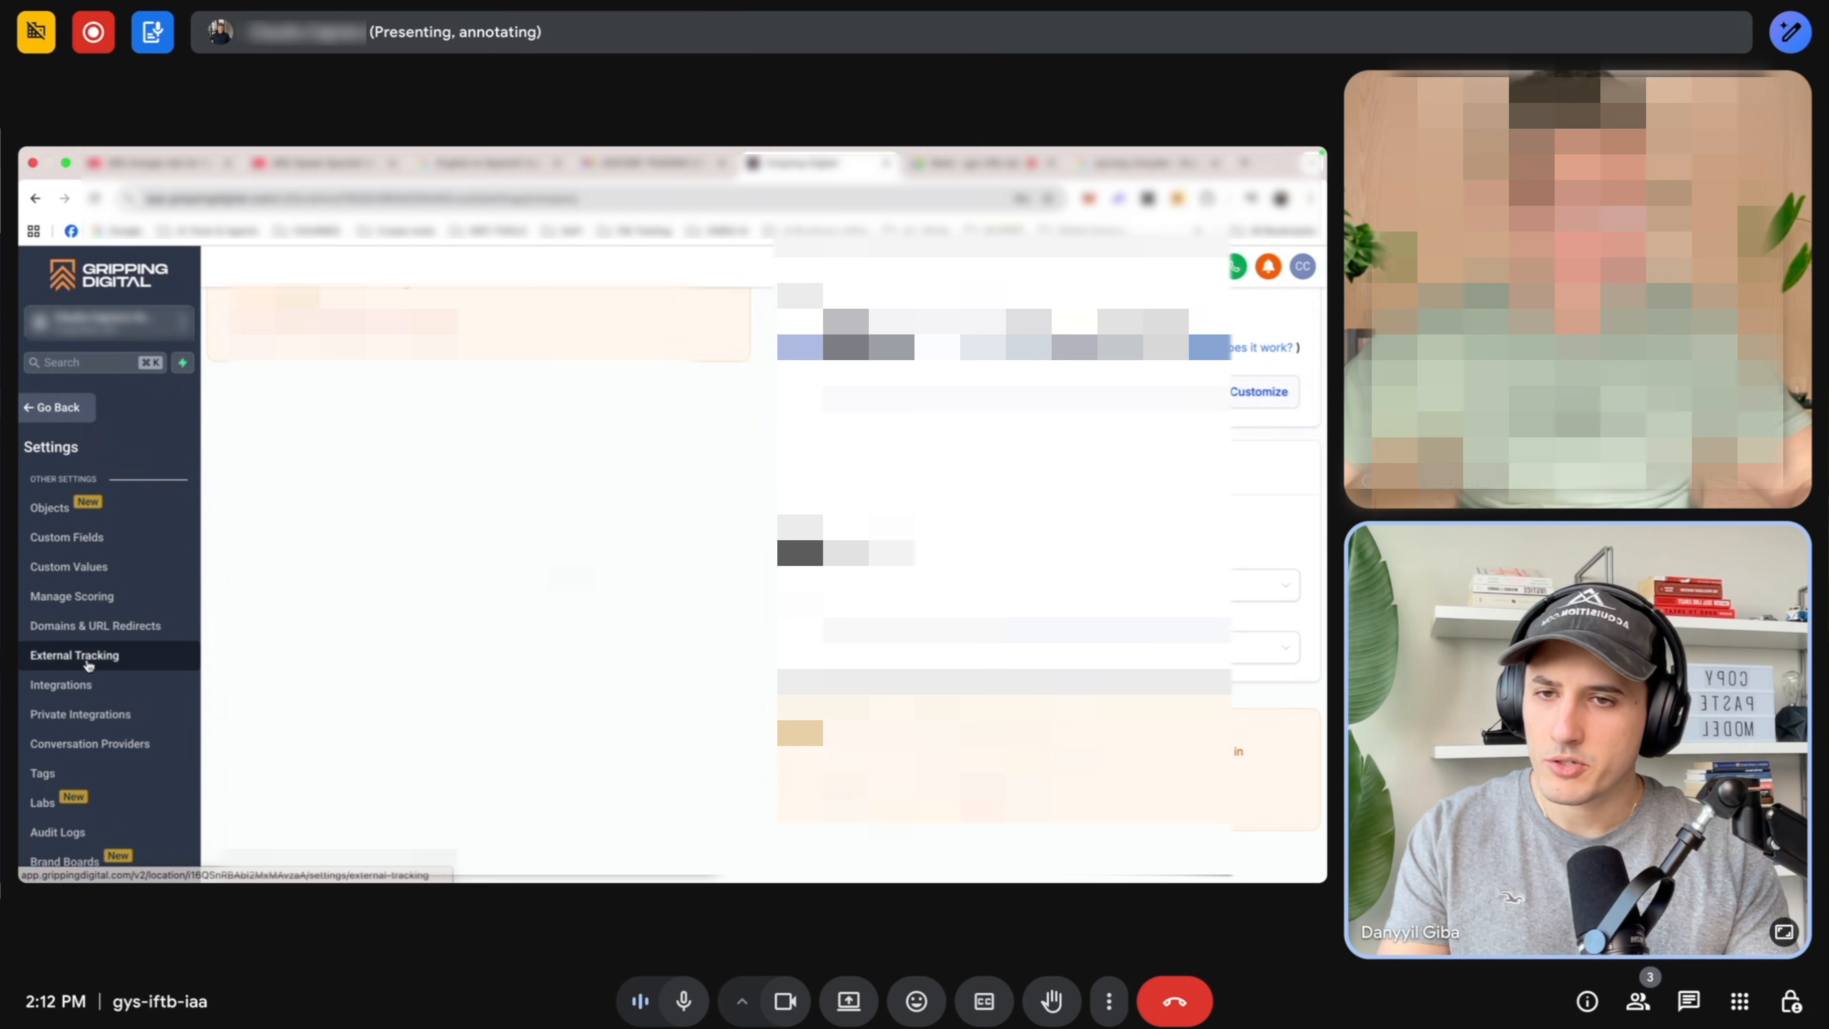
Connect the Facebook & Instagram account so leads sync from the selected page.
left_click(61, 685)
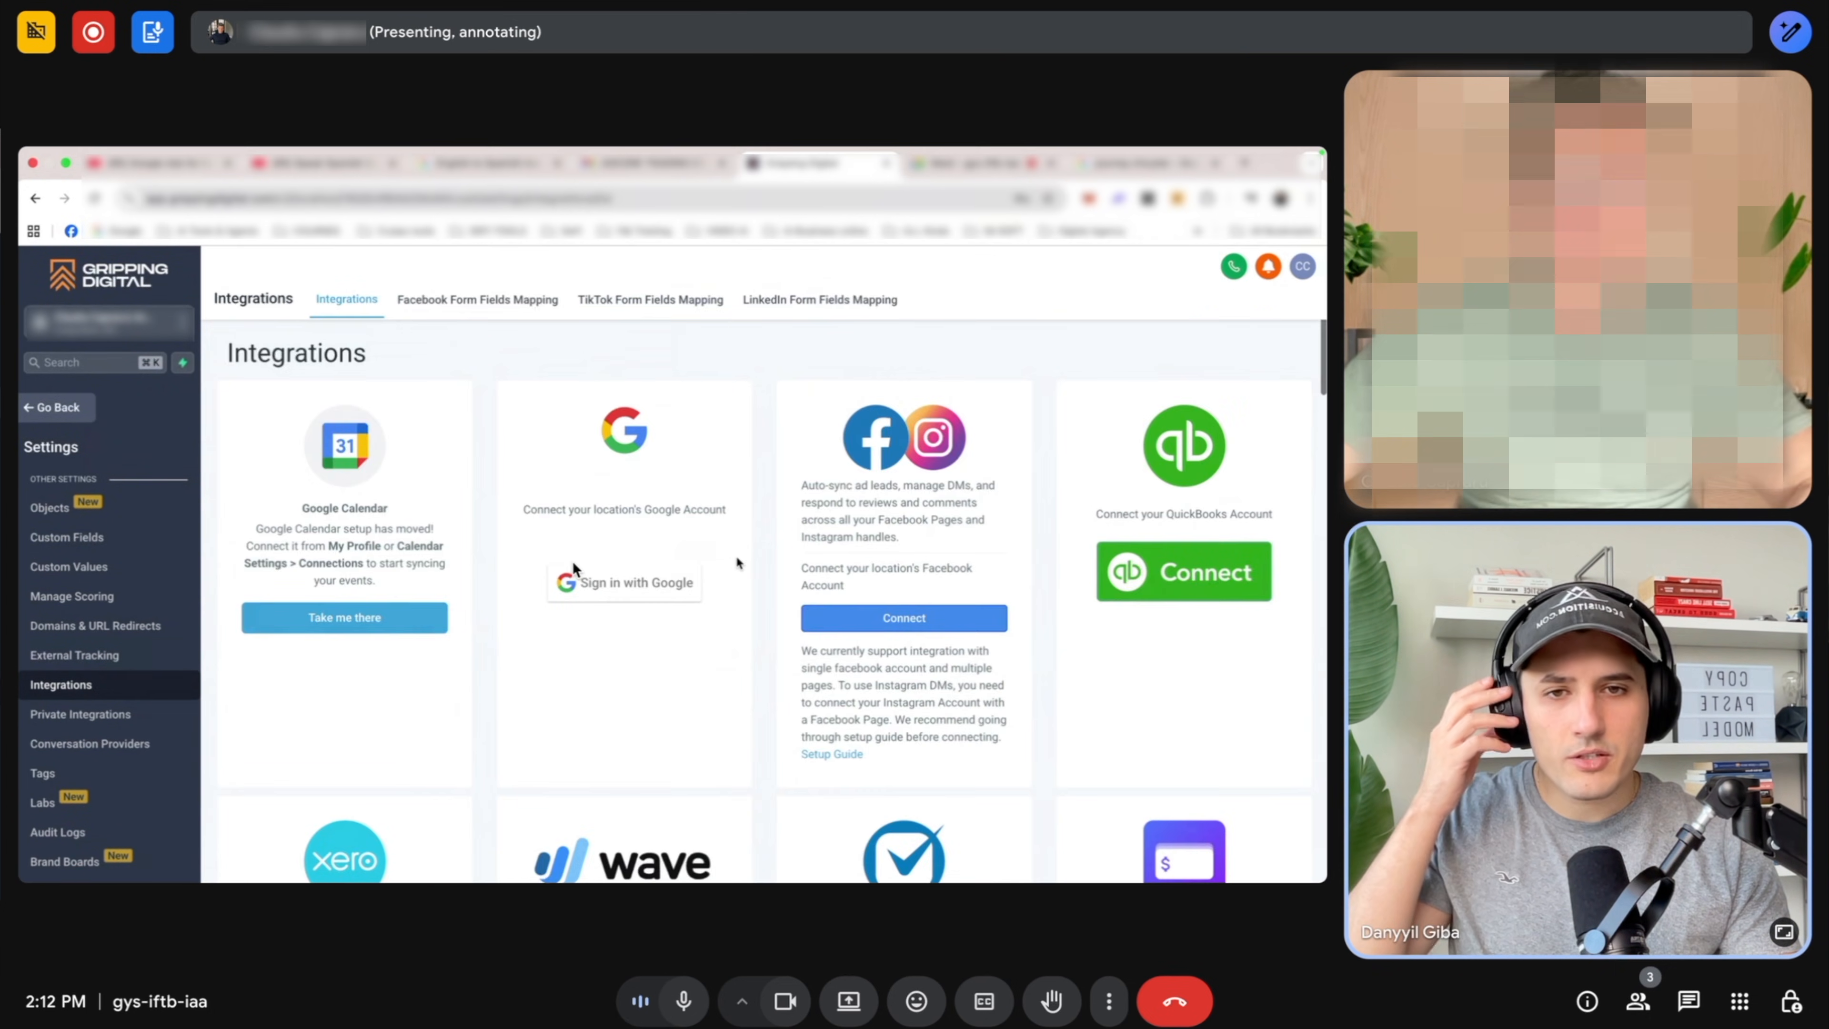
left_click(903, 618)
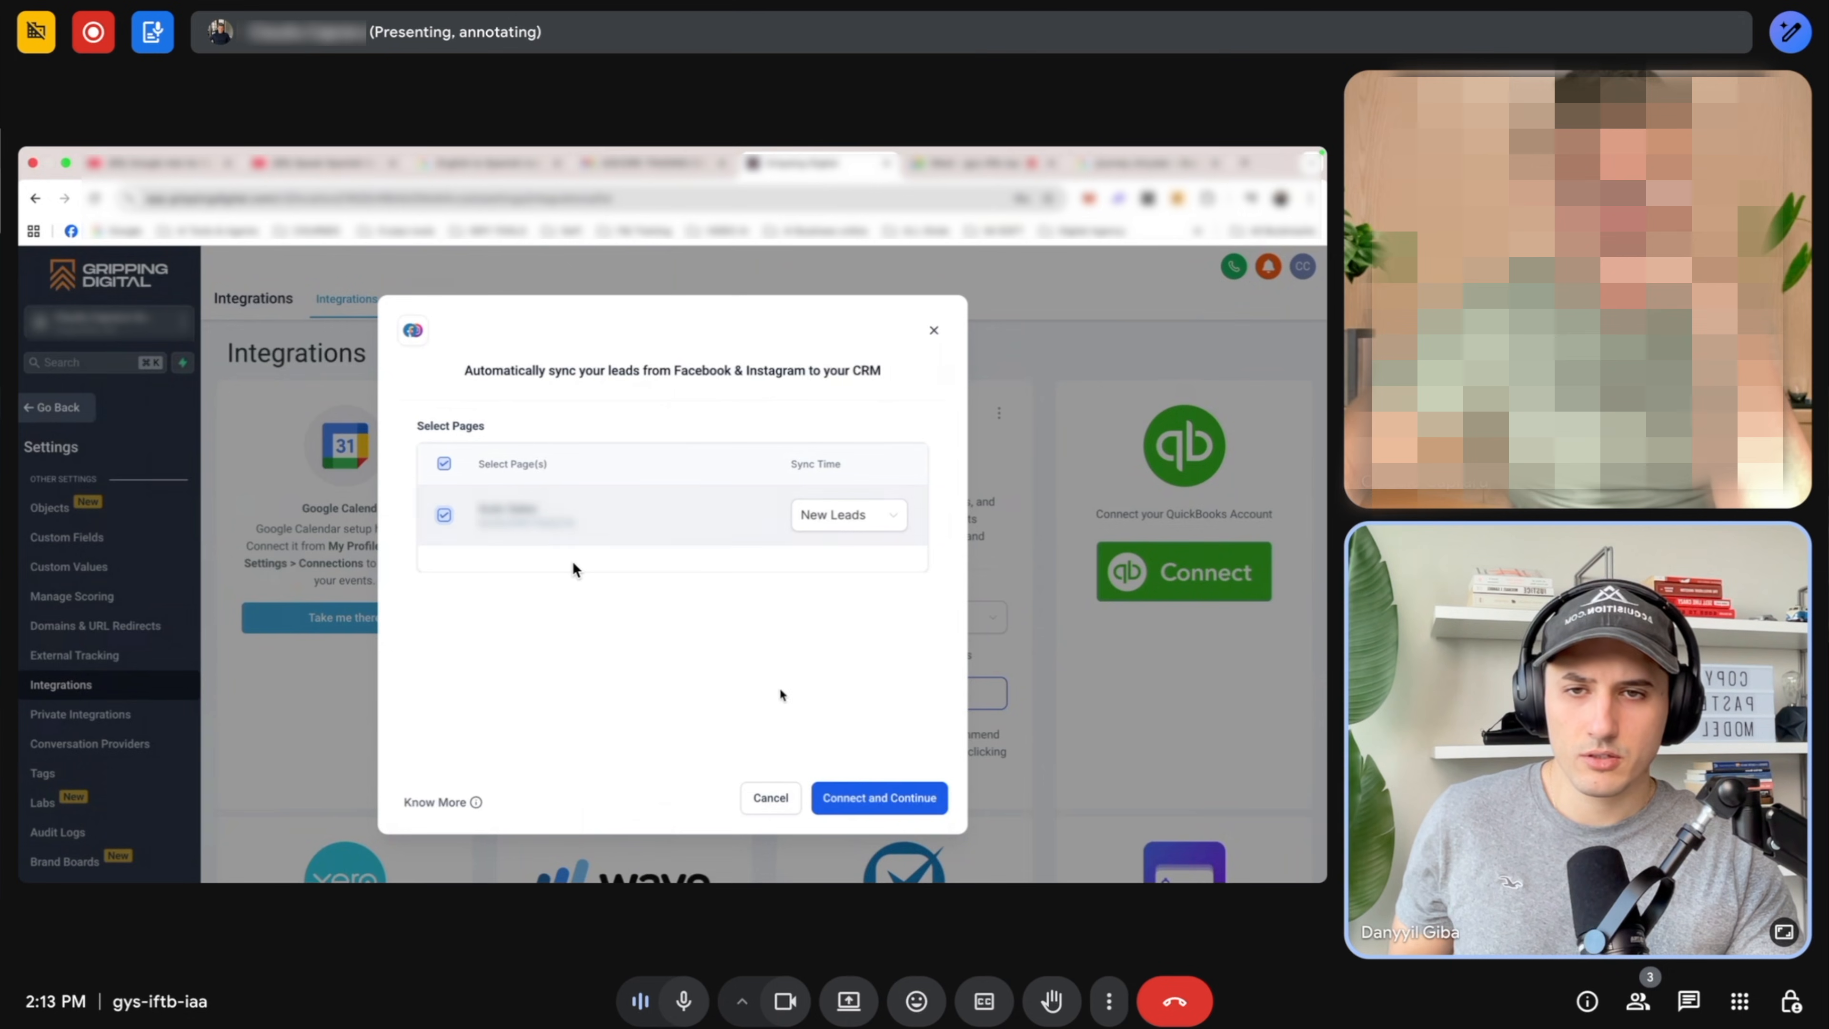
left_click(878, 796)
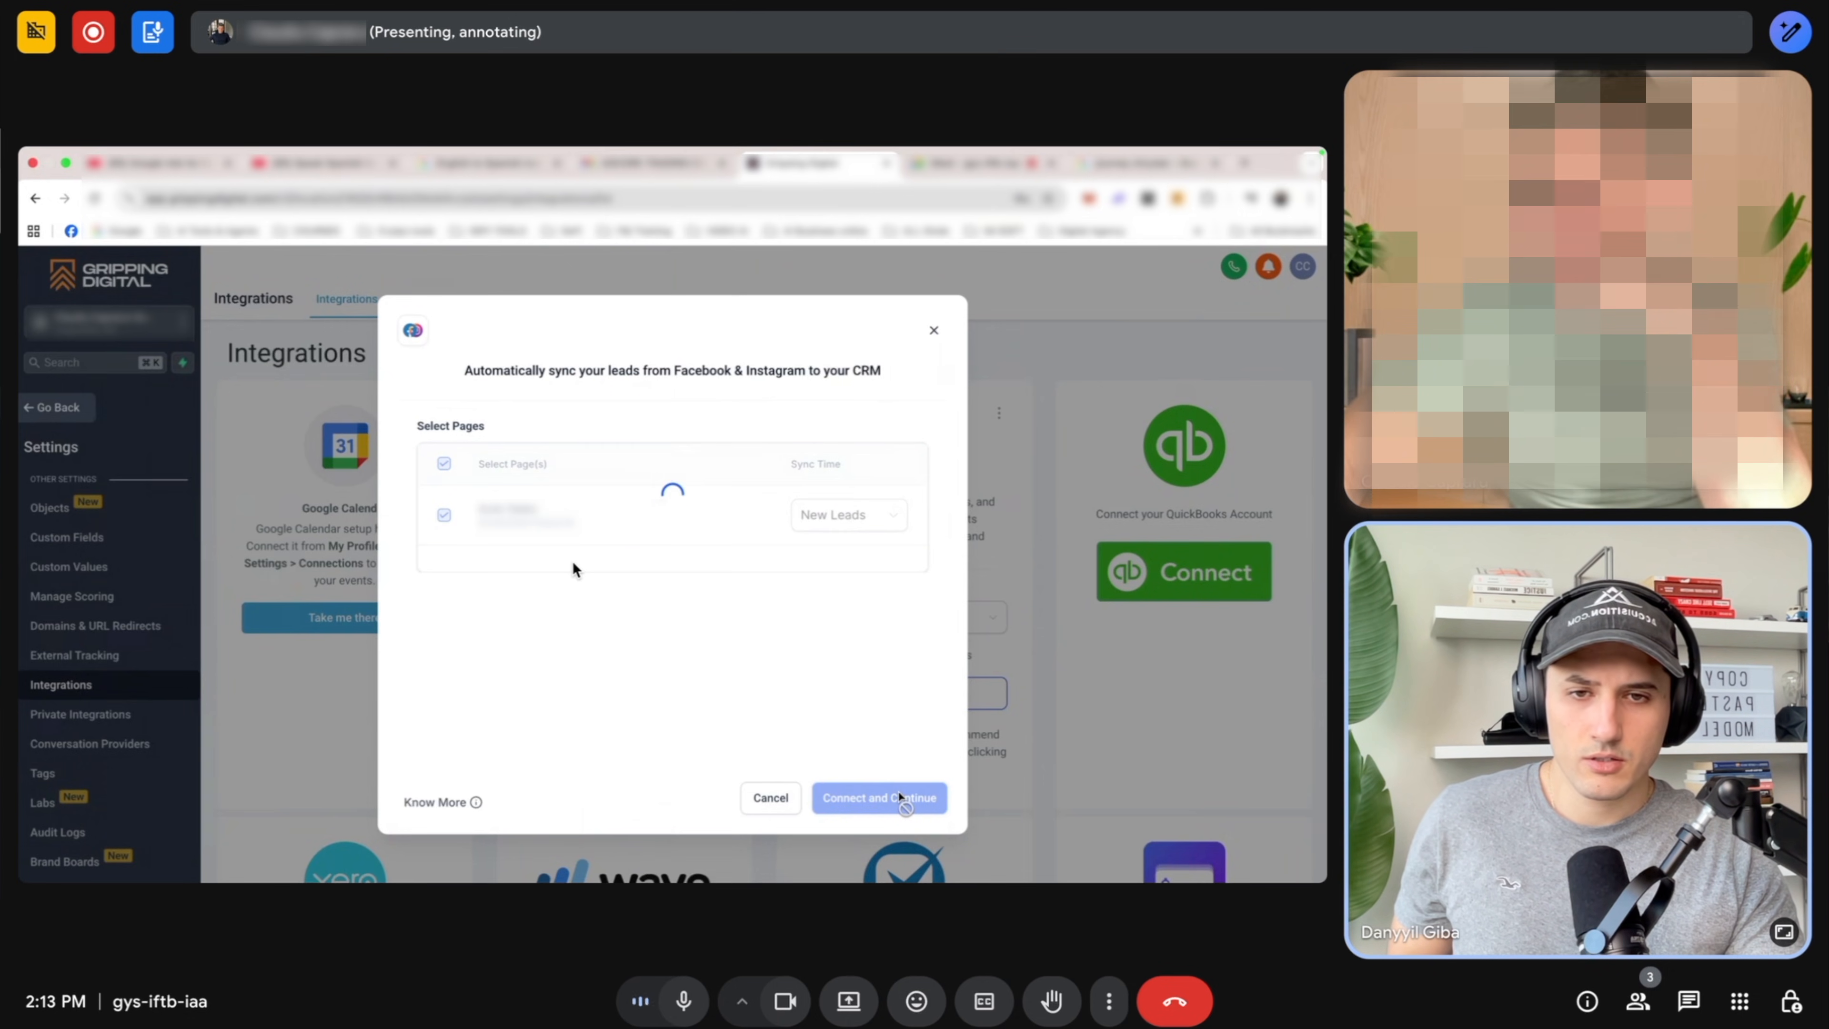
left_click(878, 799)
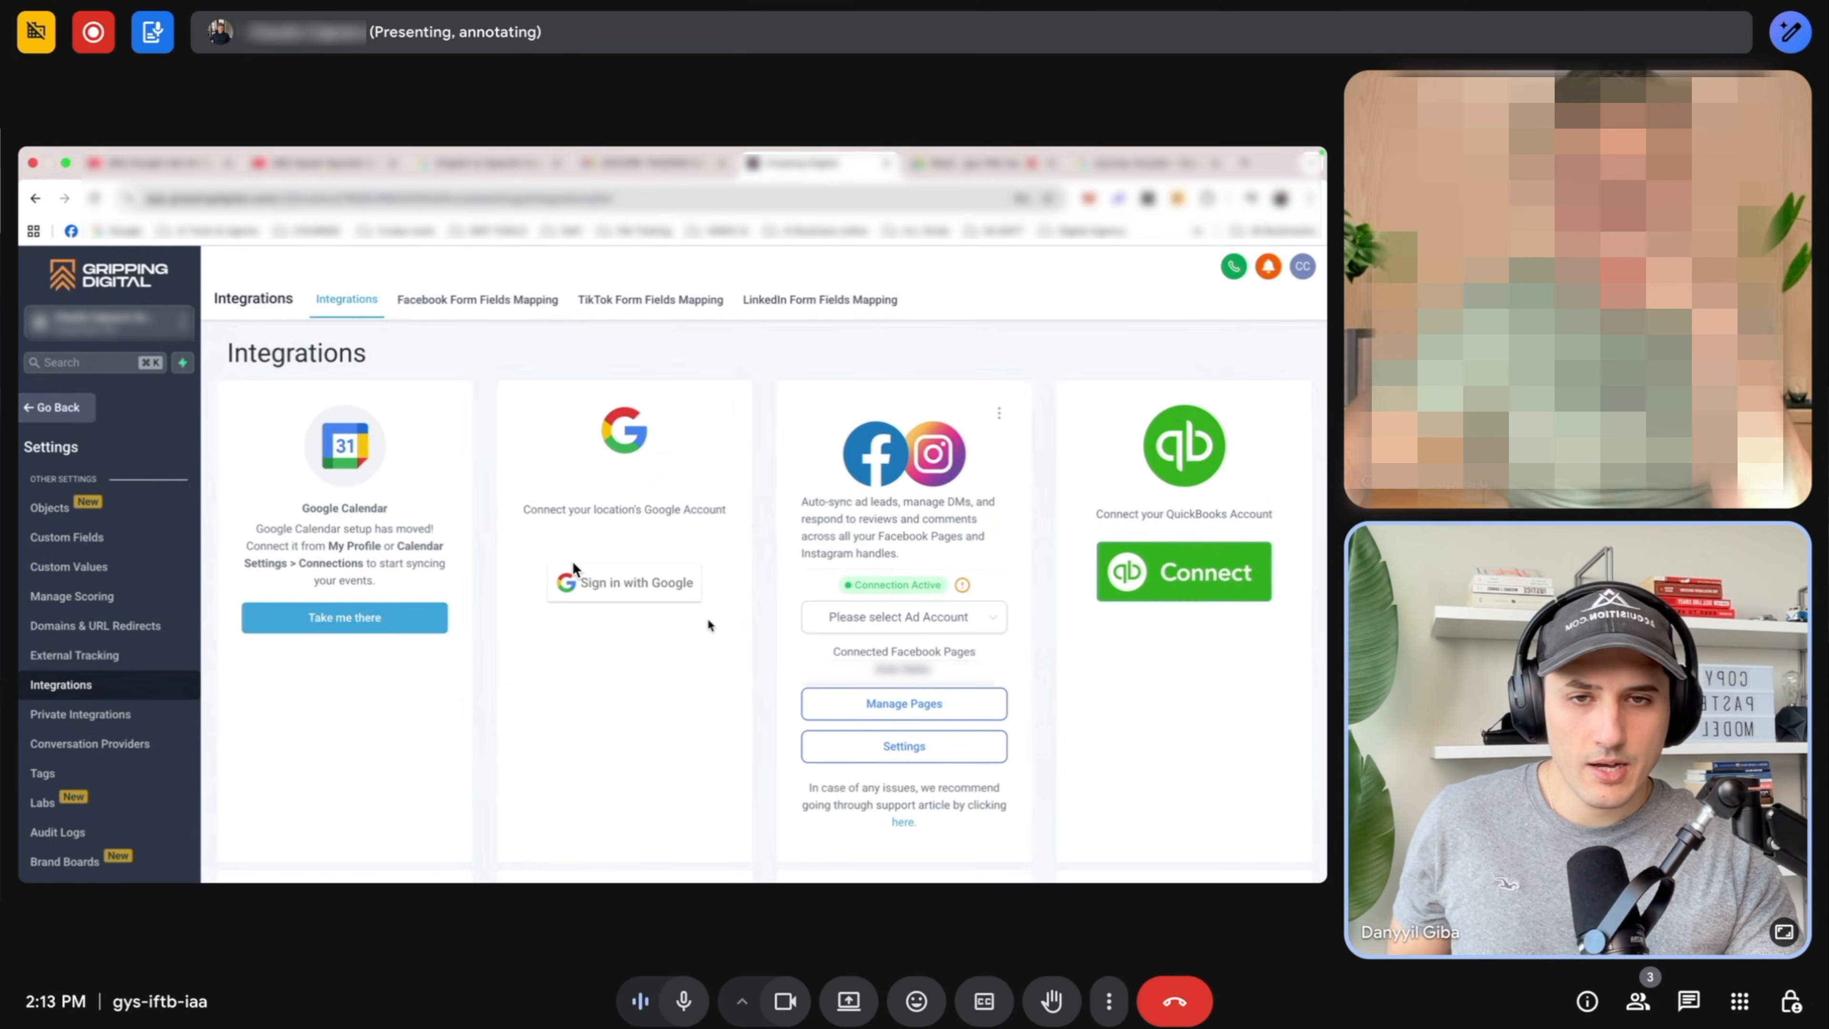
mouse_move(525, 597)
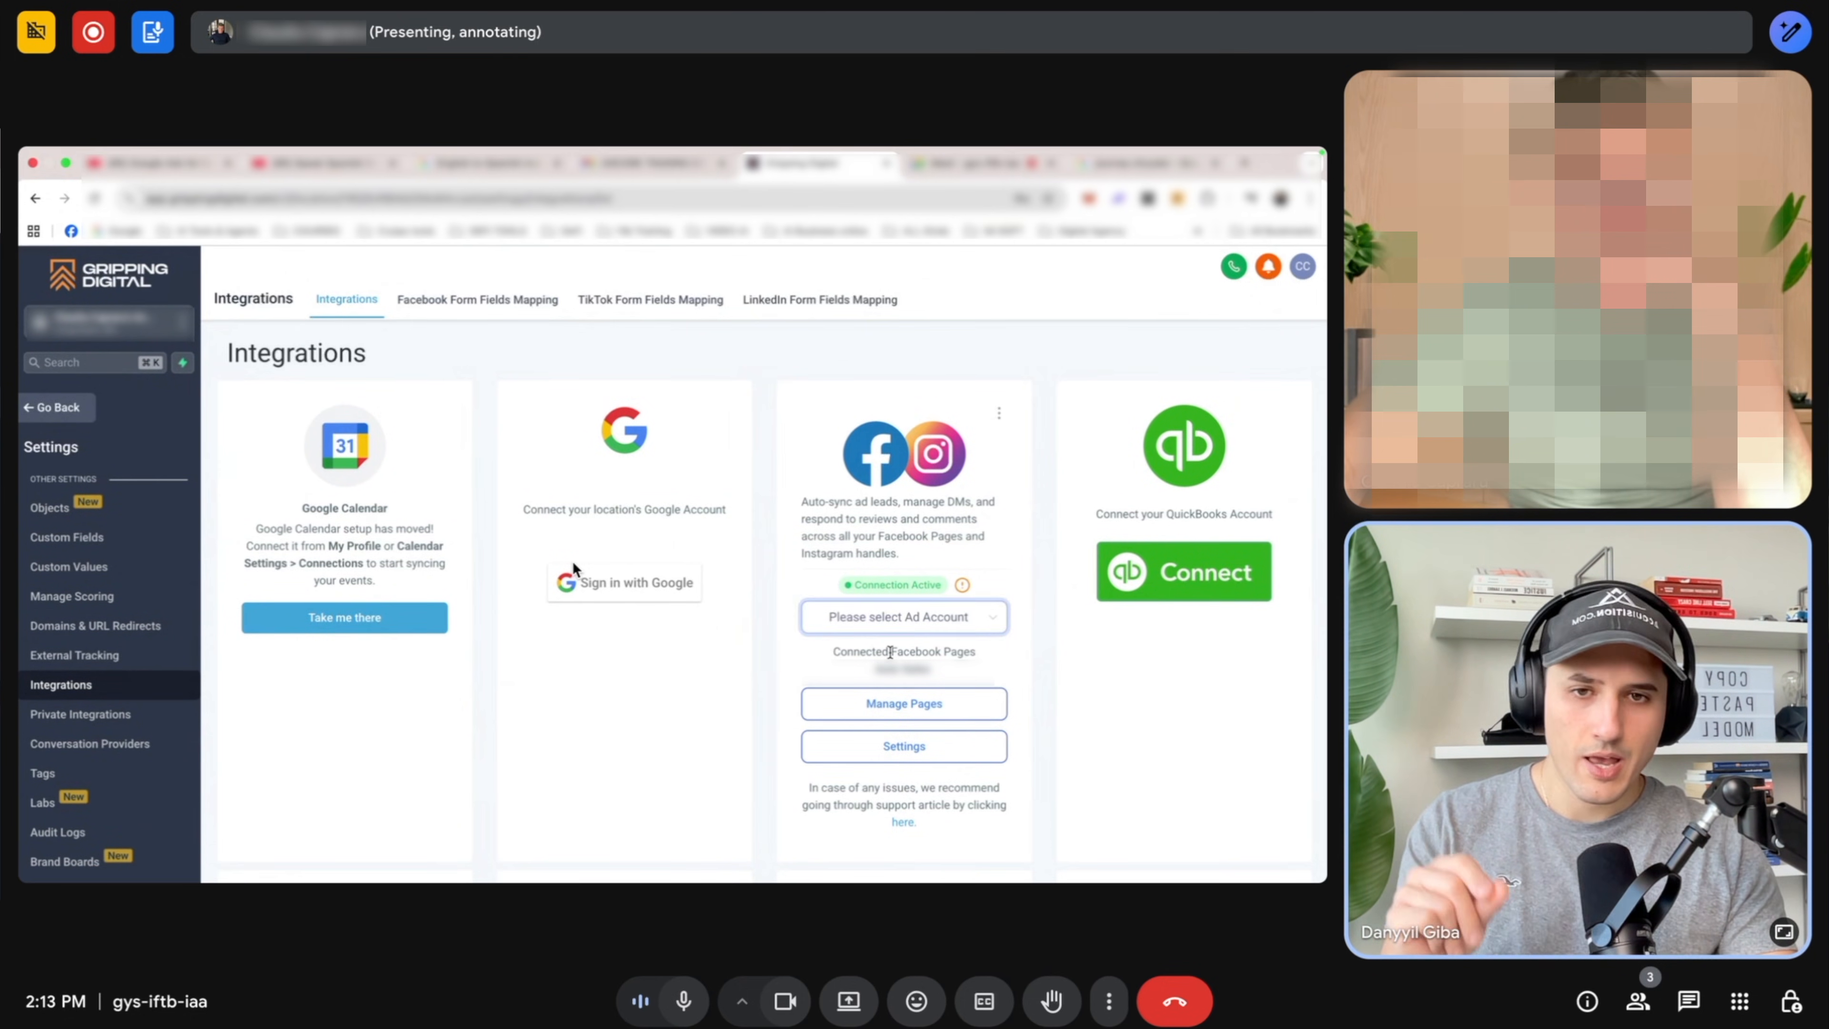
Enable Messenger for the connected Facebook page in the messaging settings.
left_click(903, 744)
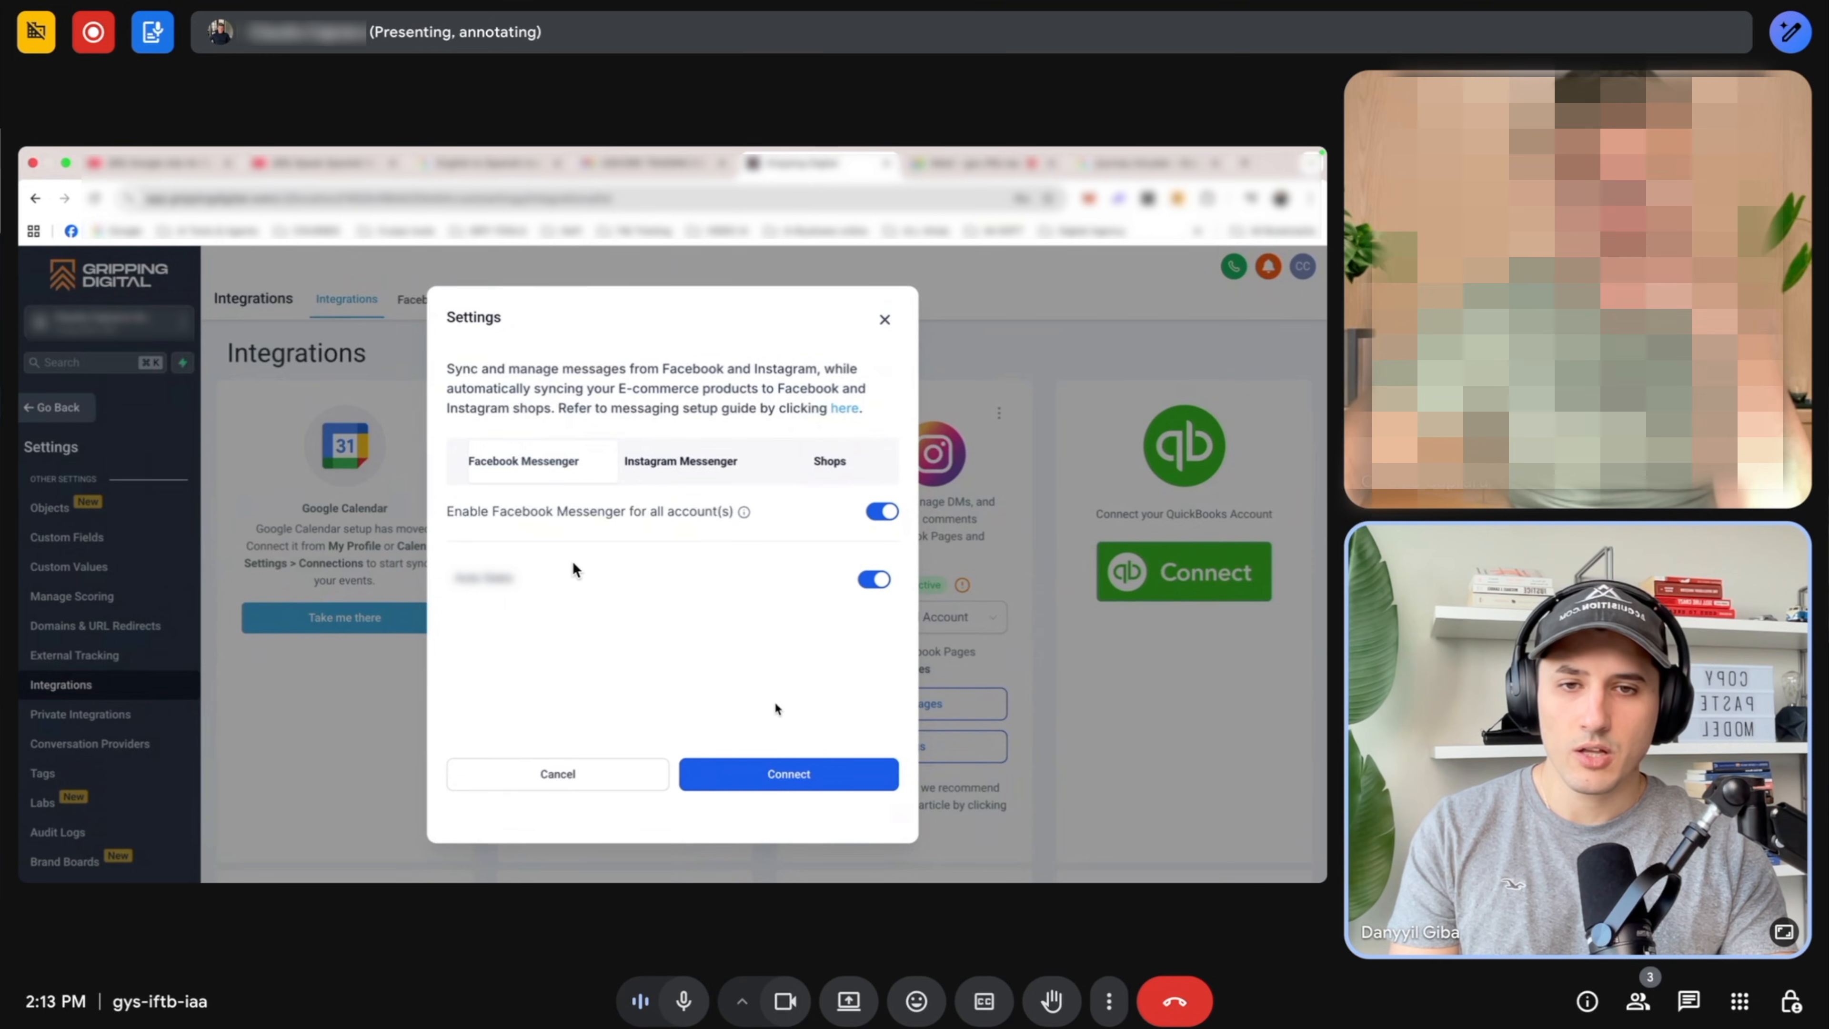
left_click(557, 773)
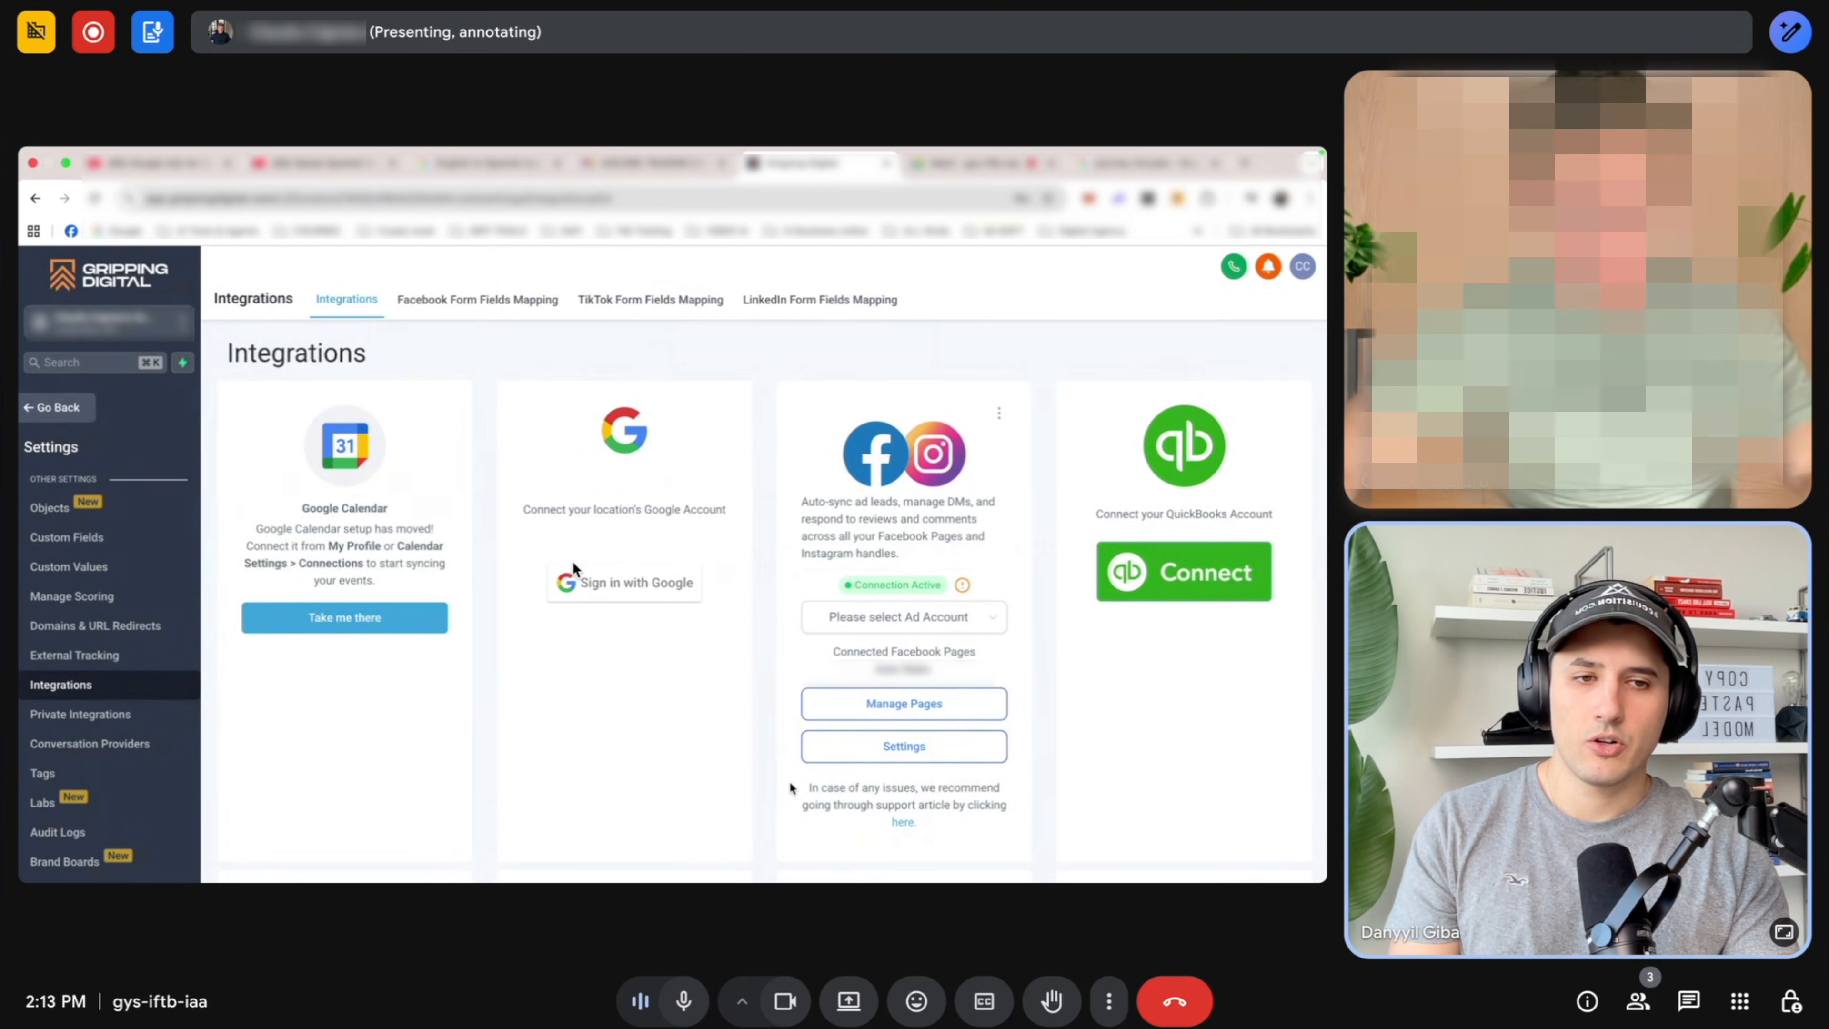
mouse_move(734, 627)
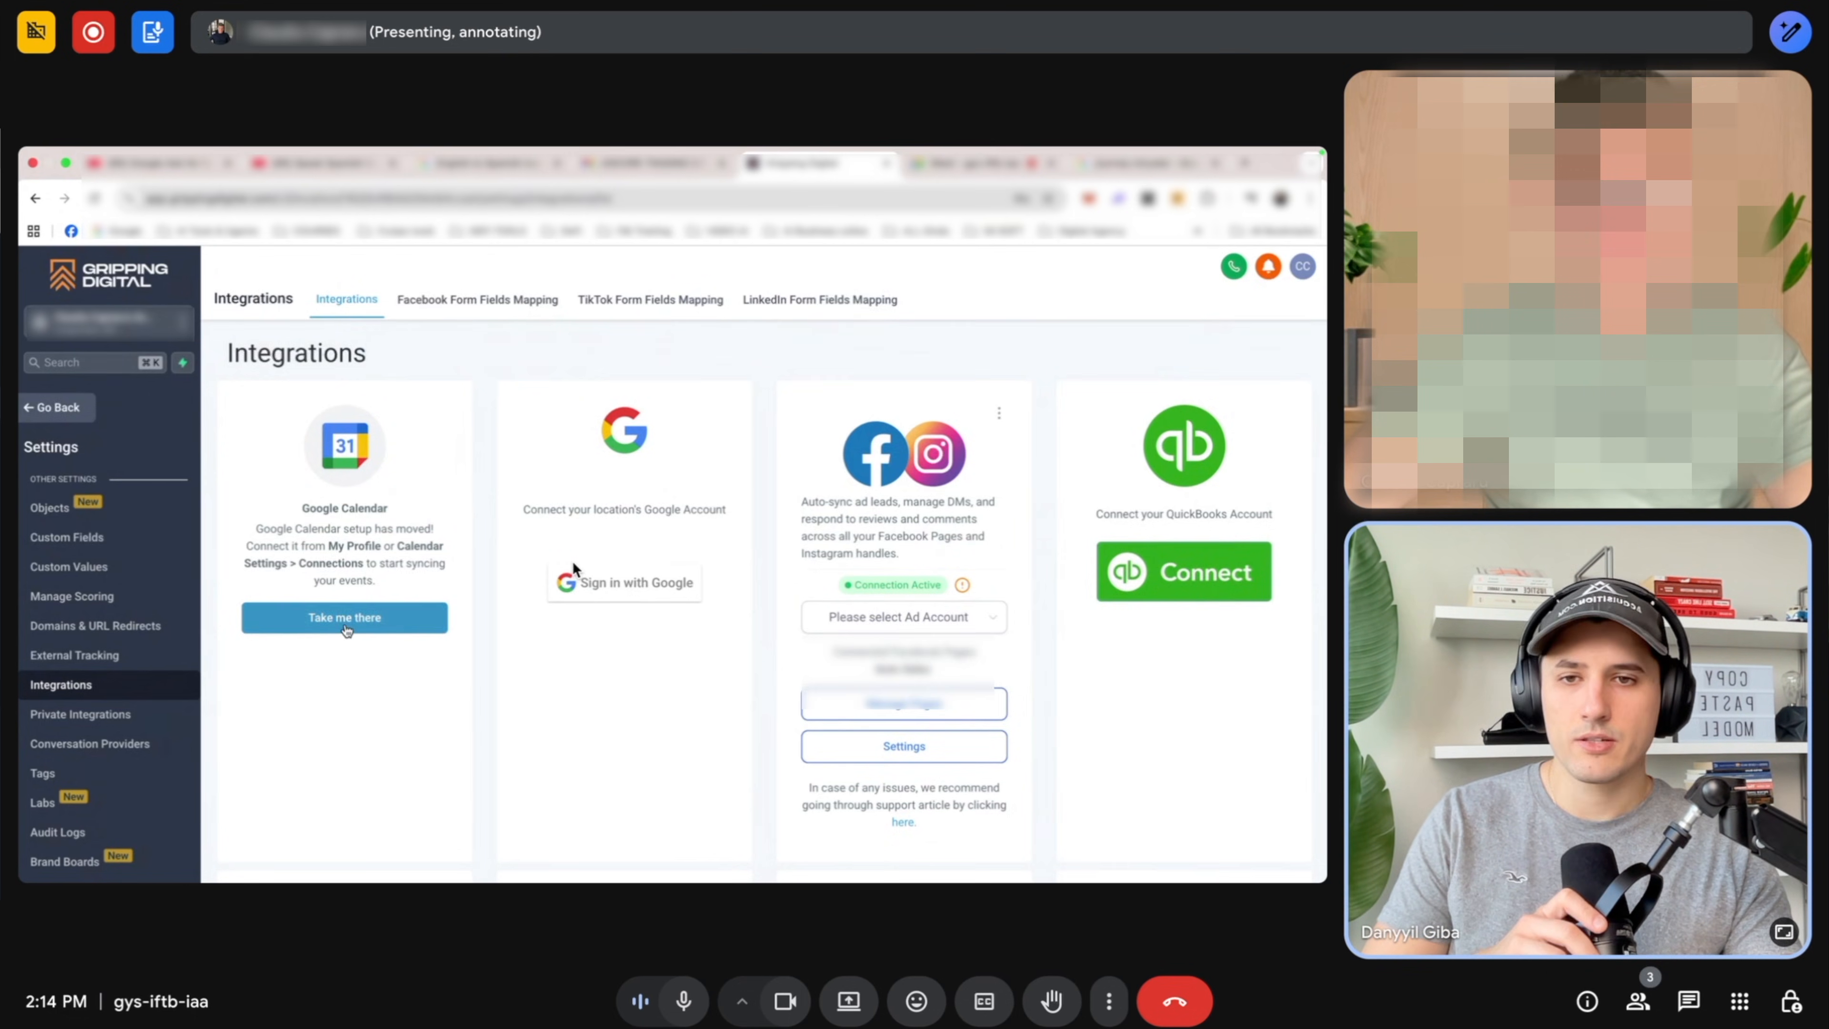
Add a Google Calendar connection and fix the integration so it shows connected.
left_click(344, 617)
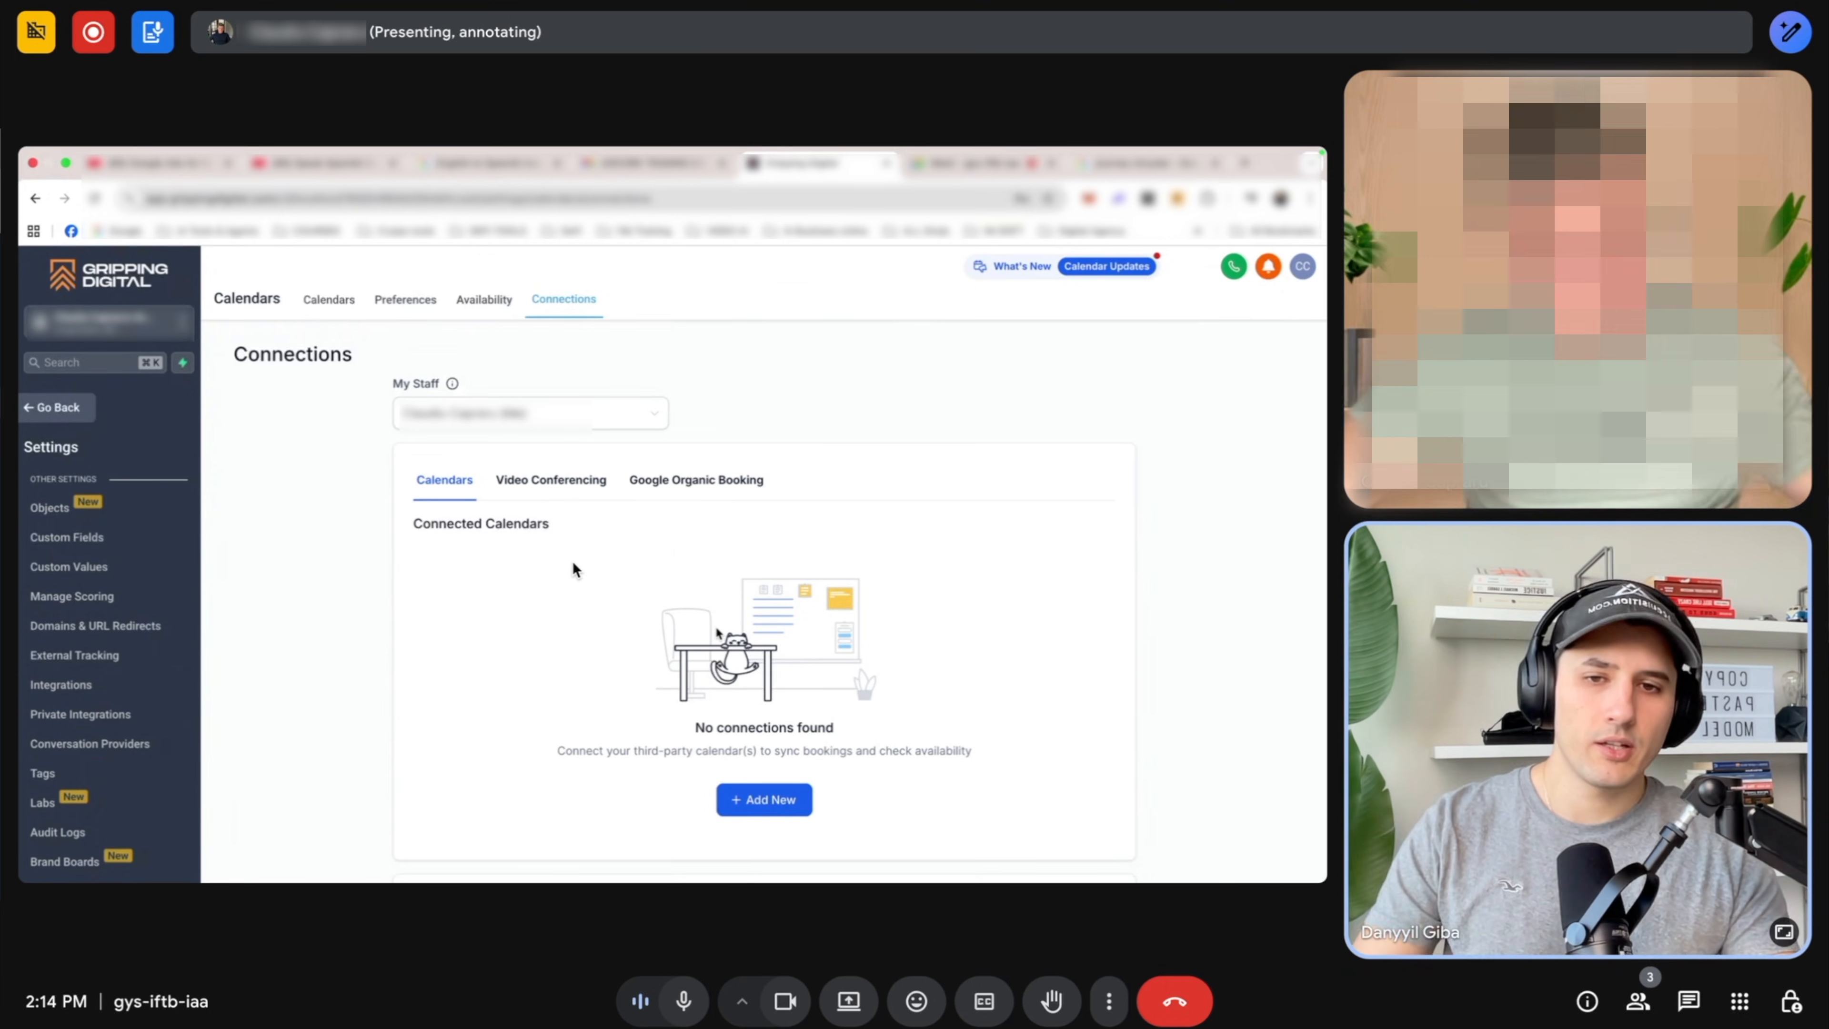
left_click(764, 799)
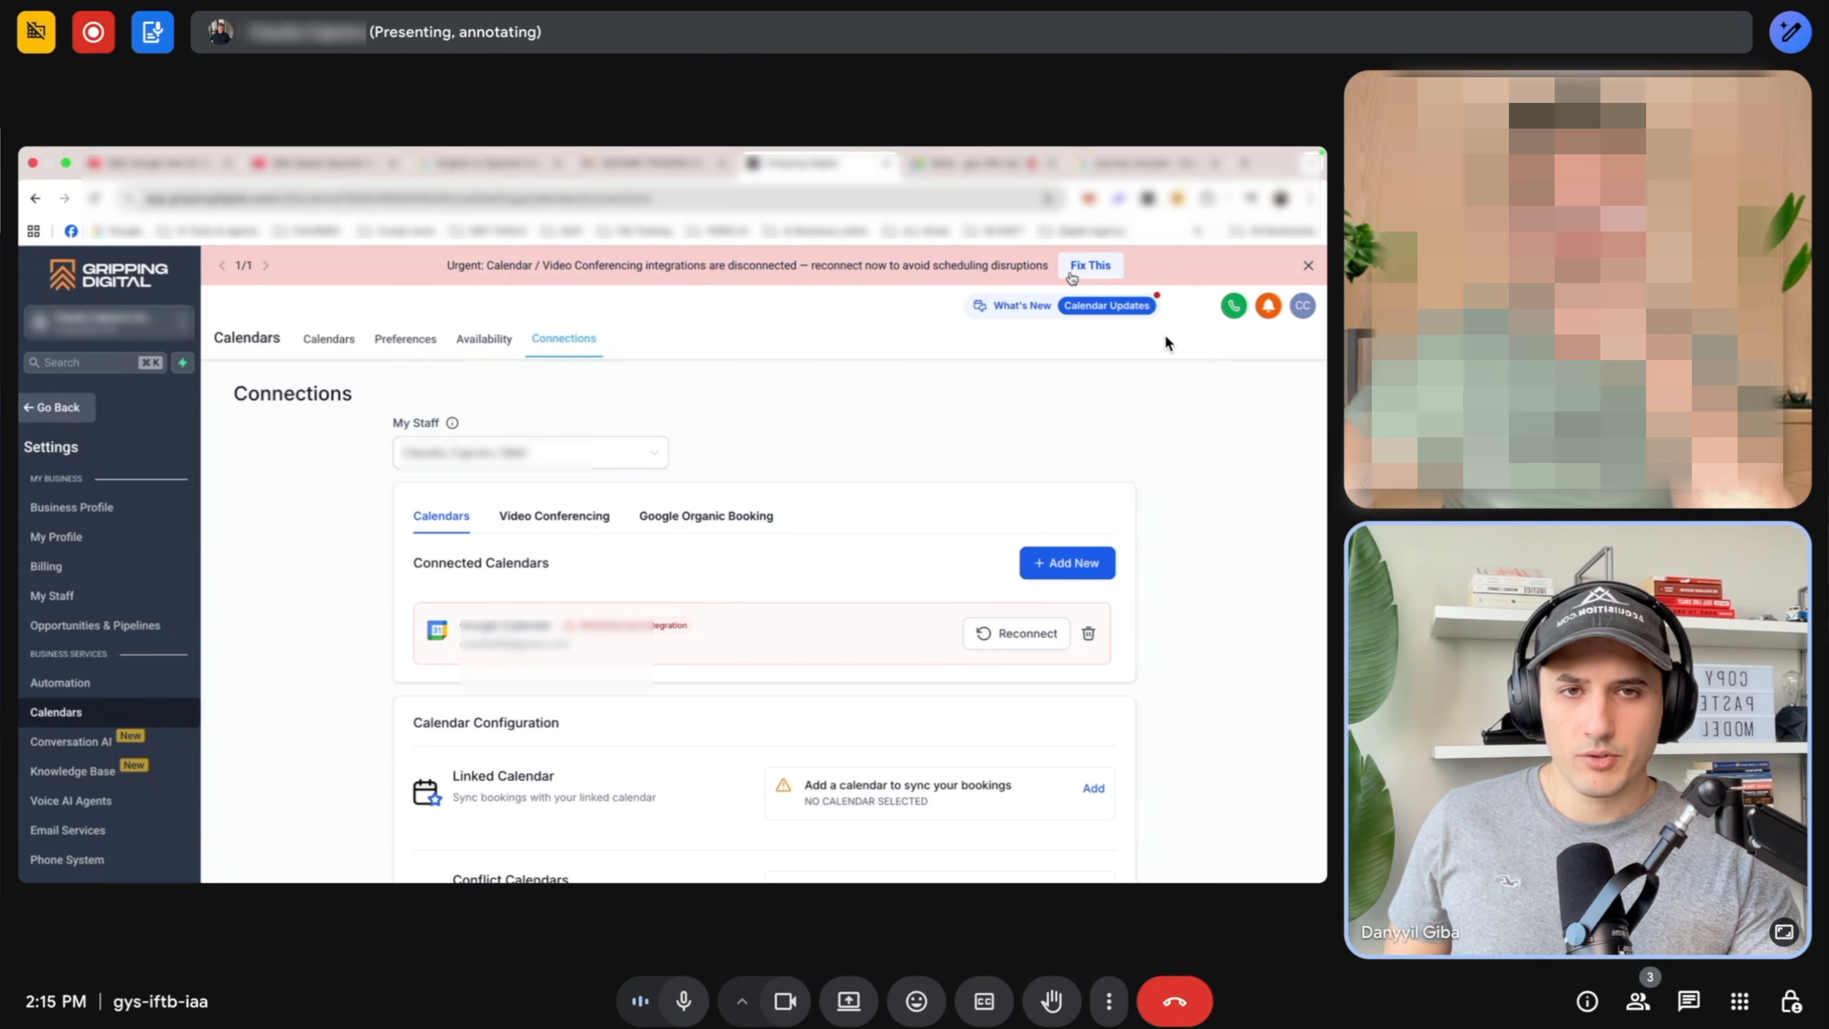
left_click(1088, 265)
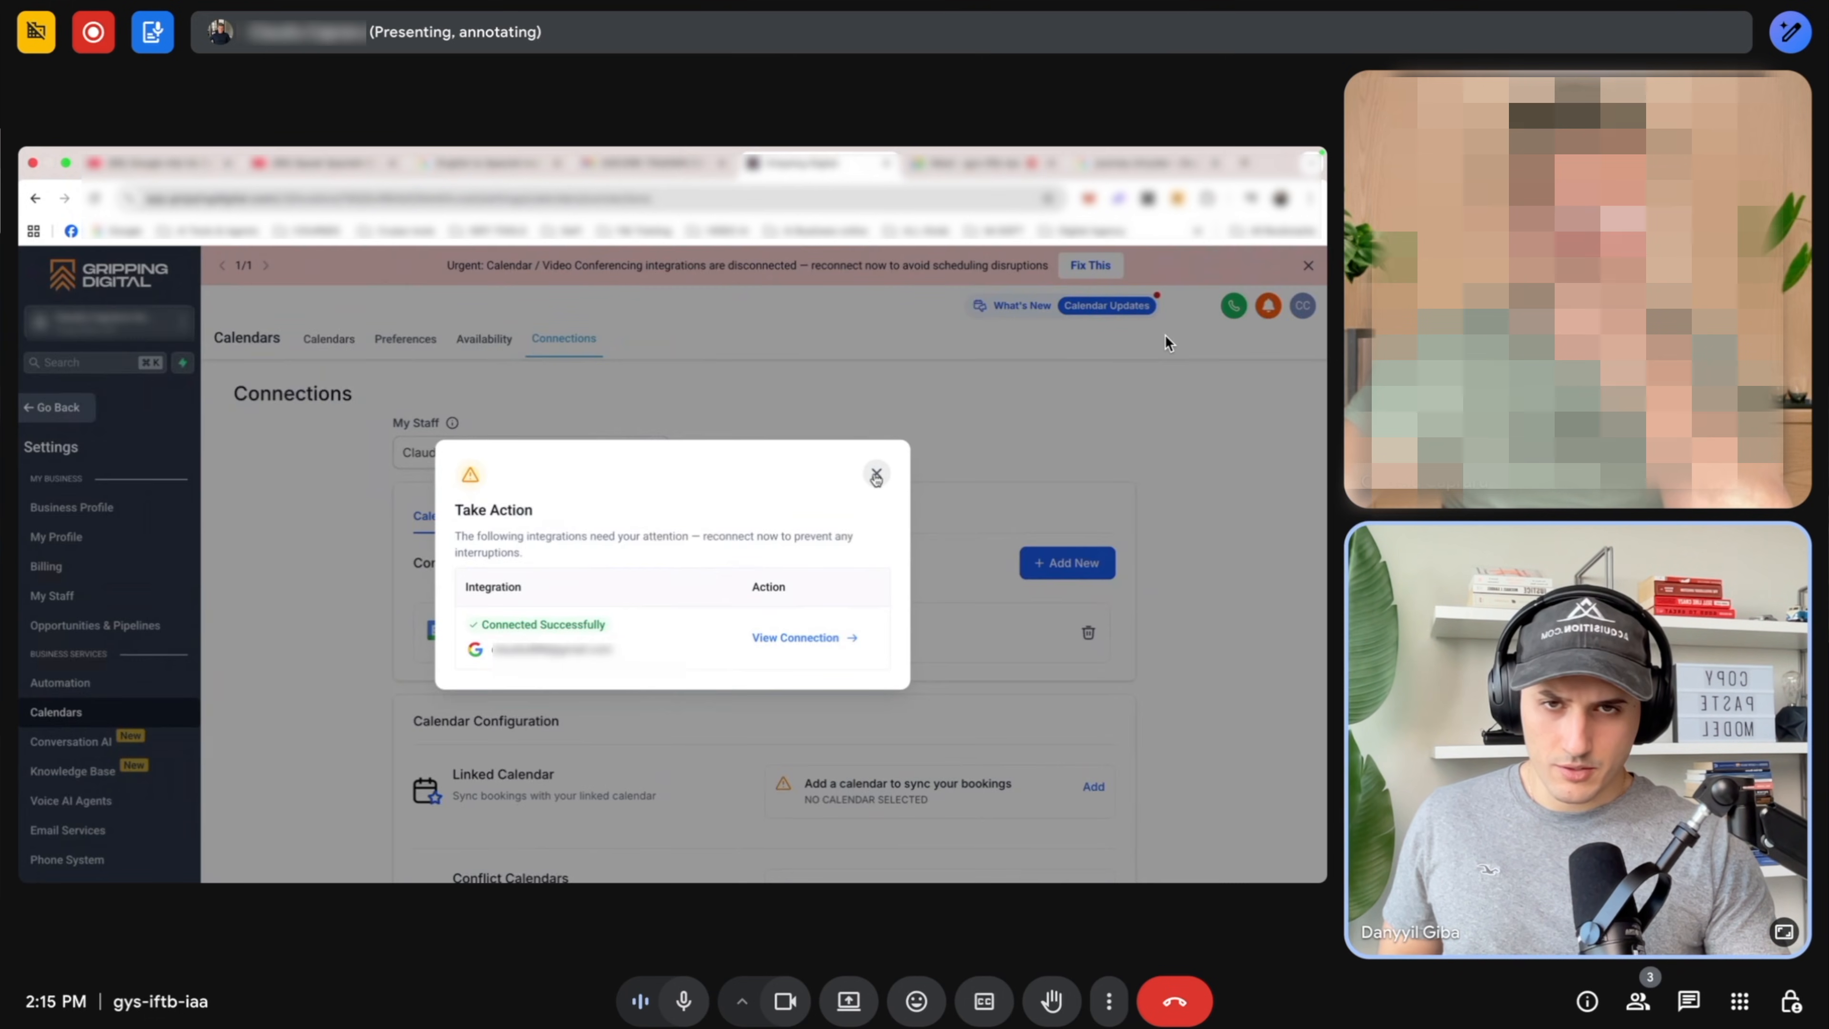
left_click(877, 475)
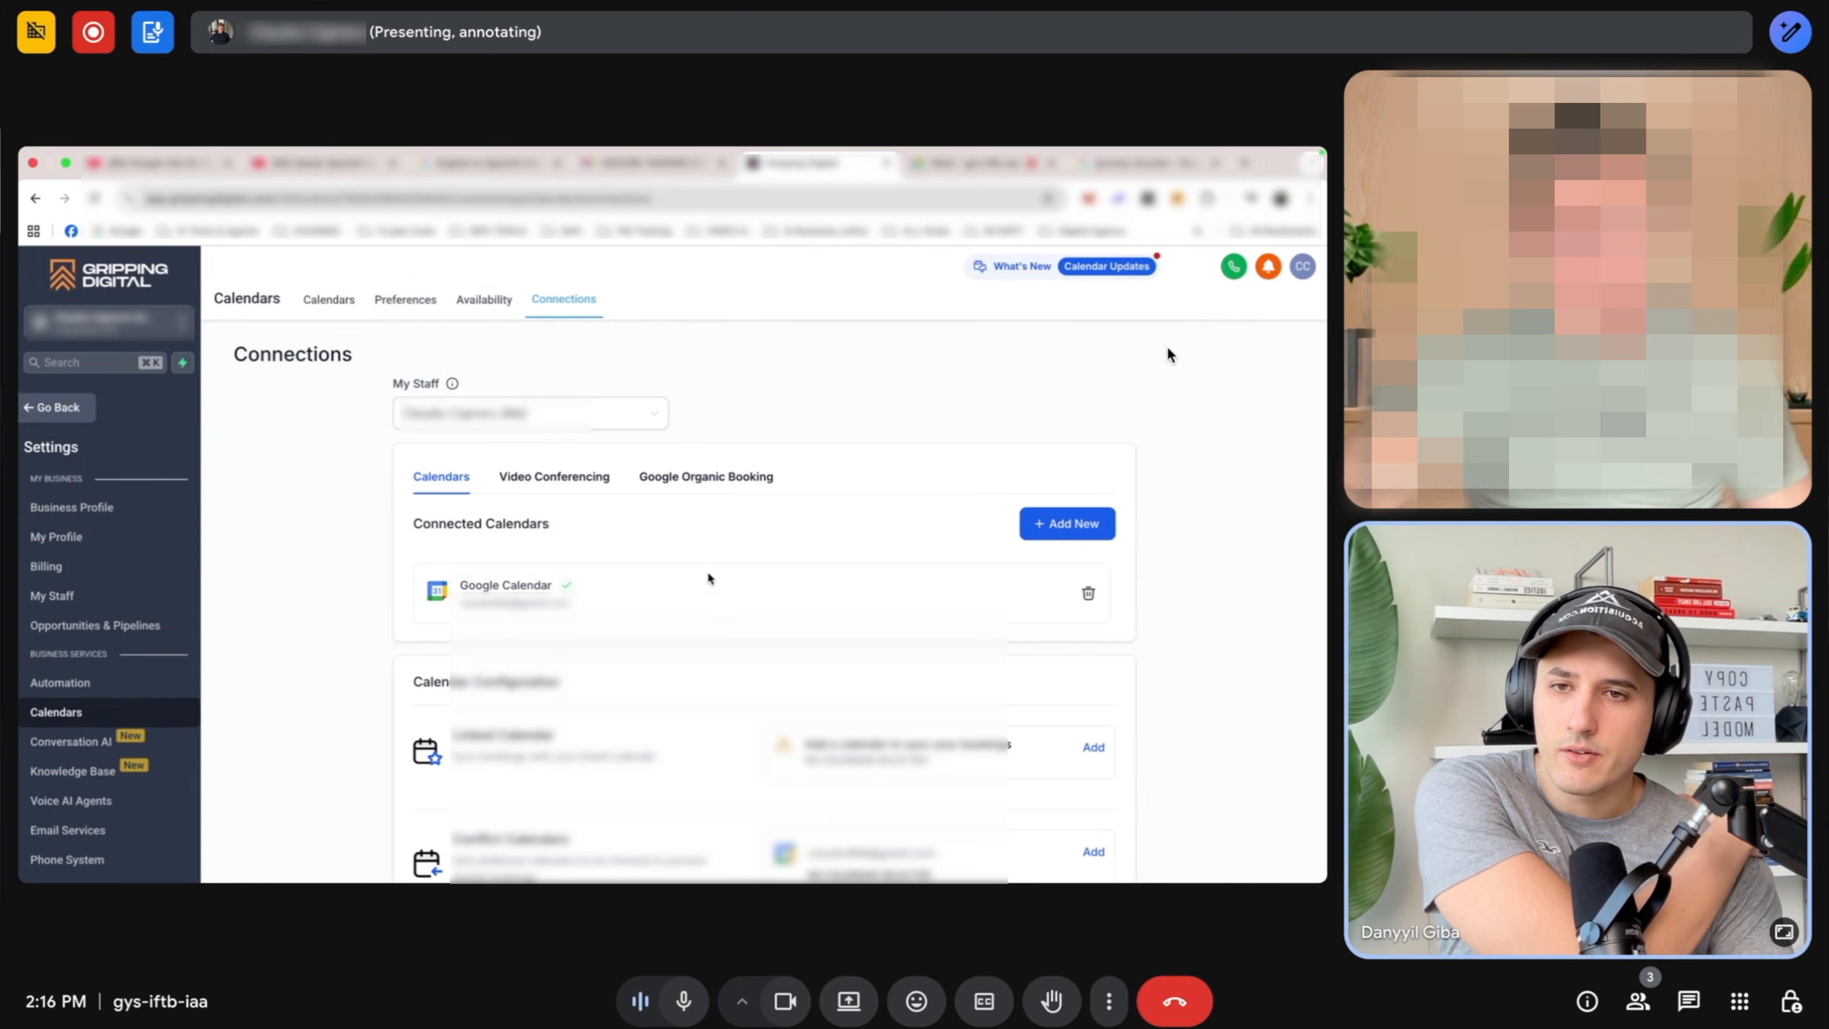
scroll("down", 3)
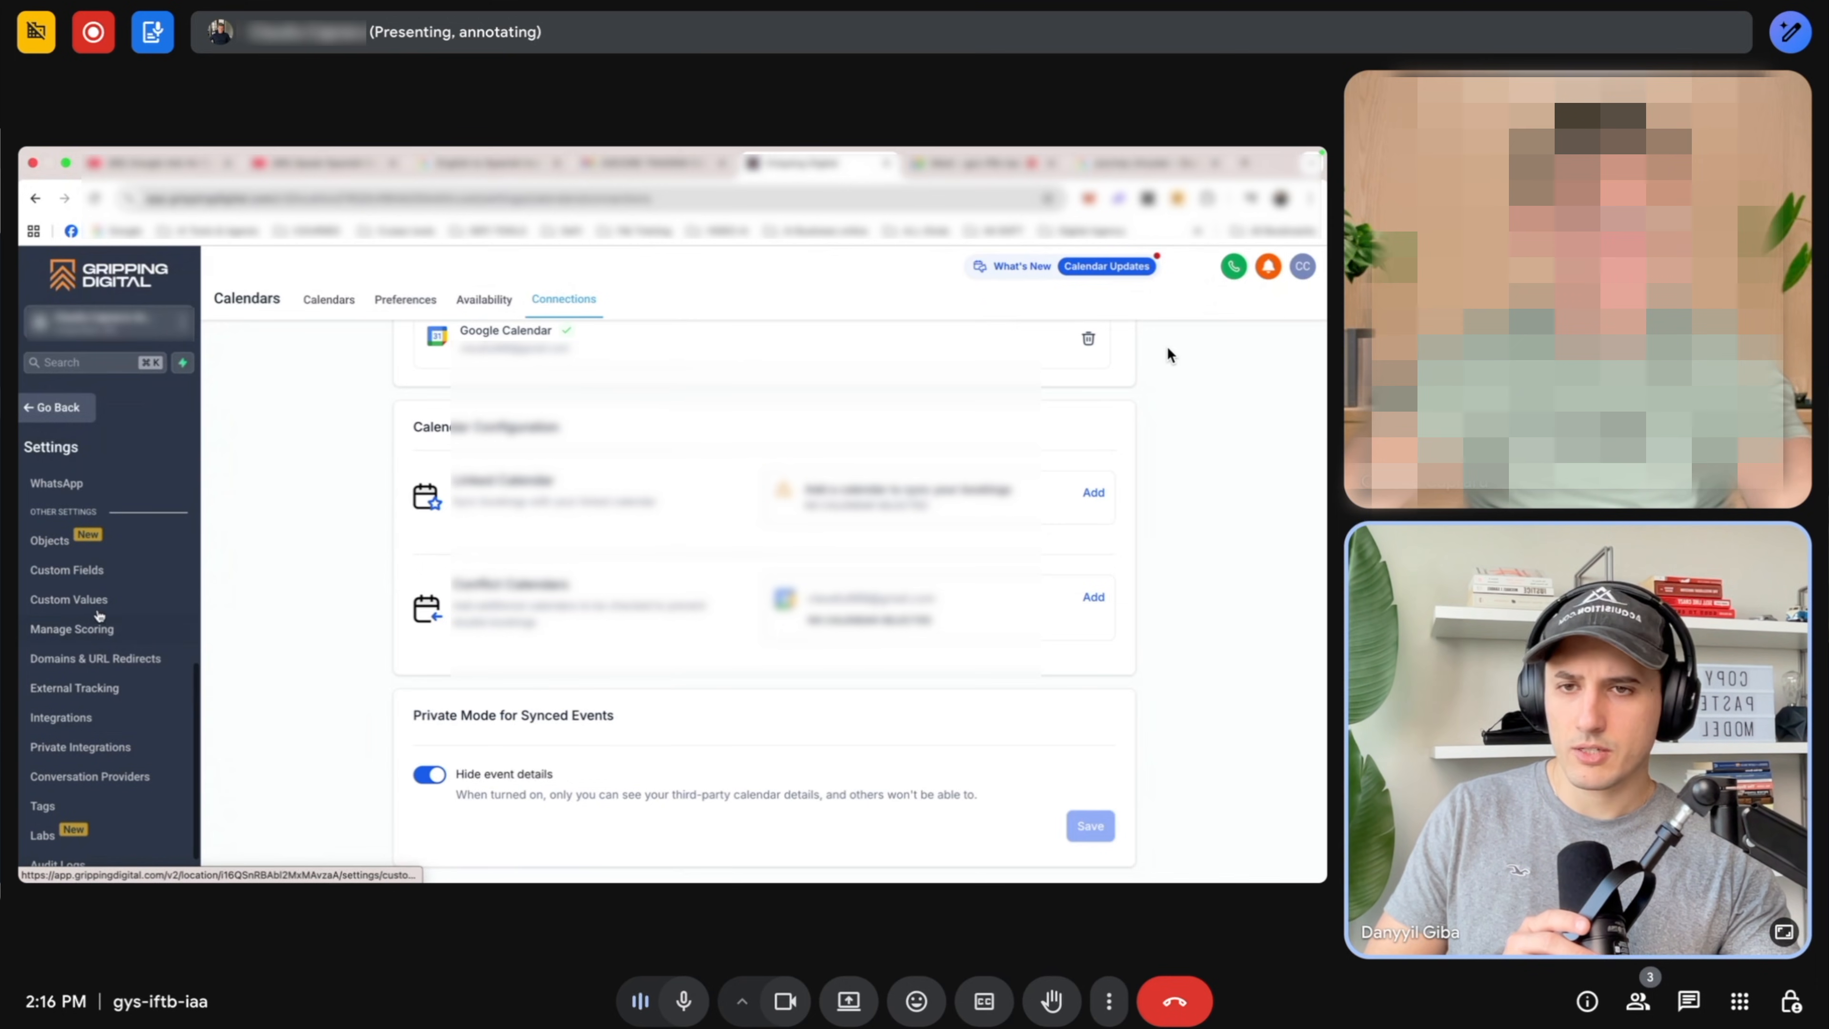
Edit the Appointments Address custom value to fill in the address.
left_click(69, 598)
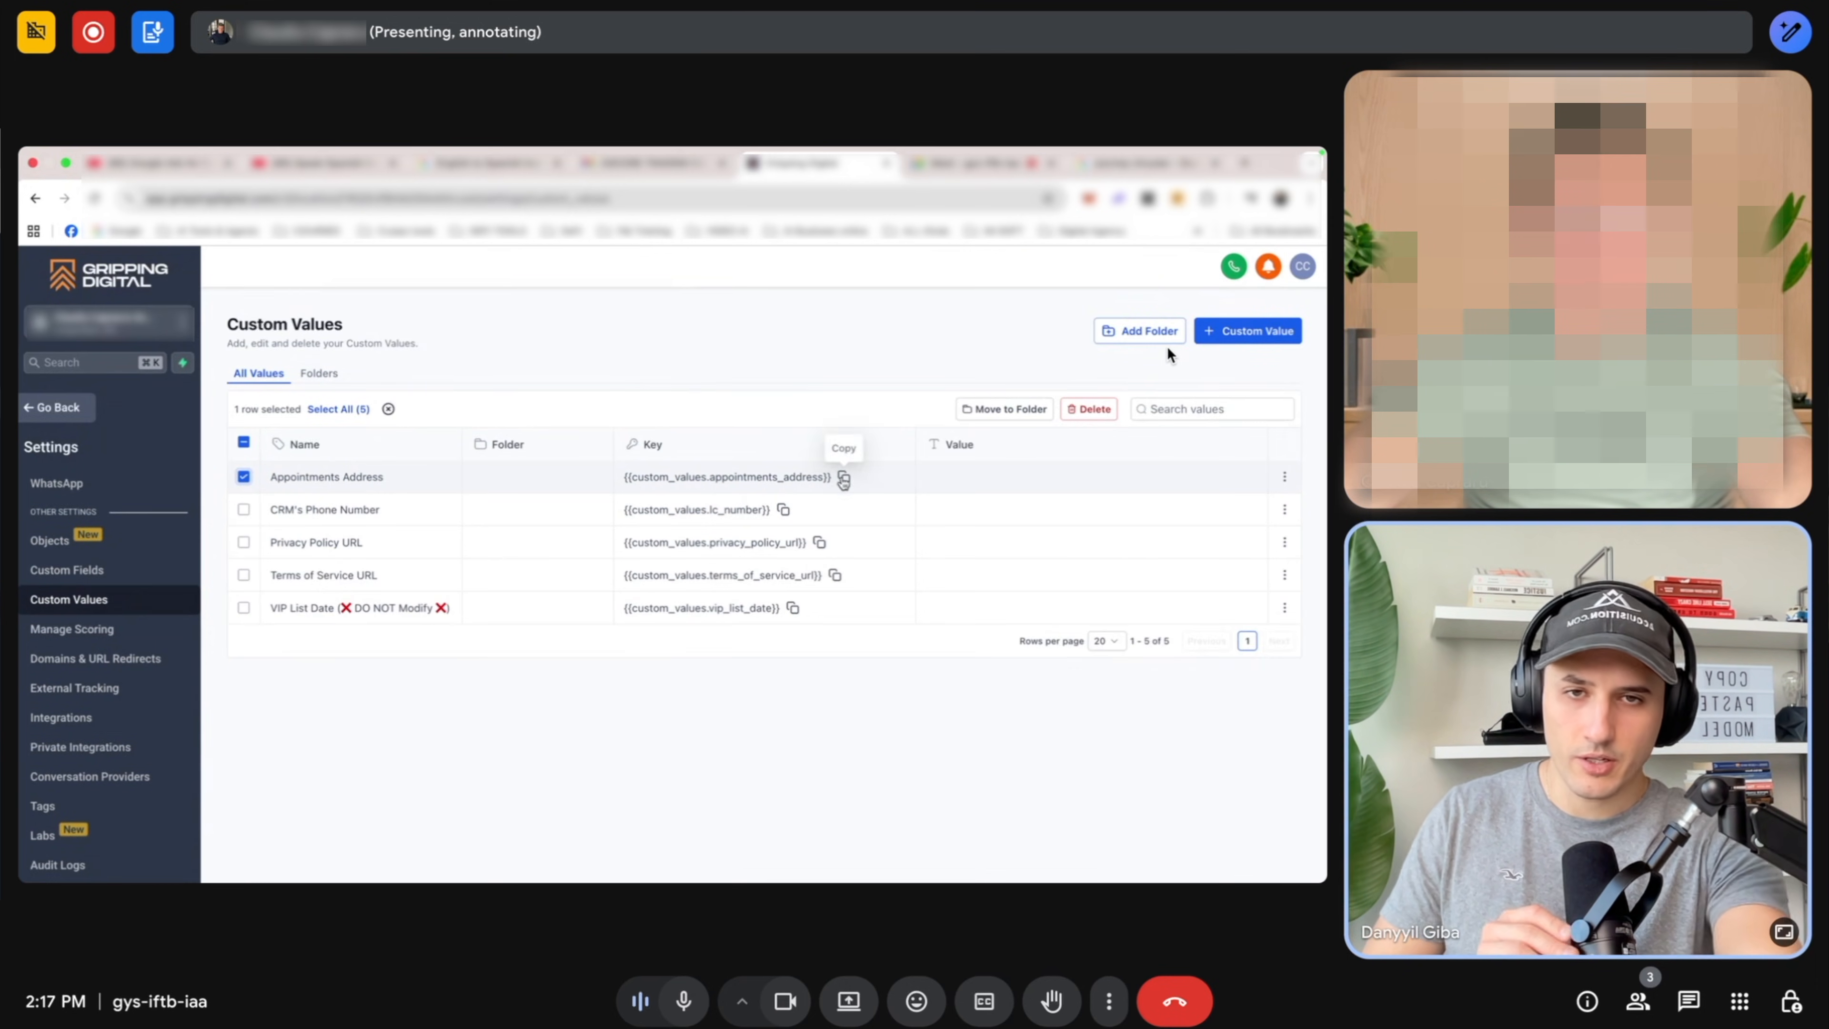
left_click(1283, 479)
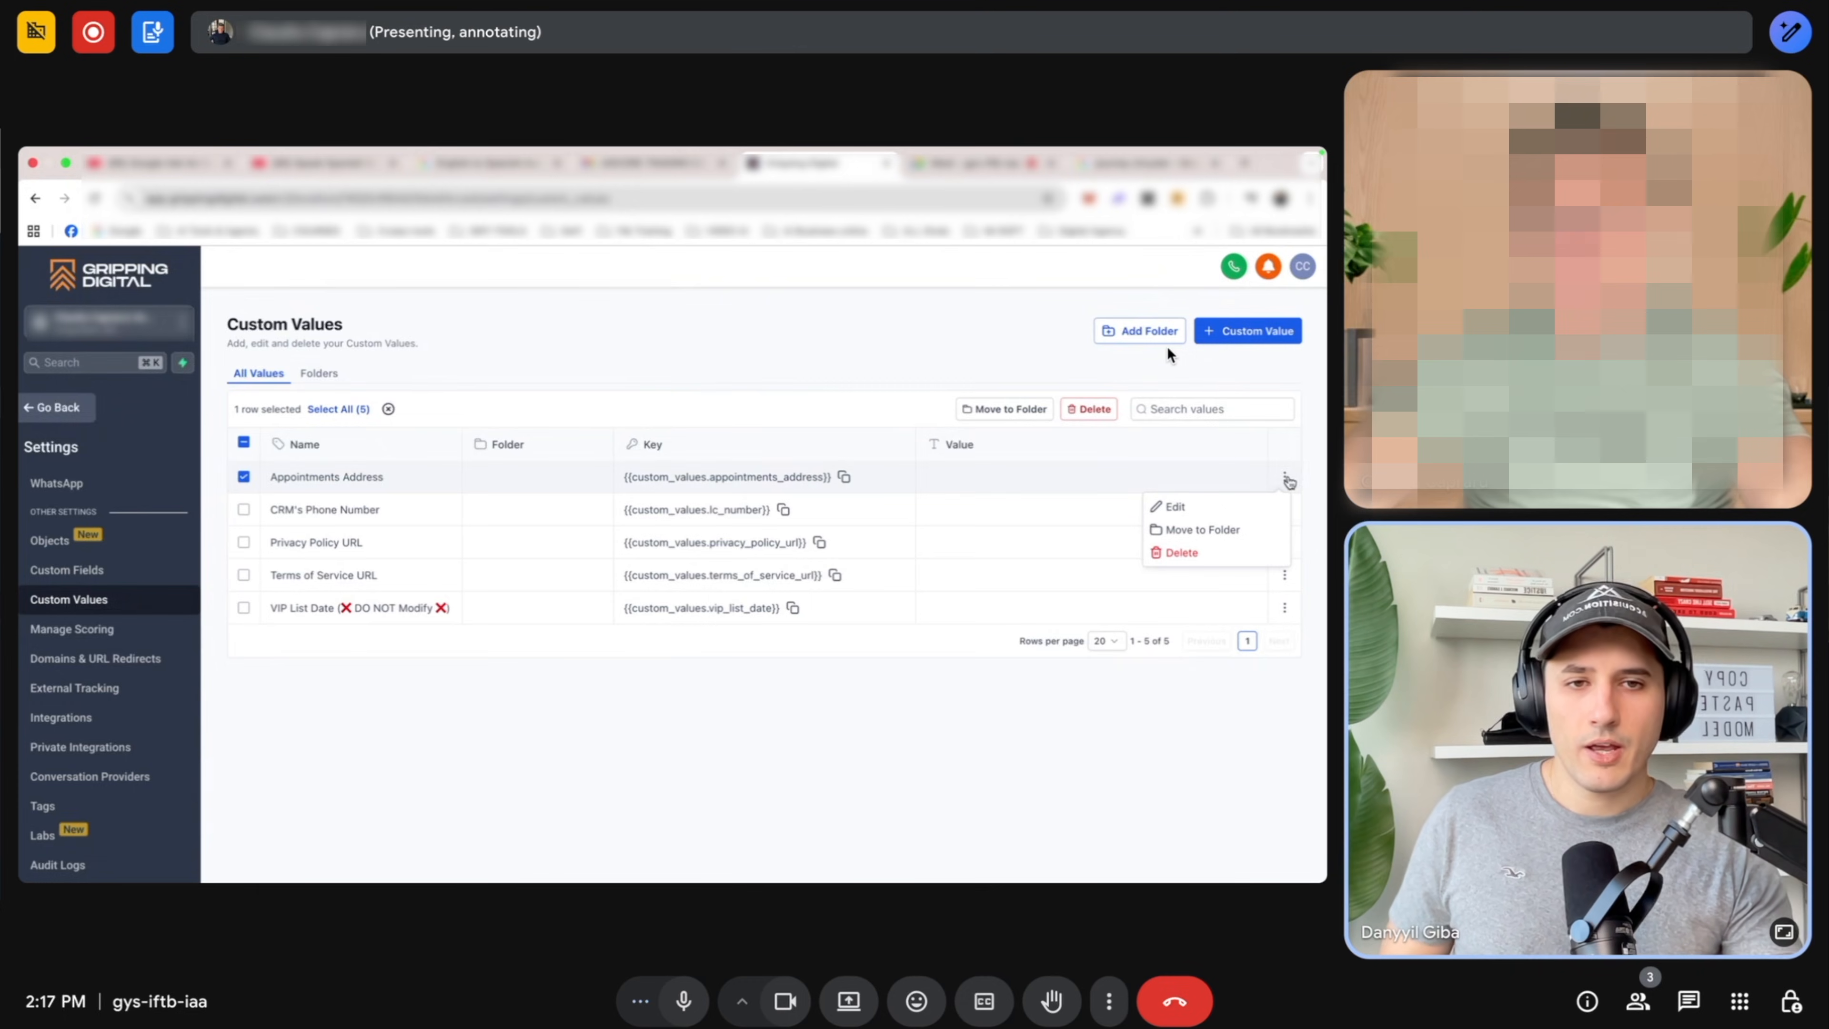
left_click(1175, 506)
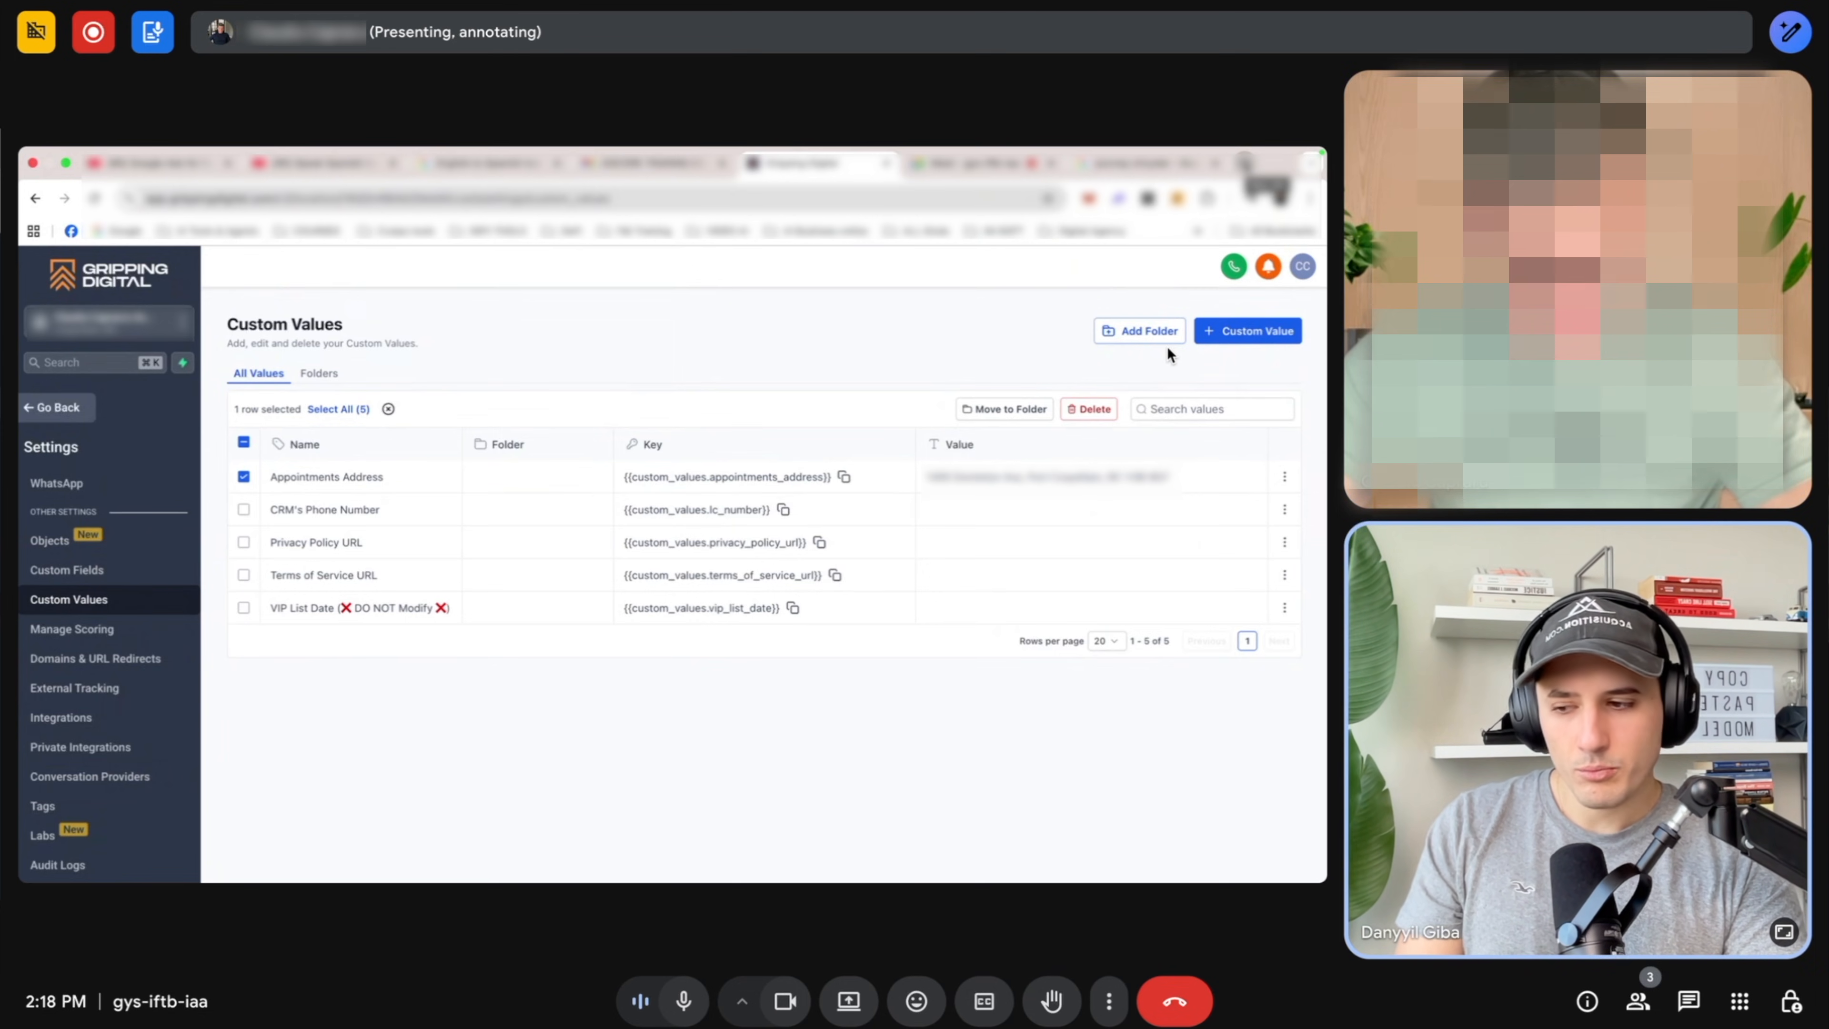
mouse_move(708, 684)
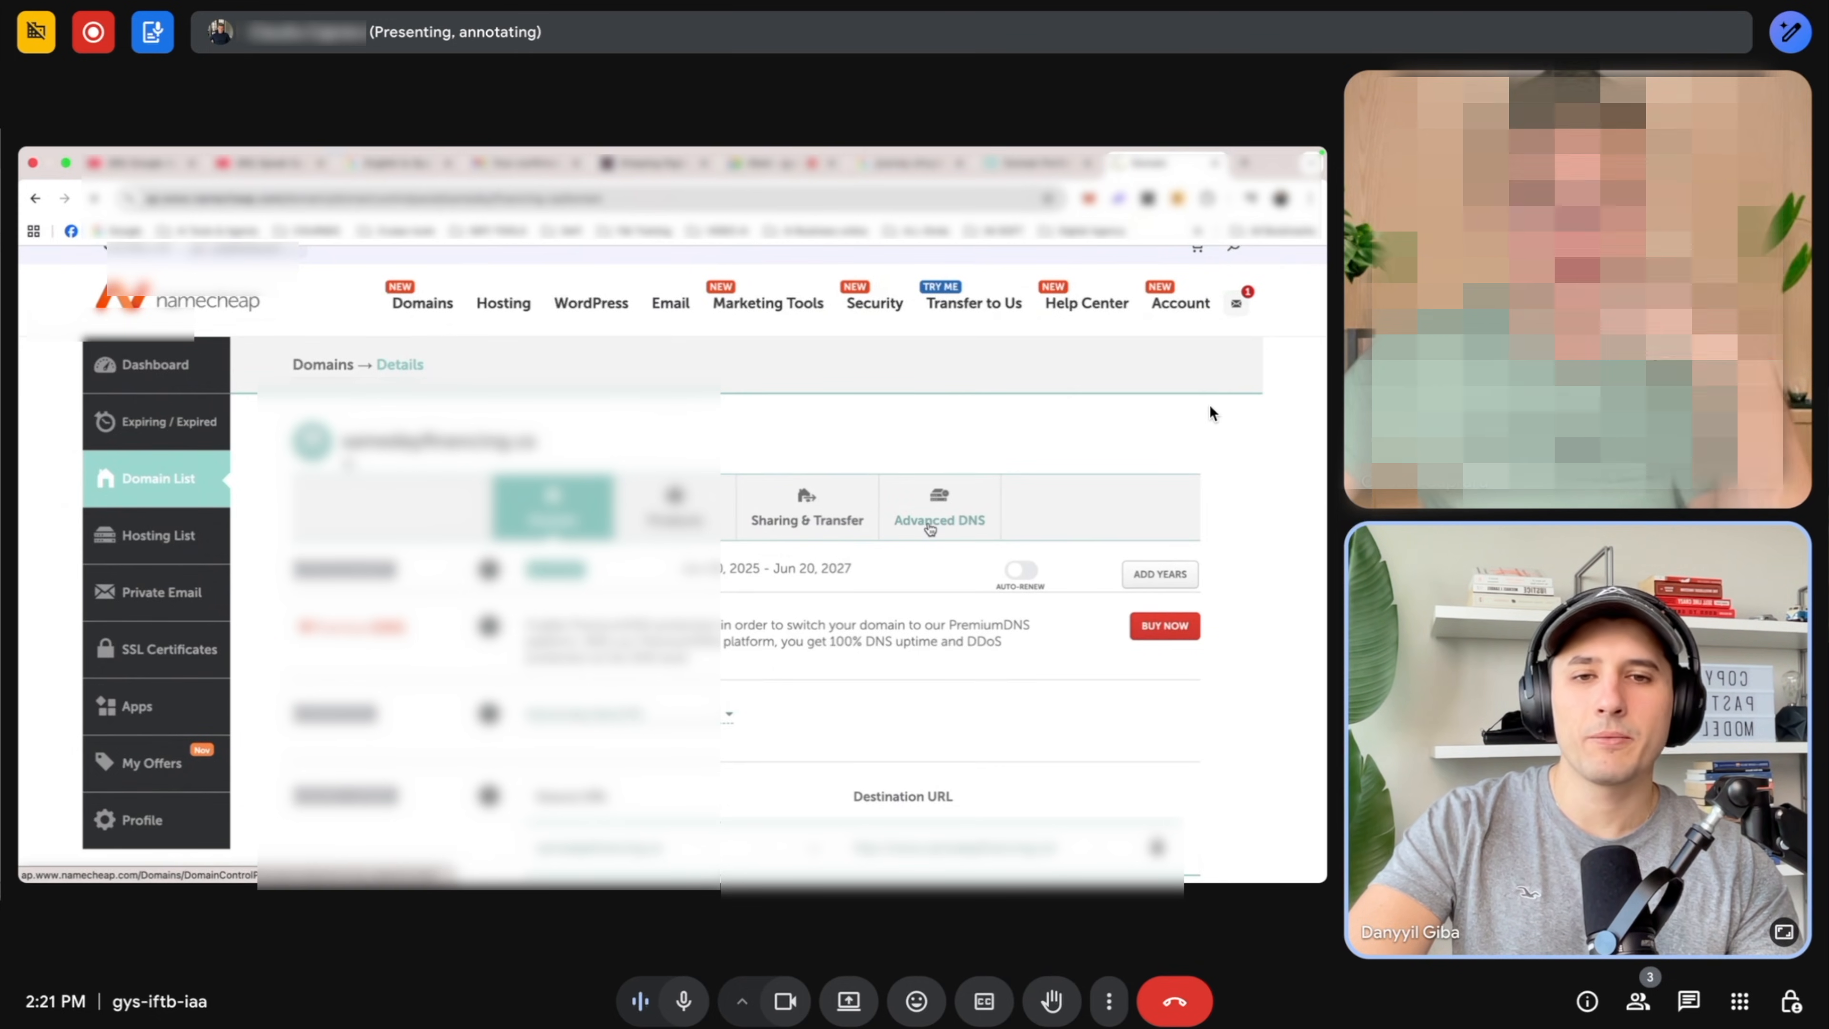
left_click(937, 513)
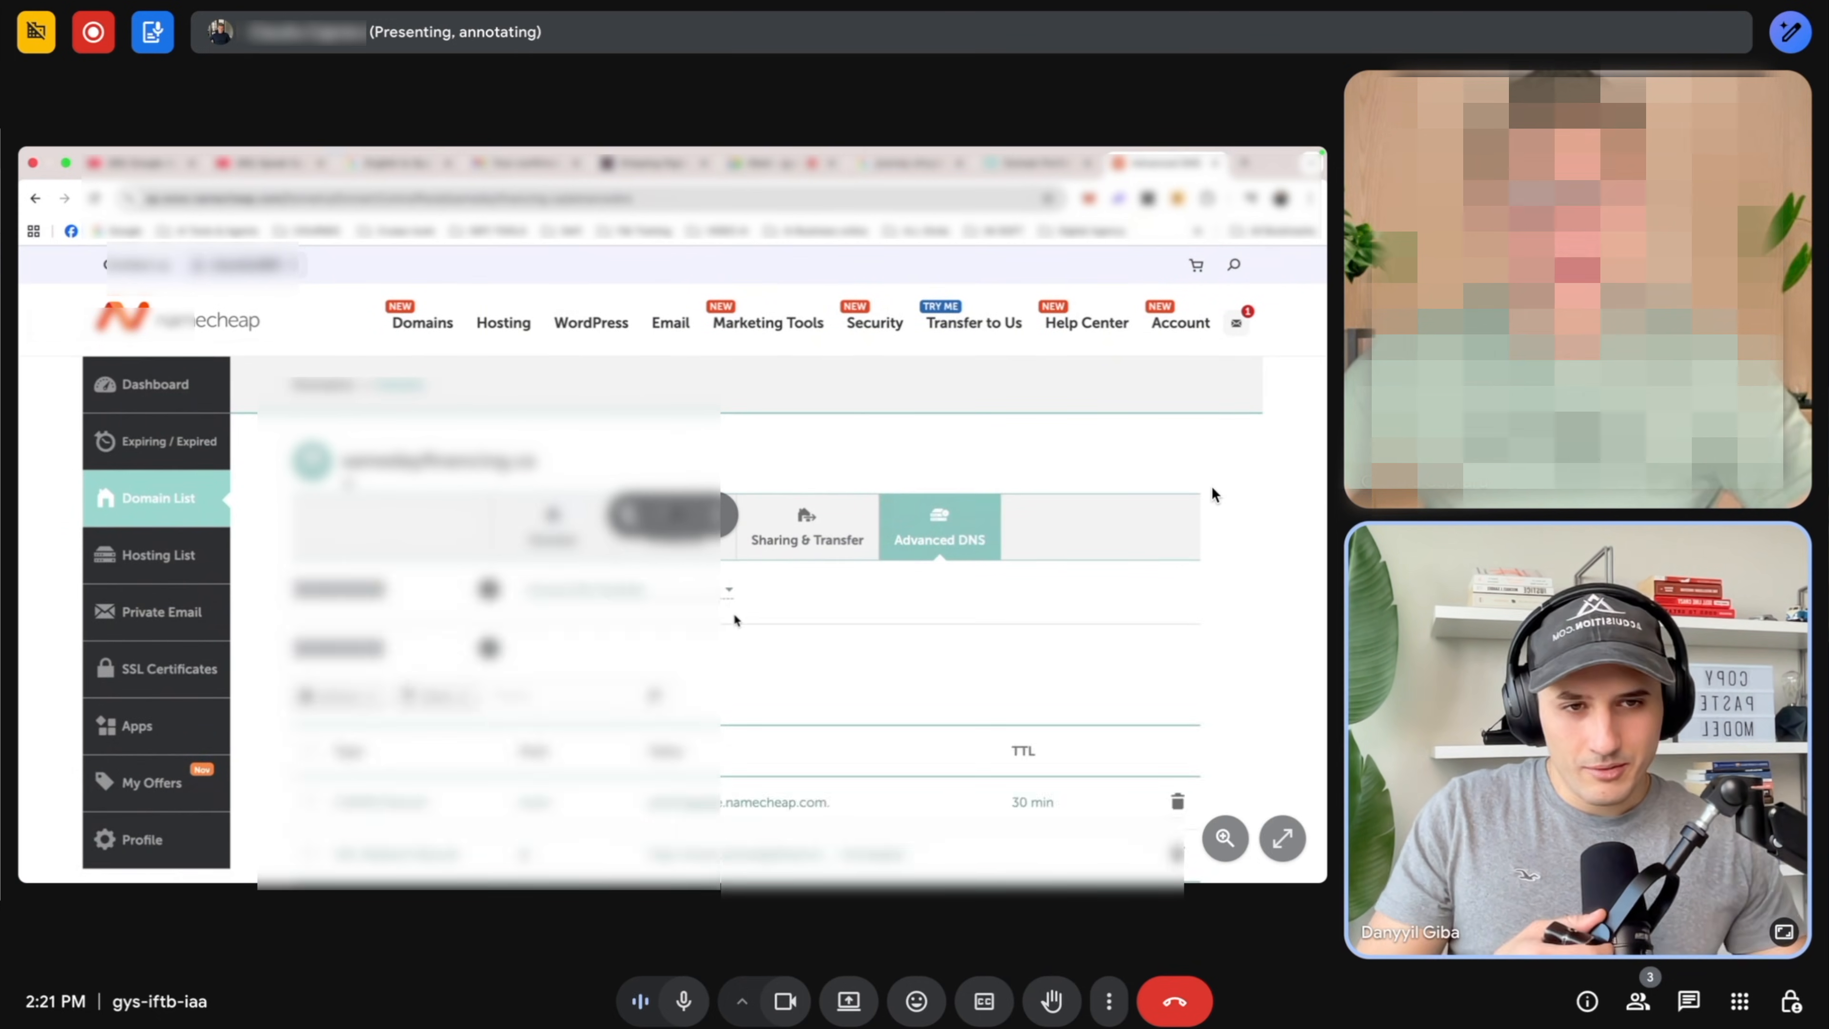
scroll("down", 3)
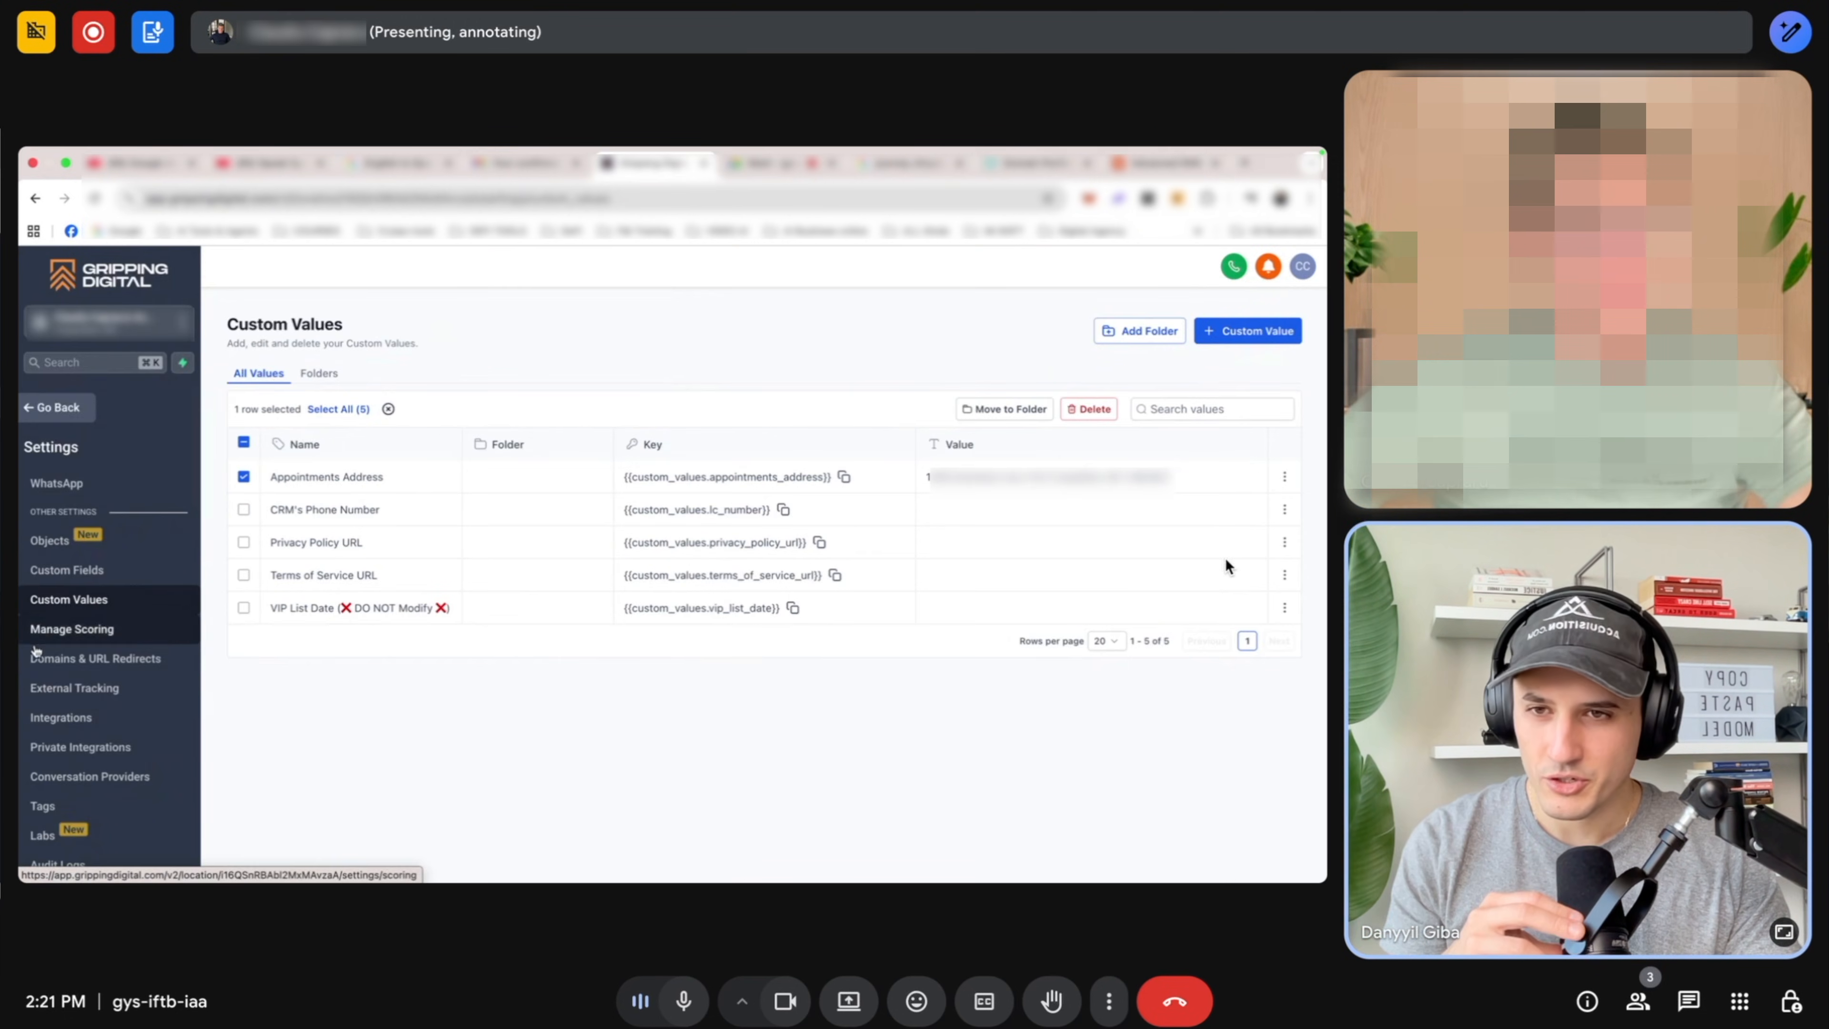
Submit the client's domain for funnel/website connection and choose to add DNS records manually.
left_click(95, 658)
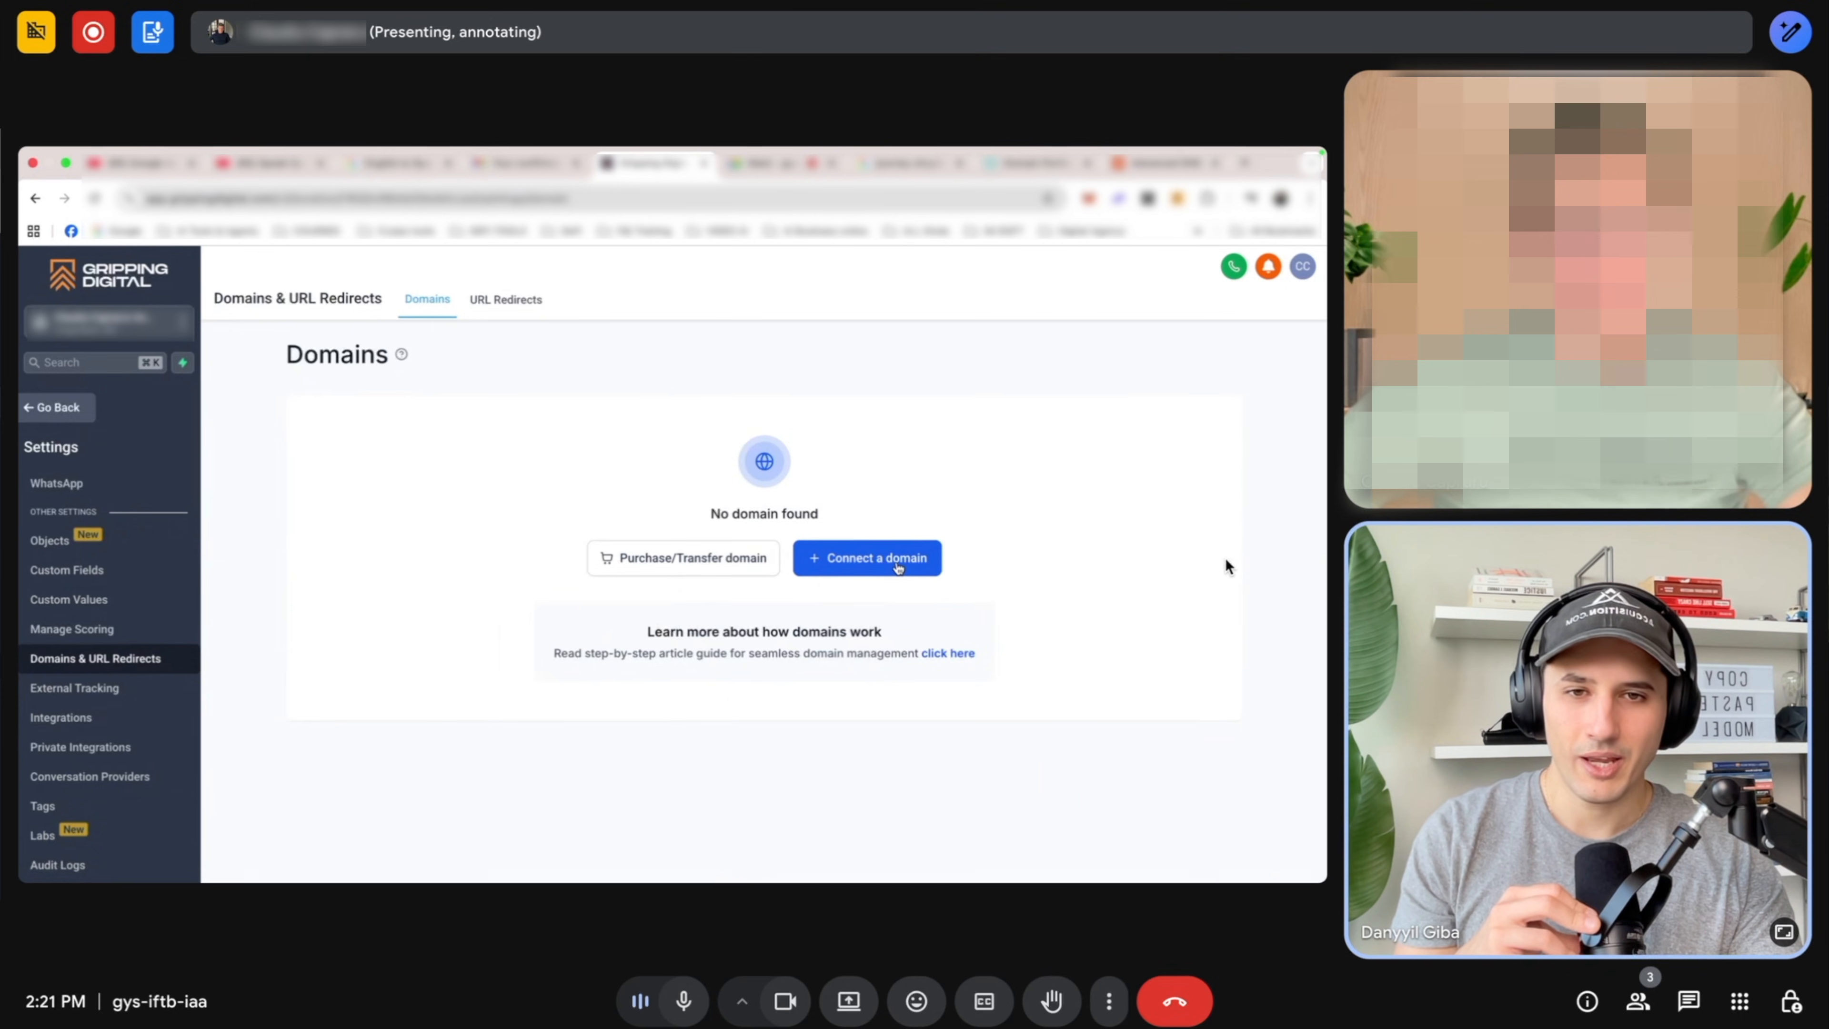
left_click(867, 557)
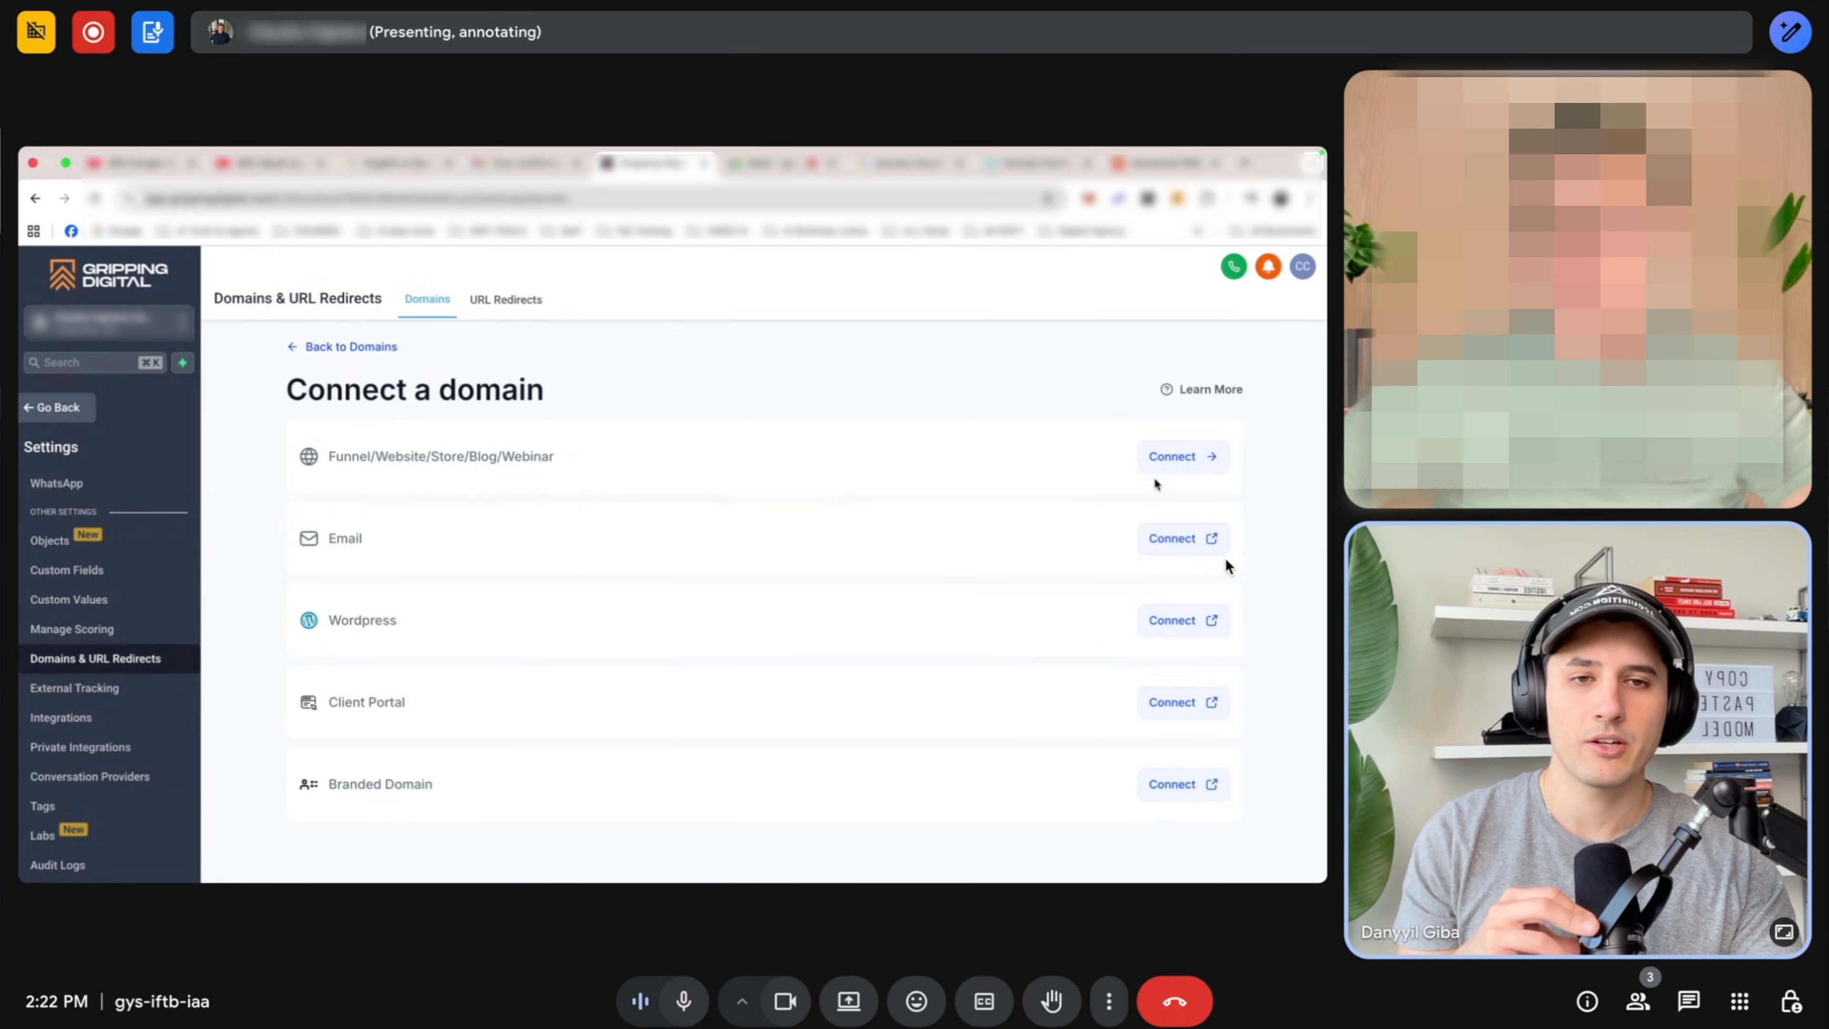
left_click(1181, 456)
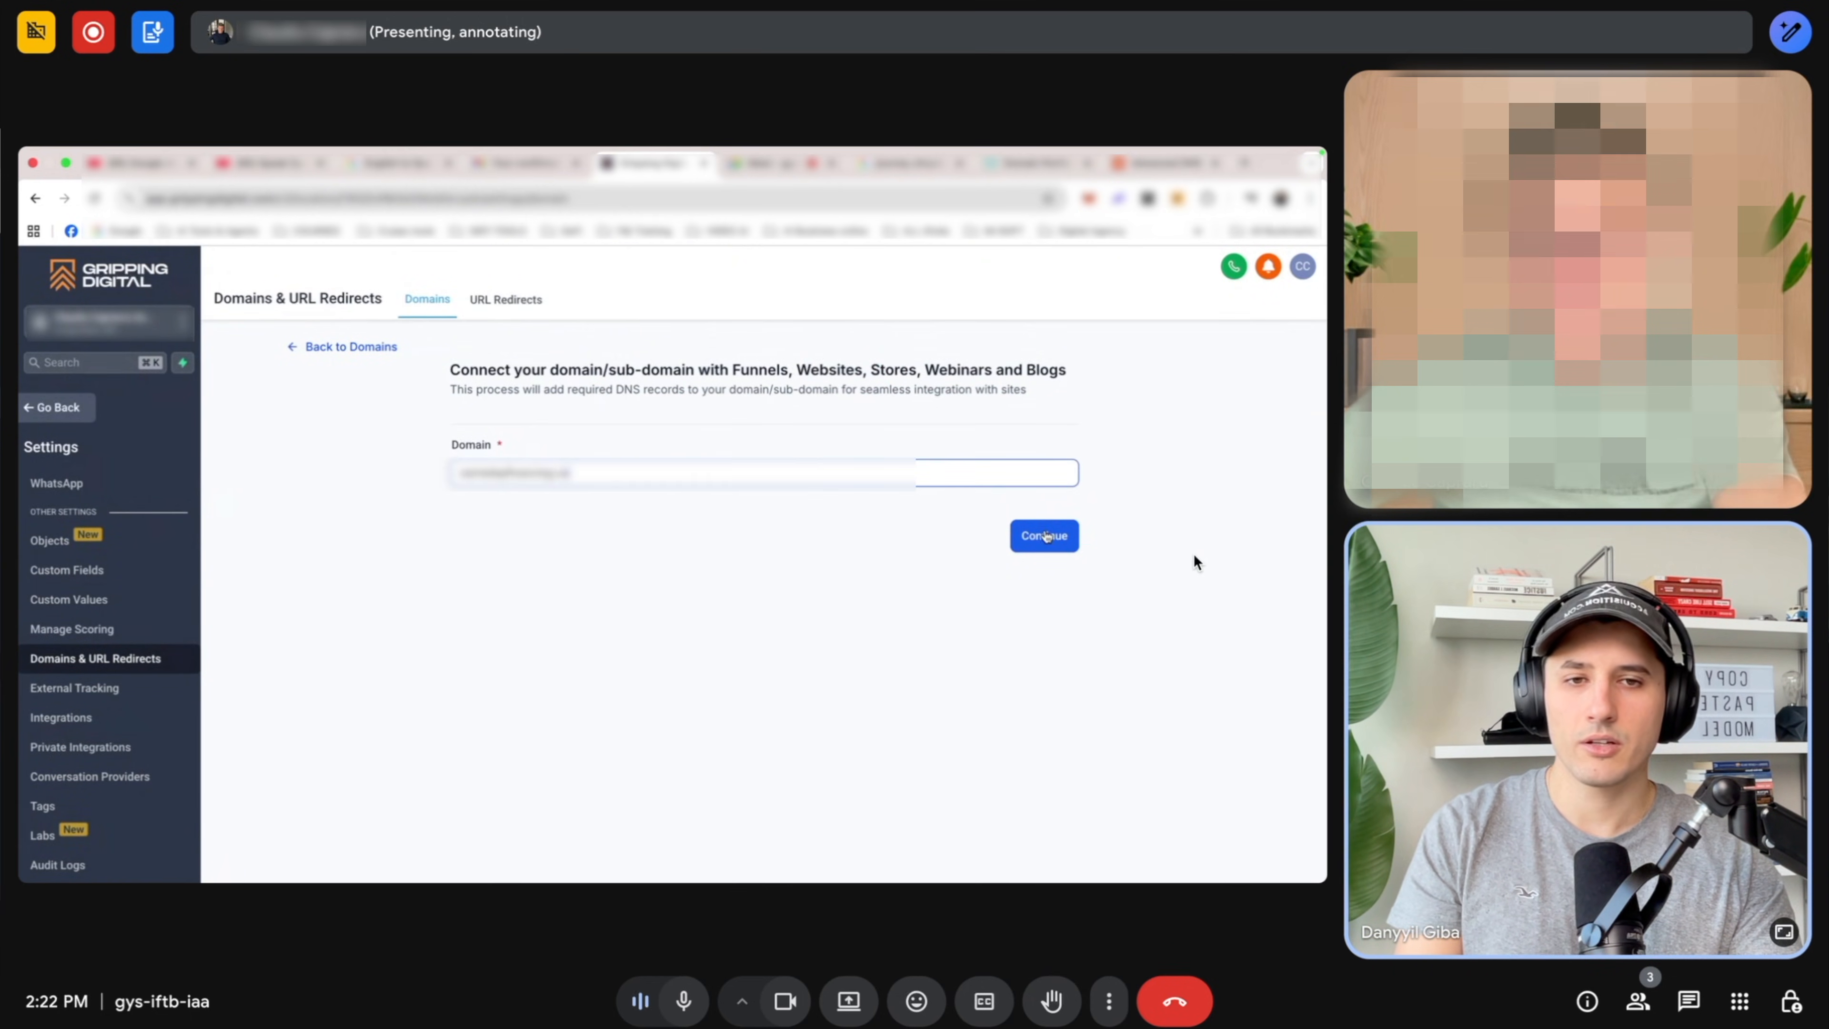
left_click(1043, 536)
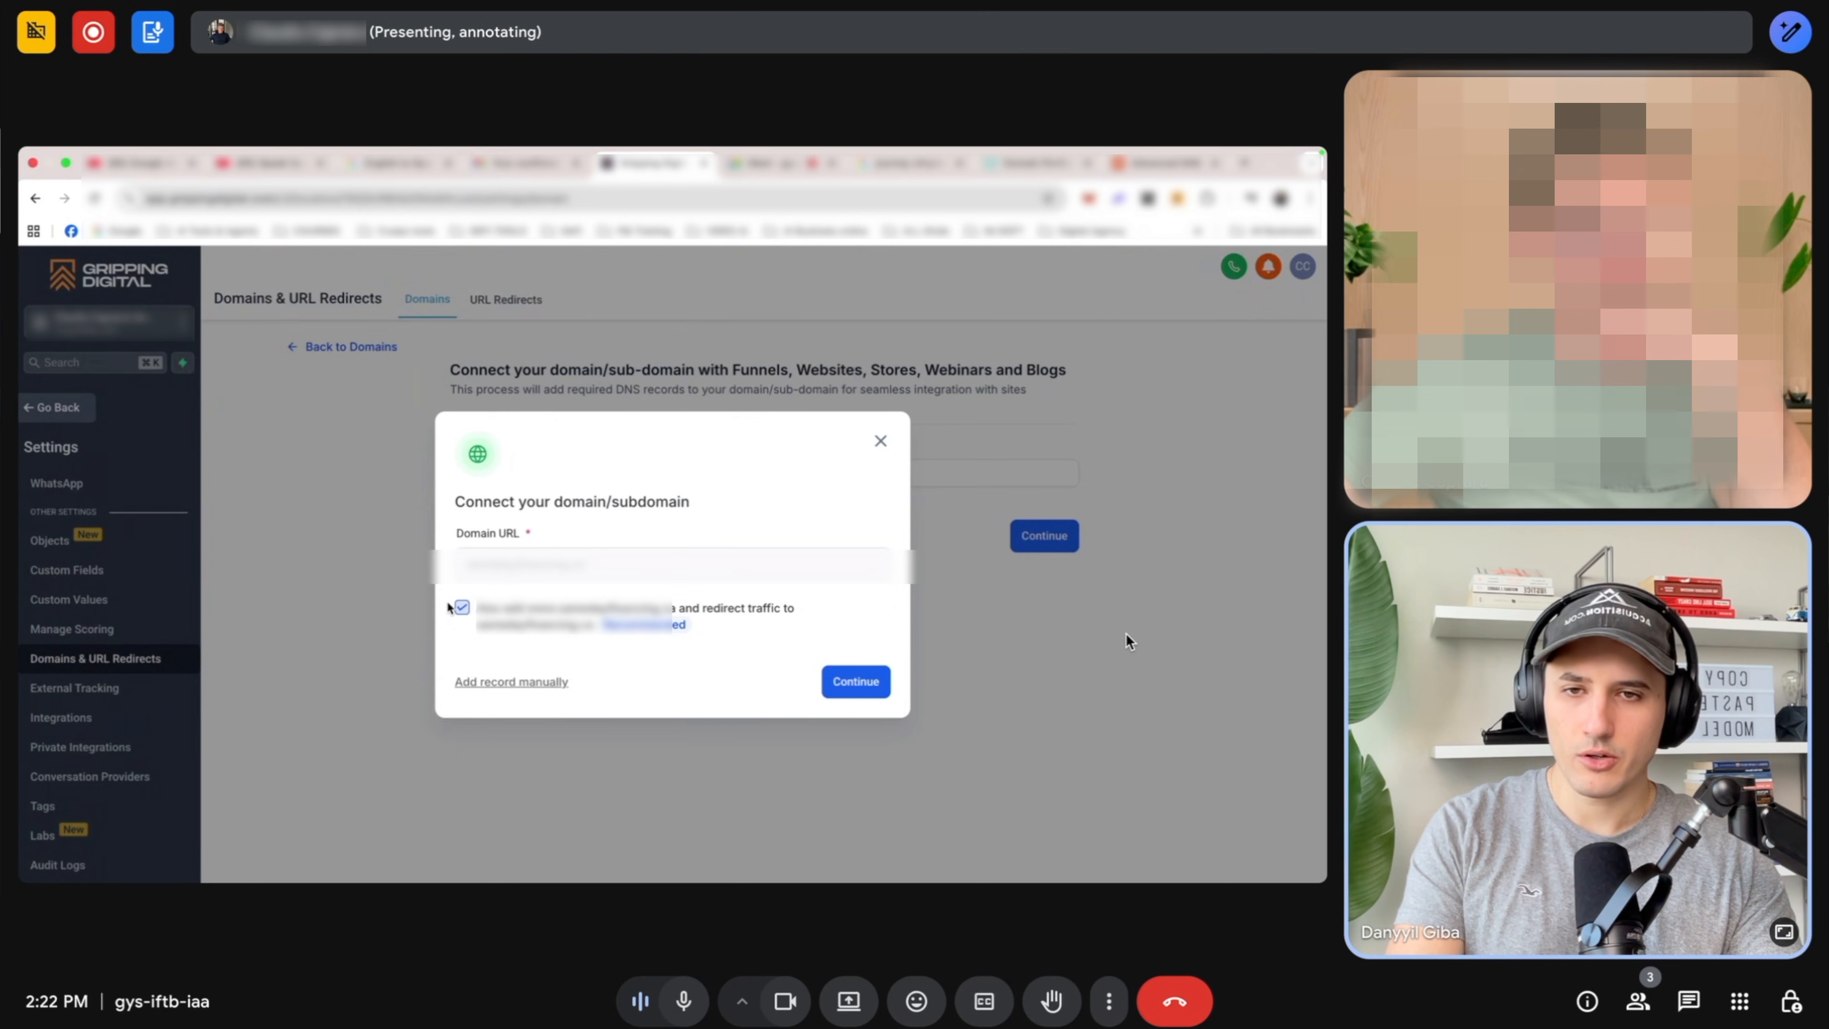
left_click(462, 607)
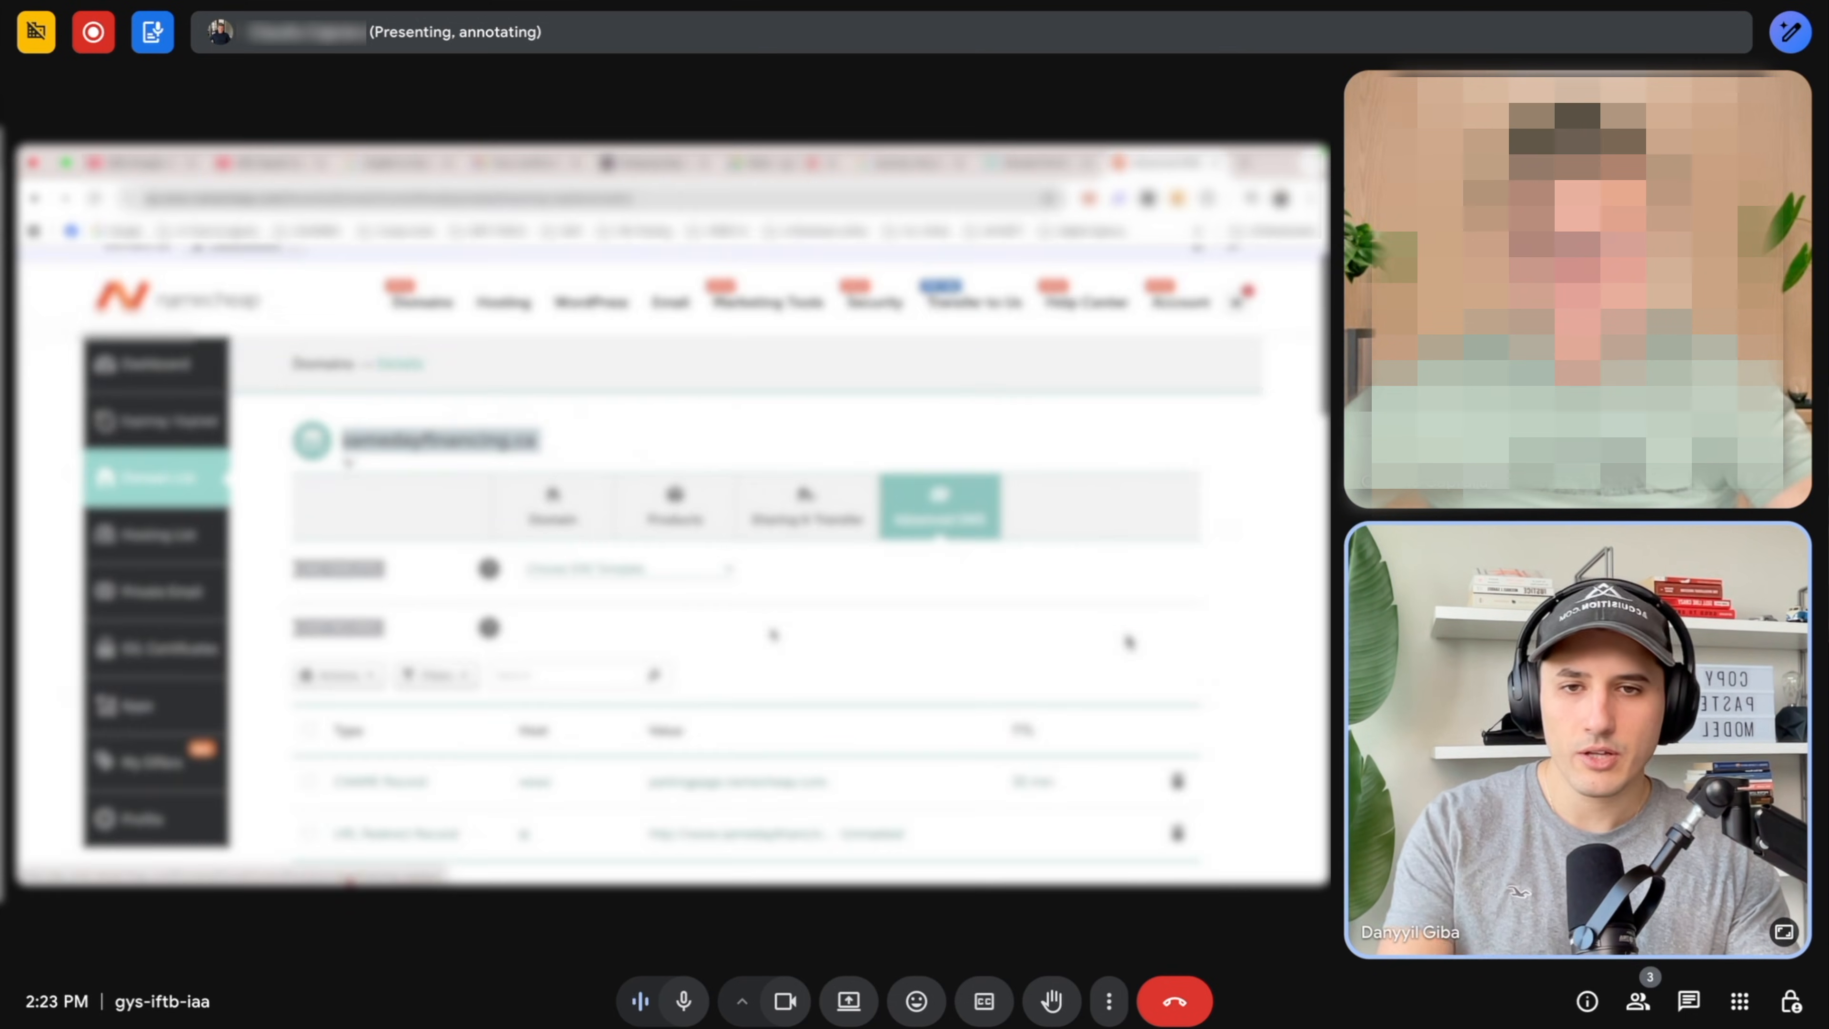
Add an A record with host @ pointing to 162.159.140.166 in Namecheap Advanced DNS.
scroll("down", 3)
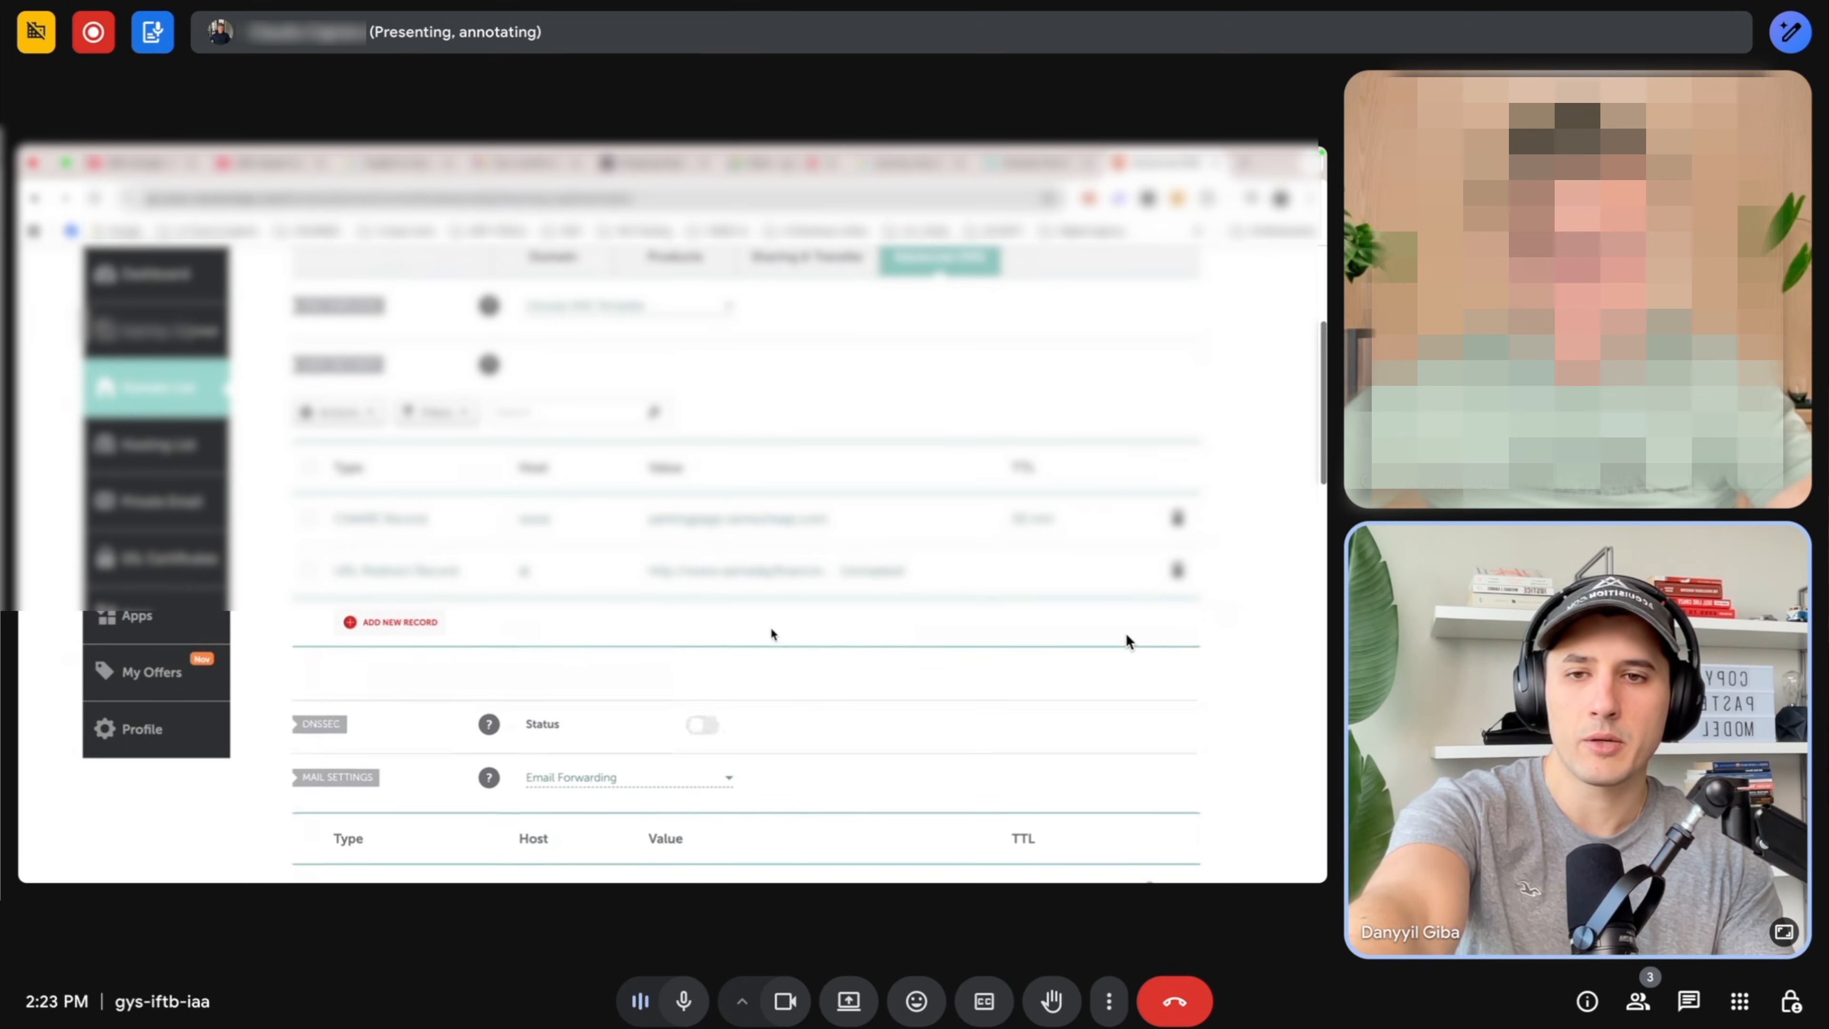
left_click(391, 622)
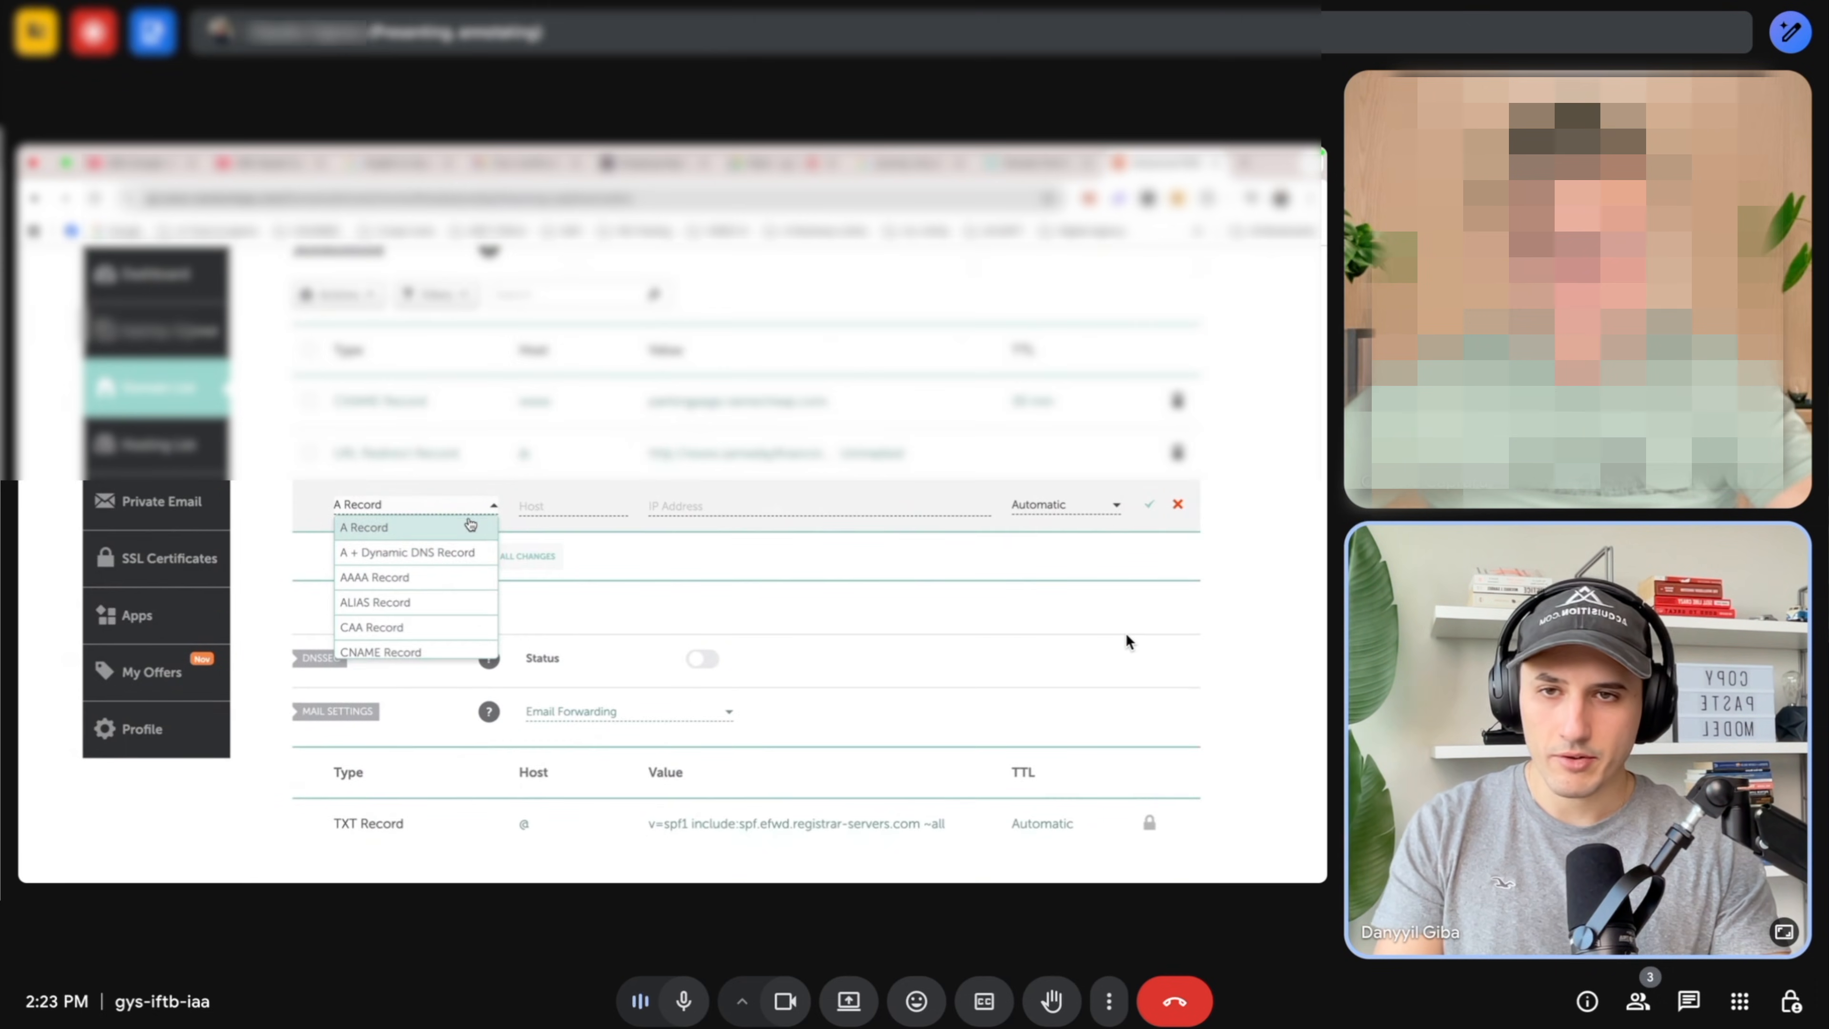
left_click(414, 504)
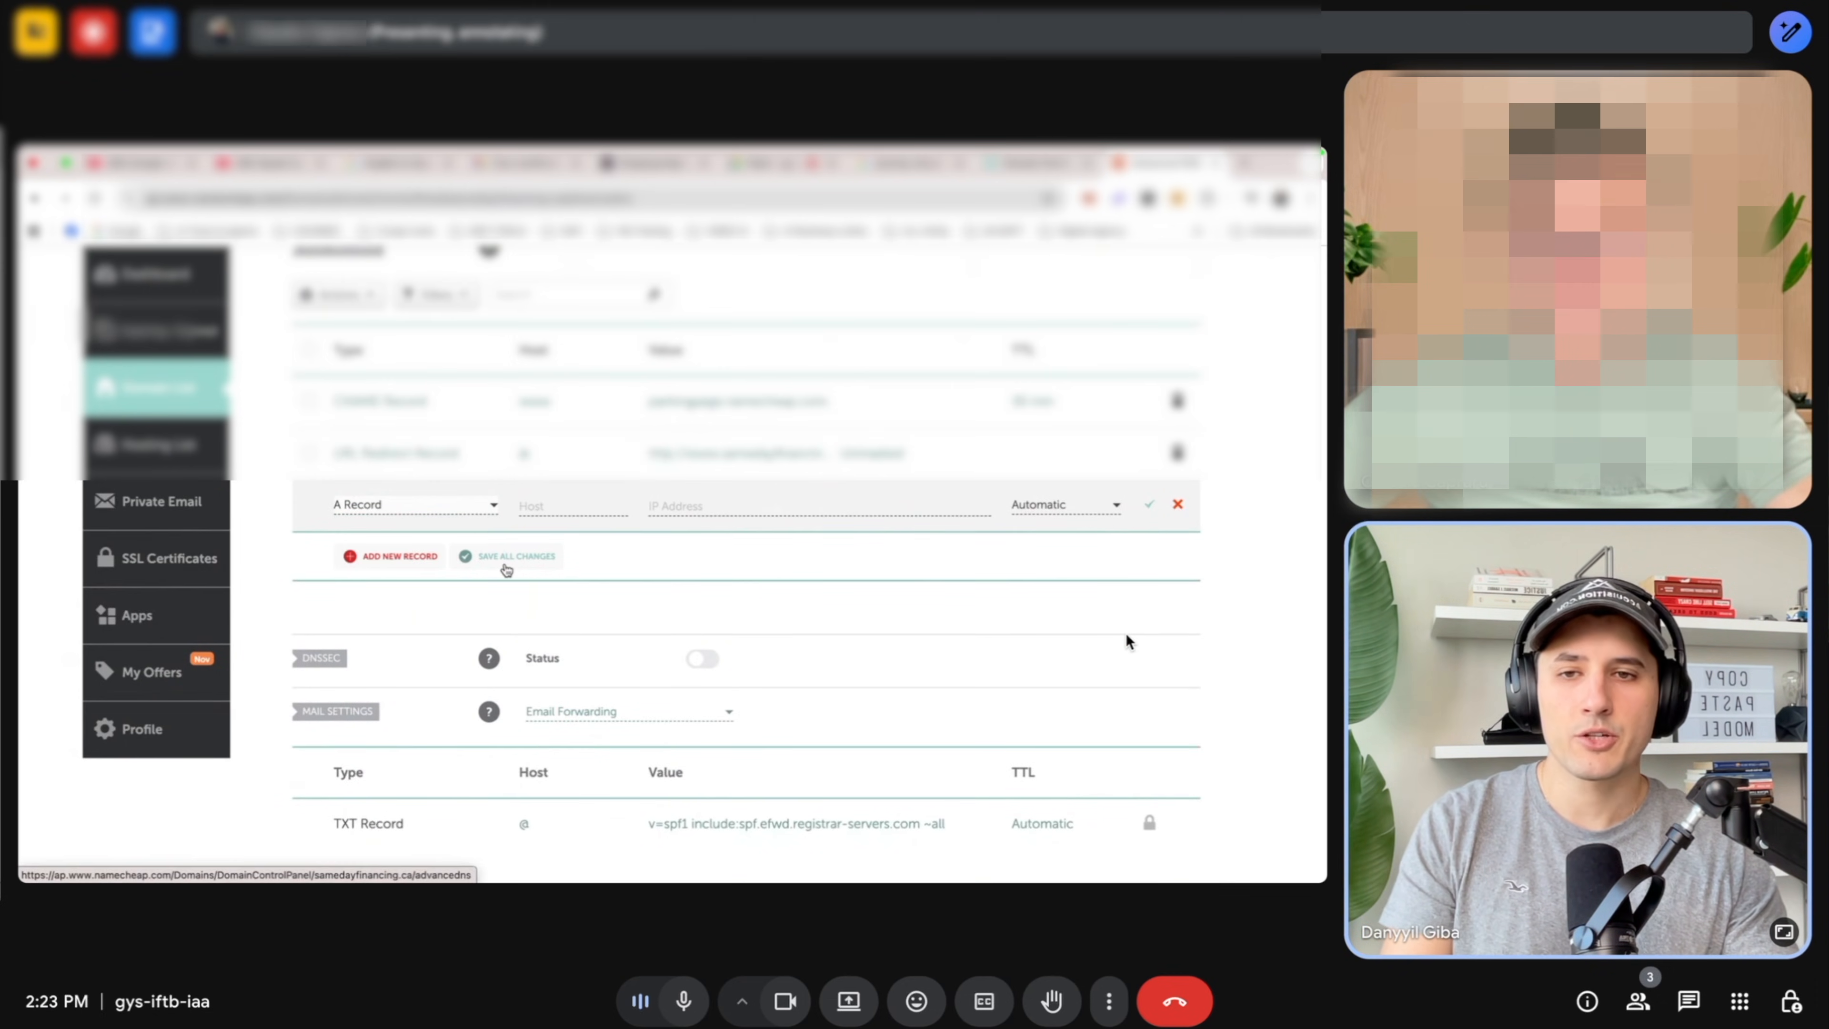
left_click(572, 503)
type("@")
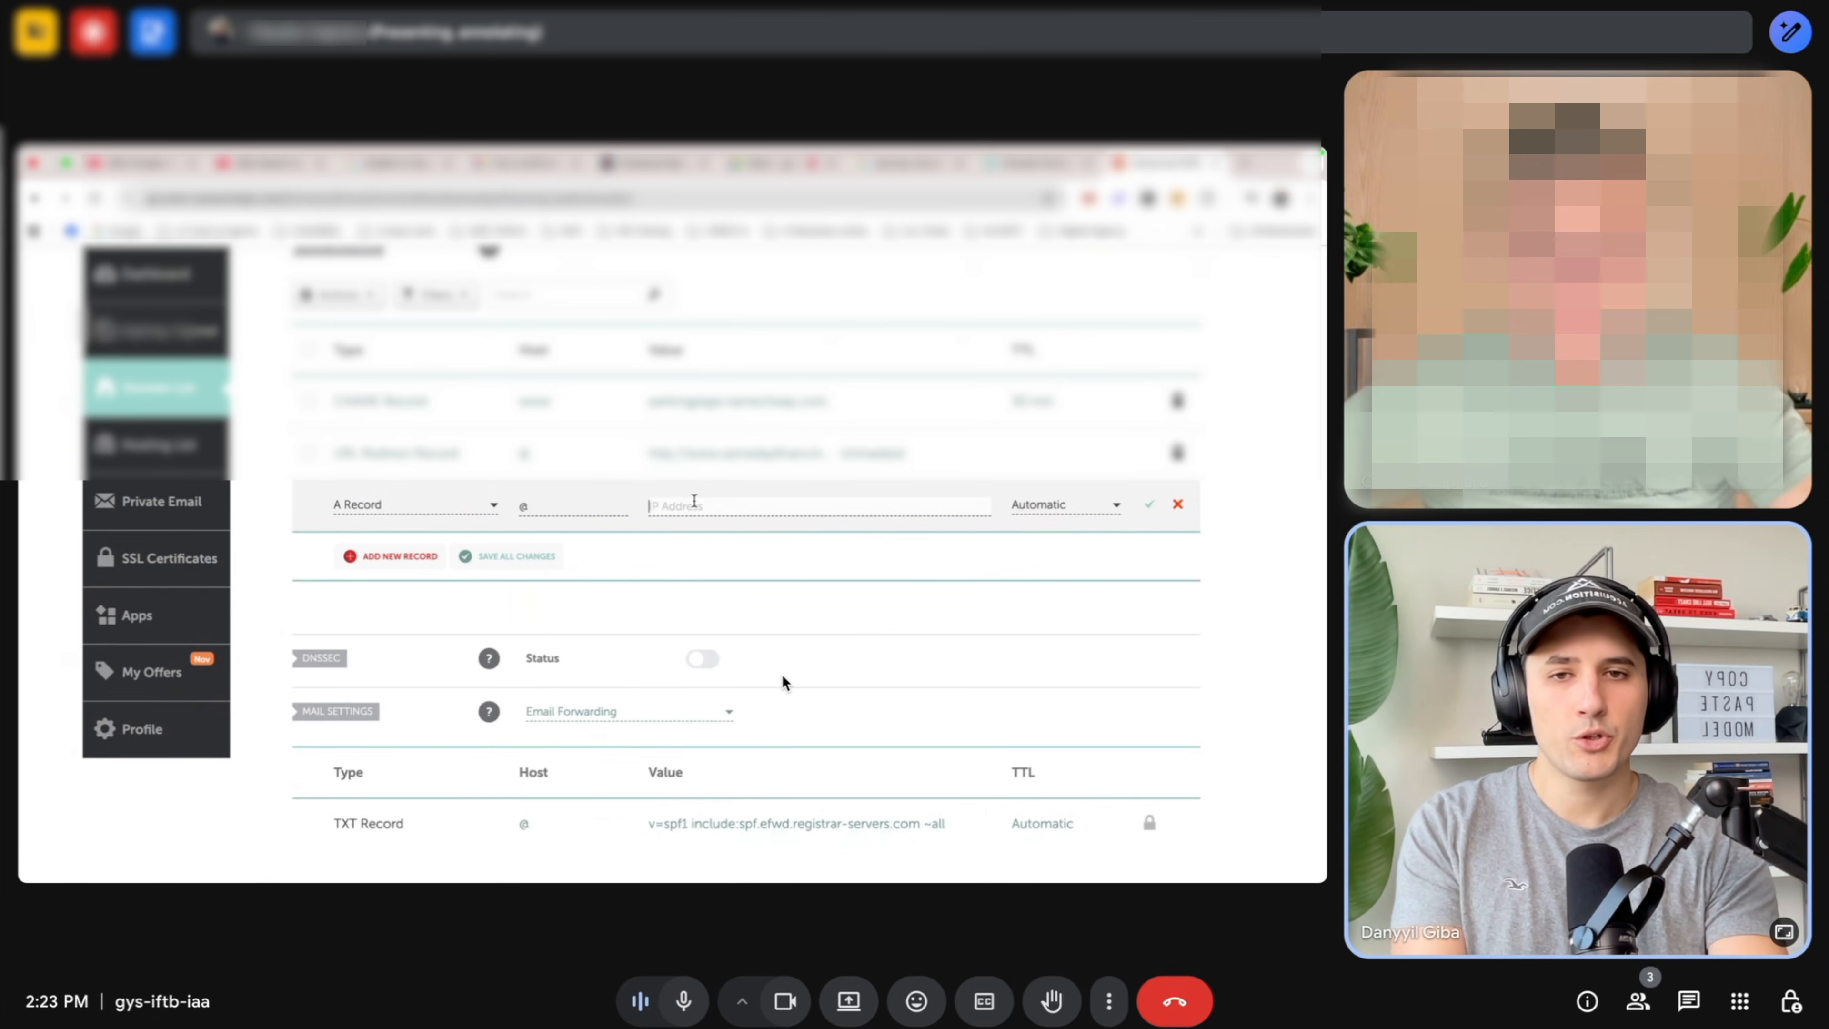
type("162.159.140.166")
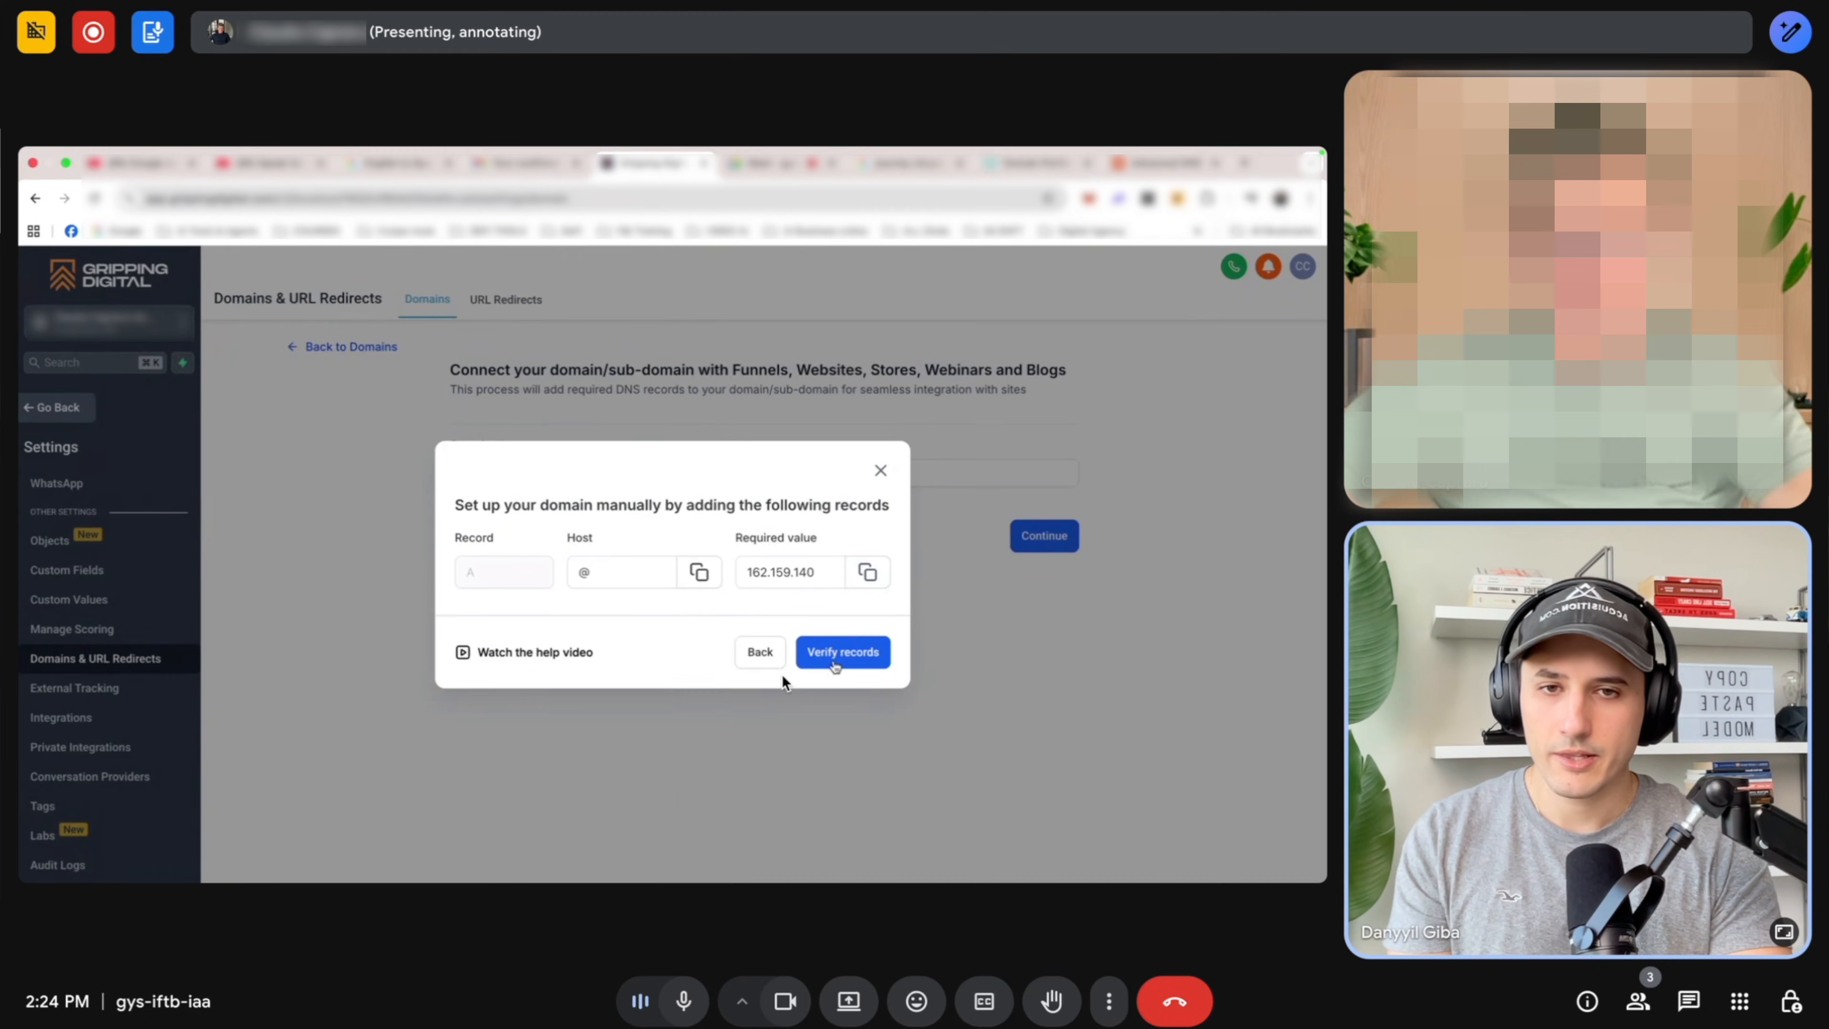
Verify the manually added DNS records until HighLevel confirms the domain is ready.
left_click(841, 651)
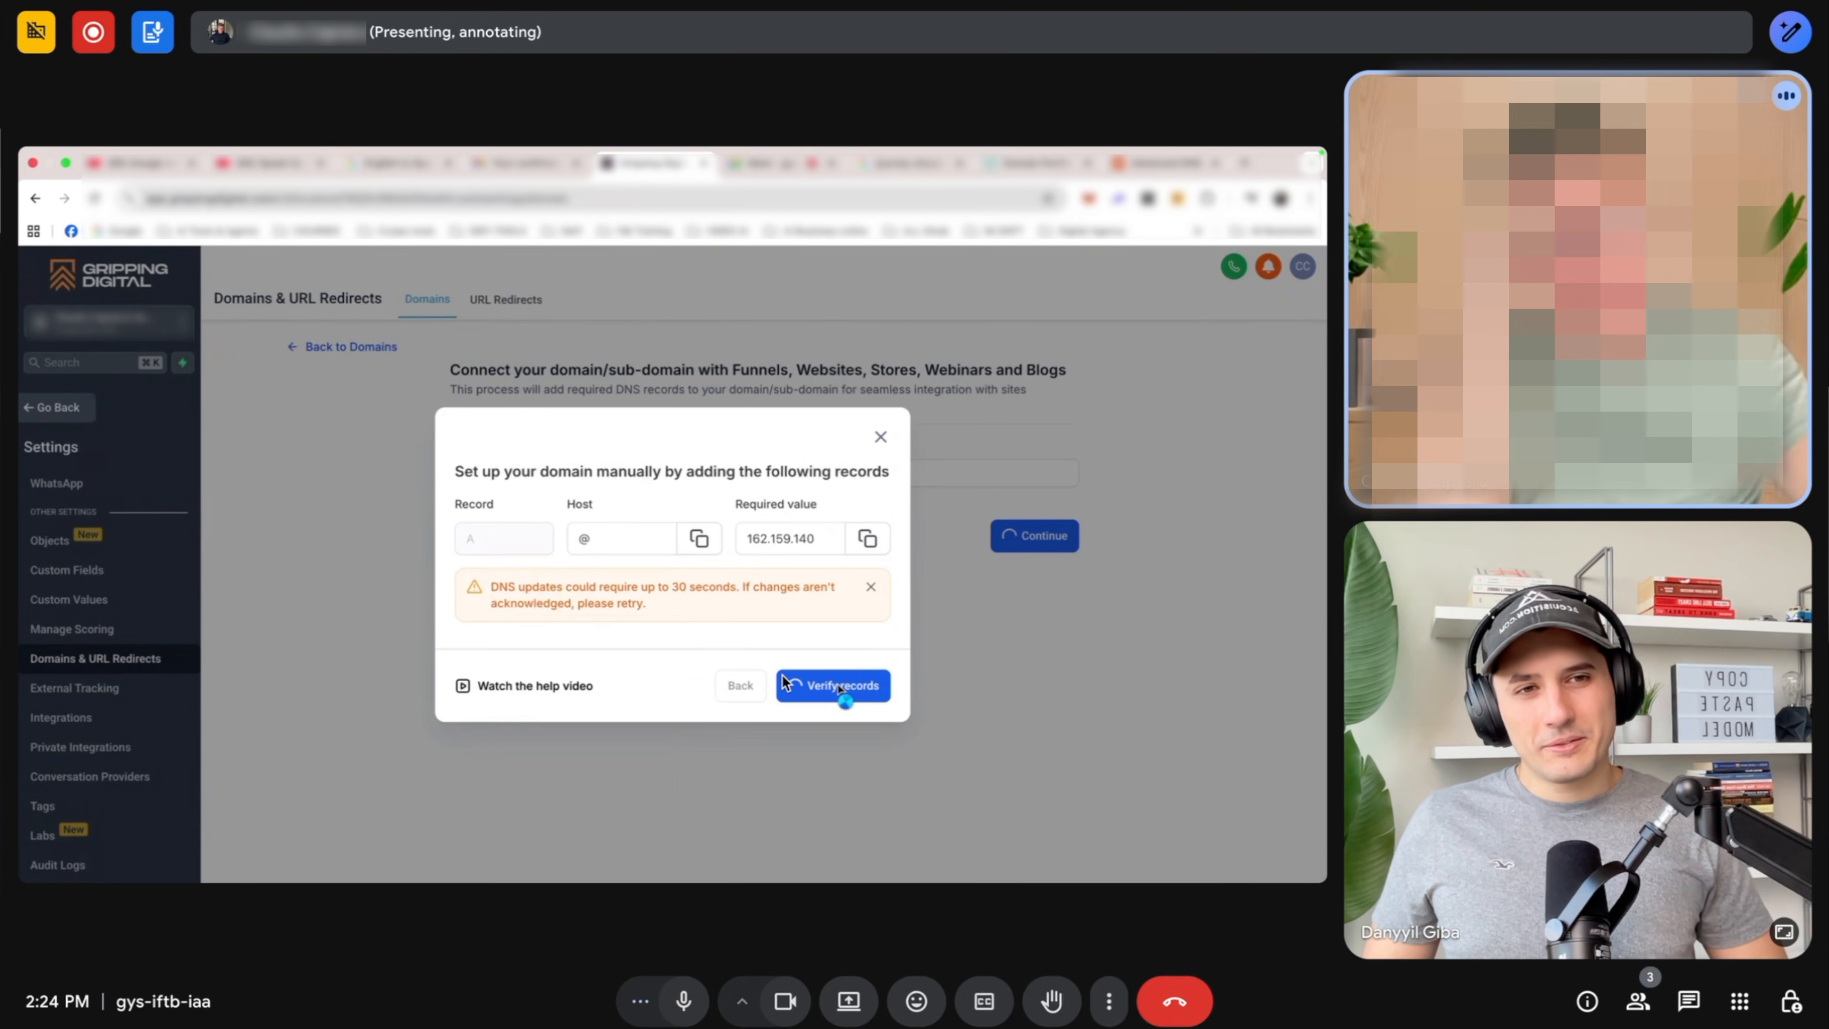
left_click(833, 685)
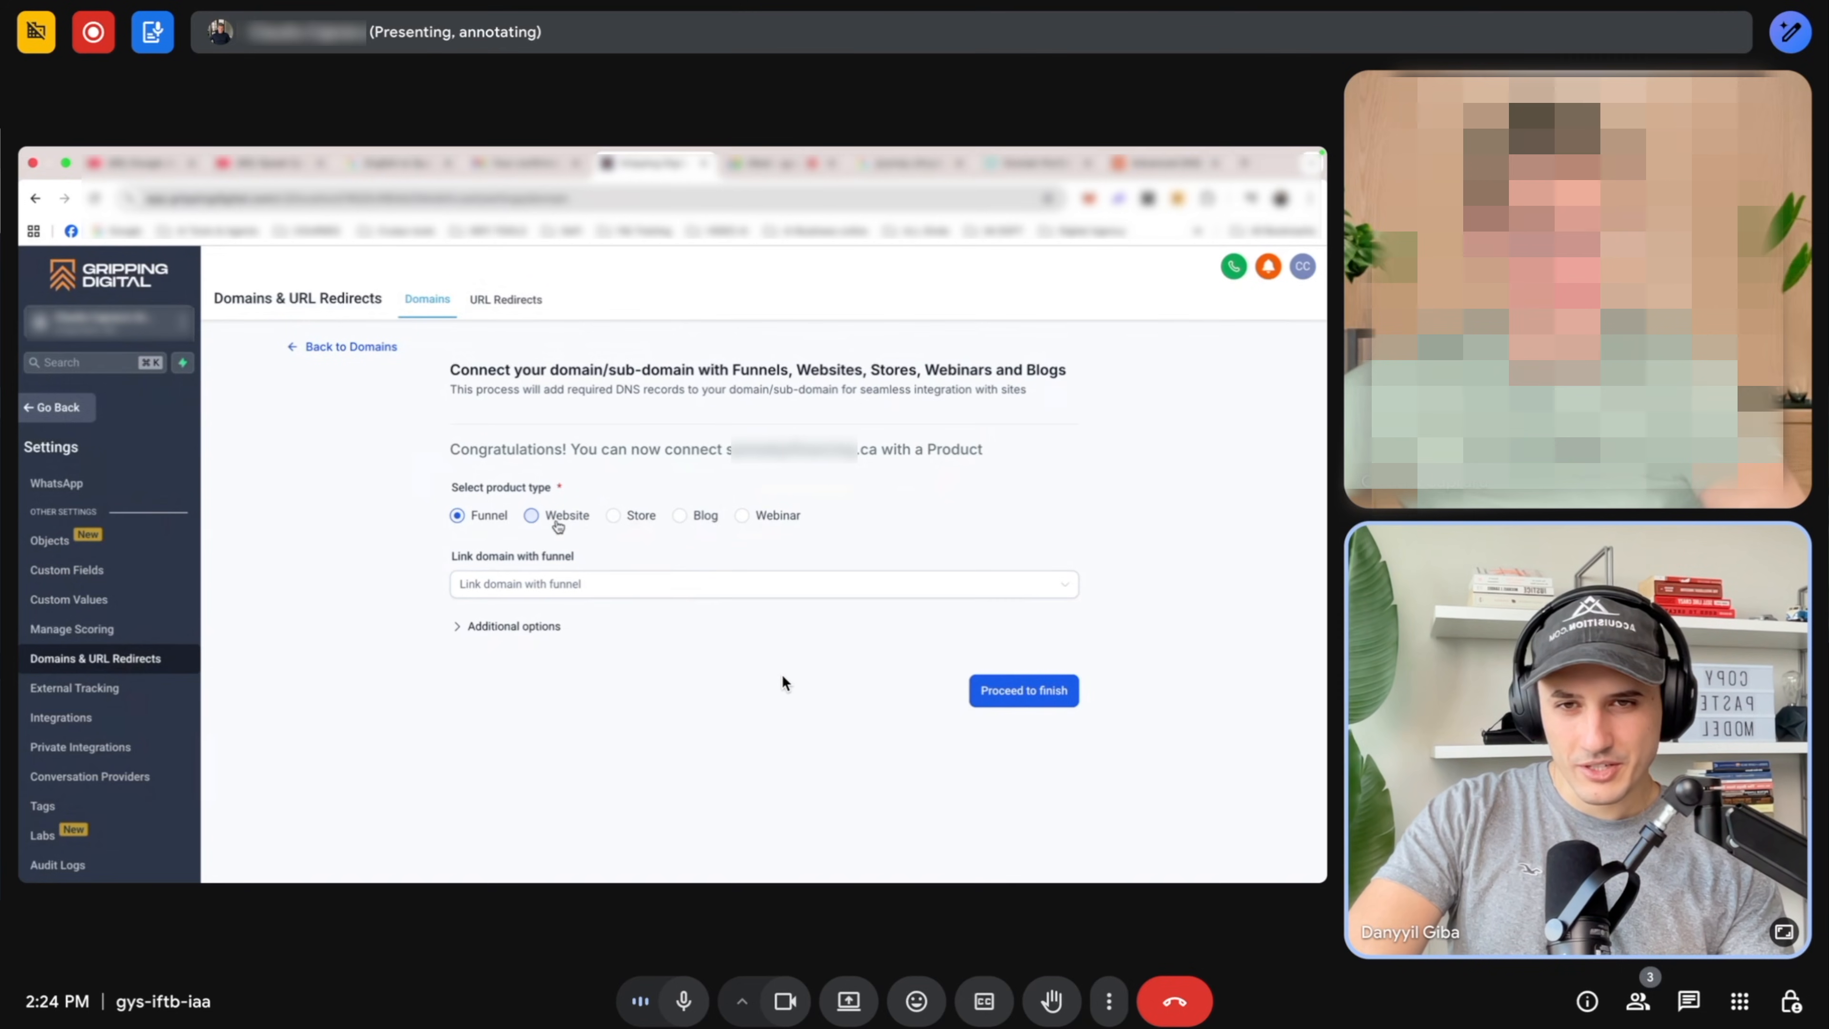
Connect the domain to the LinkTree - Car Sales website with Link In Bio as default page.
left_click(530, 514)
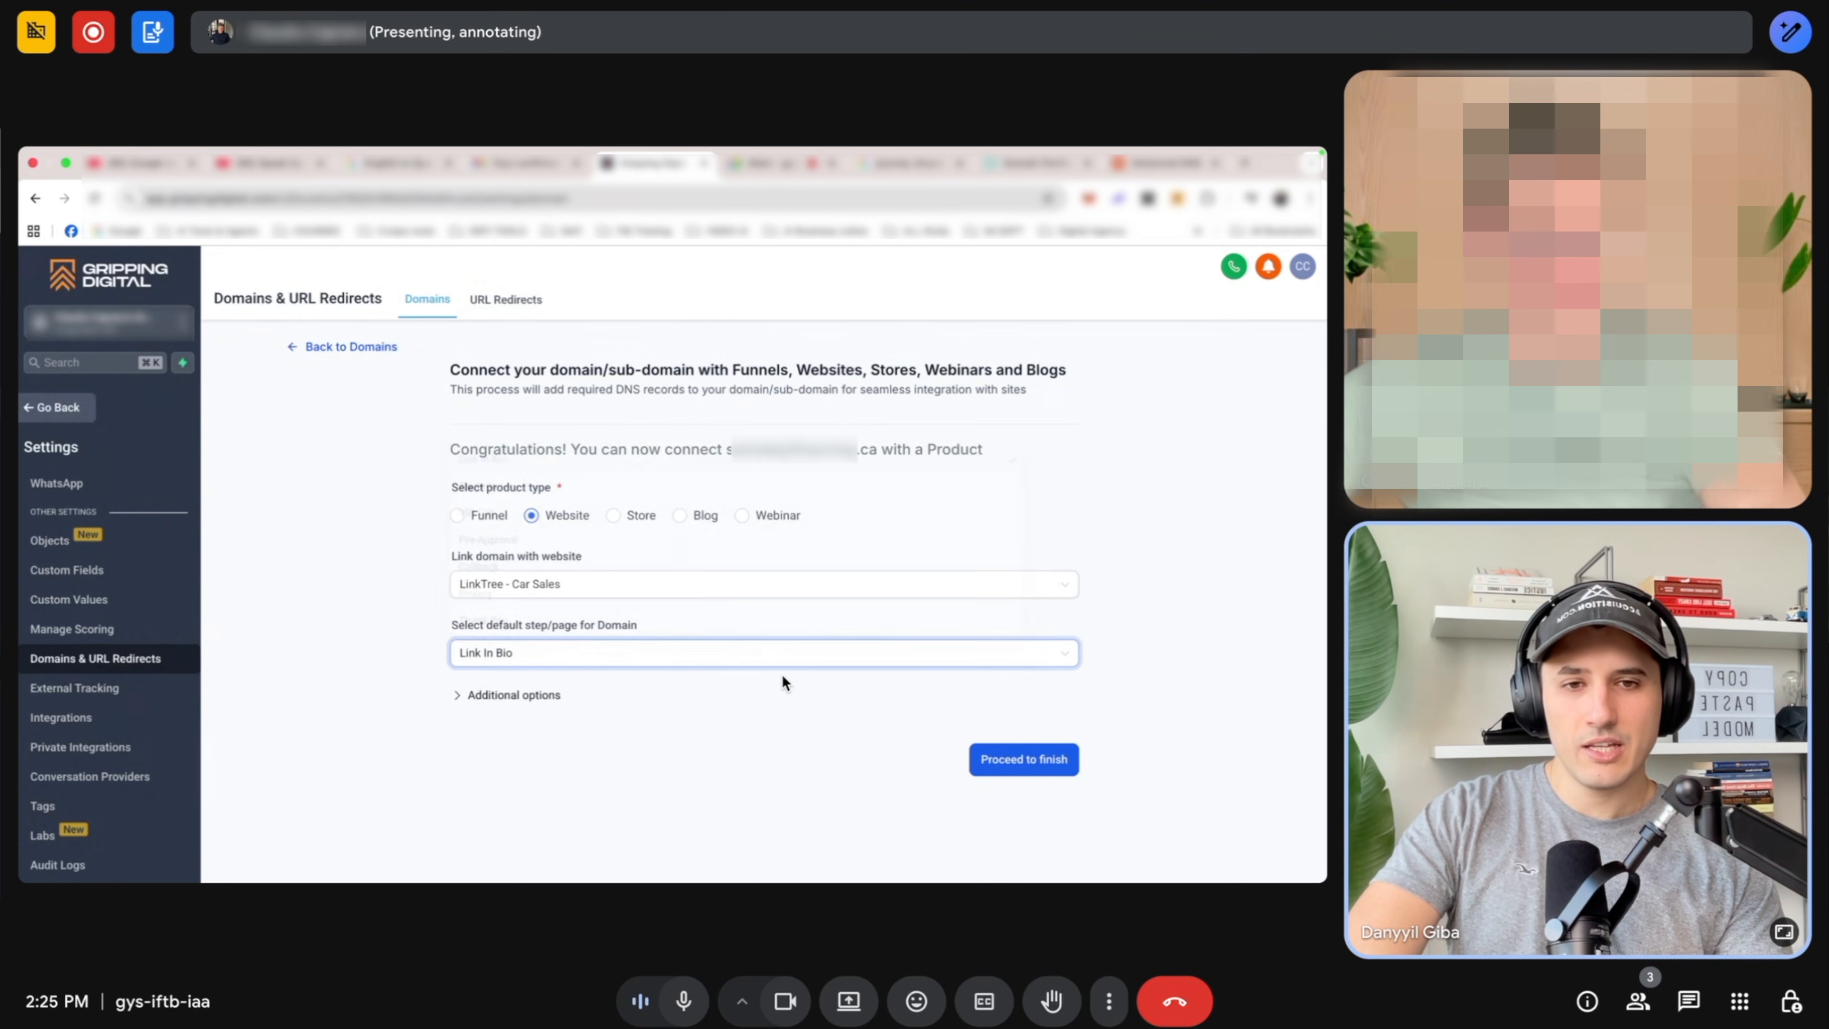
left_click(1022, 760)
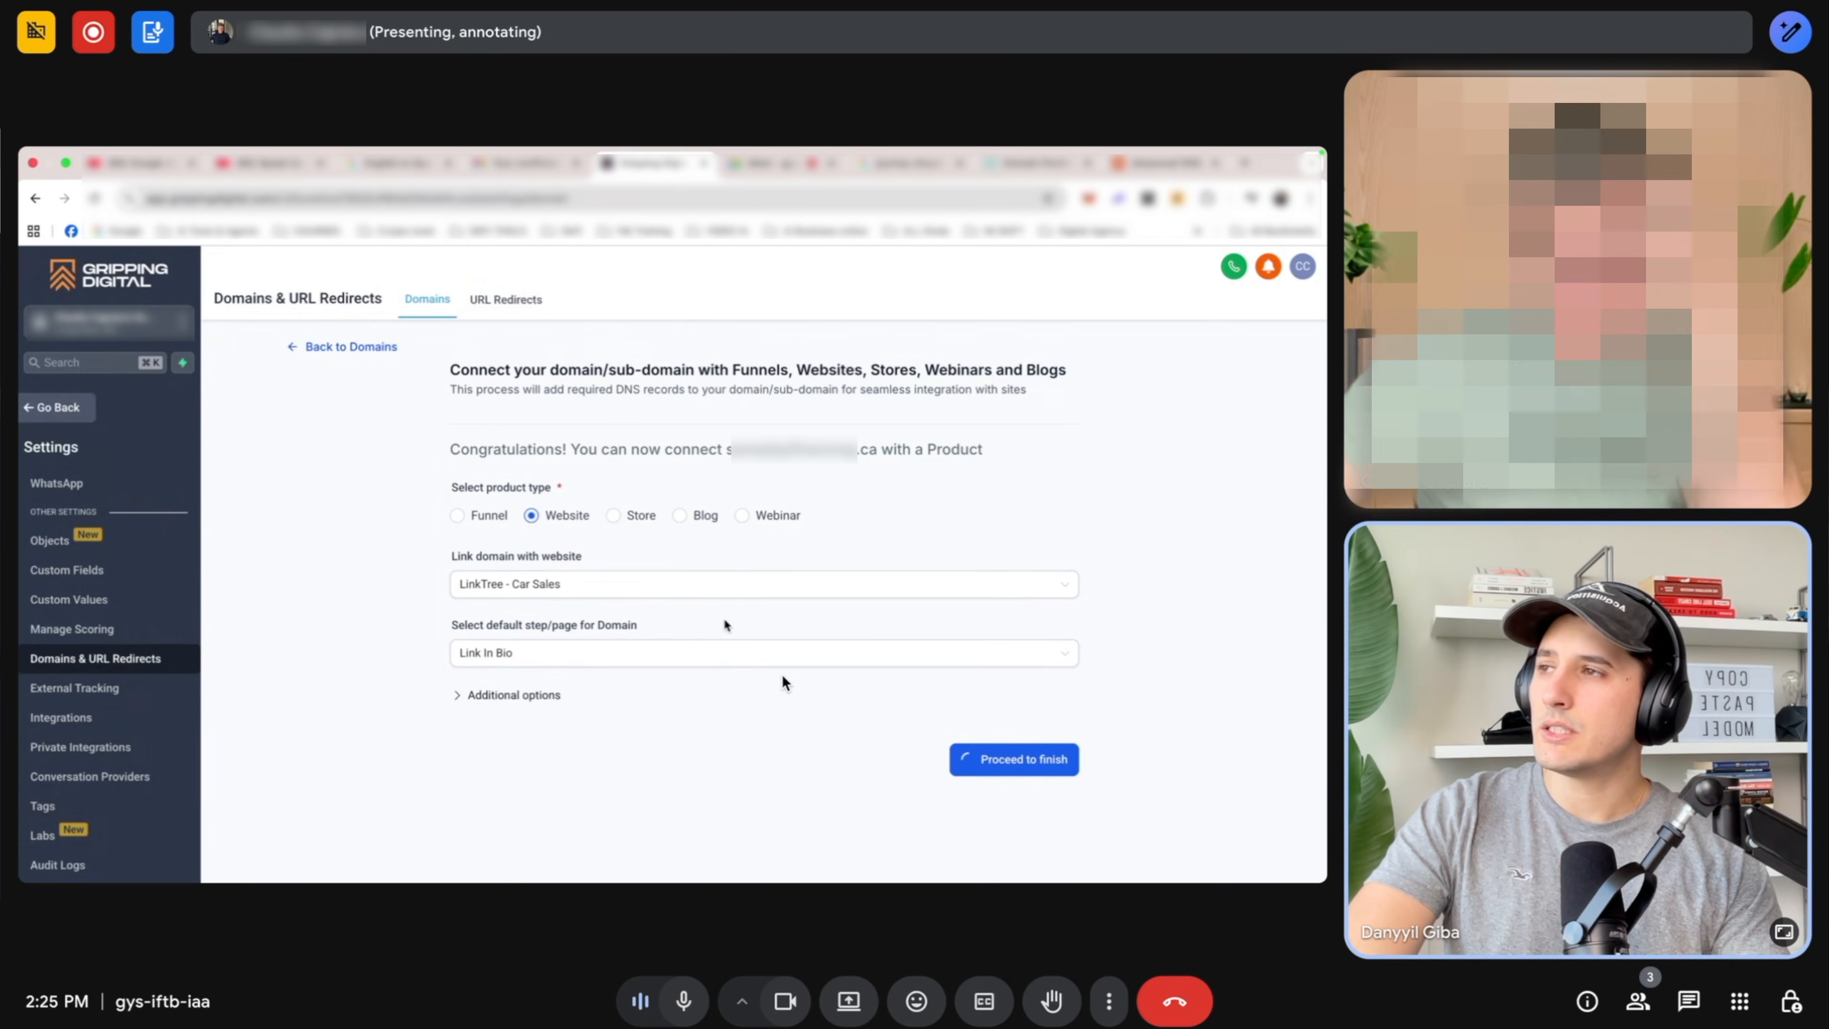
left_click(1014, 760)
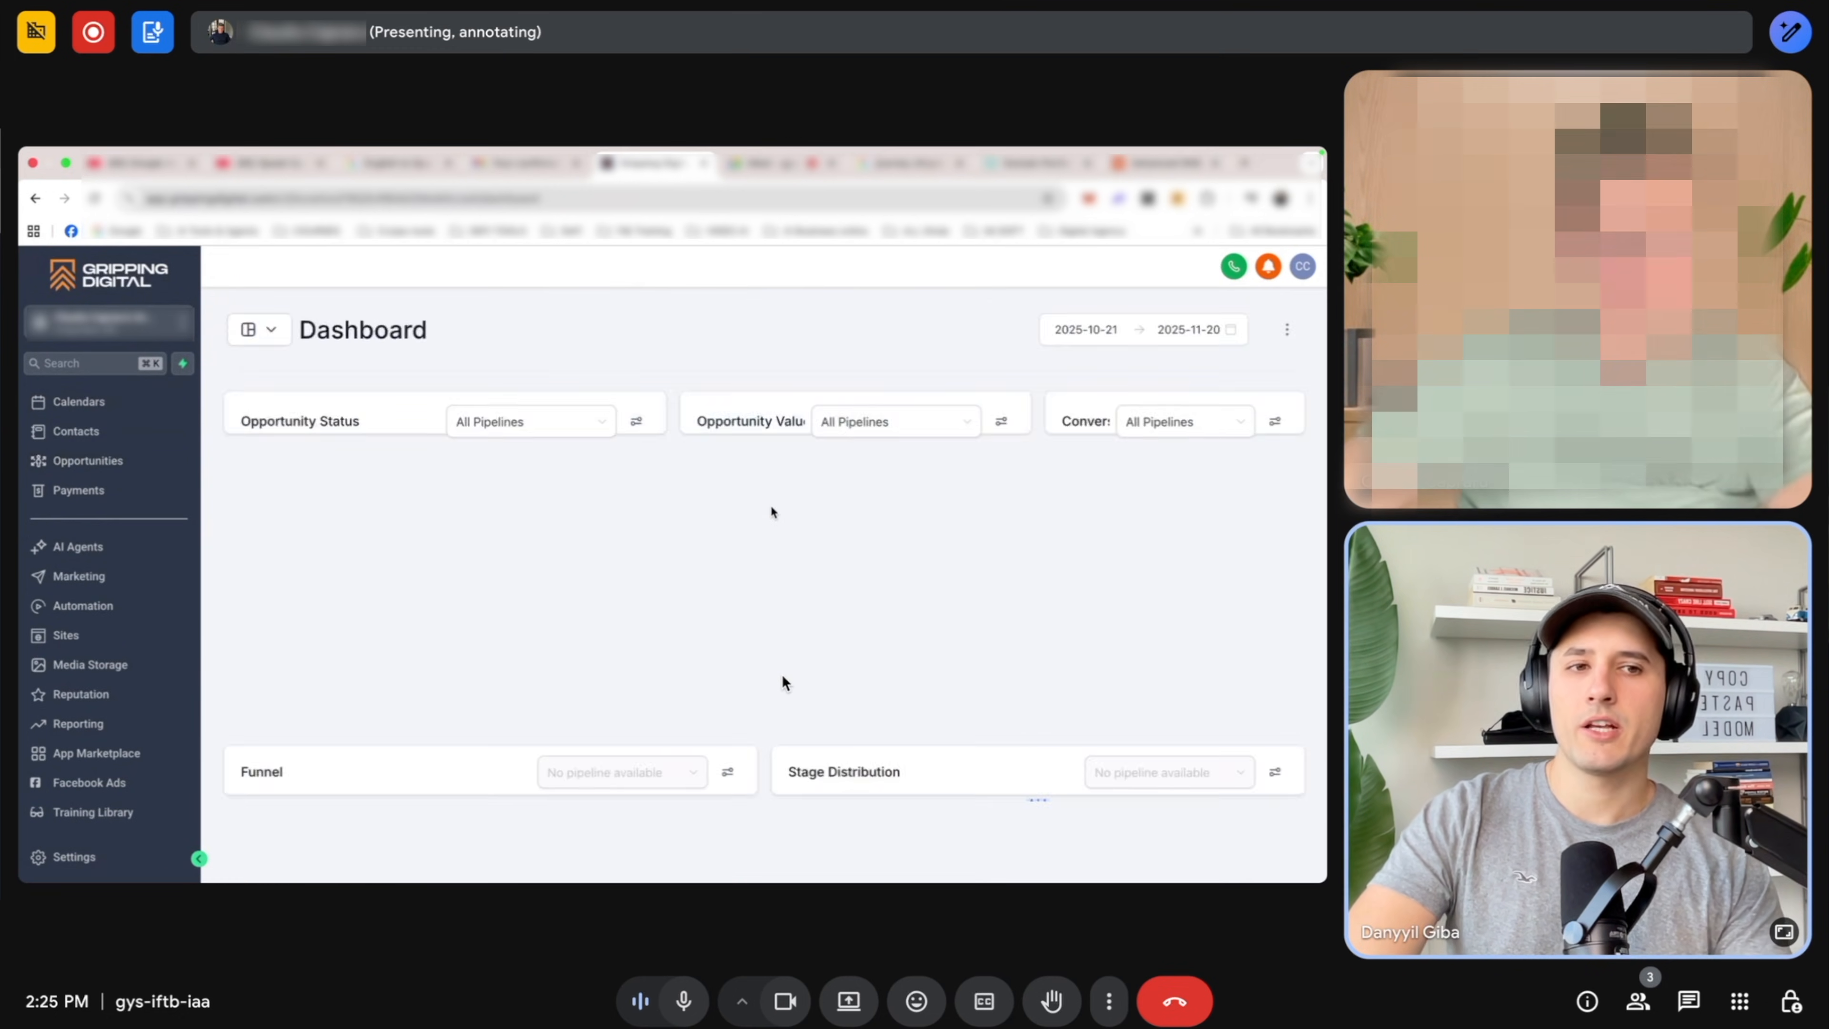
Browse the Training Library and expand the Subprime Phone Call Script to read it.
left_click(94, 811)
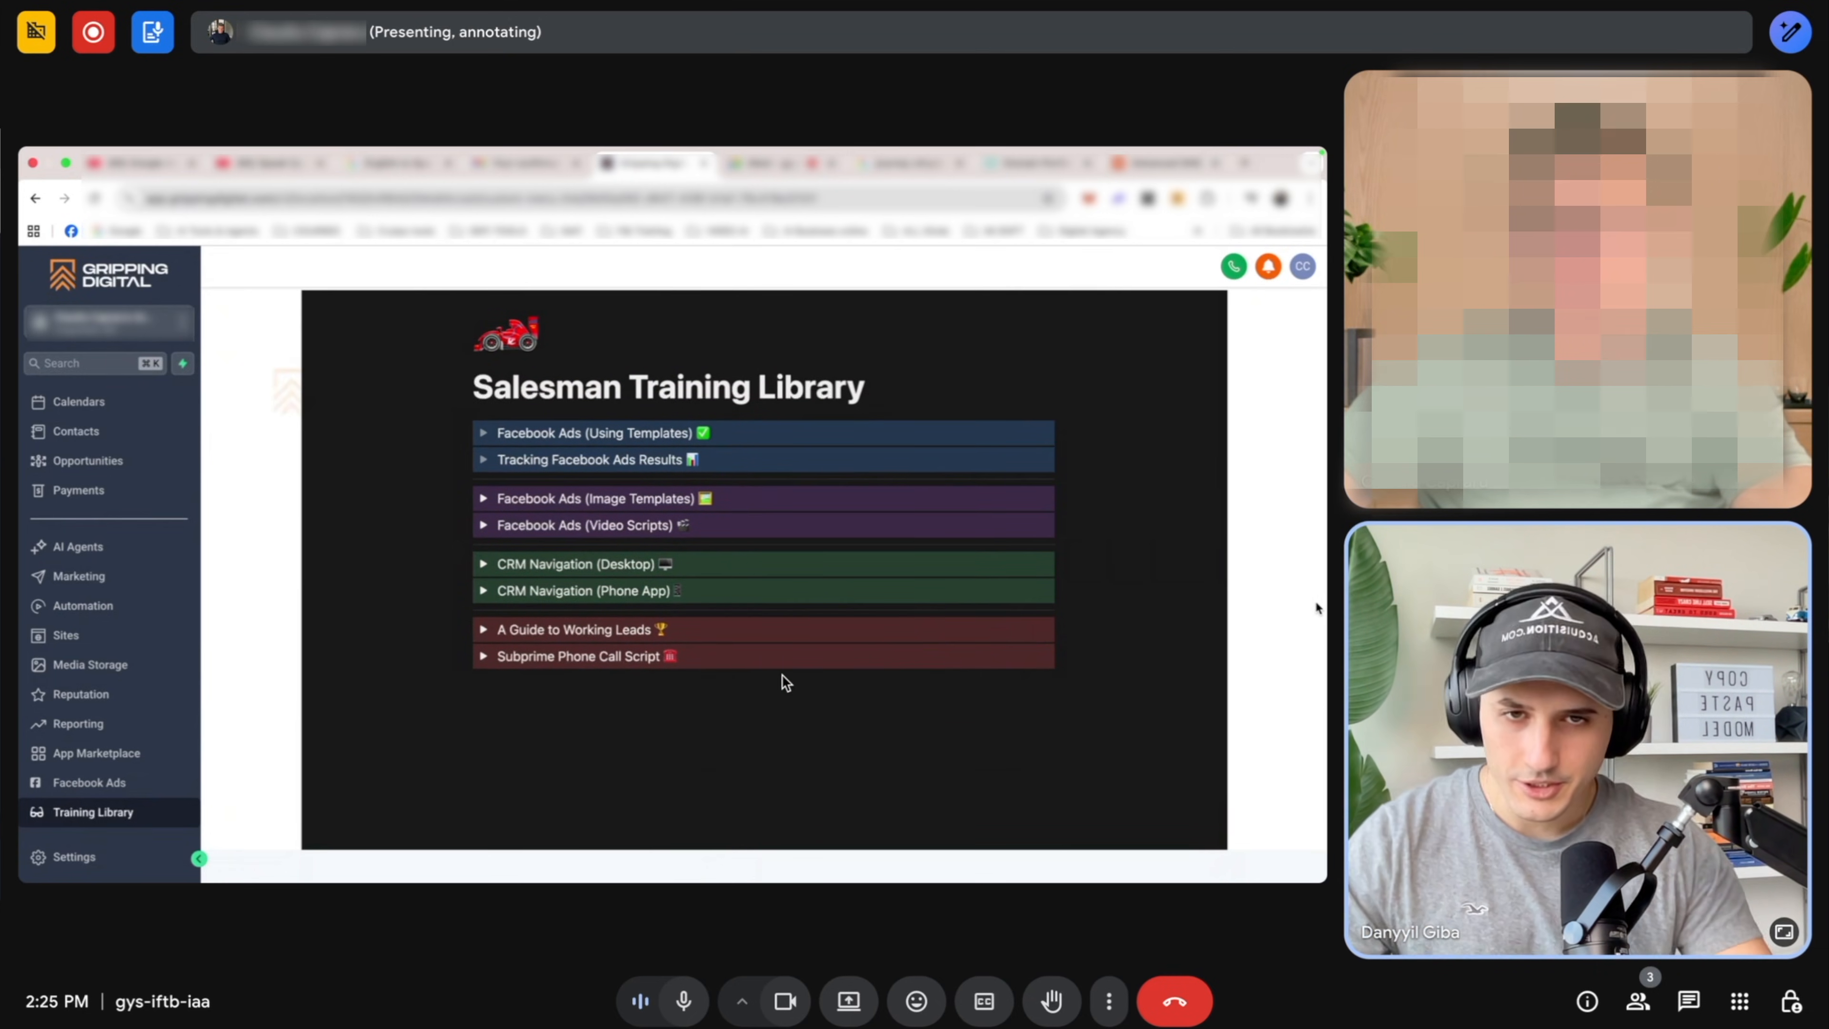
scroll("up", 3)
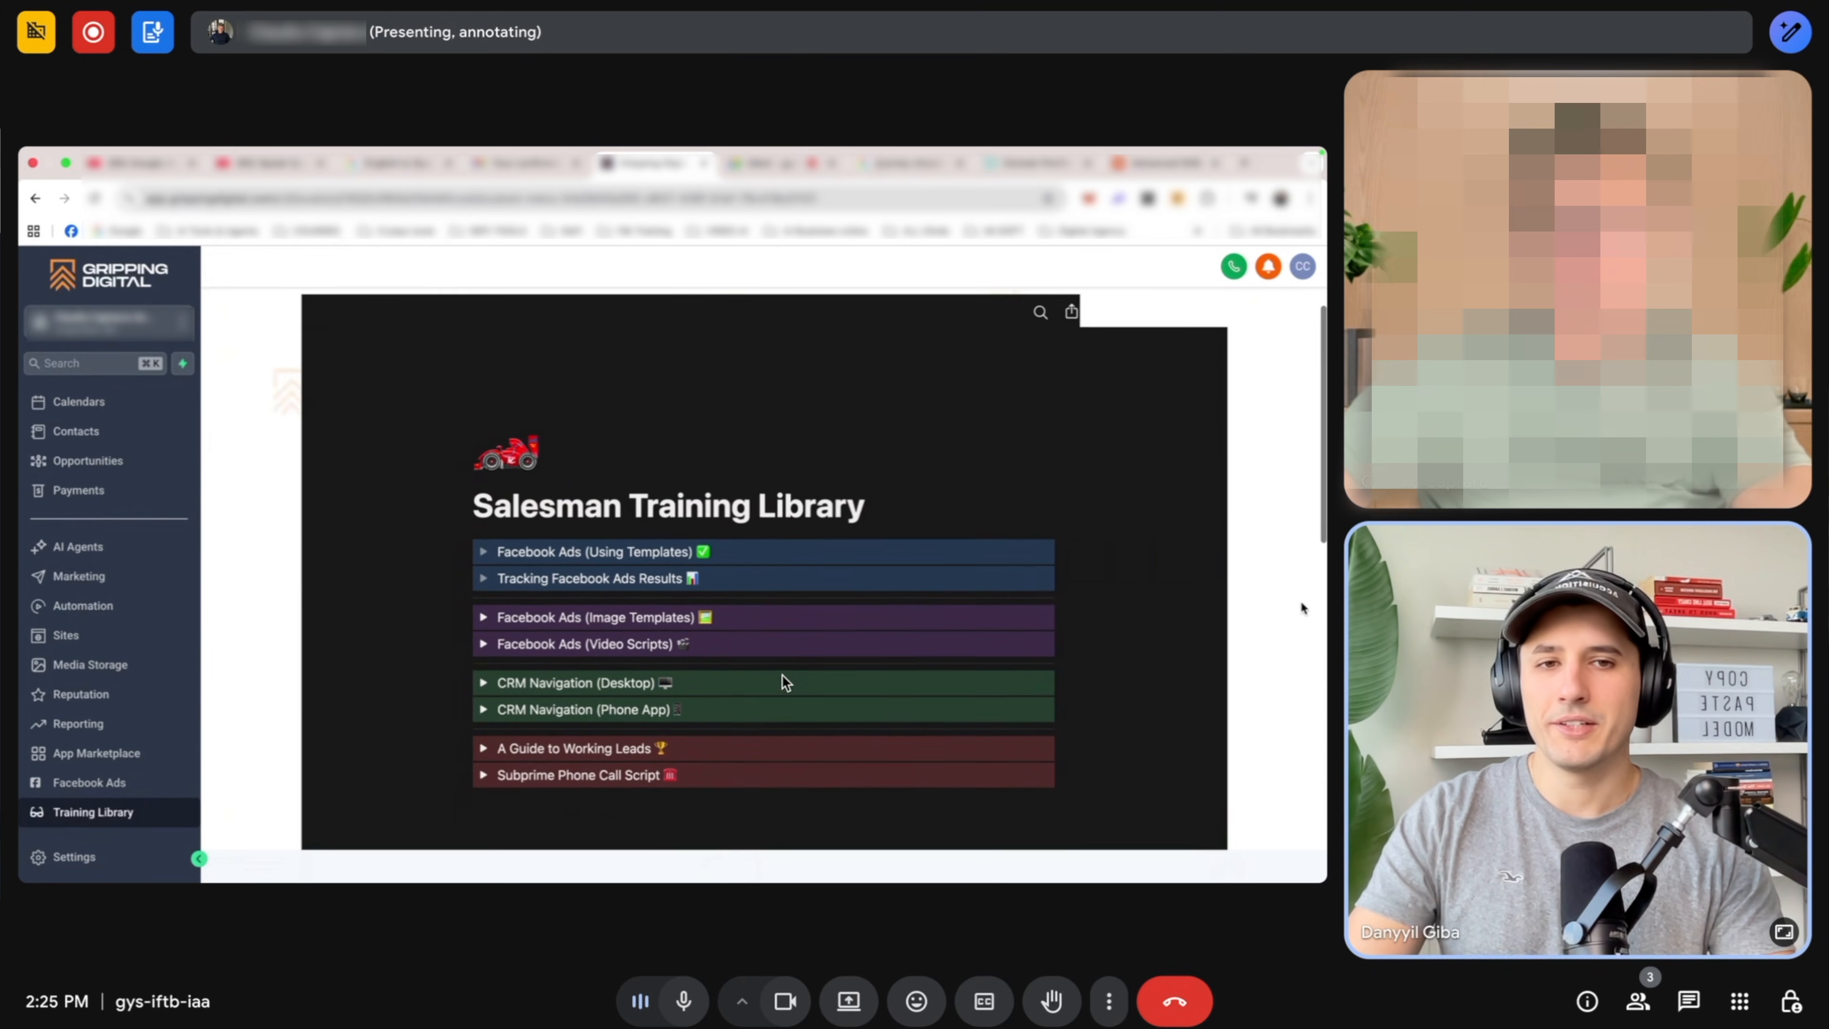
scroll("up", 3)
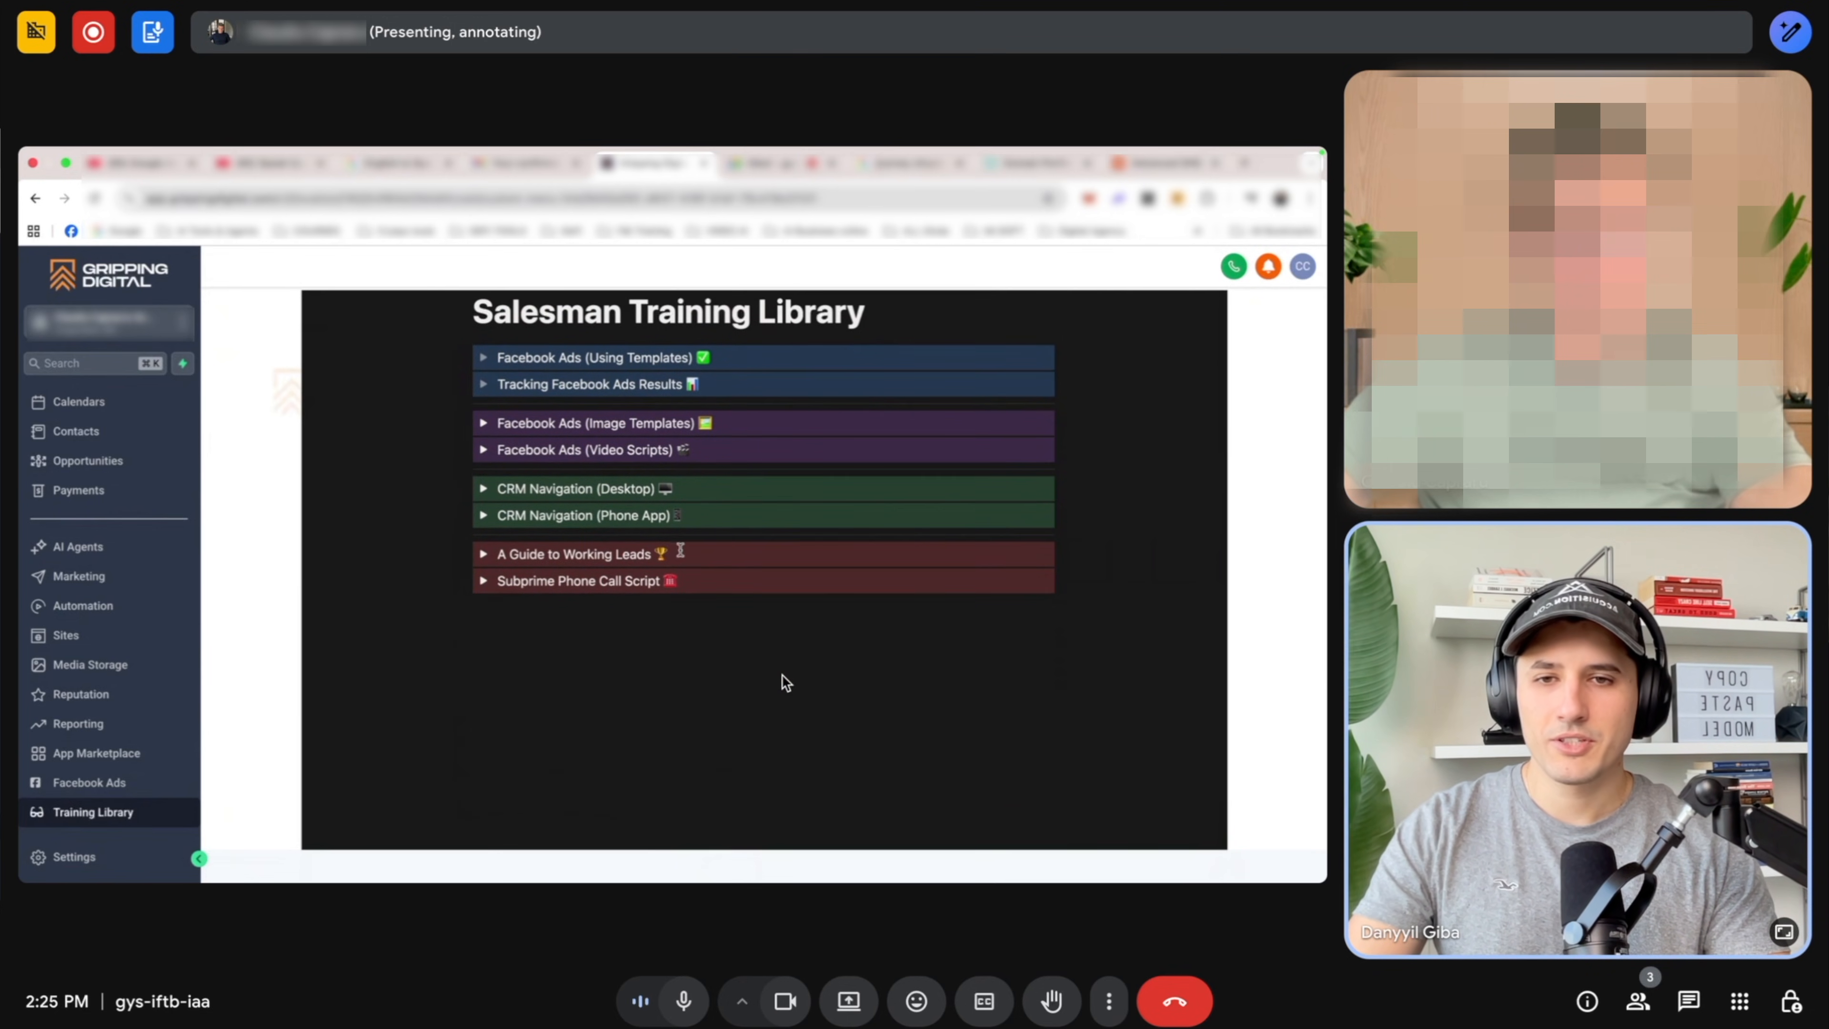
scroll("down", 3)
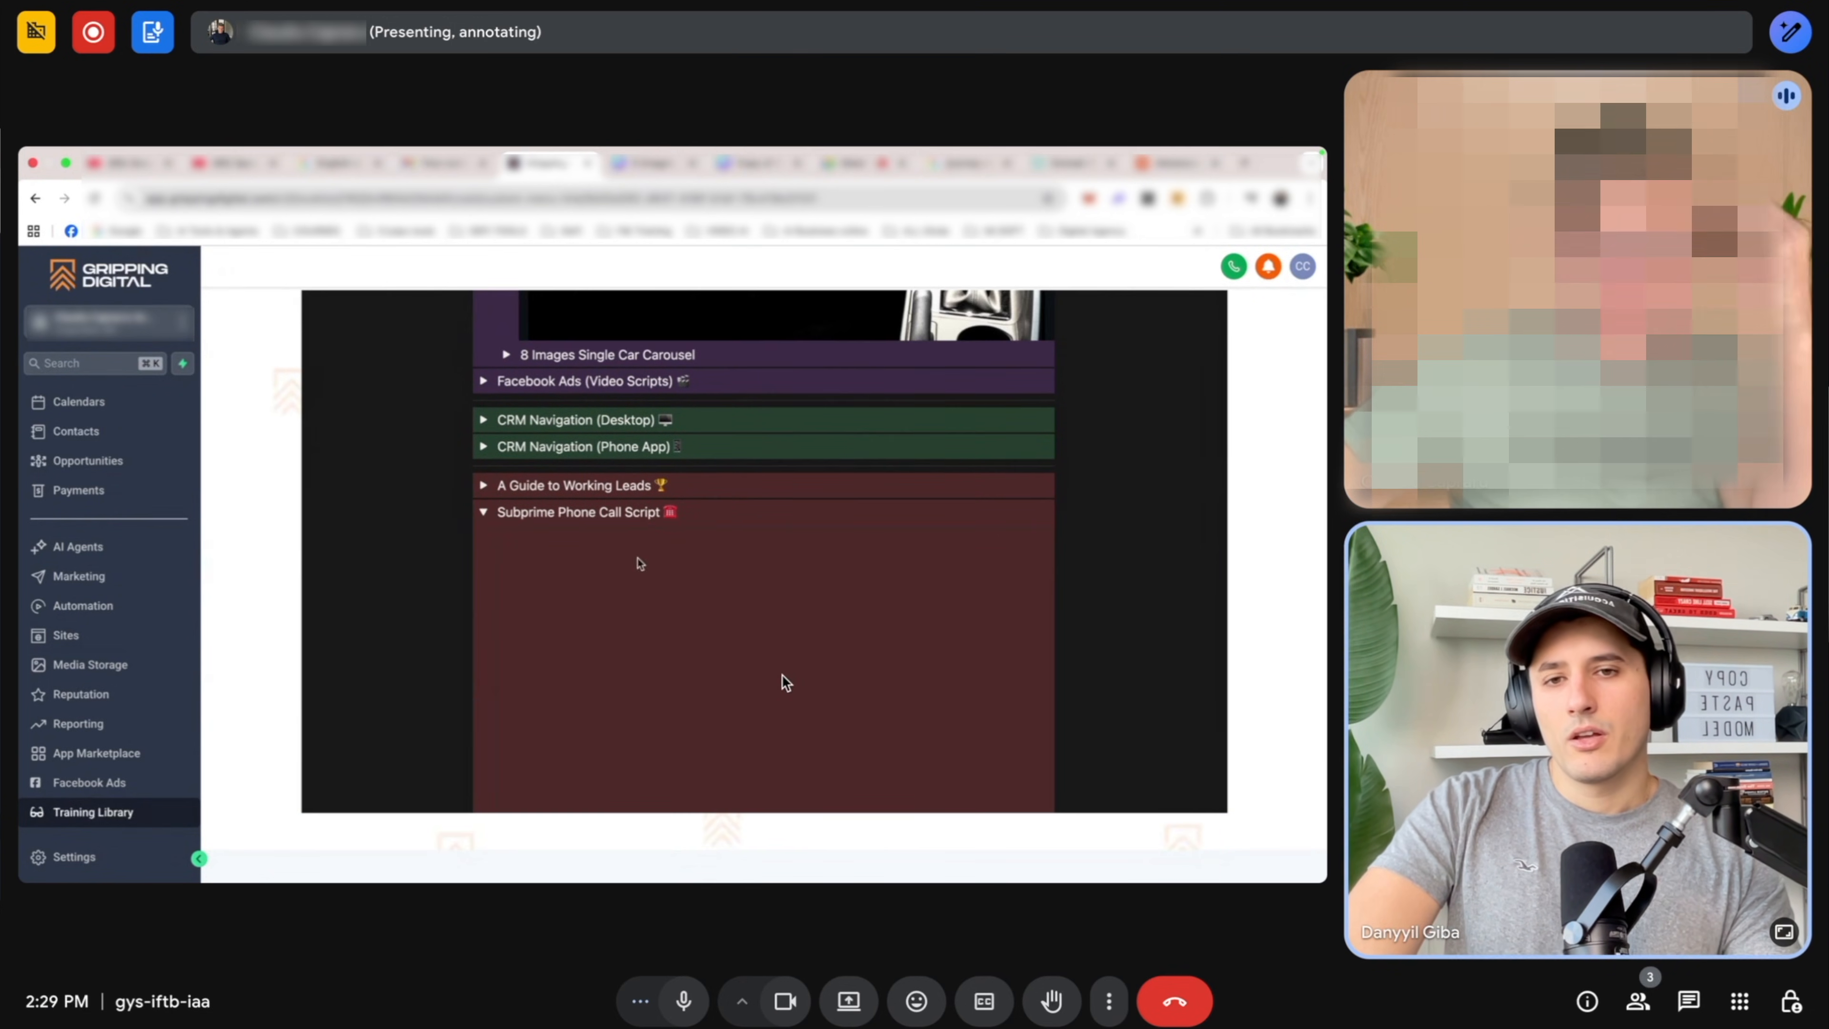
left_click(587, 510)
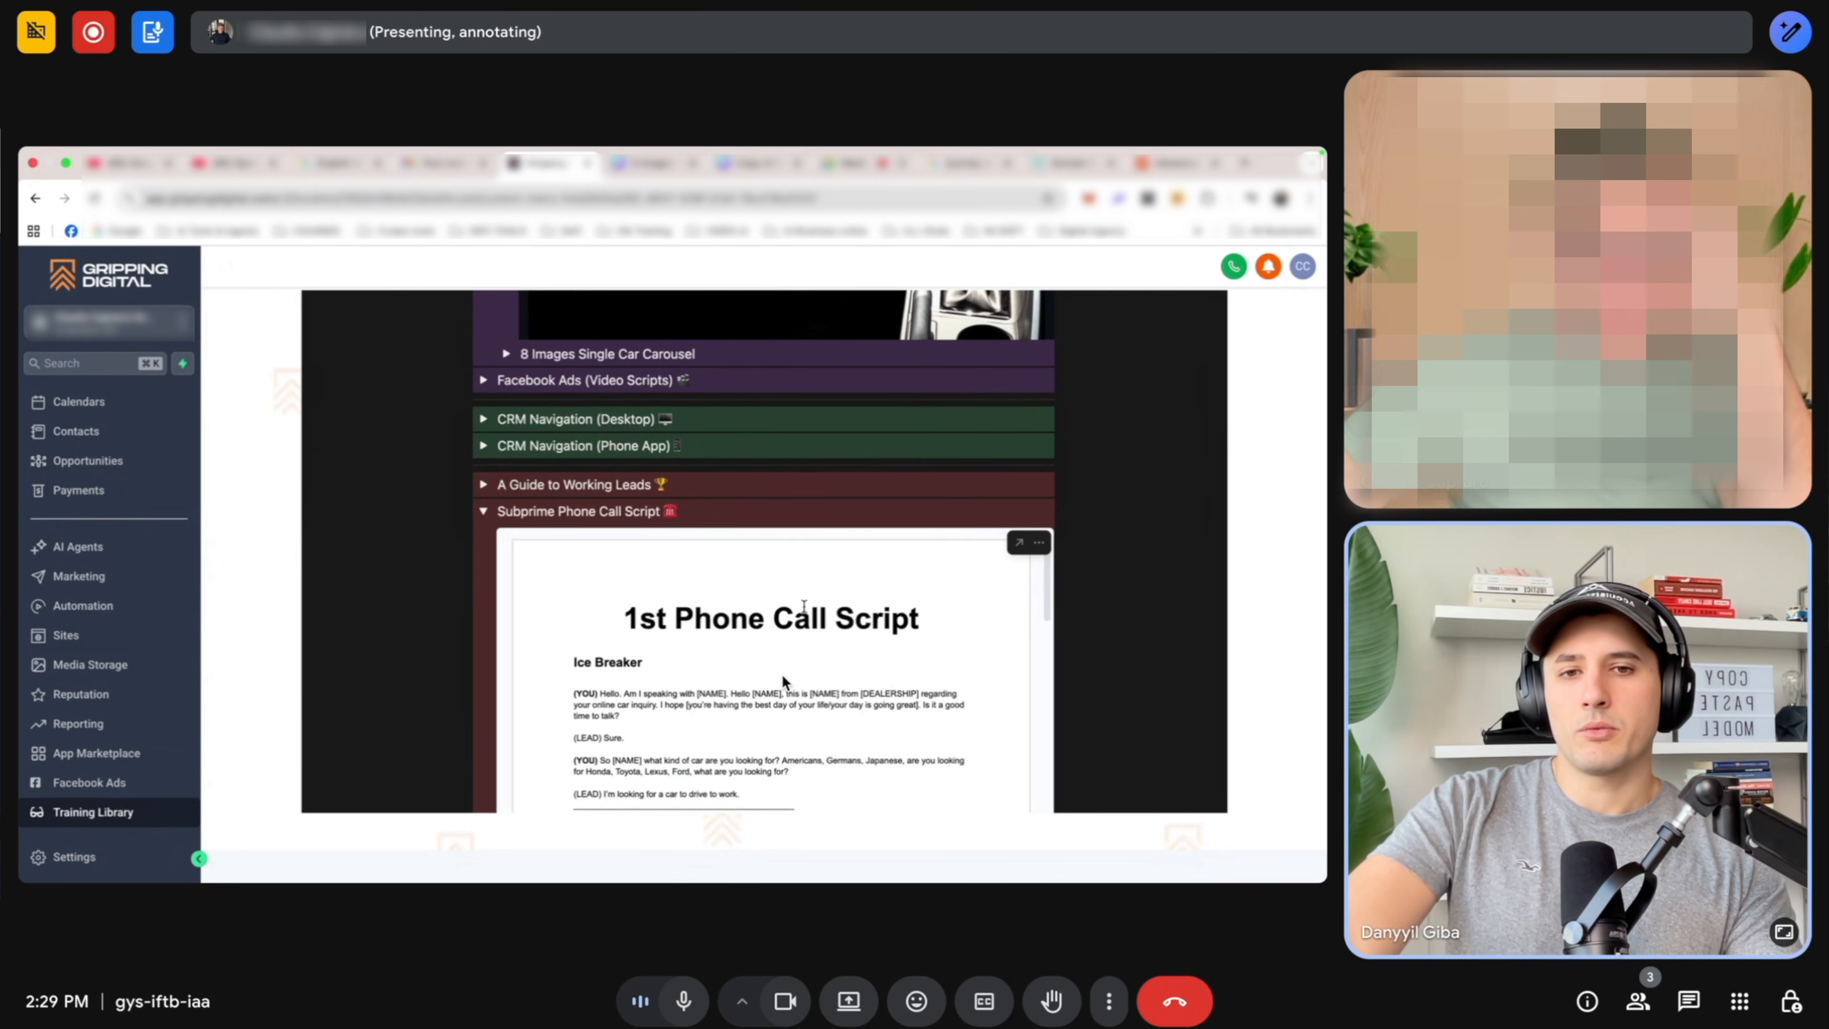
scroll("down", 3)
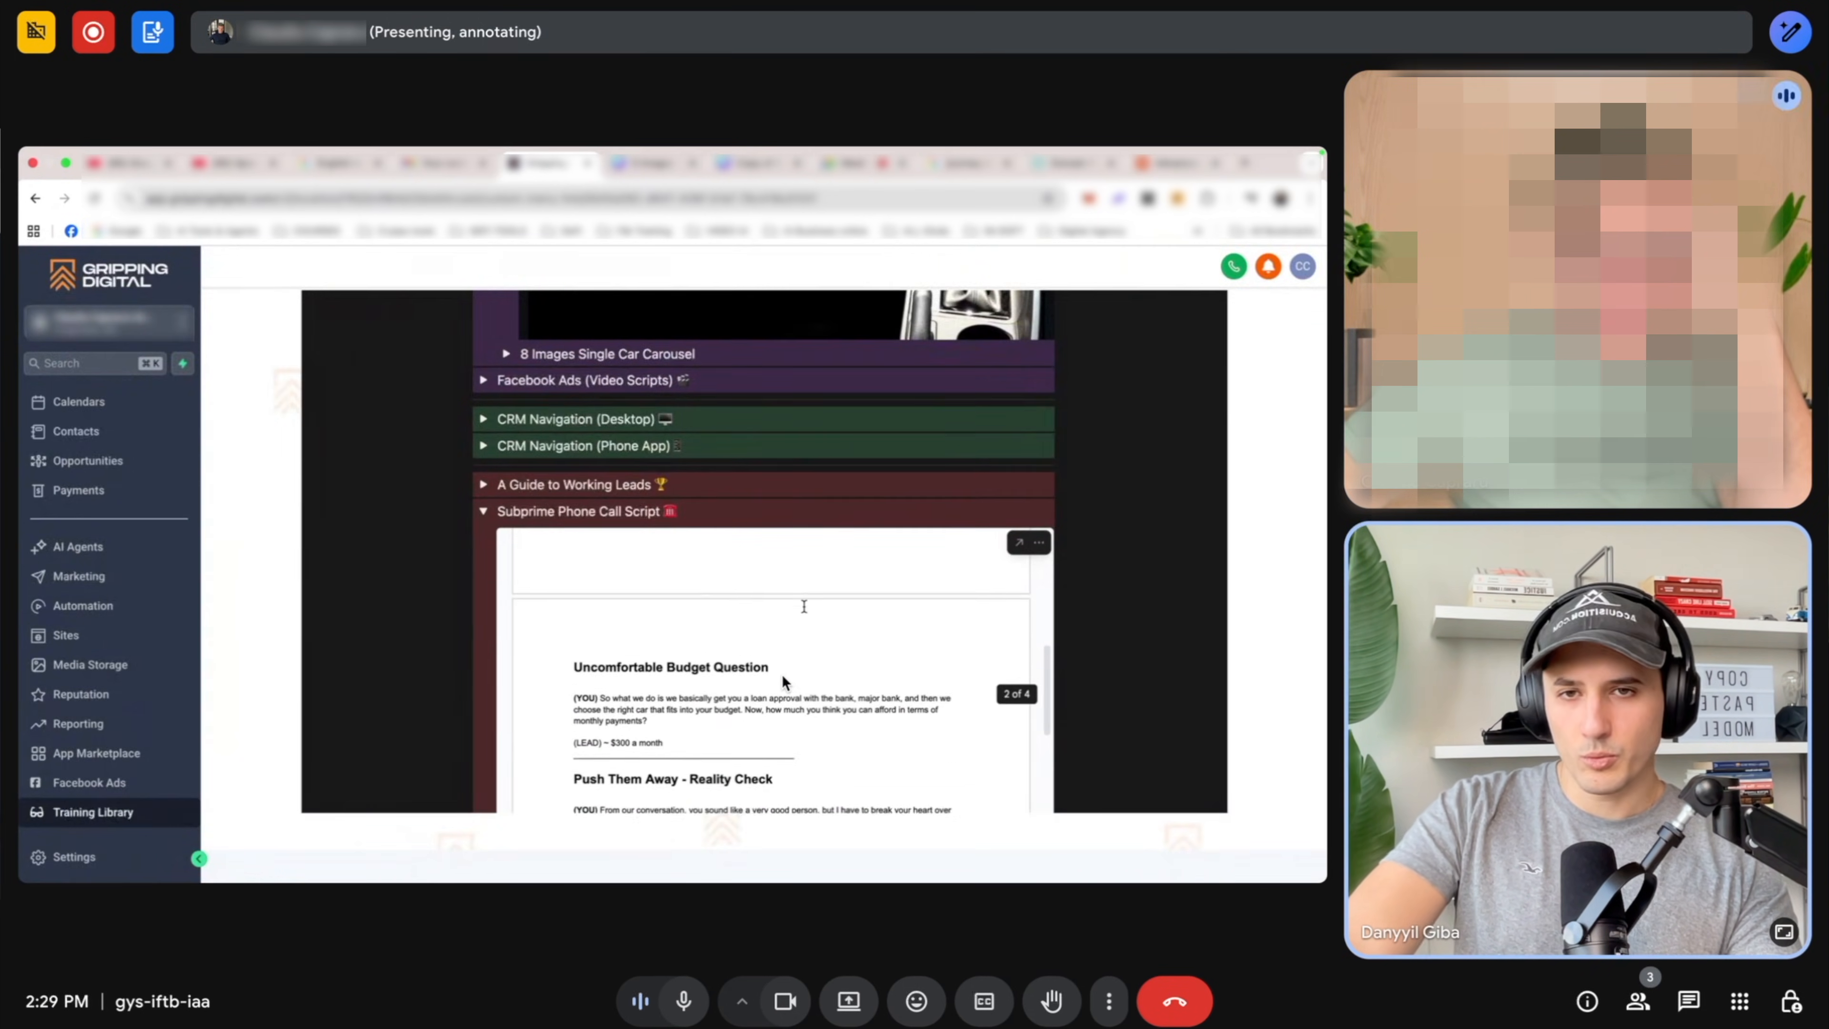
scroll("up", 3)
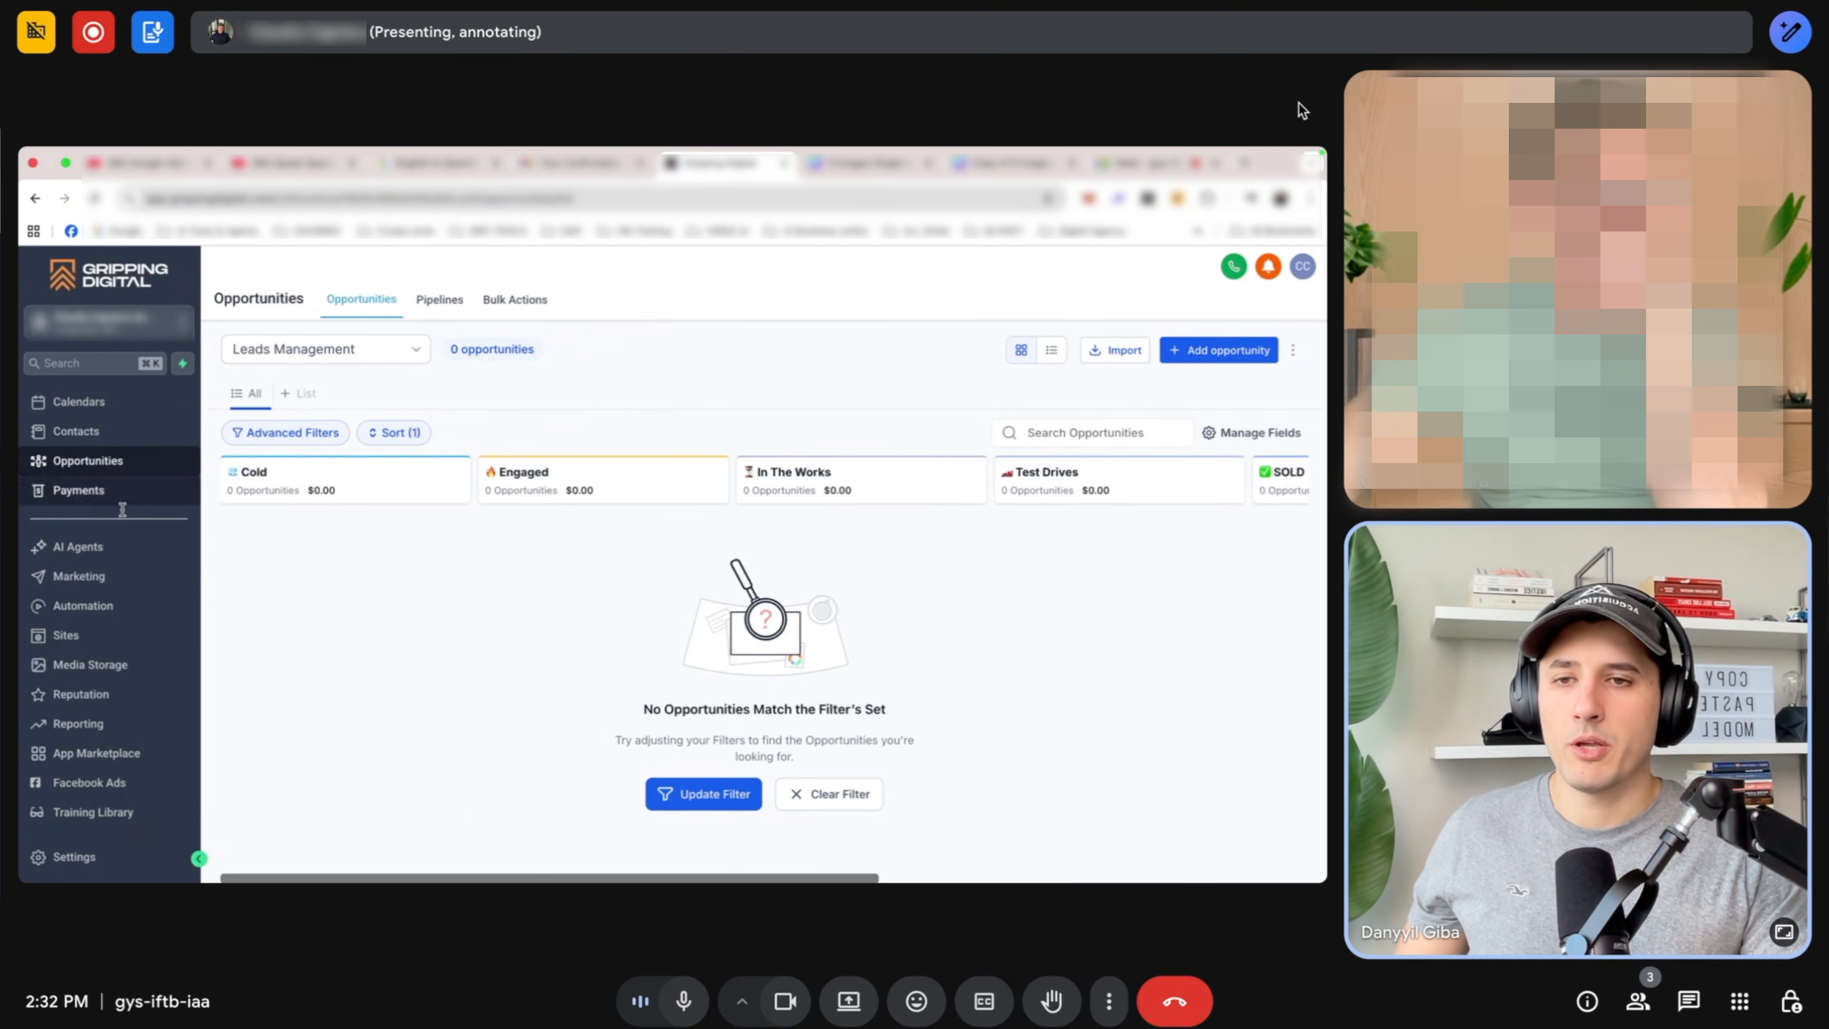
Switch from the opportunities board to the Conversations inbox.
left_click(88, 431)
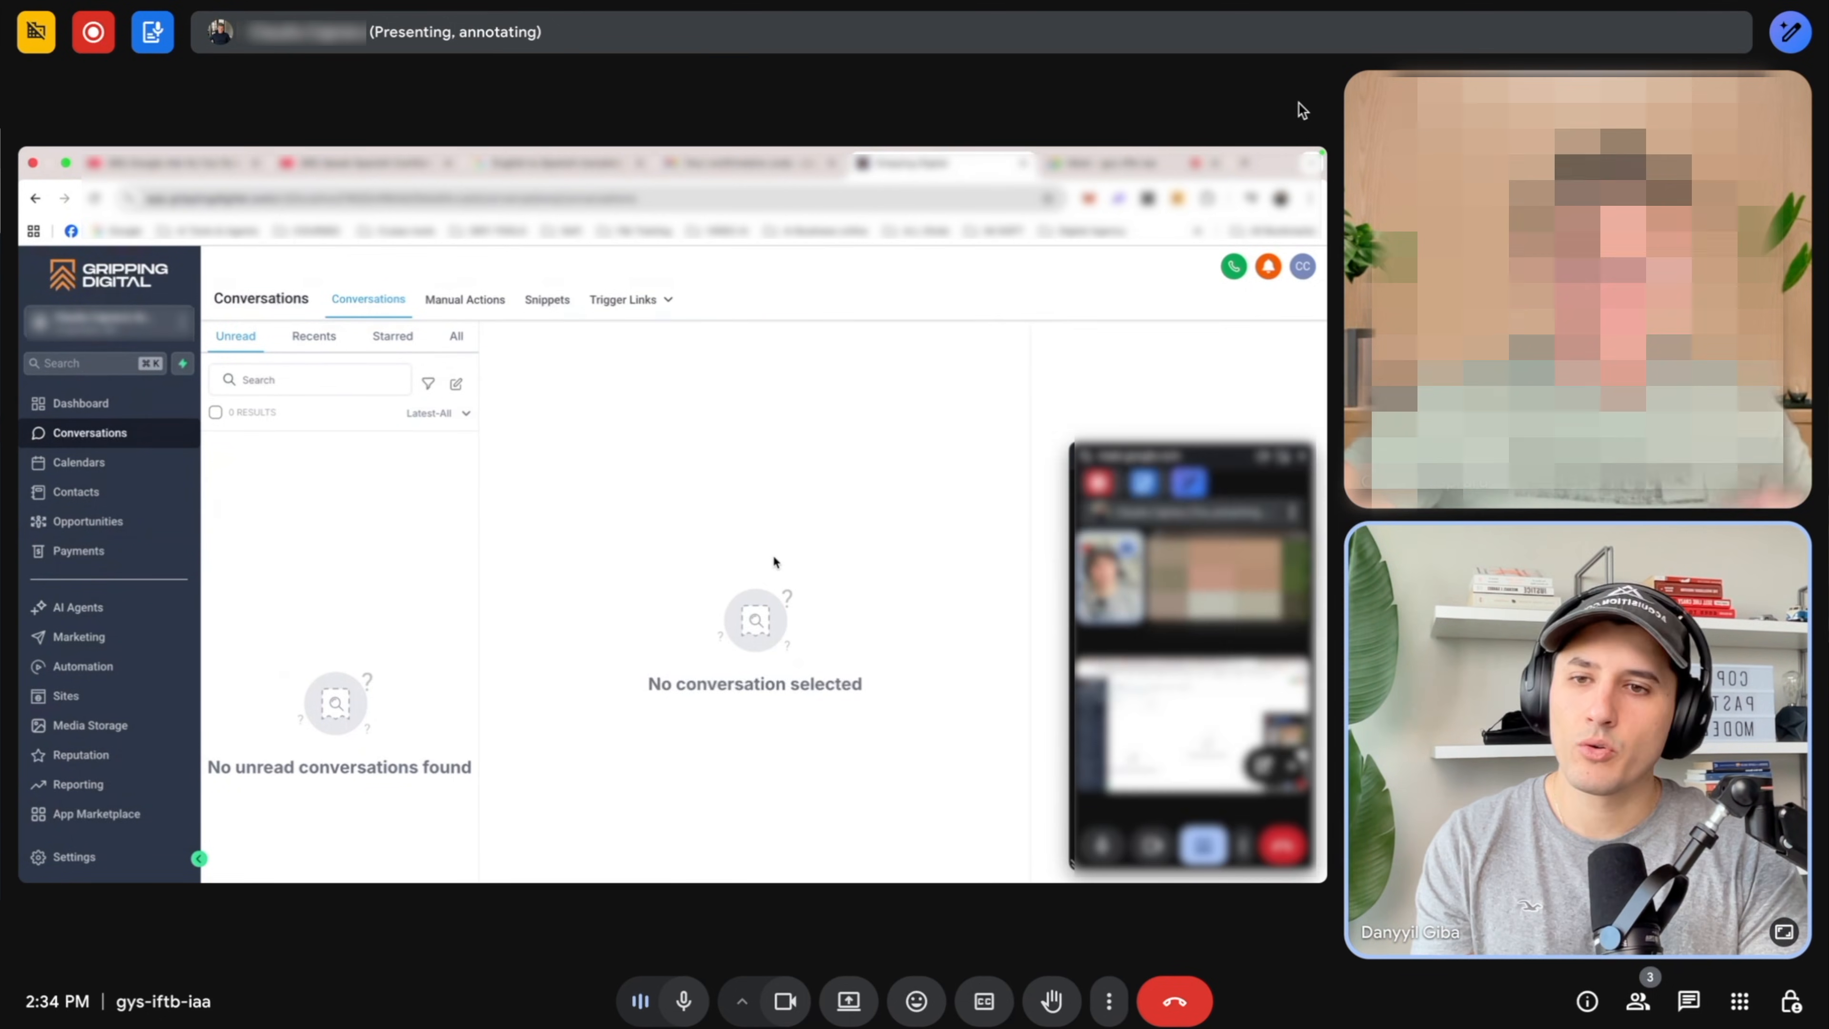
mouse_move(687, 561)
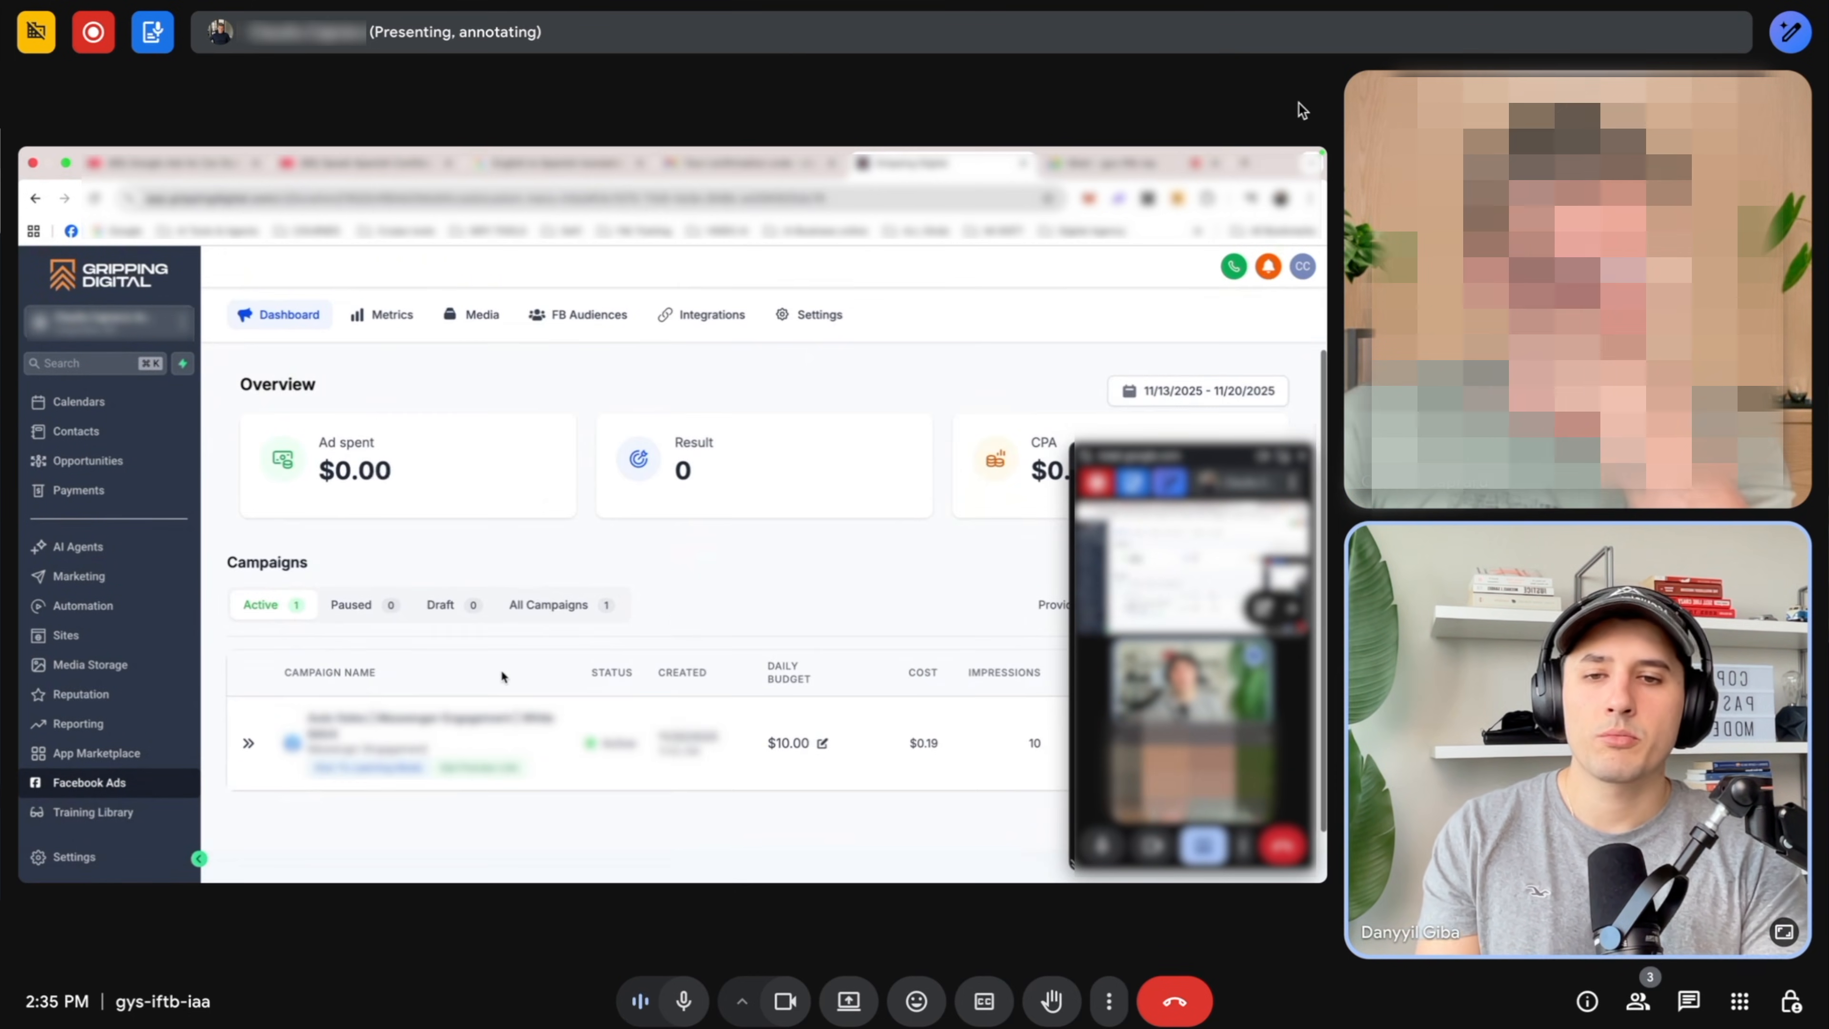
Launch a new Auto Dealers template campaign set to Landing Page type with daily budget 20.
left_click(1218, 328)
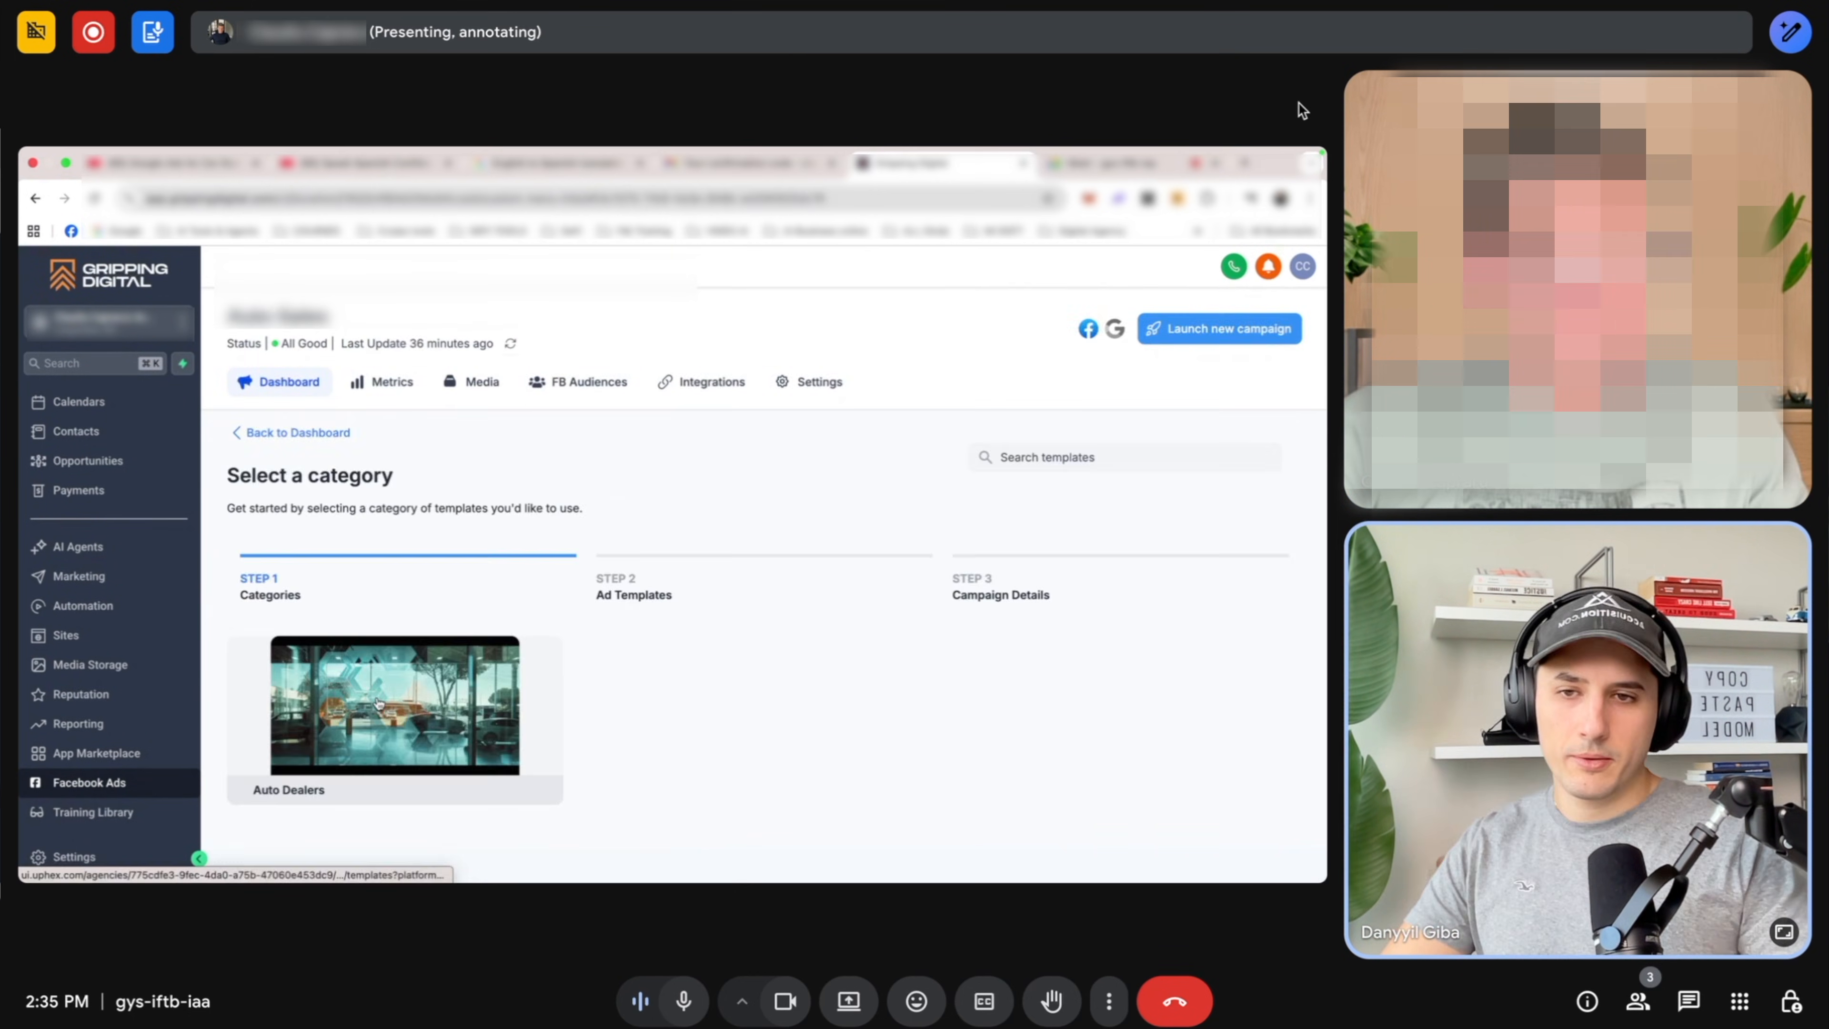
left_click(393, 706)
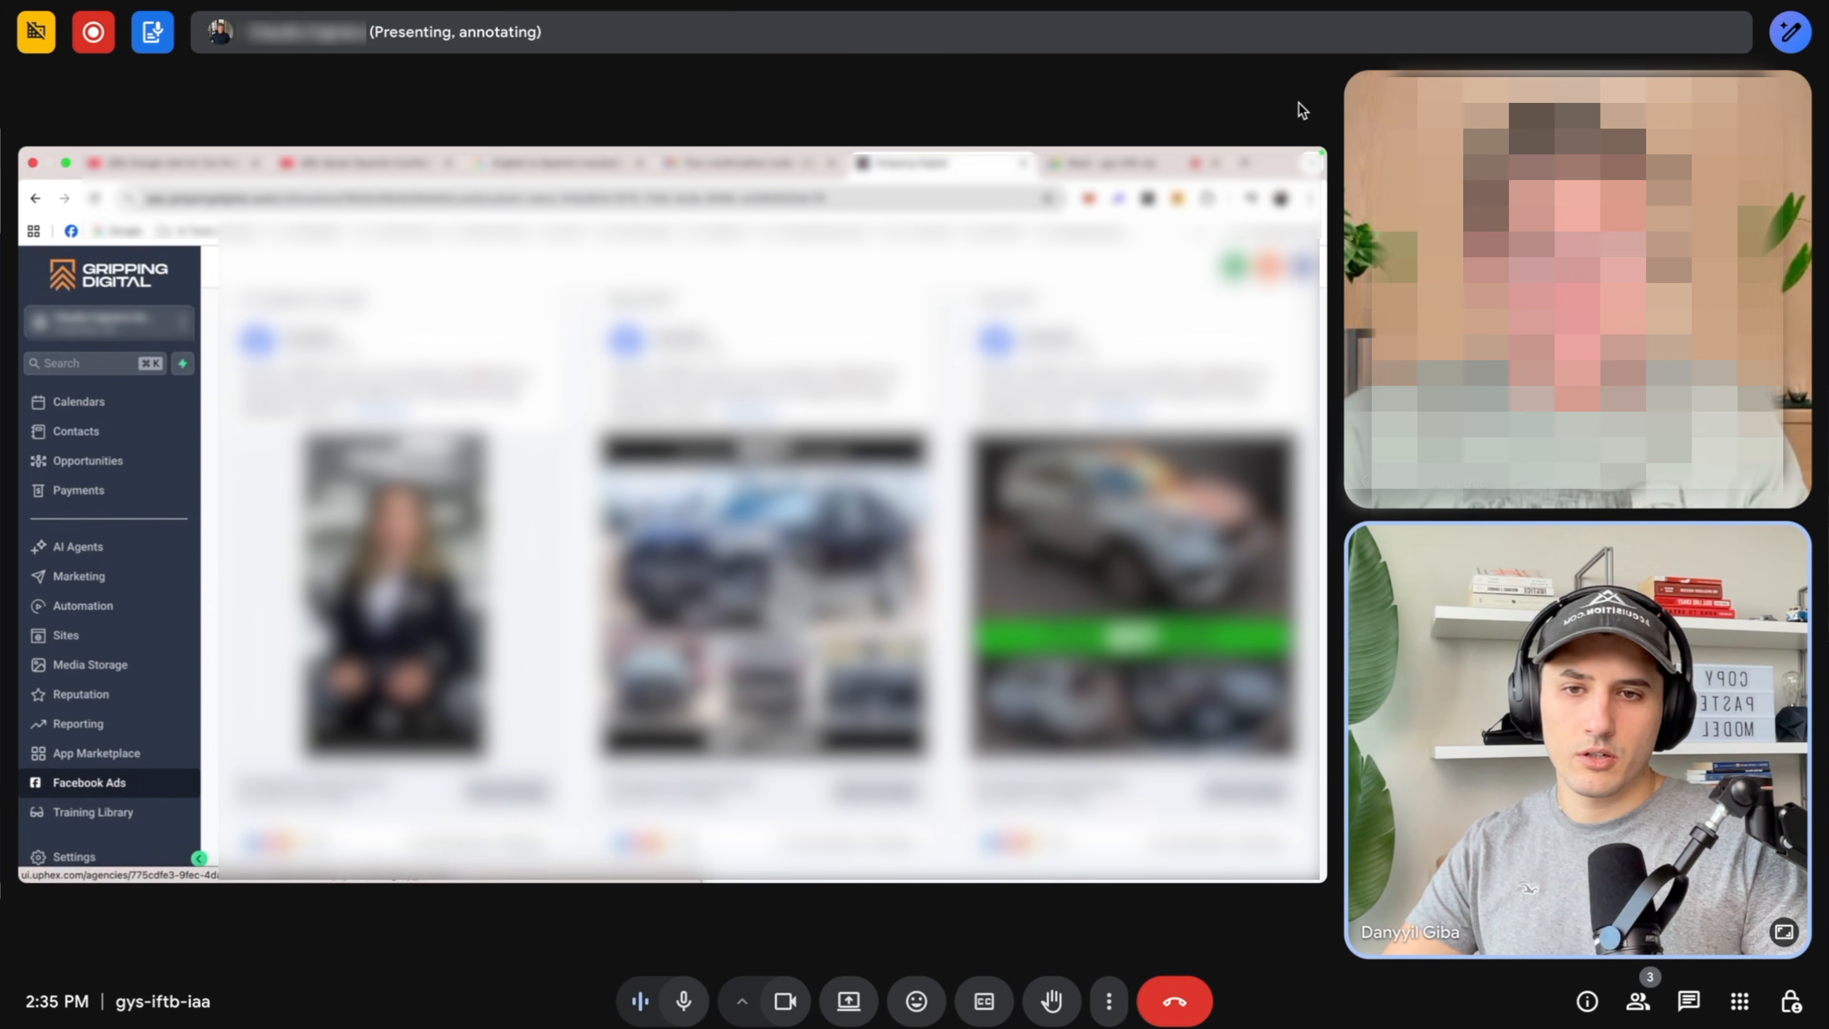
left_click(368, 414)
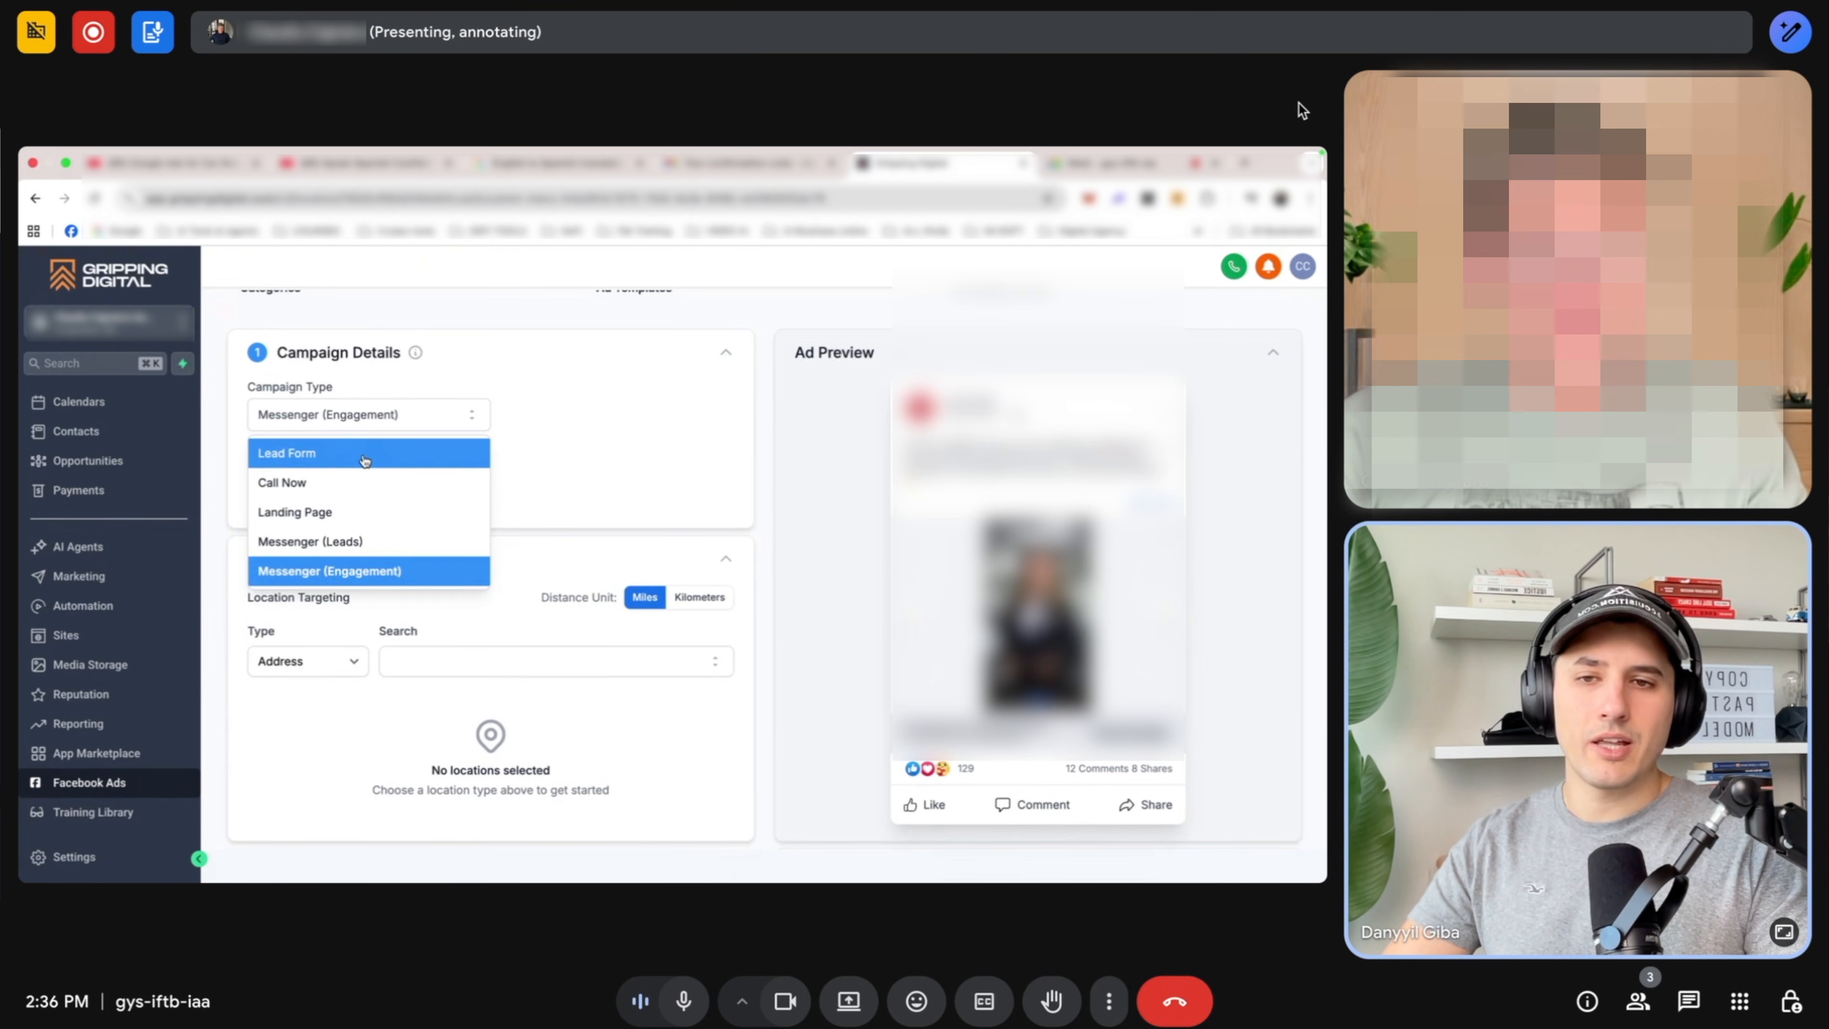
left_click(294, 511)
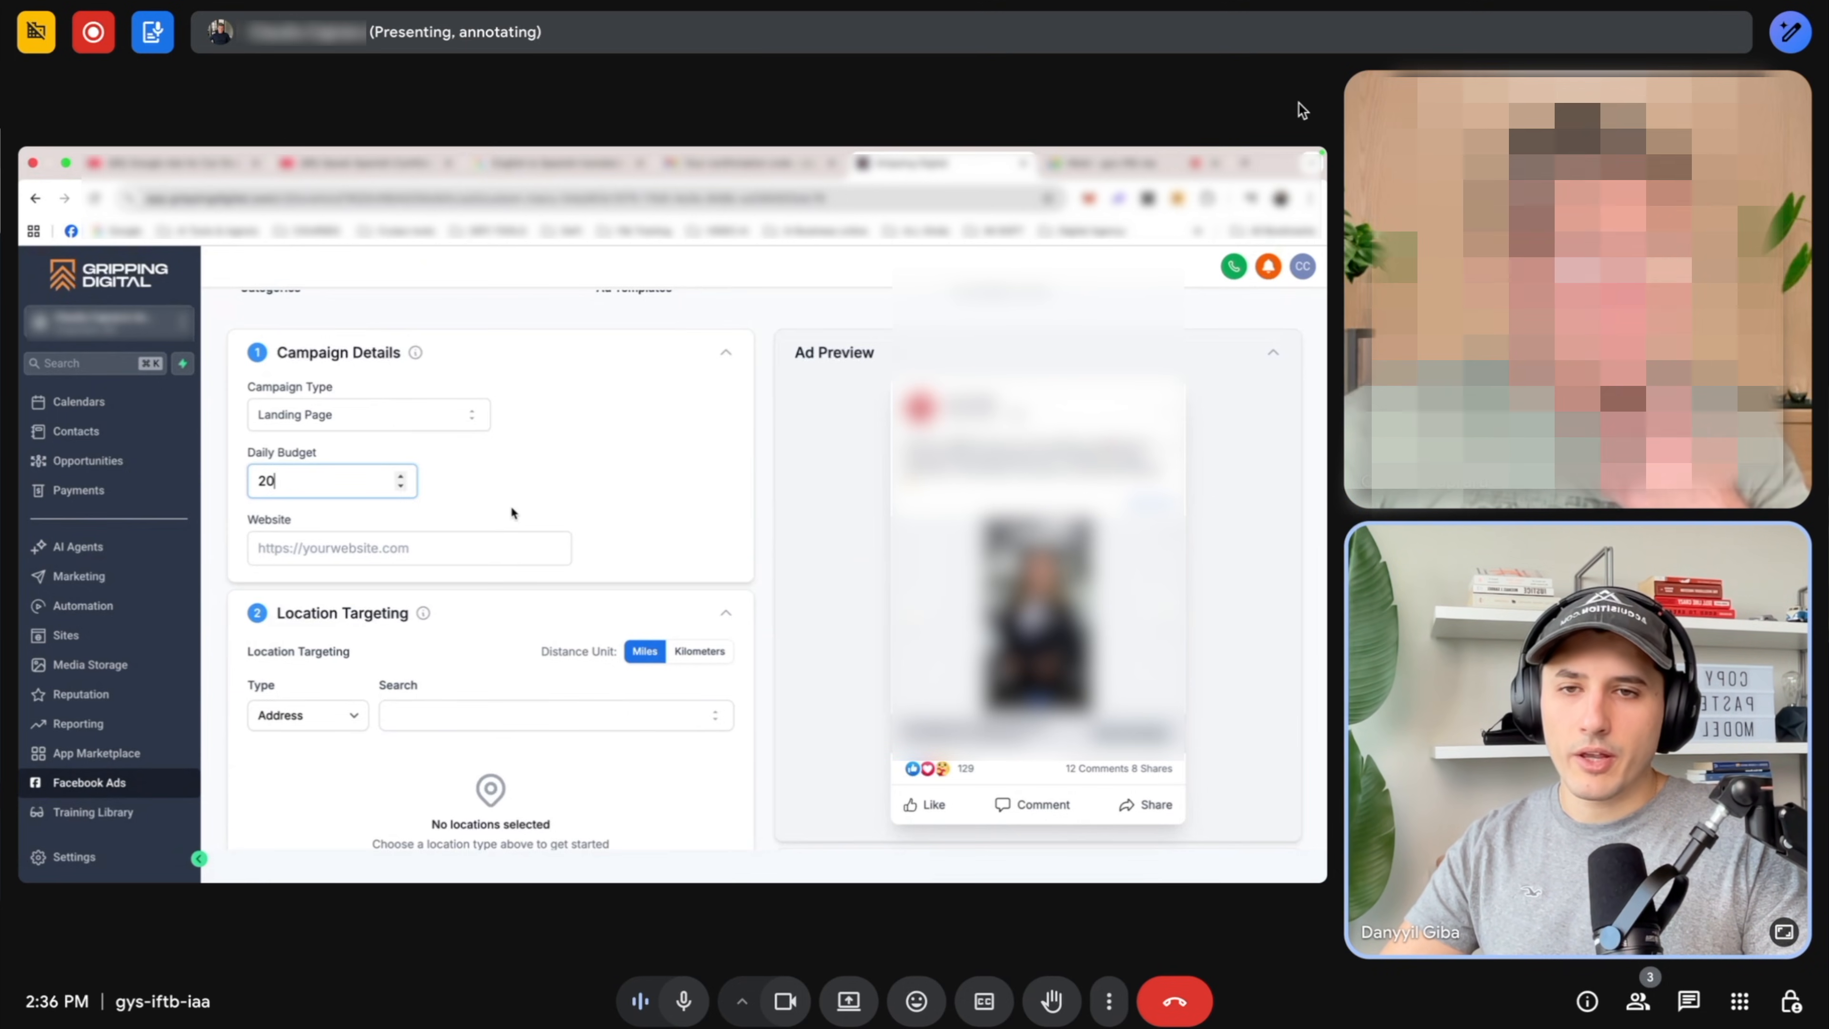
scroll("down", 3)
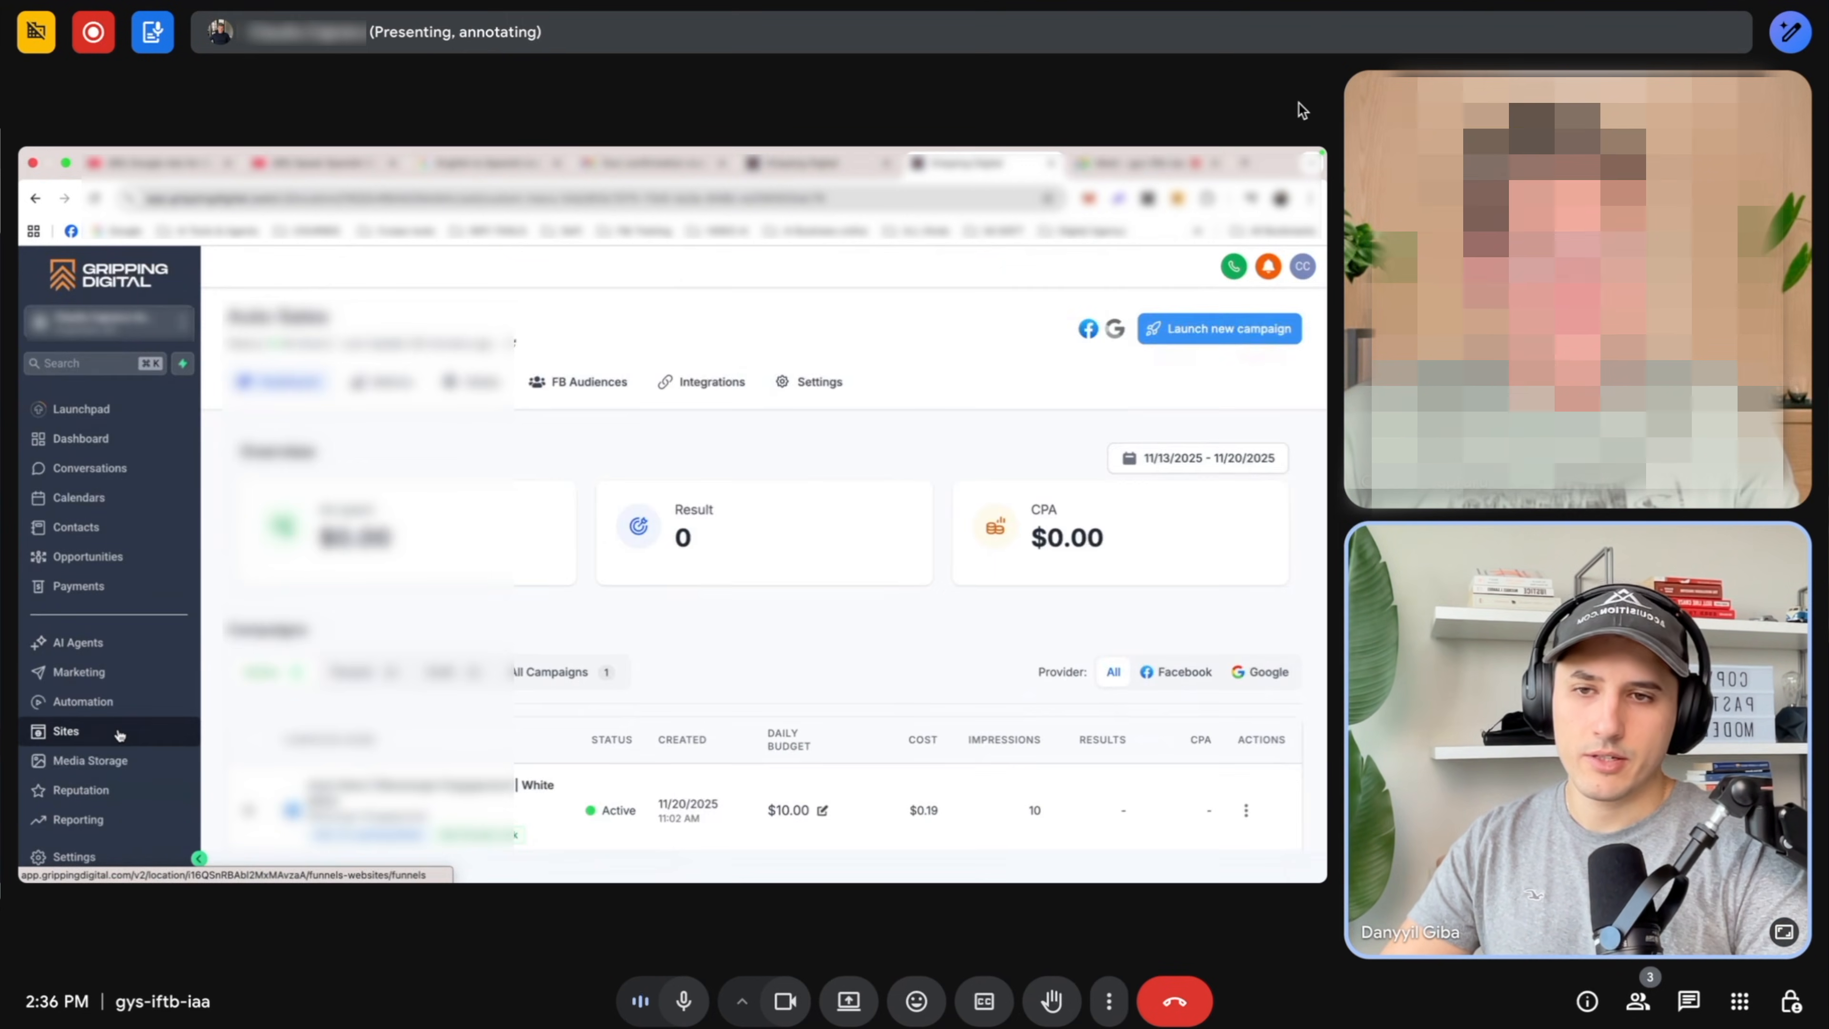
Get the preview link of the Pre-Approval page in the LinkTree - Car Sales website.
left_click(66, 731)
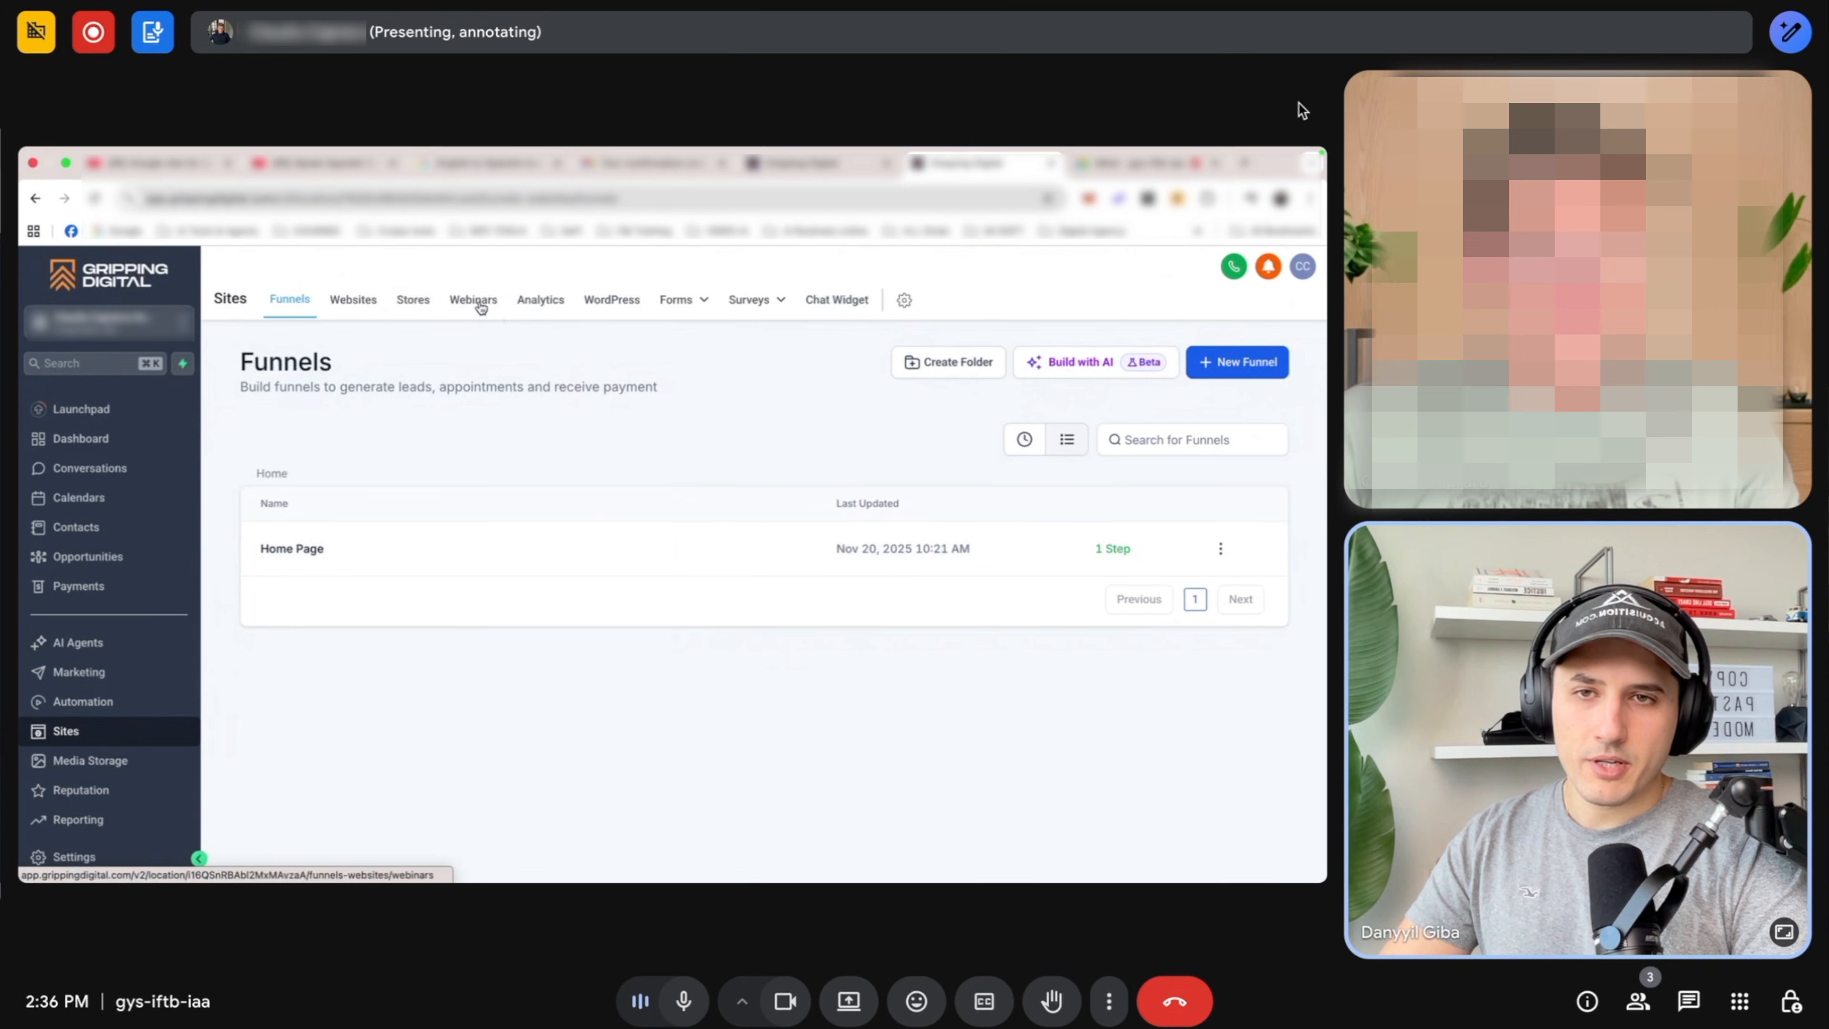
left_click(352, 300)
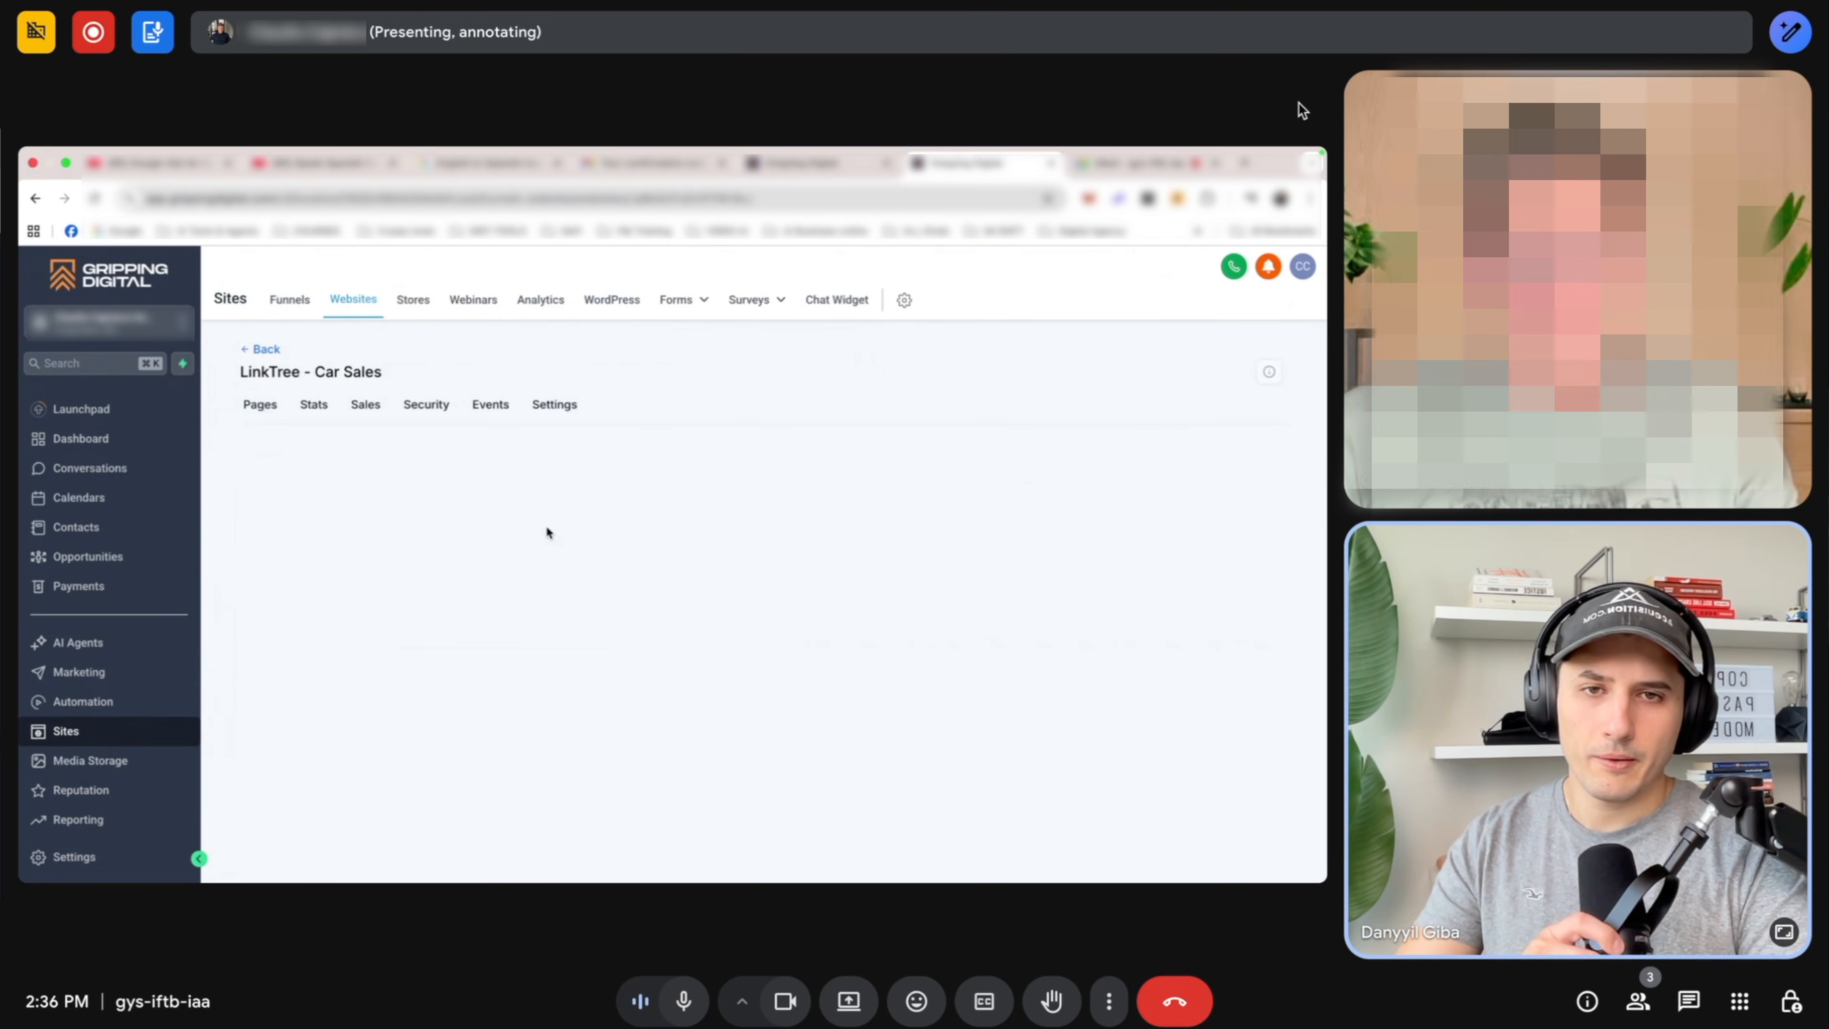
left_click(259, 404)
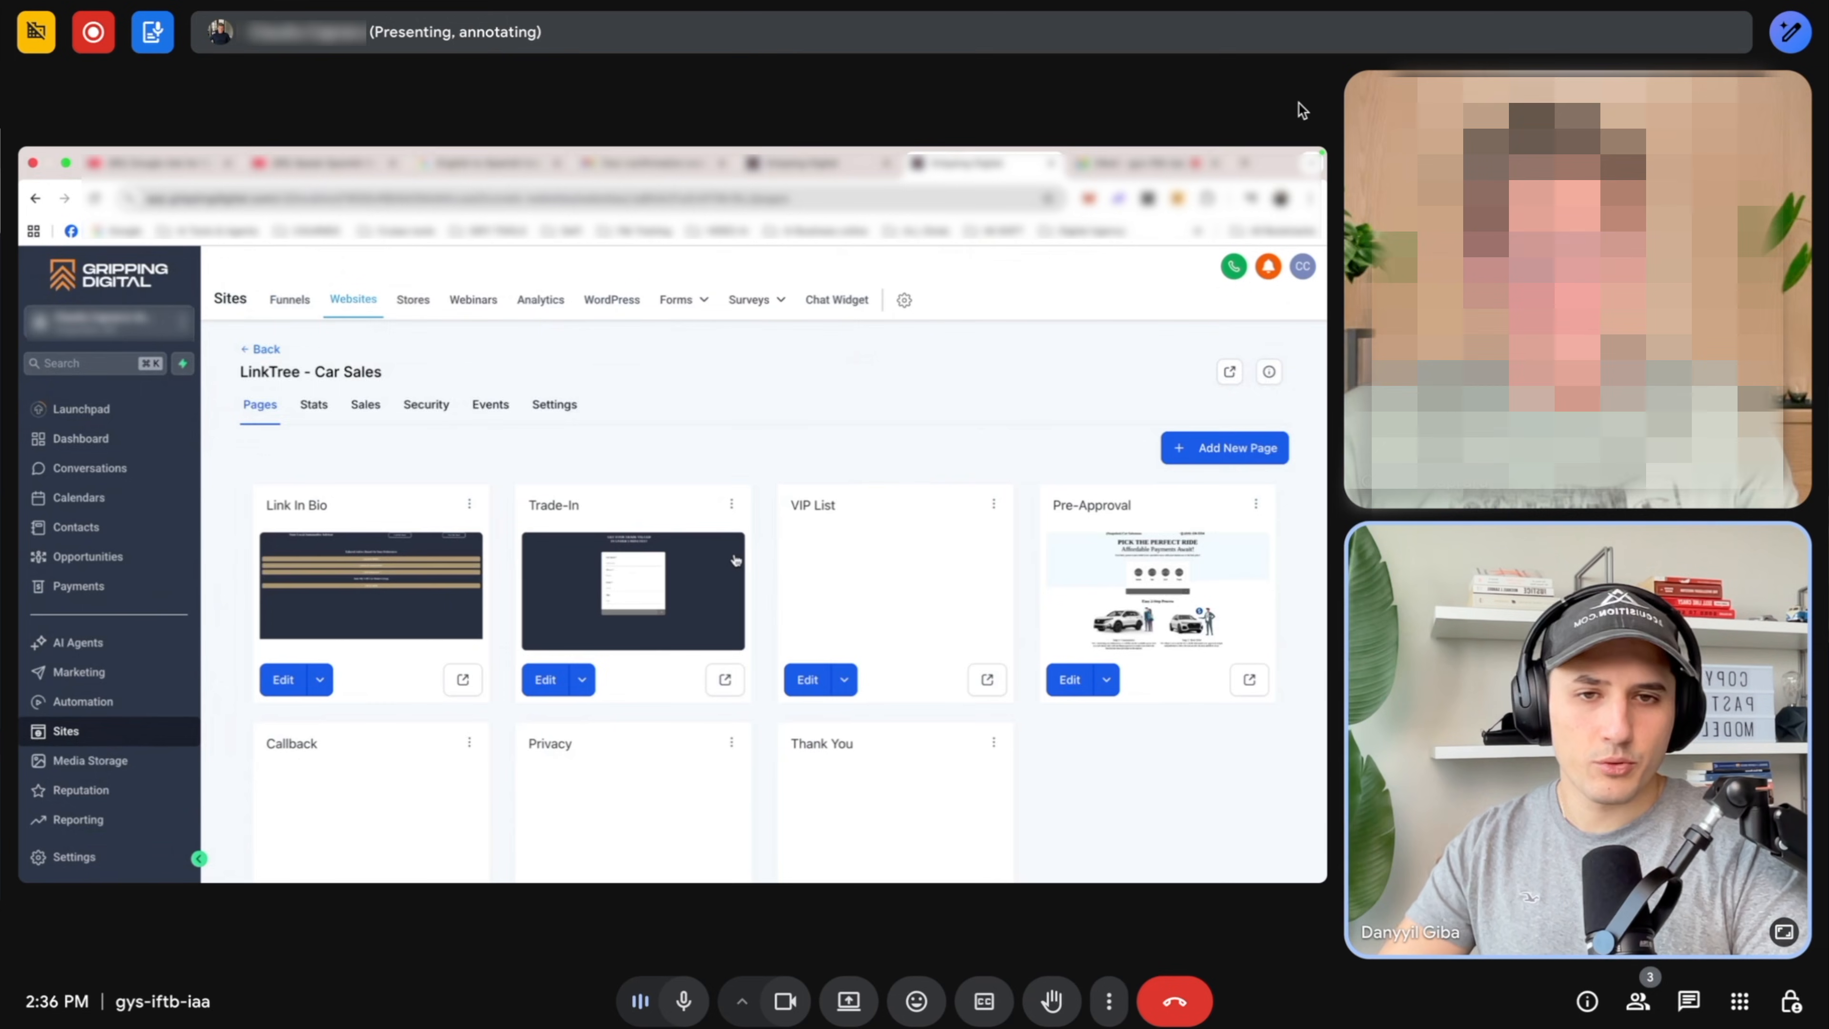
scroll("down", 3)
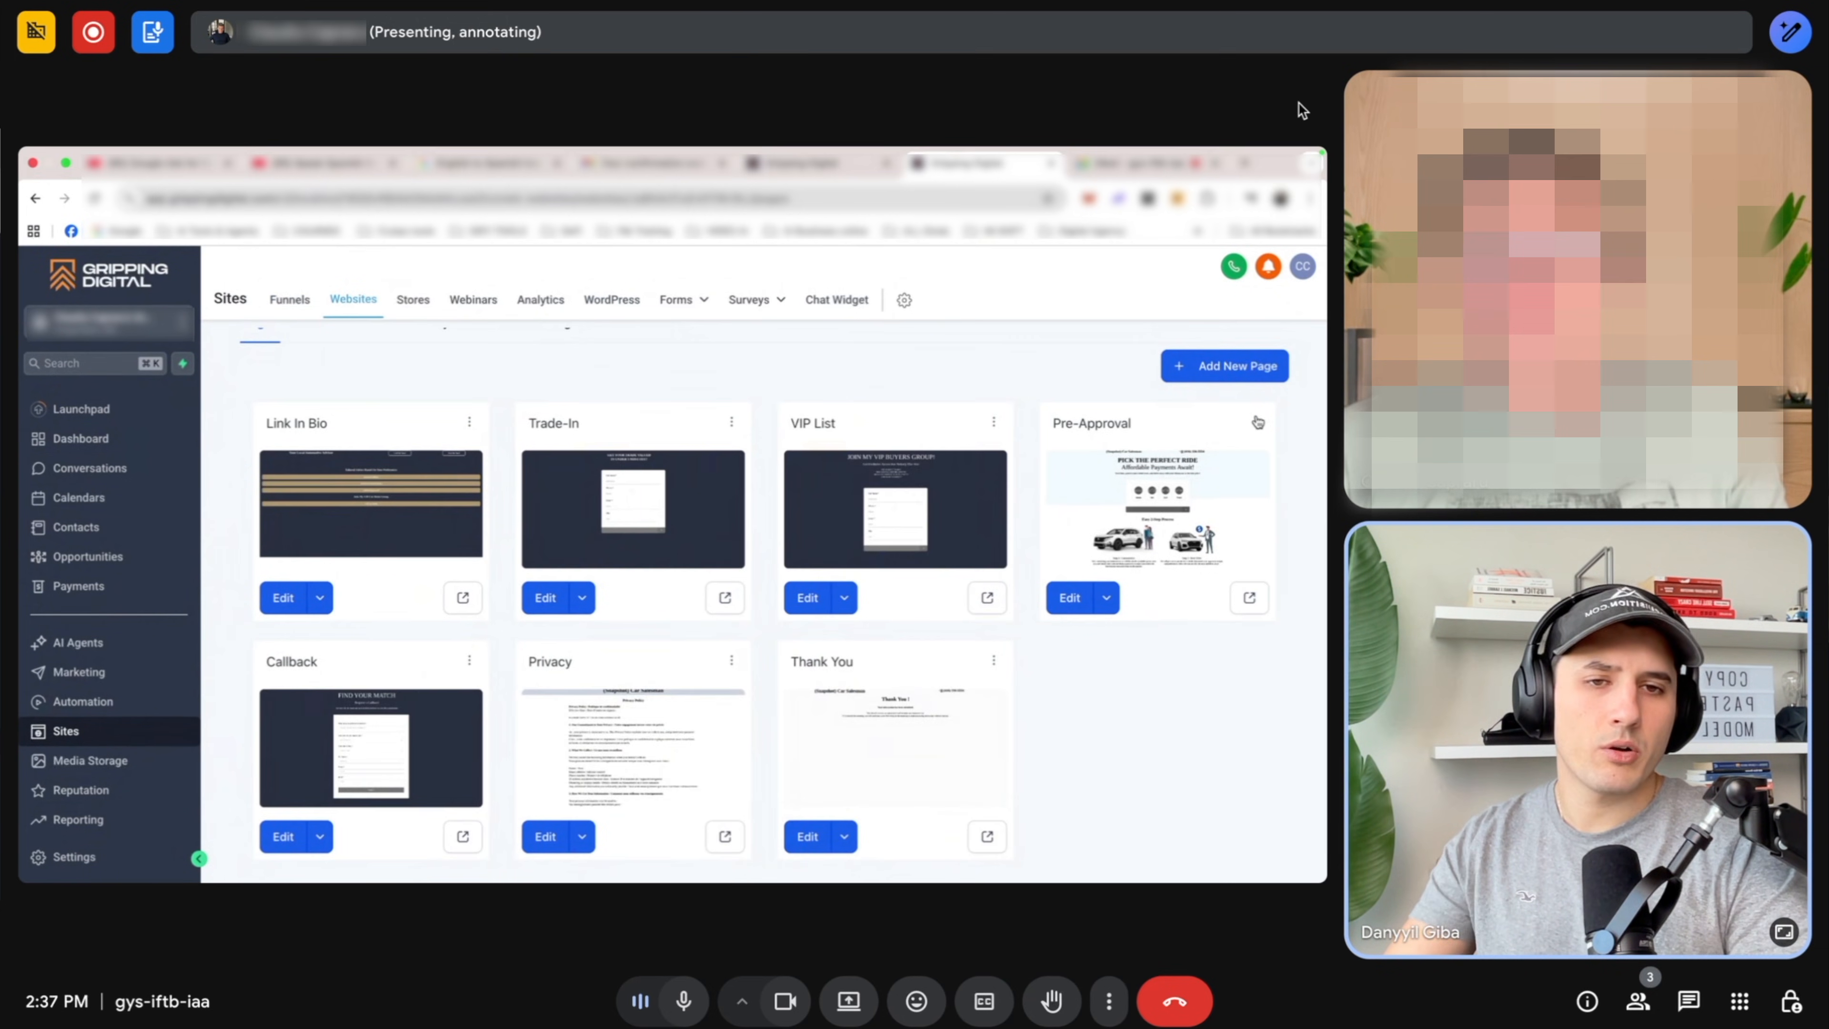
mouse_move(1249, 598)
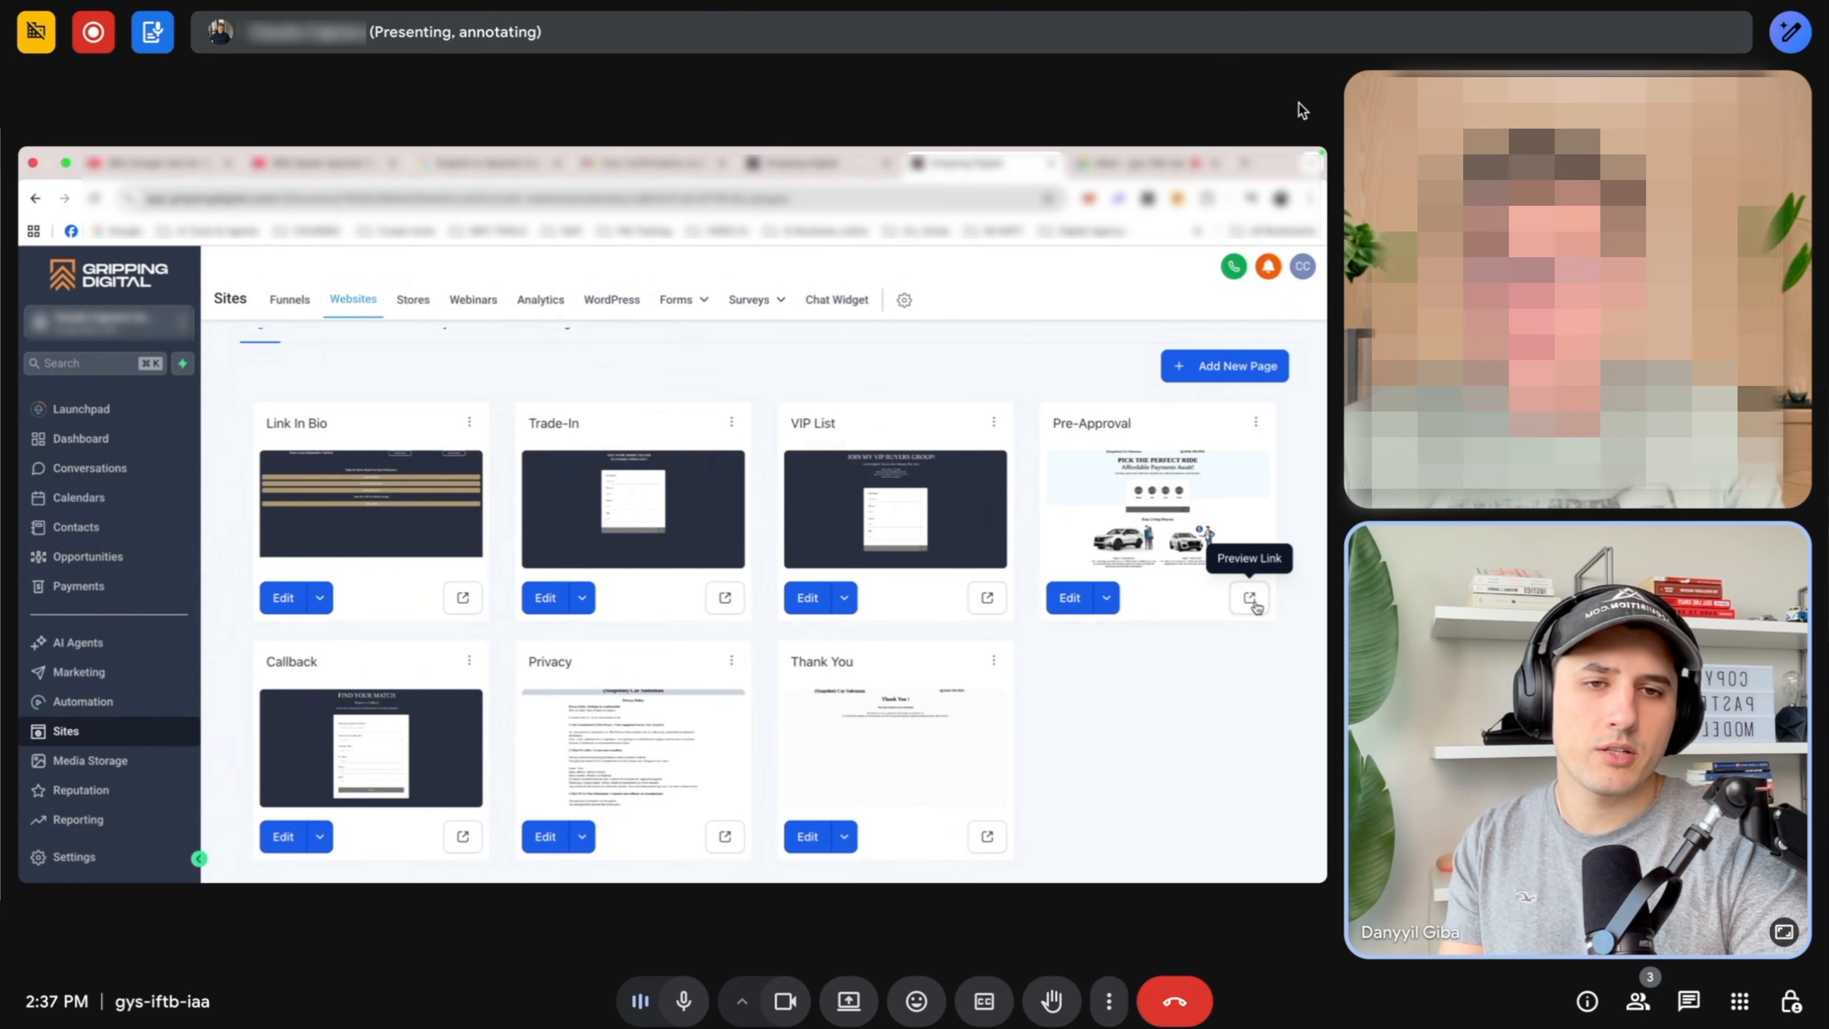
left_click(1247, 597)
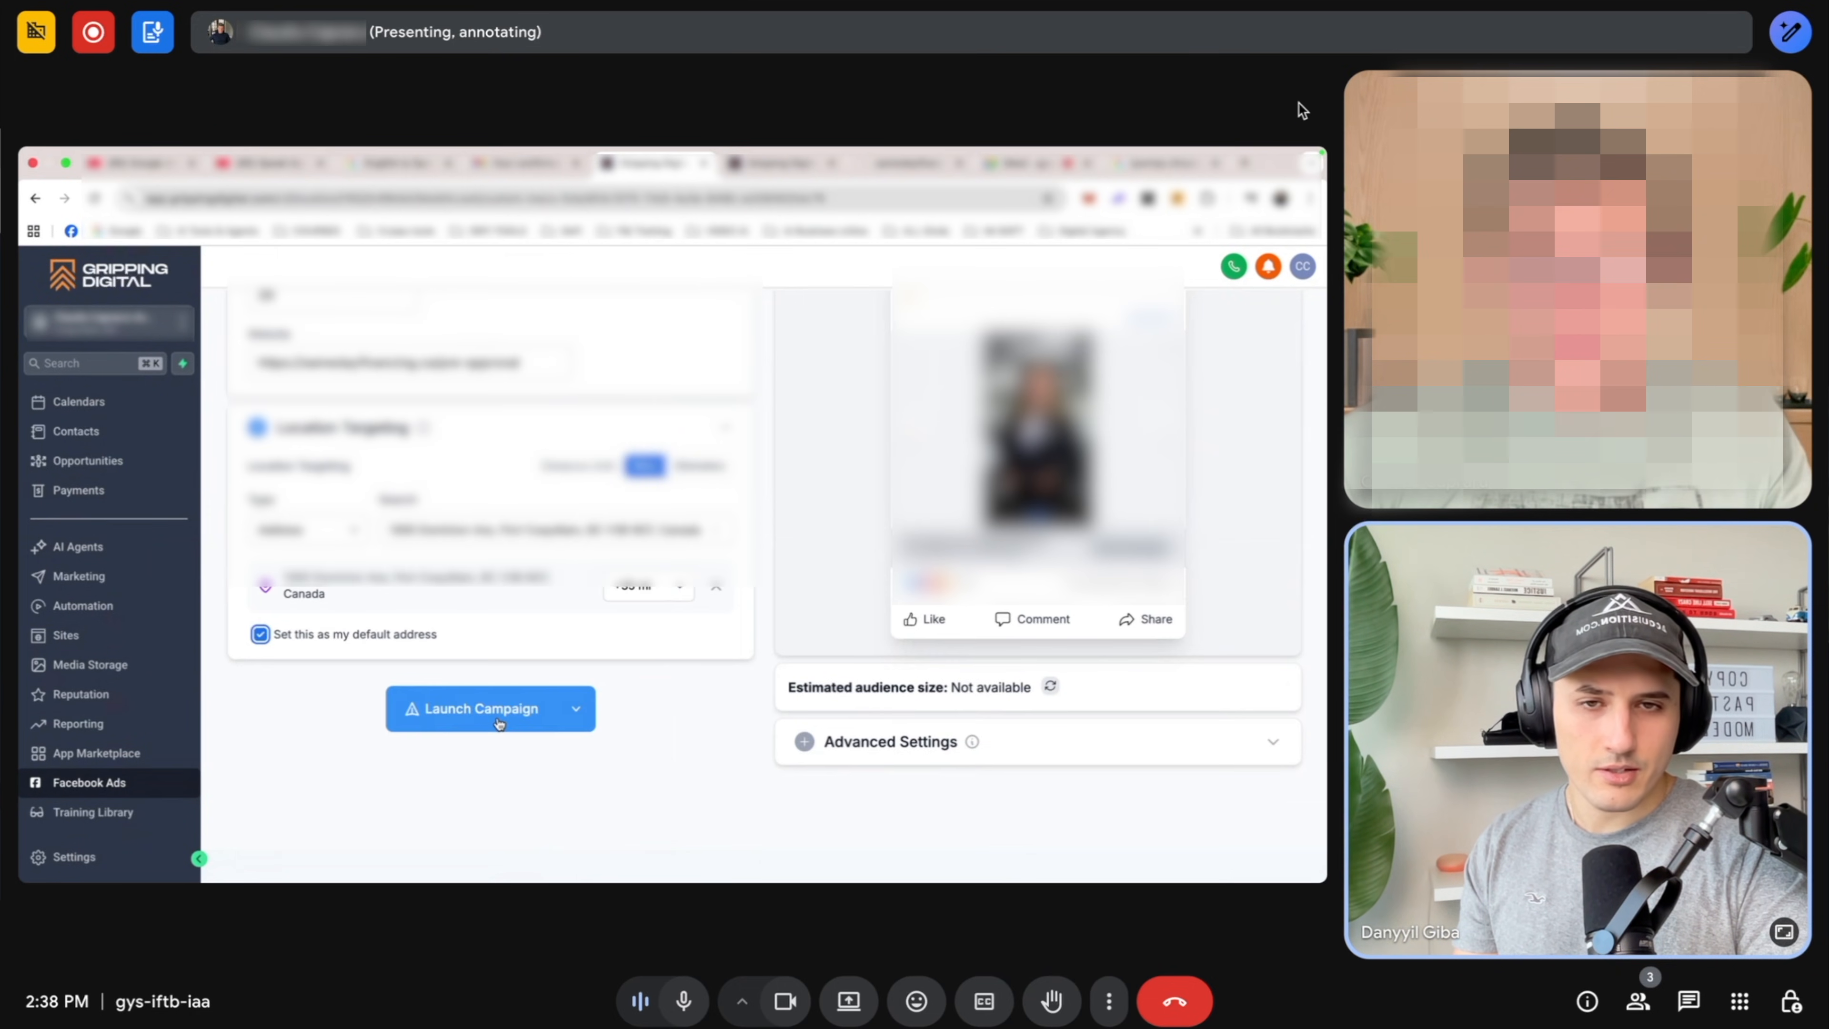
Select the account's tracking pixel under Advanced Settings and launch the campaign.
left_click(890, 741)
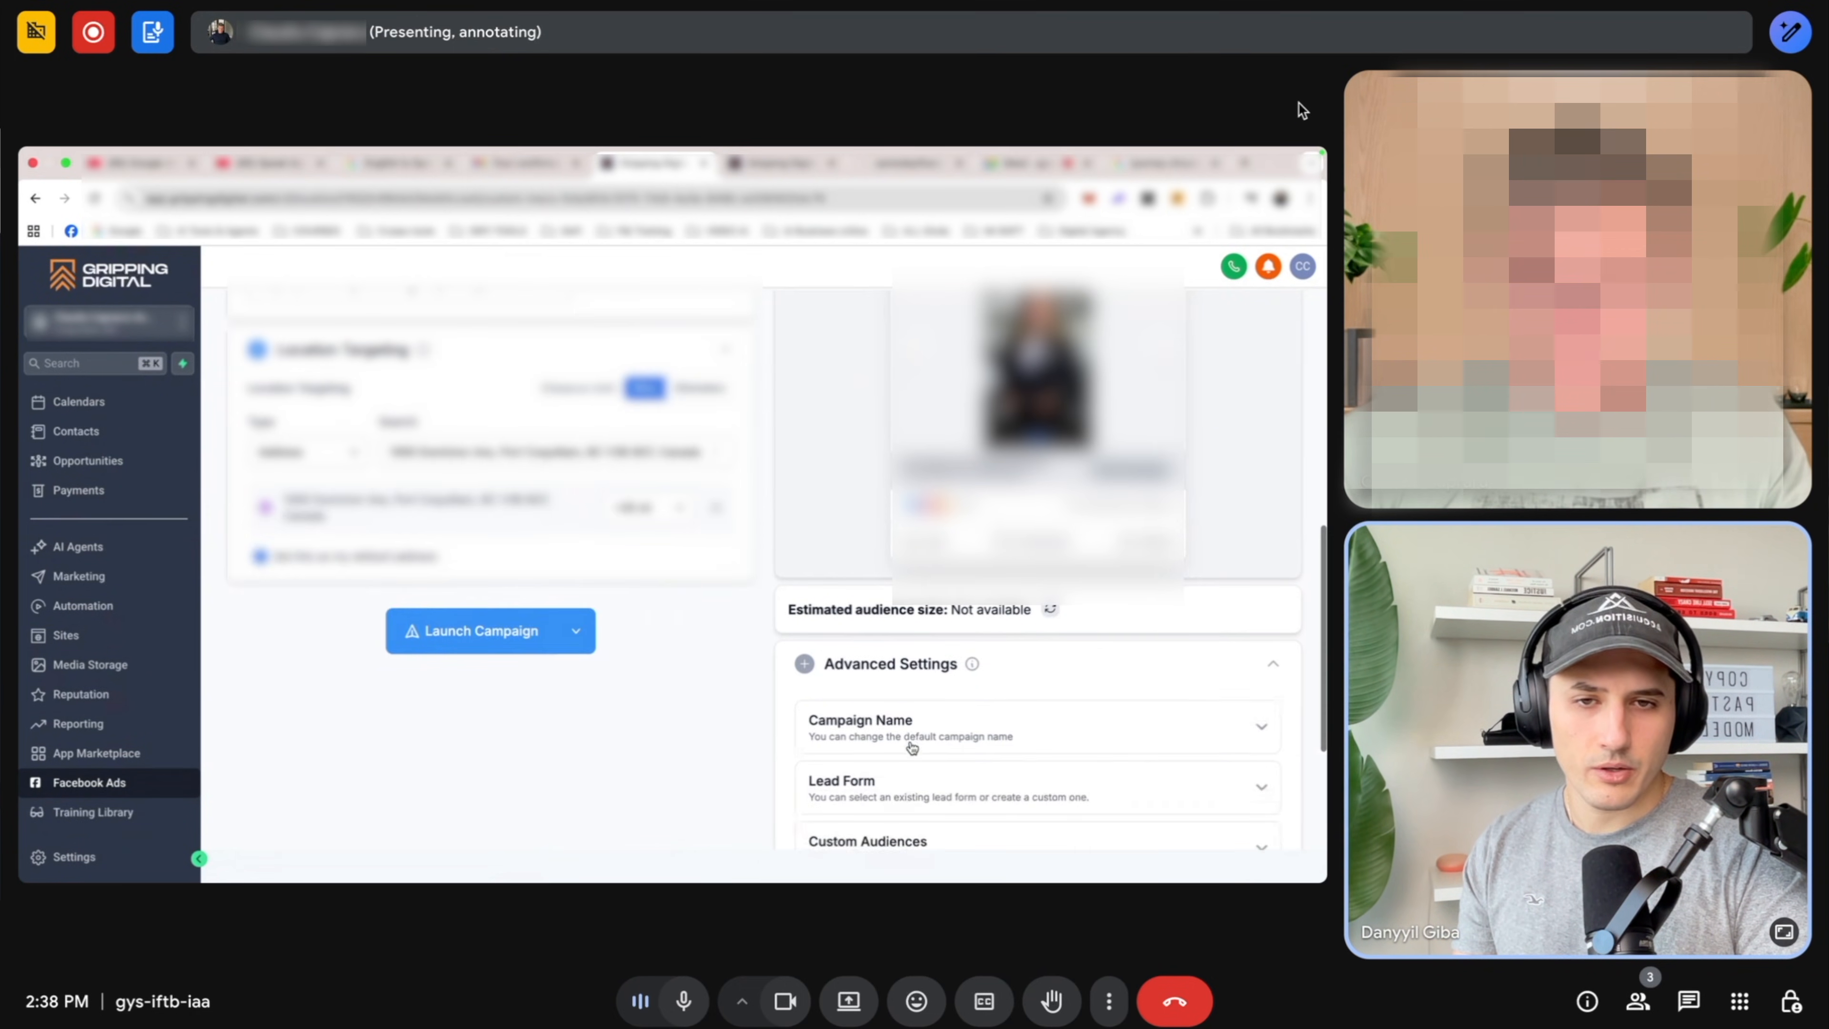
scroll("down", 3)
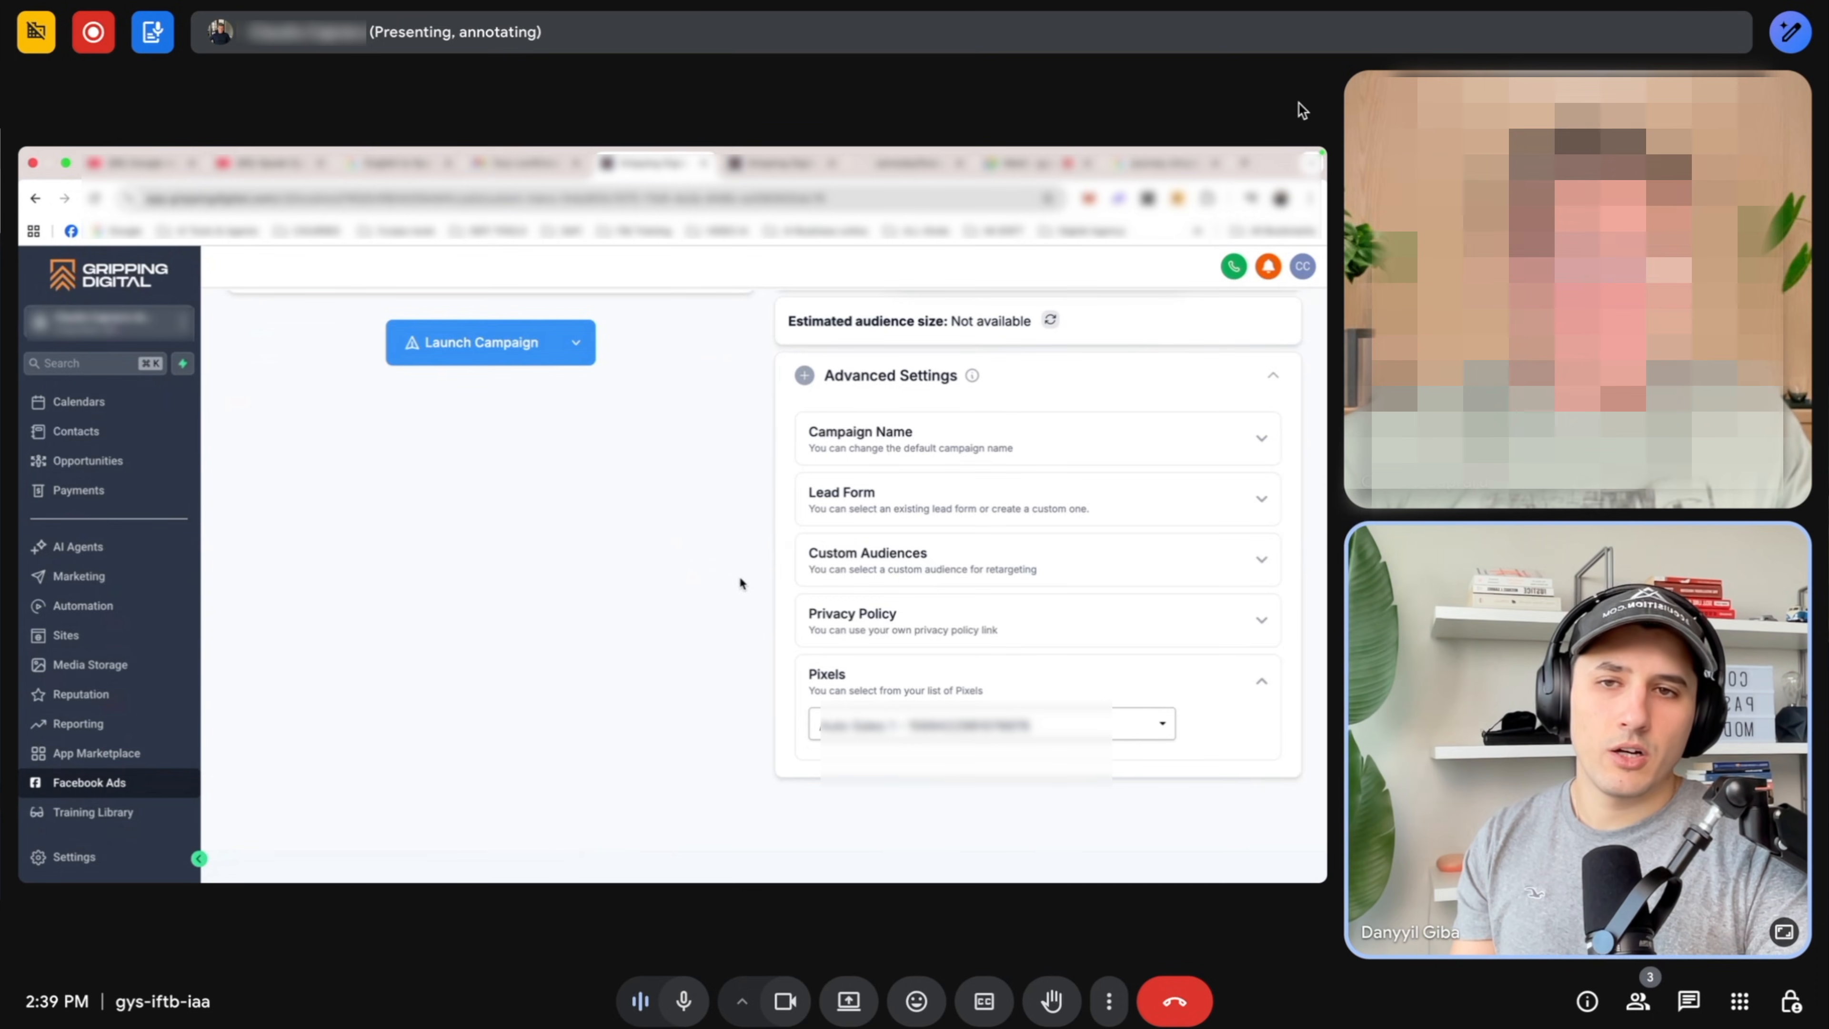
left_click(480, 342)
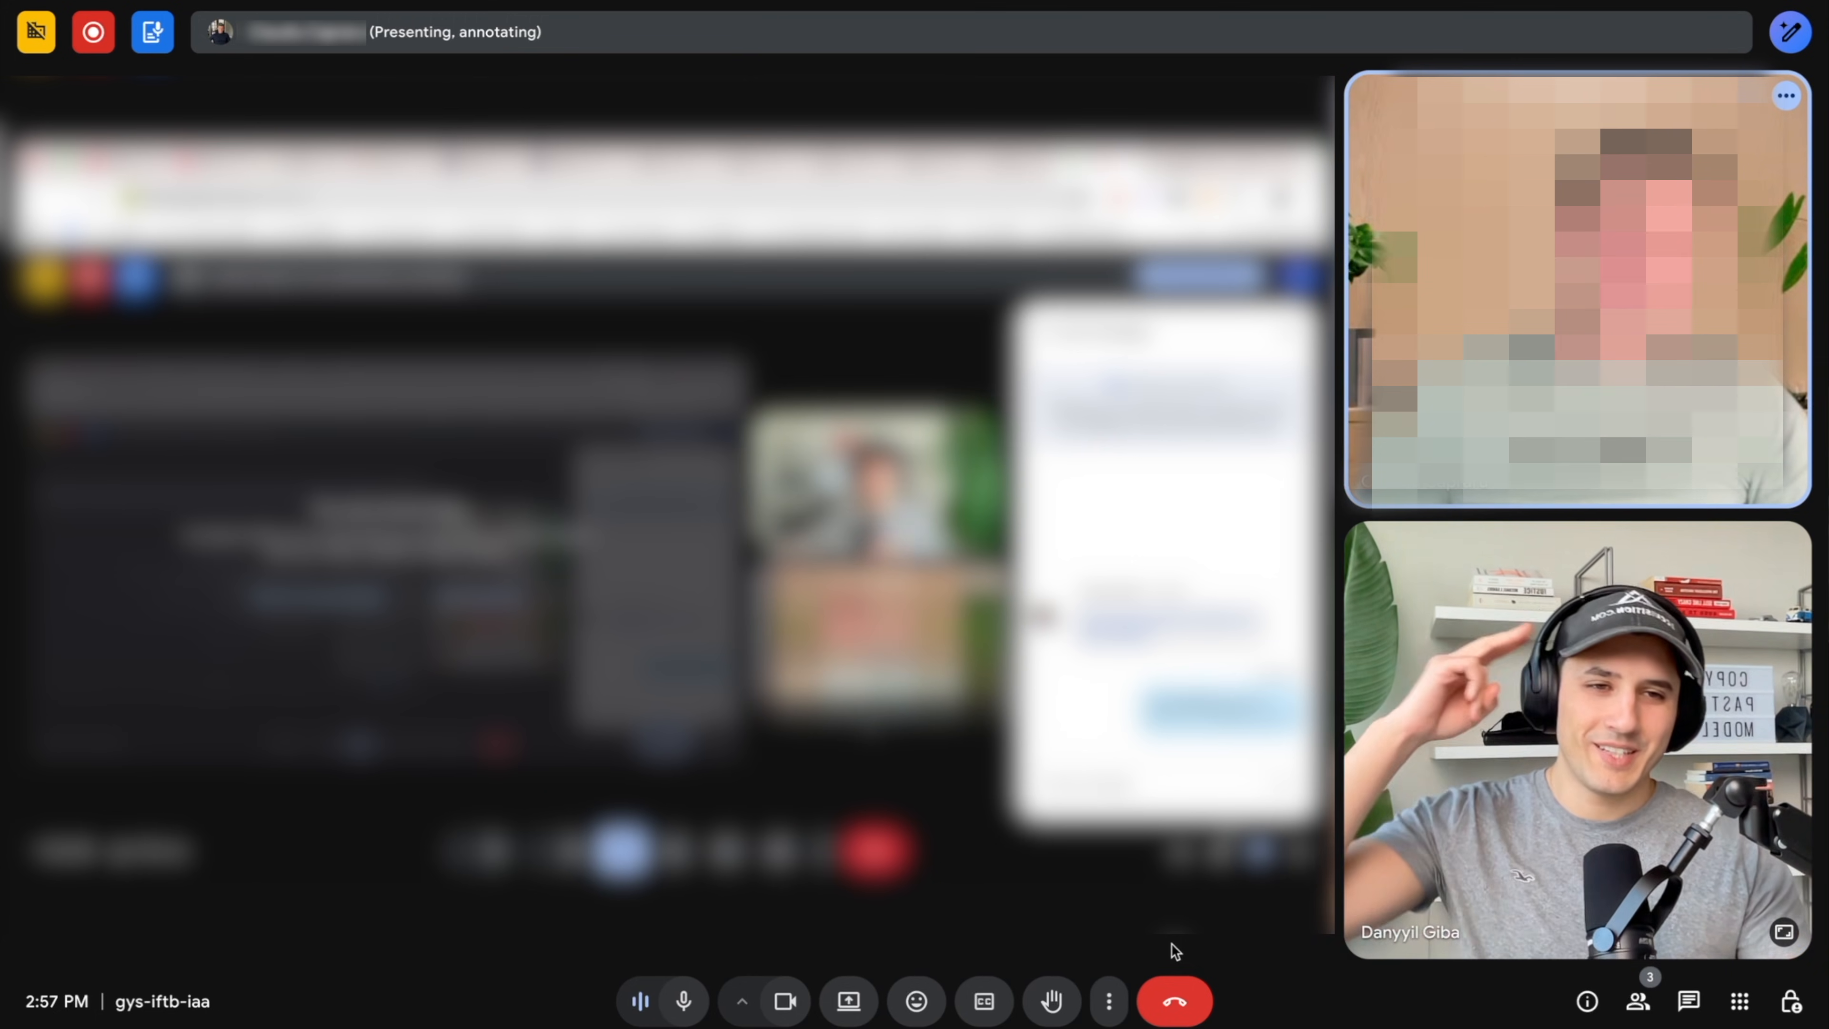
mouse_move(1174, 1001)
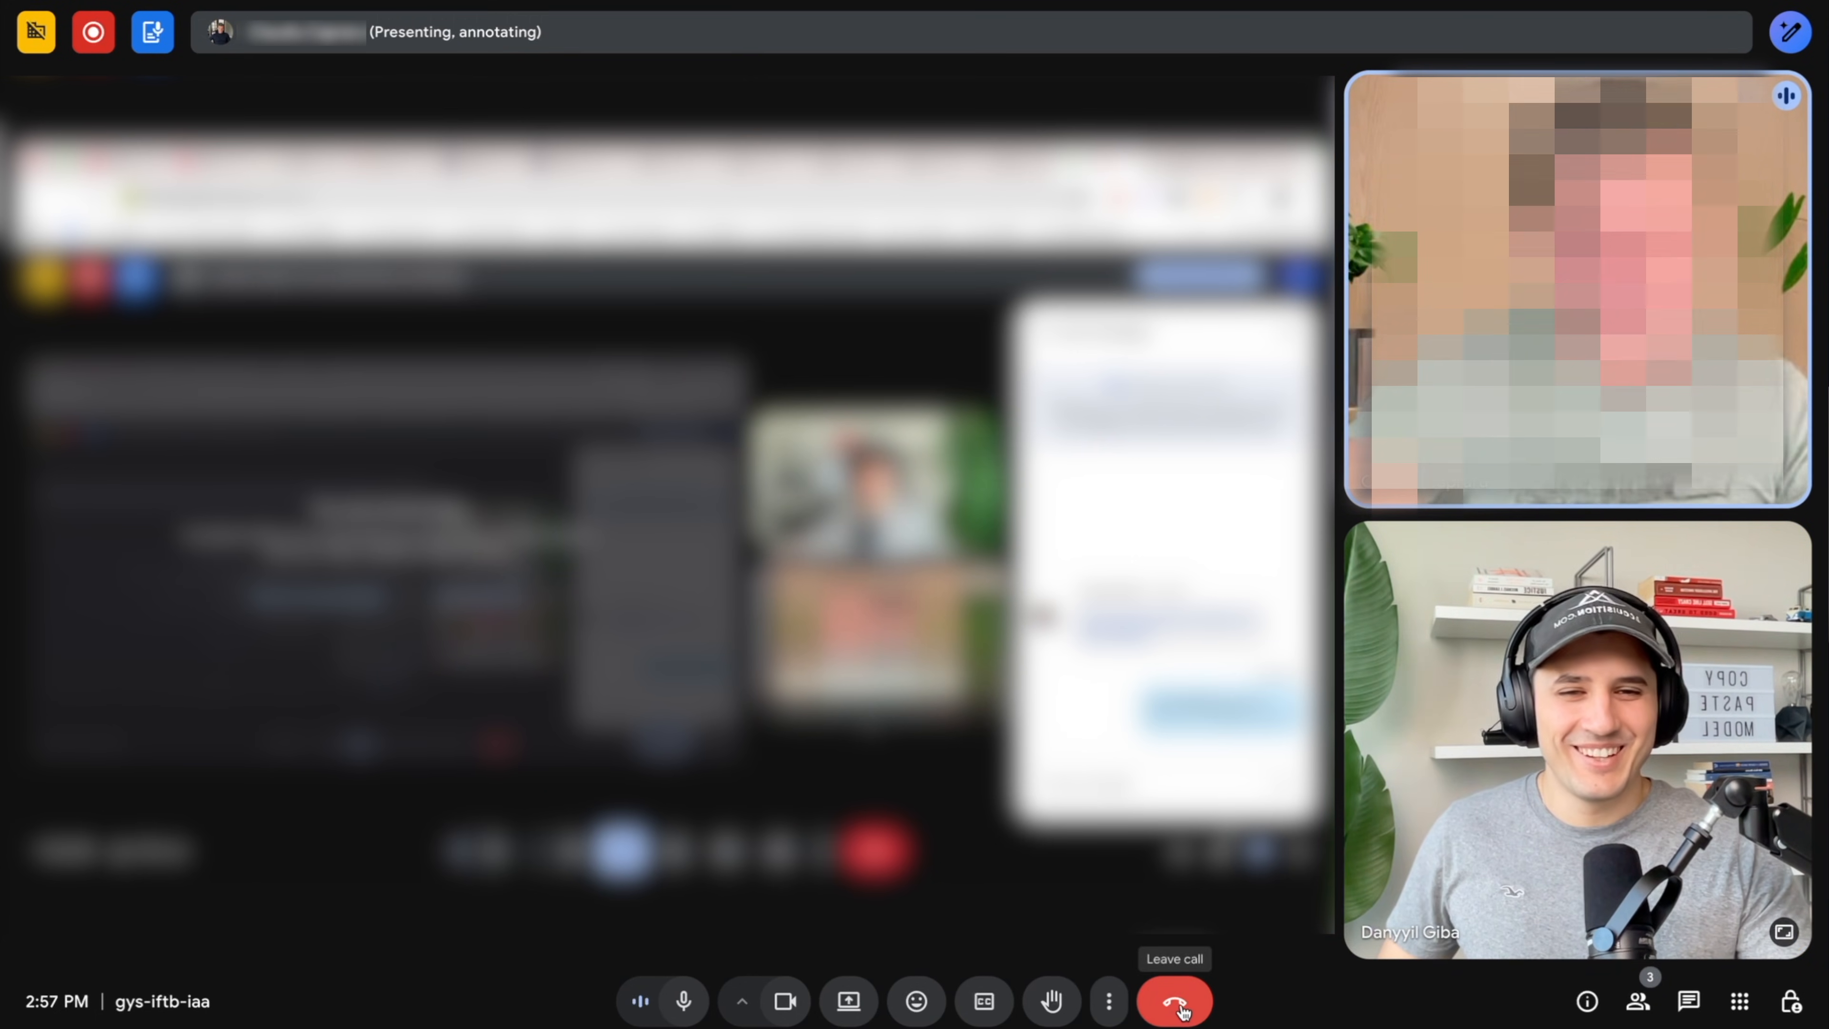